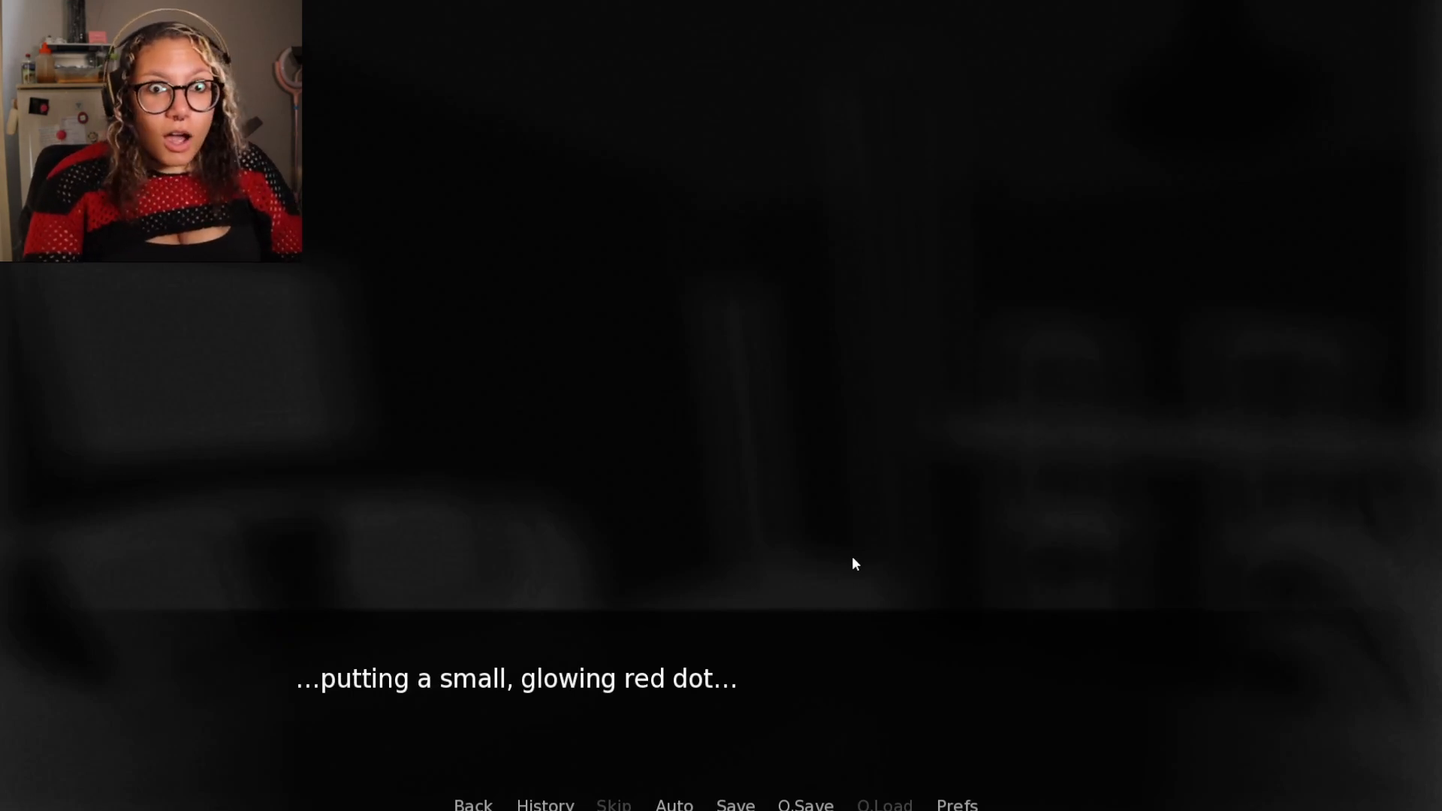
Advance the intro narration through the meowing alley scene up to the cat choice
click(855, 565)
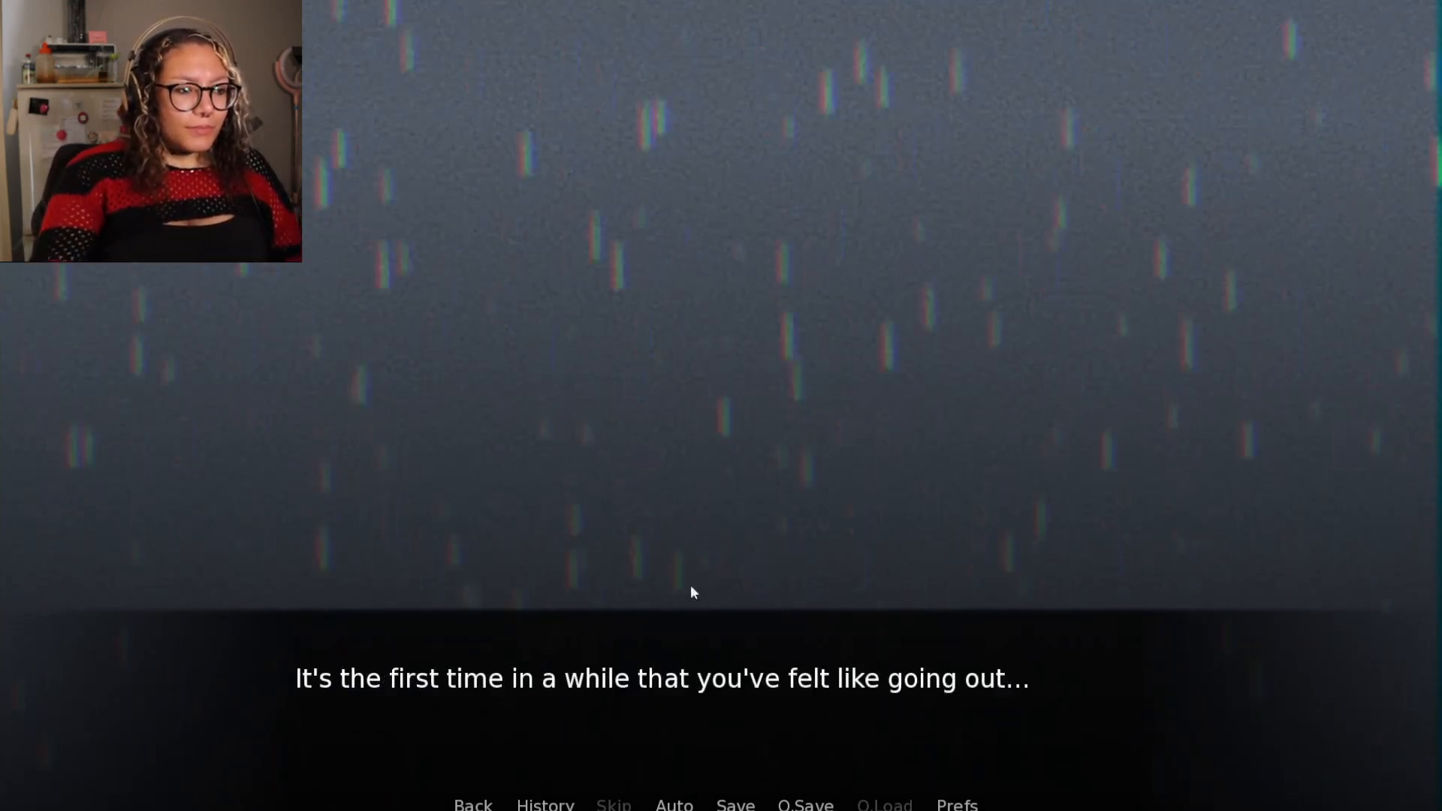
click(692, 593)
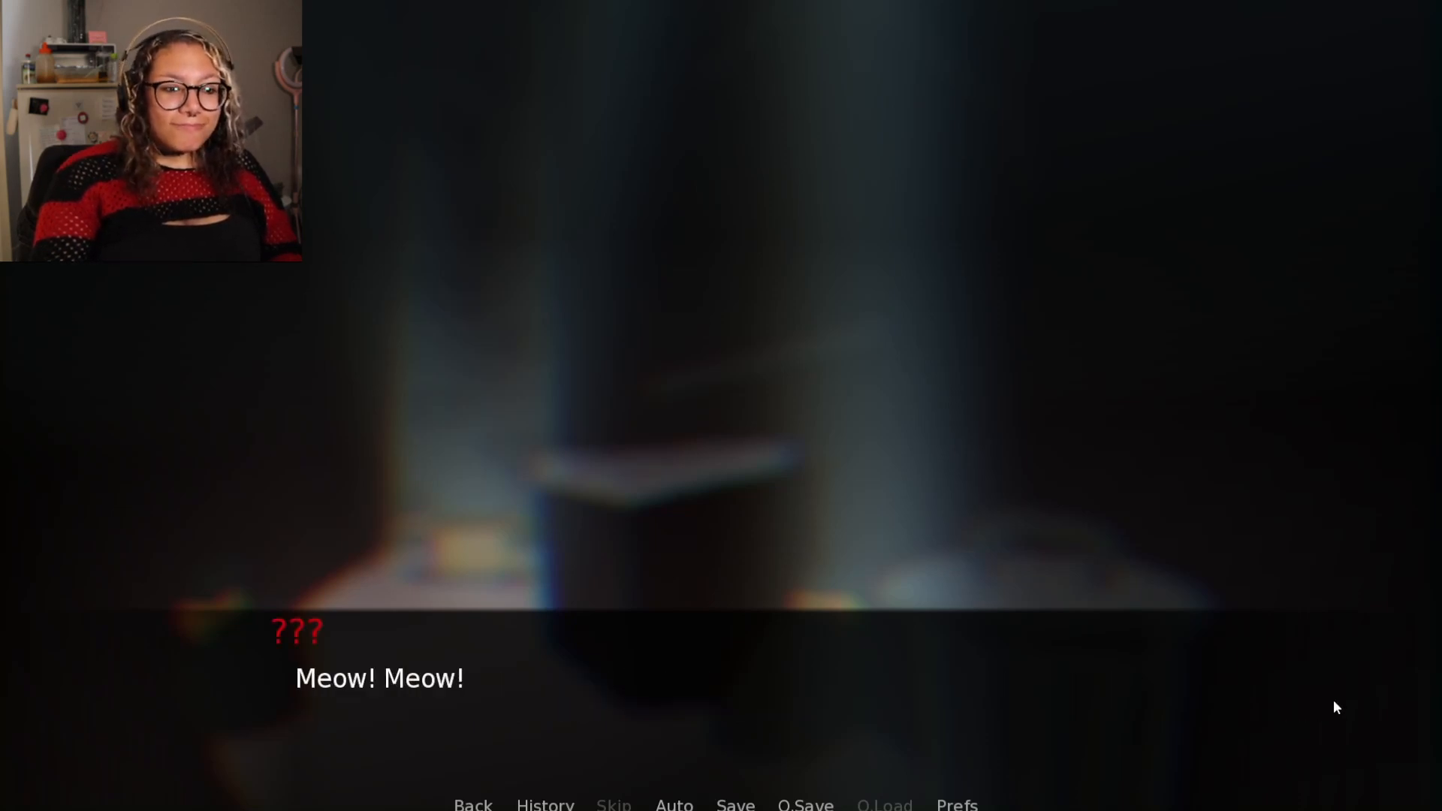
click(698, 685)
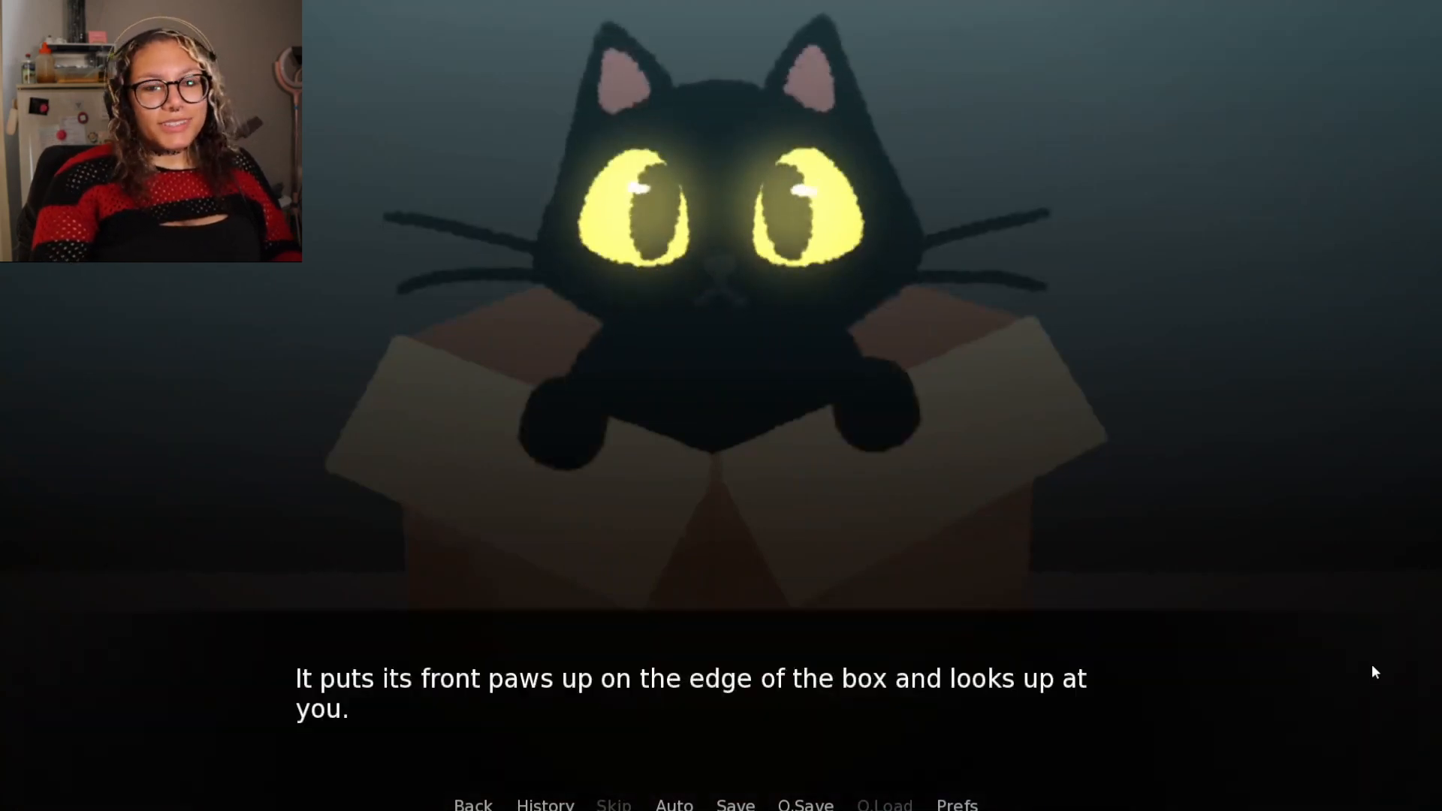
mouse_move(1380, 640)
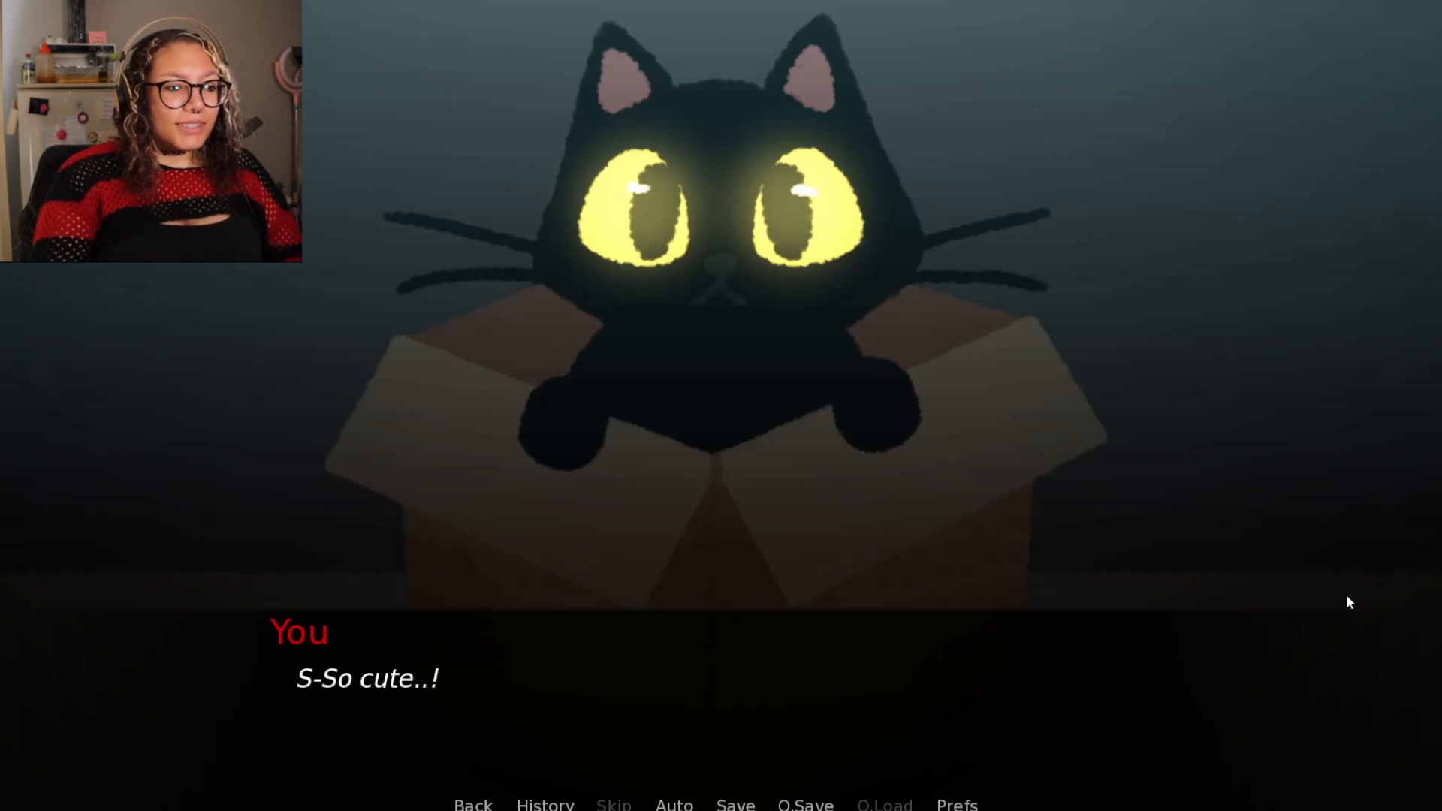
click(698, 684)
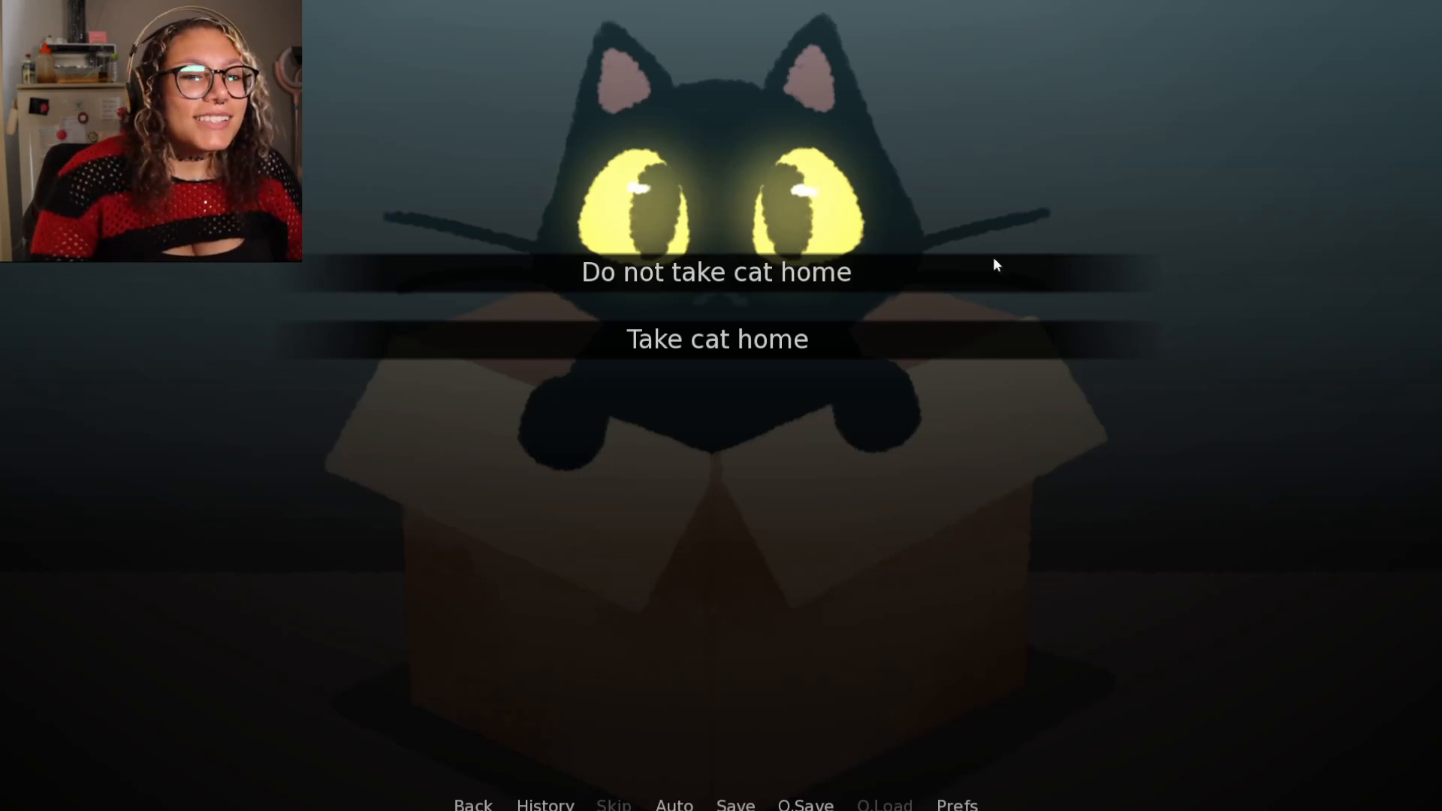
Choose 'Do not take cat home' and advance the farewell lines back to the title menu
click(716, 338)
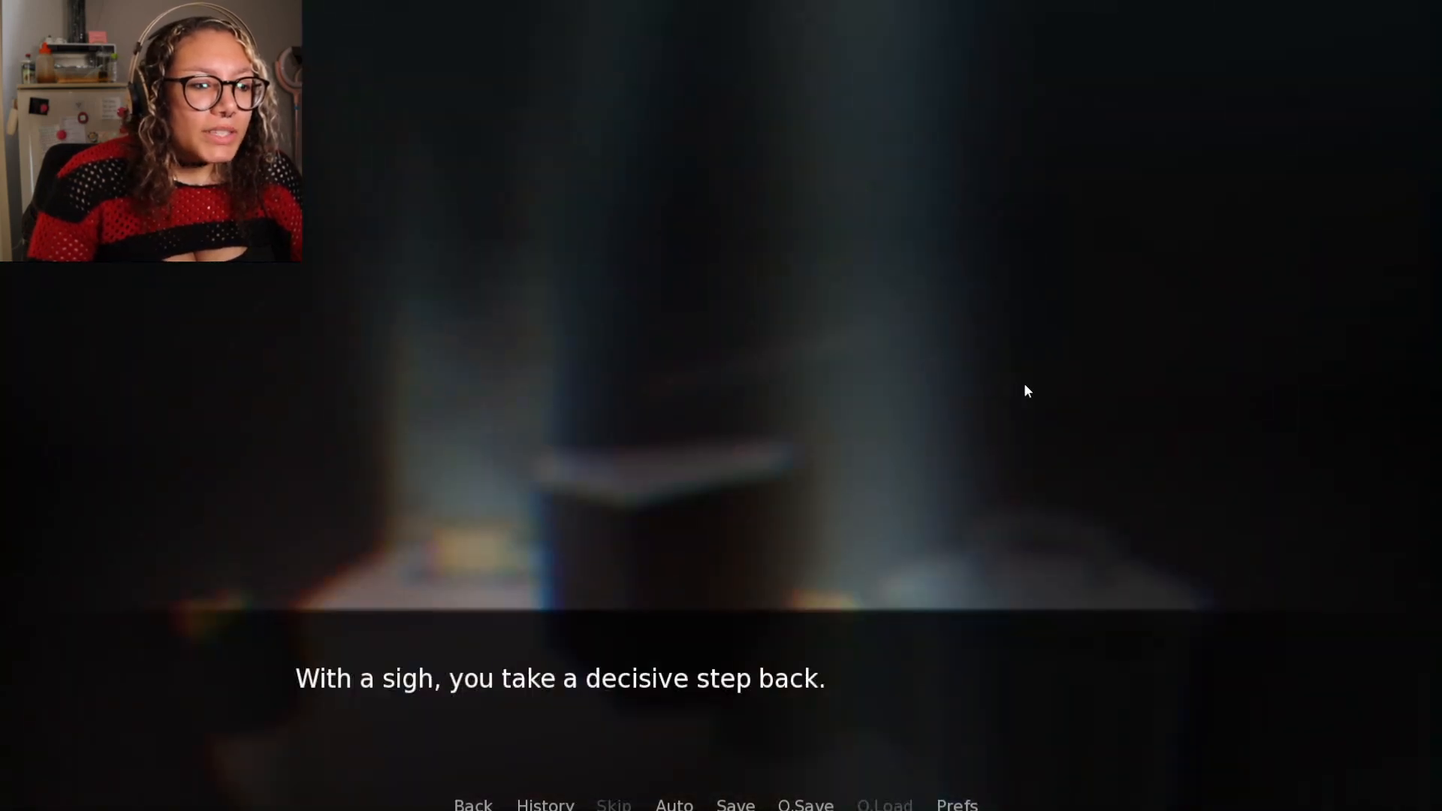
click(1030, 394)
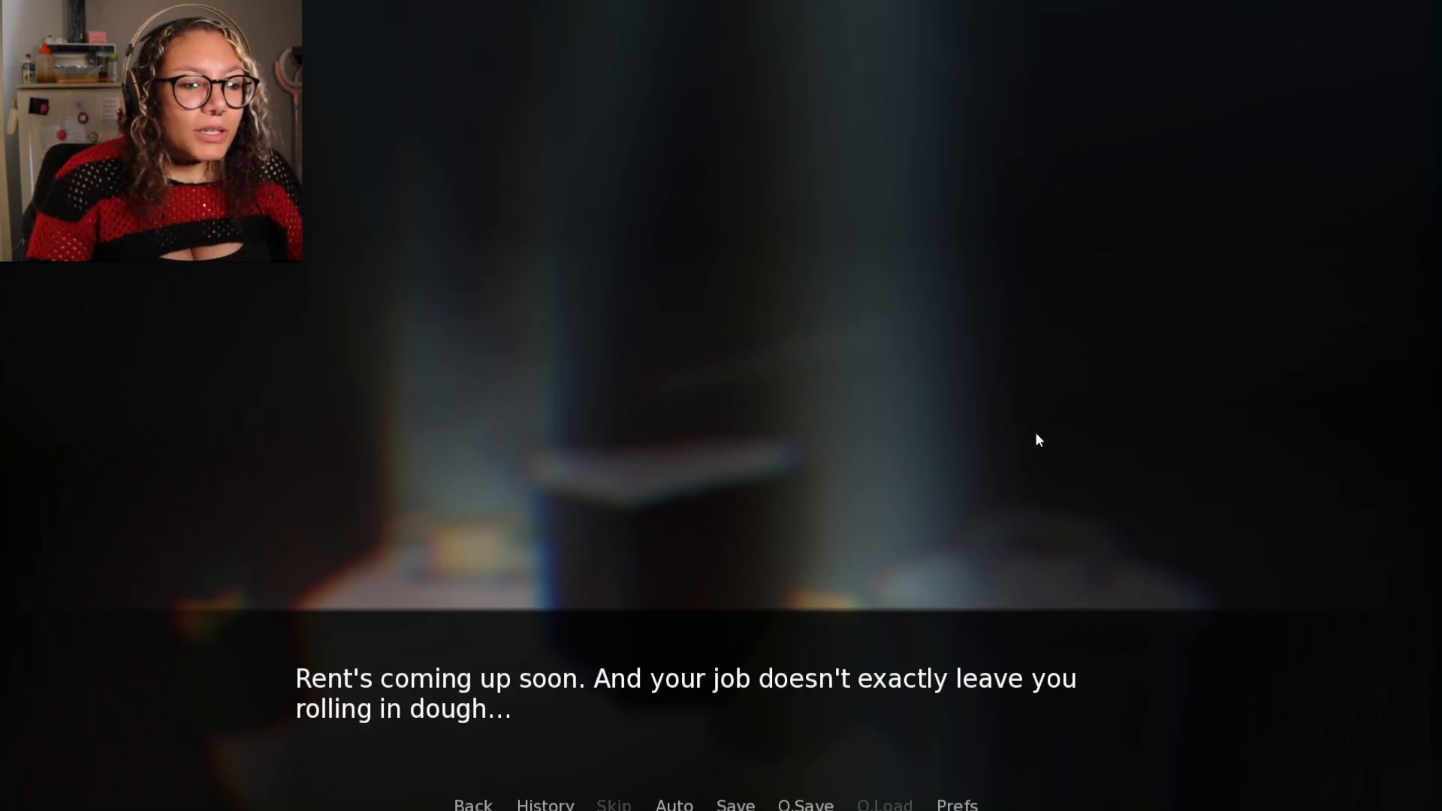
click(1045, 464)
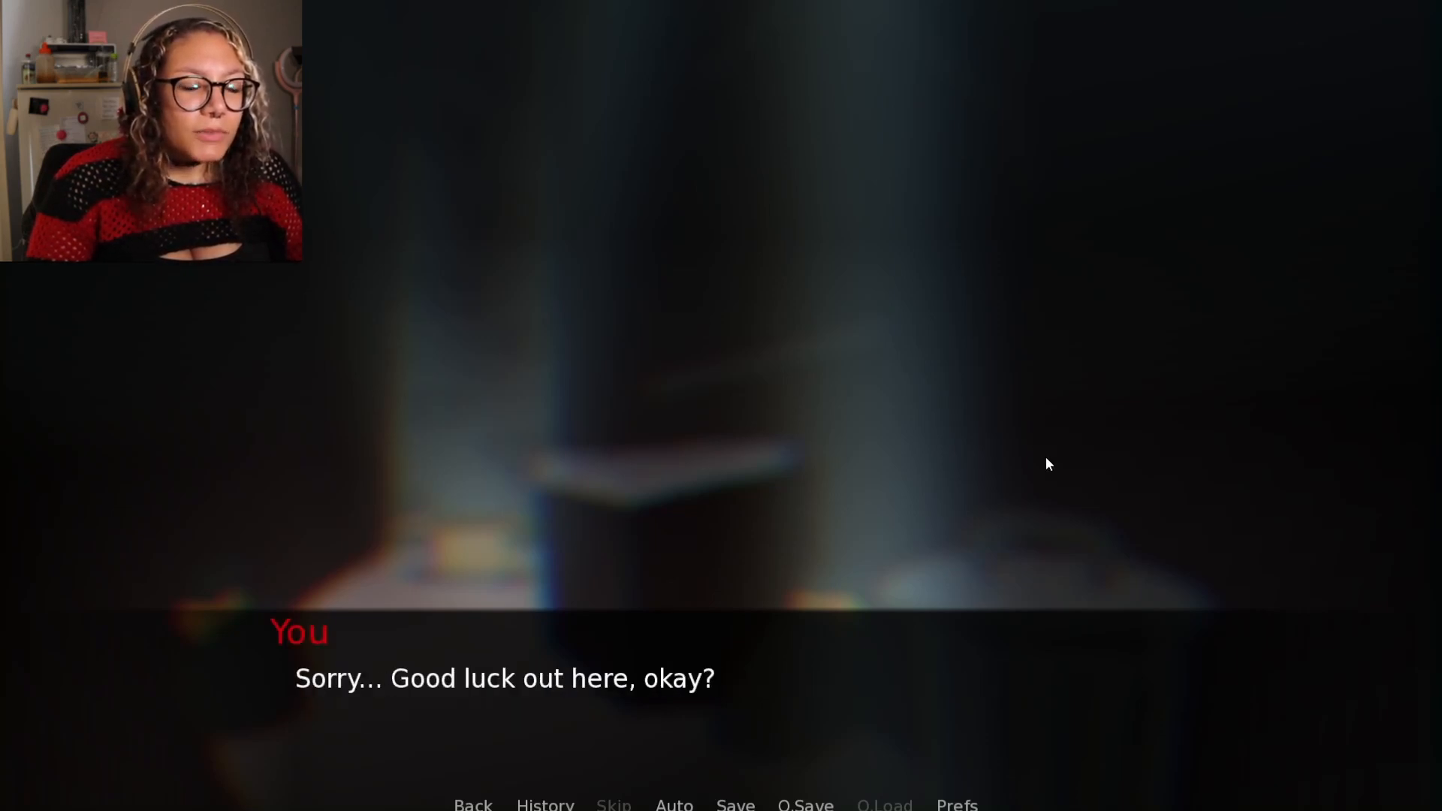
click(1049, 466)
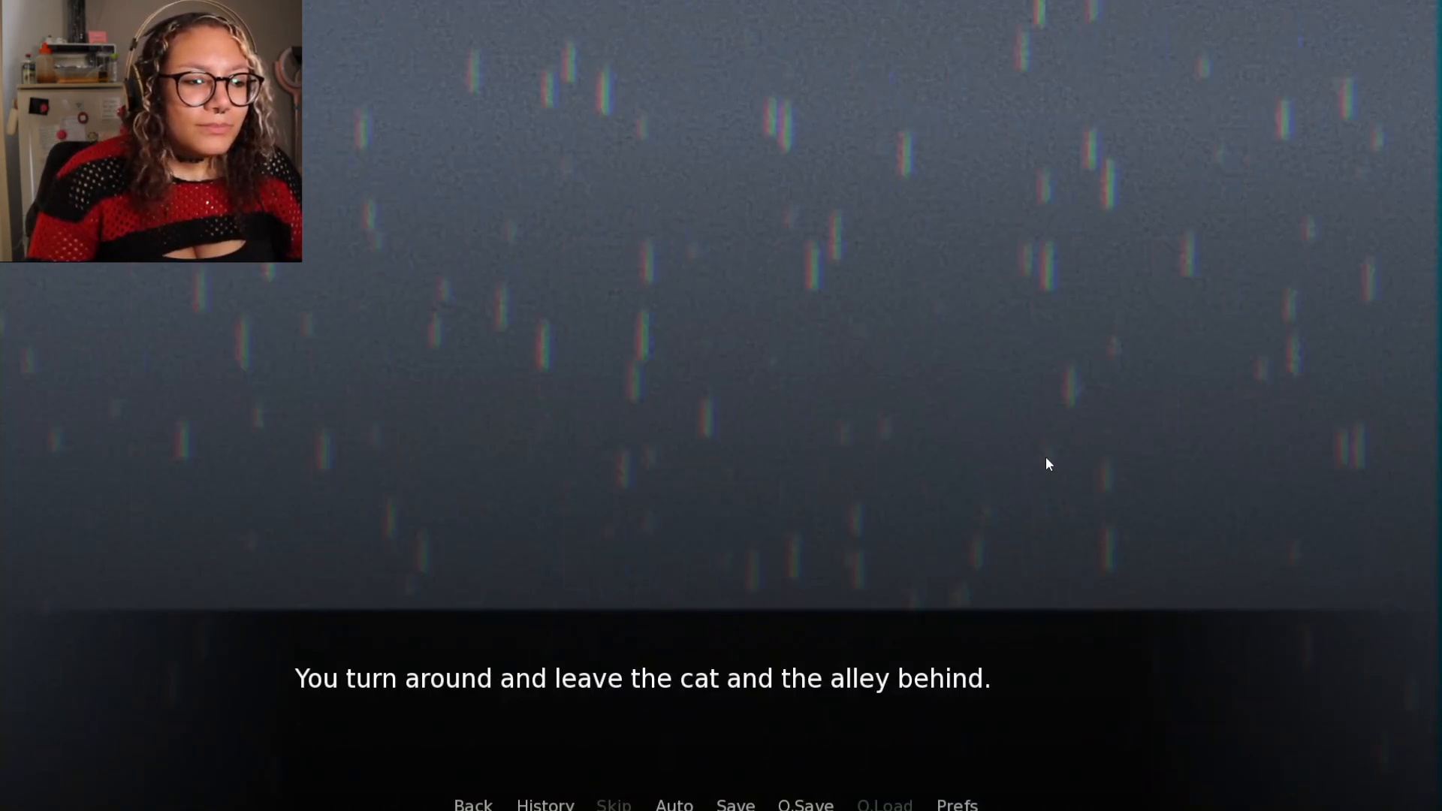
click(1048, 464)
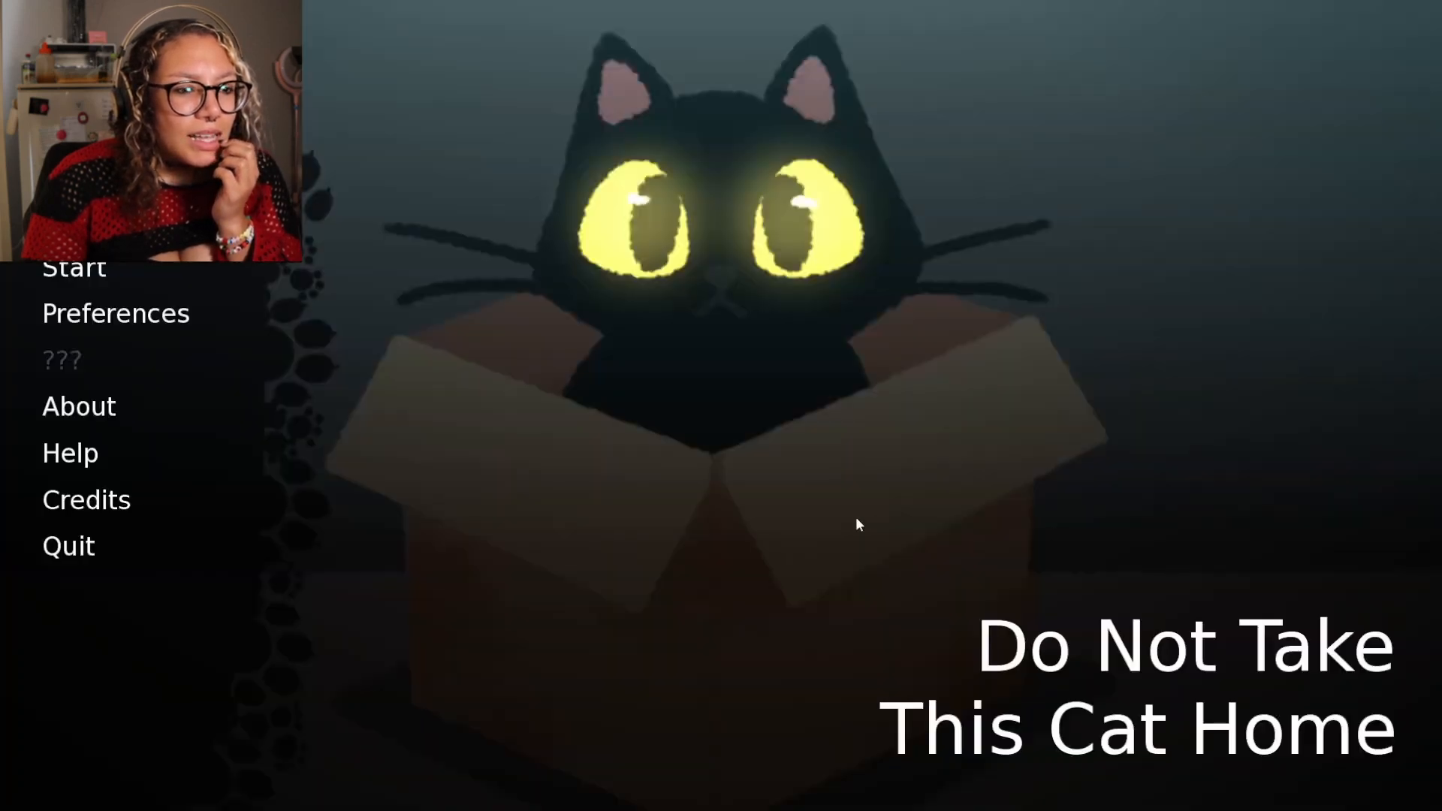
mouse_move(323, 318)
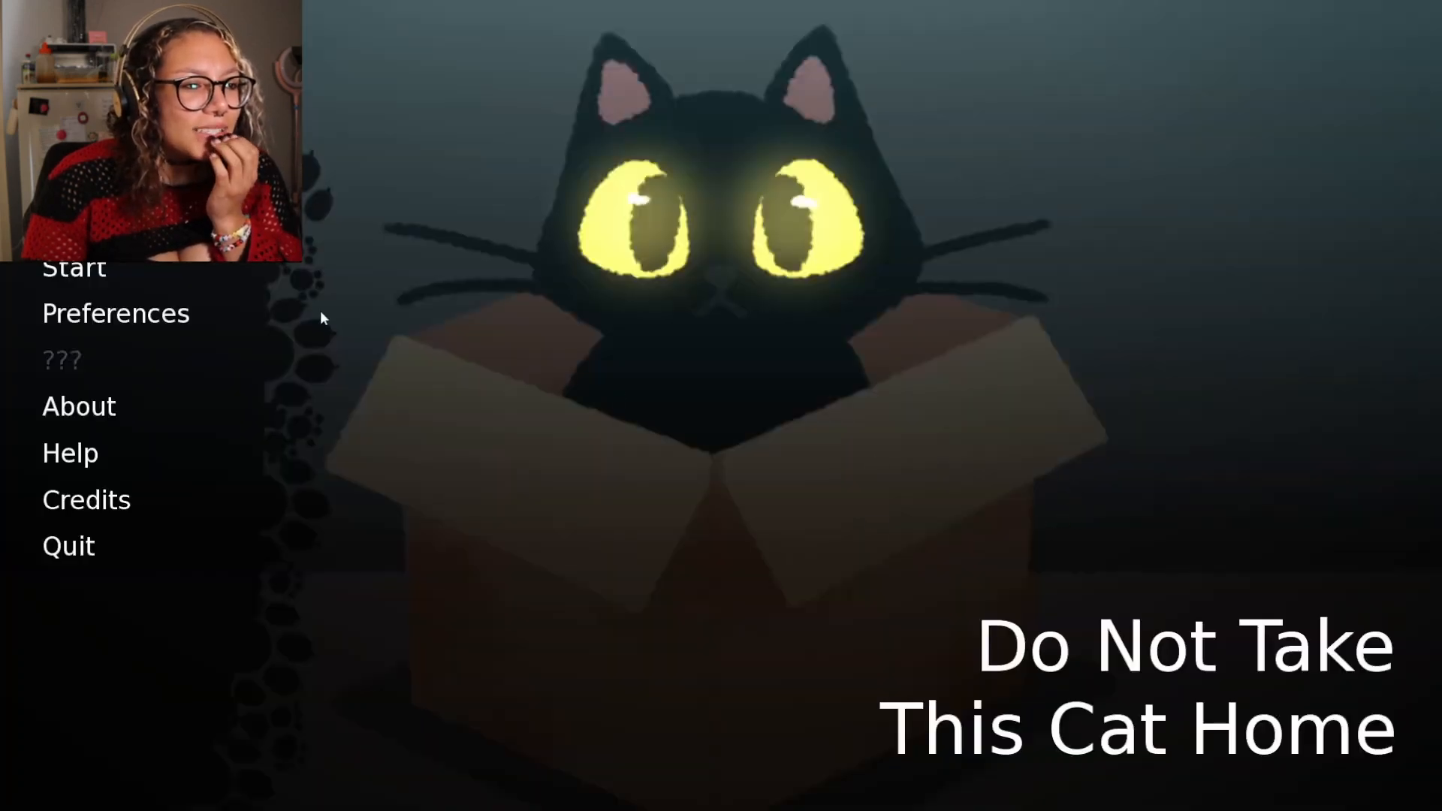
mouse_move(1110, 319)
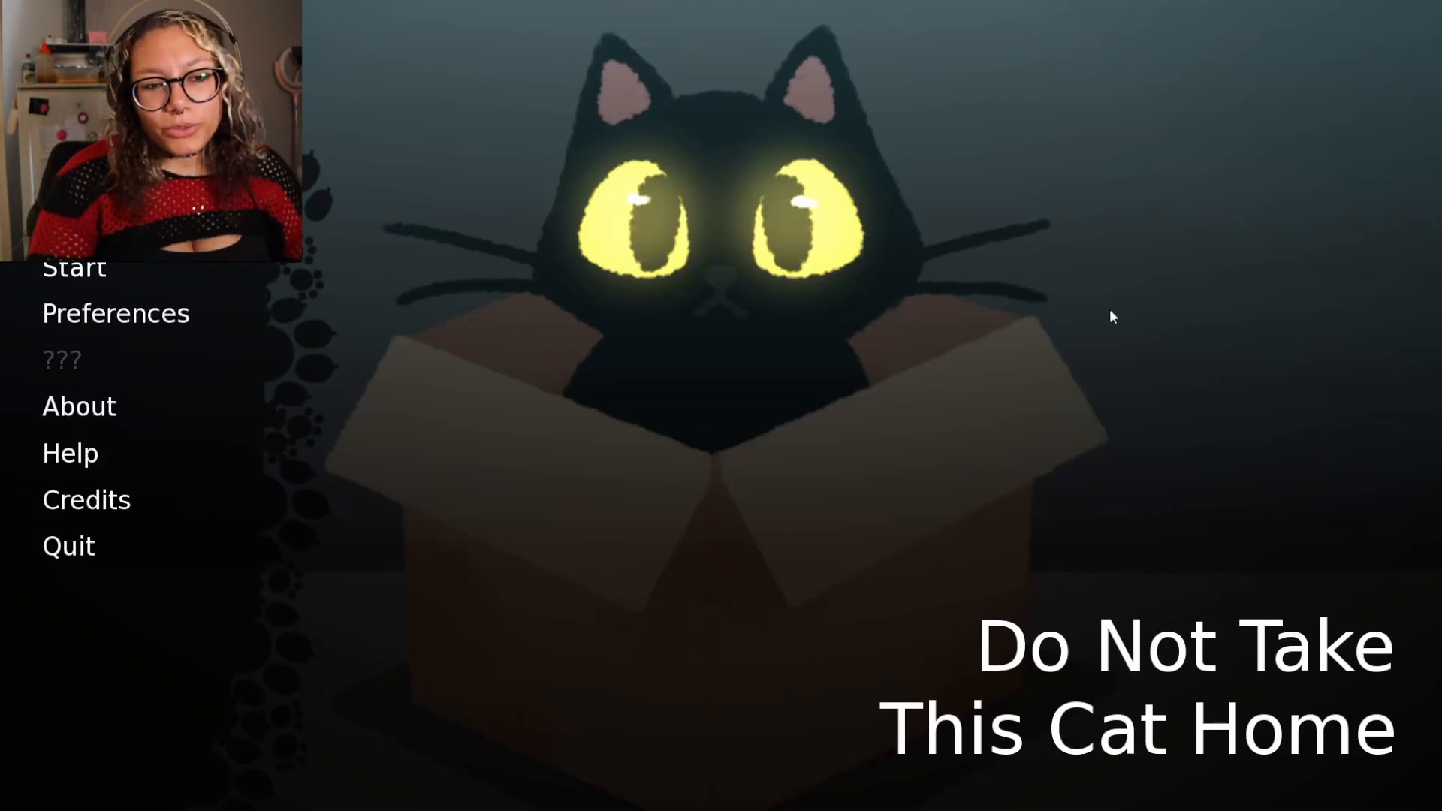
mouse_move(1152, 339)
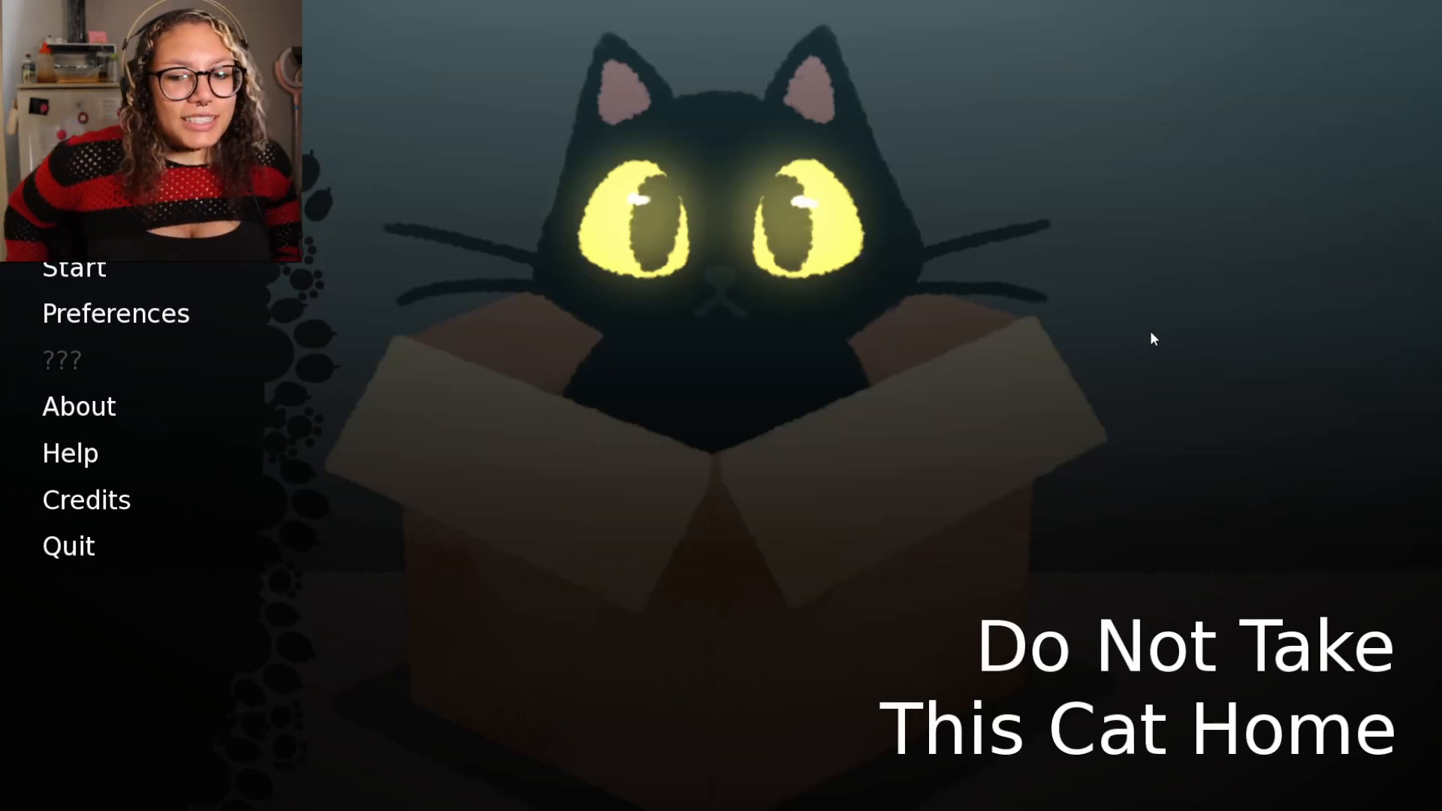
mouse_move(648, 79)
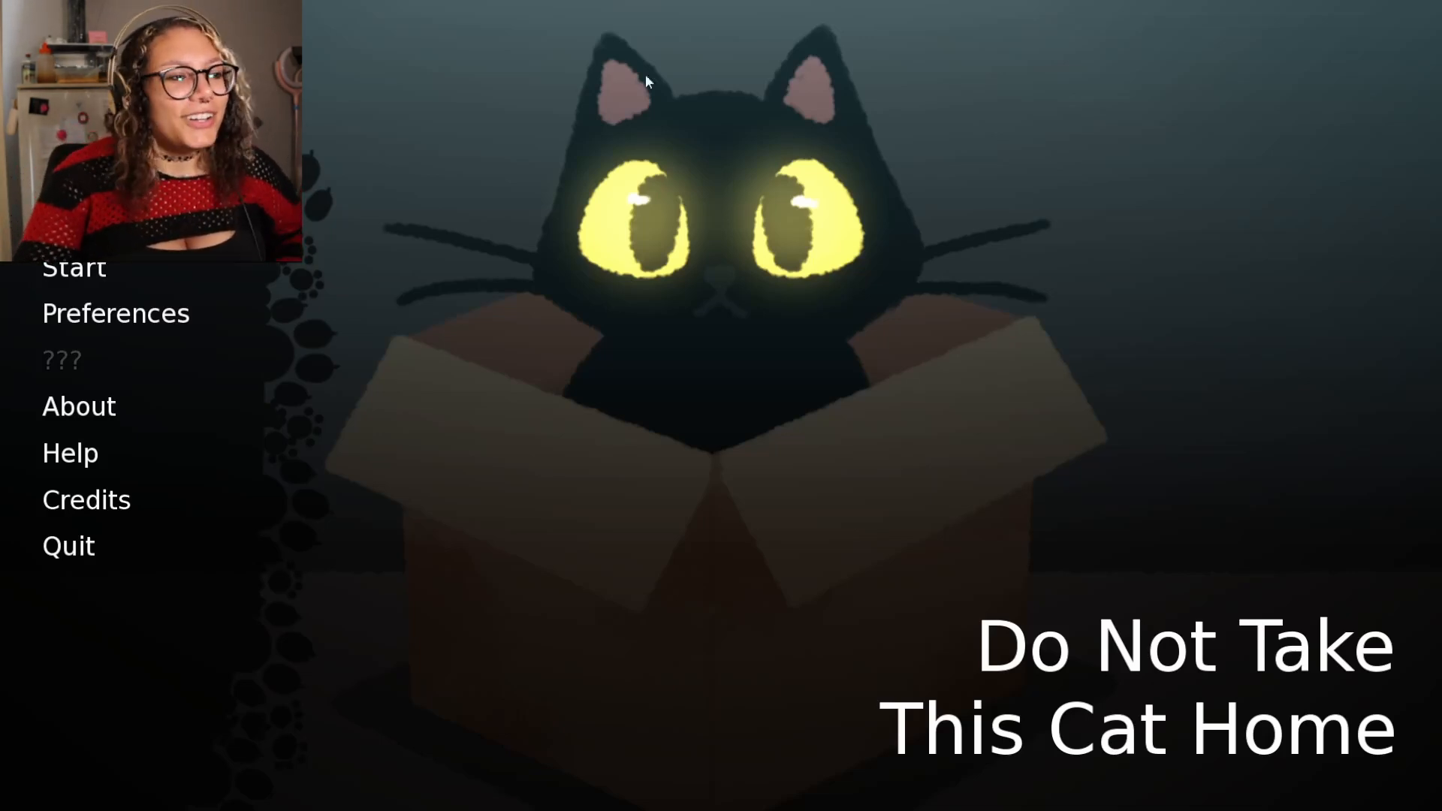
Start a new playthrough from the title menu
click(73, 267)
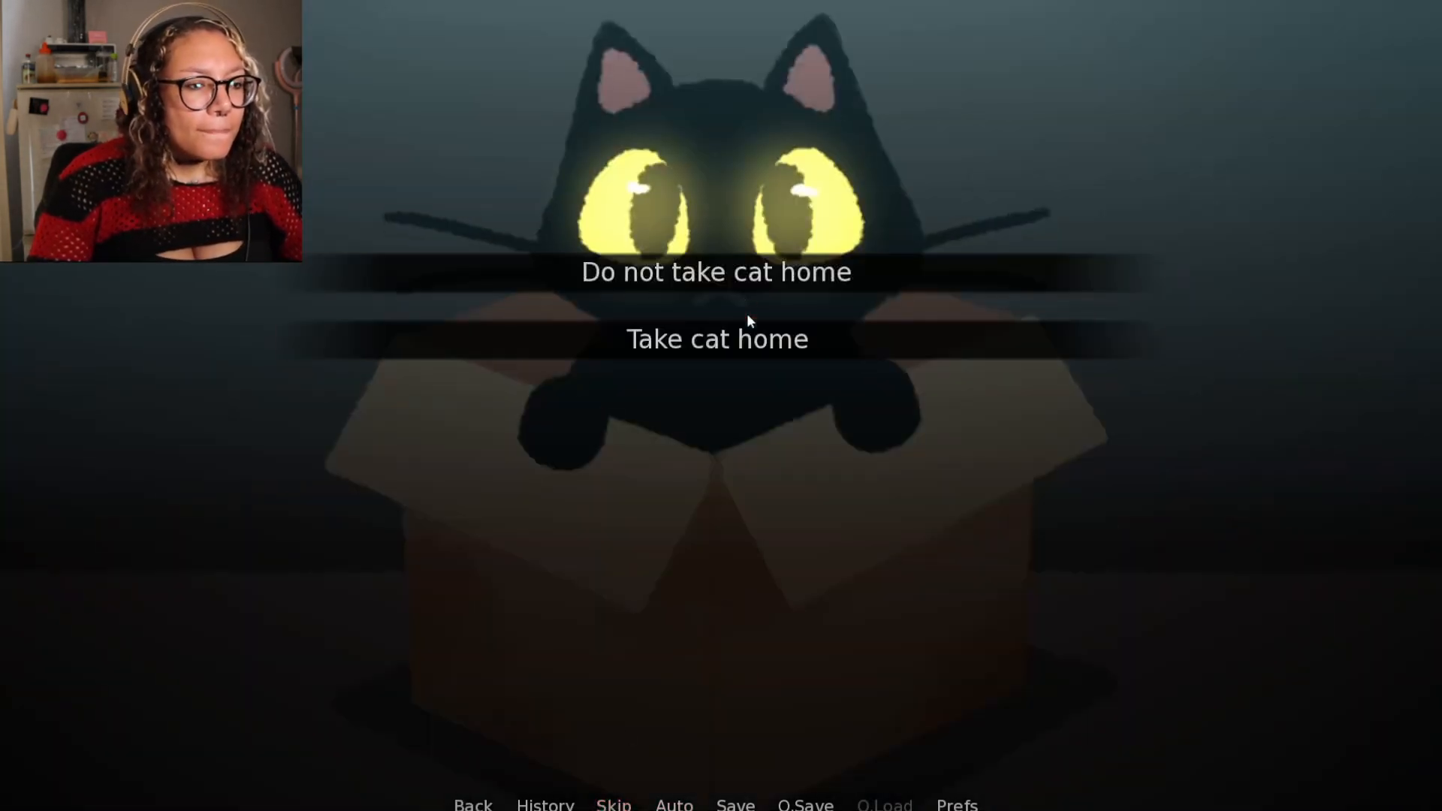
Choose 'Take cat home' and advance through picking up the cat and leaving the alley
click(718, 338)
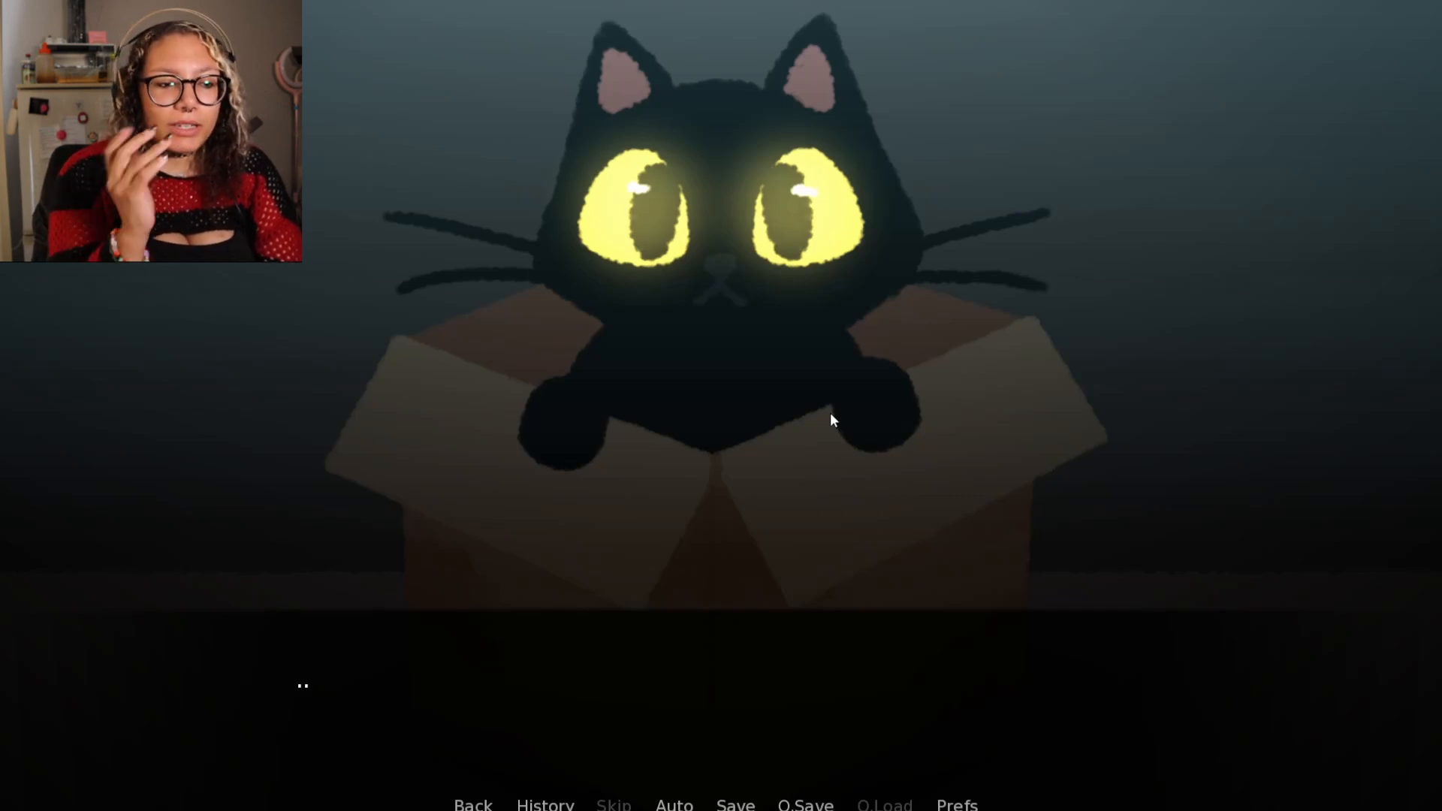
click(835, 421)
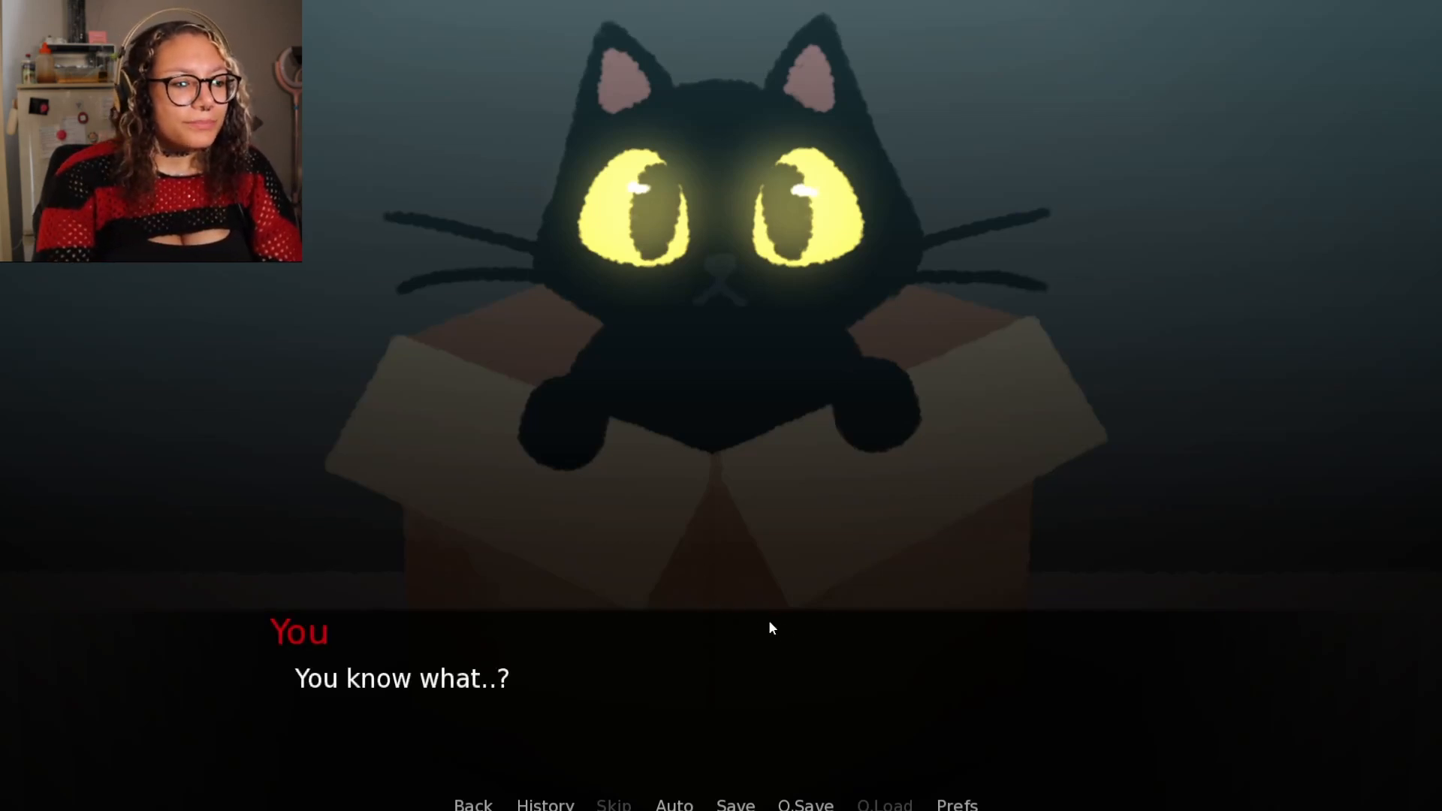
click(772, 628)
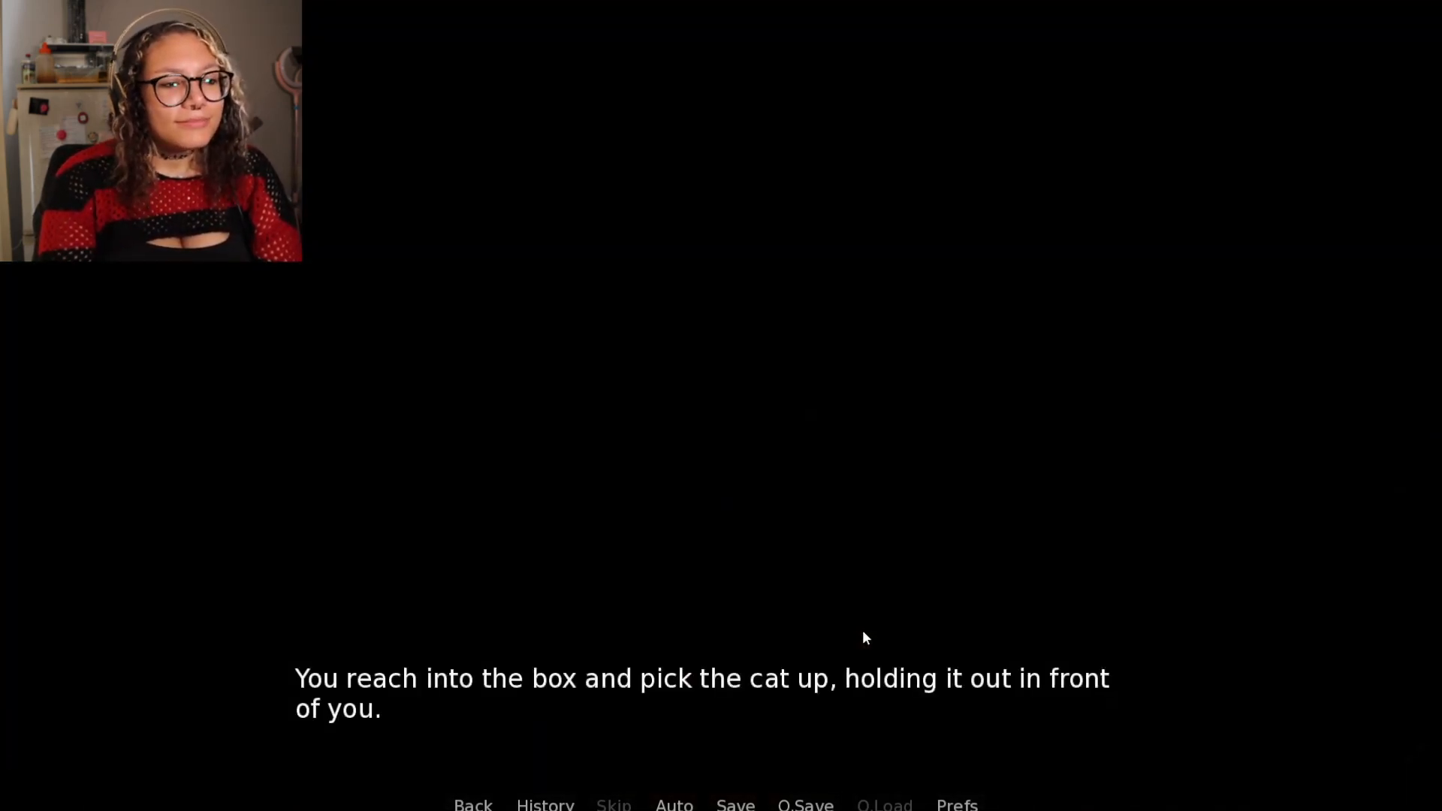
click(865, 638)
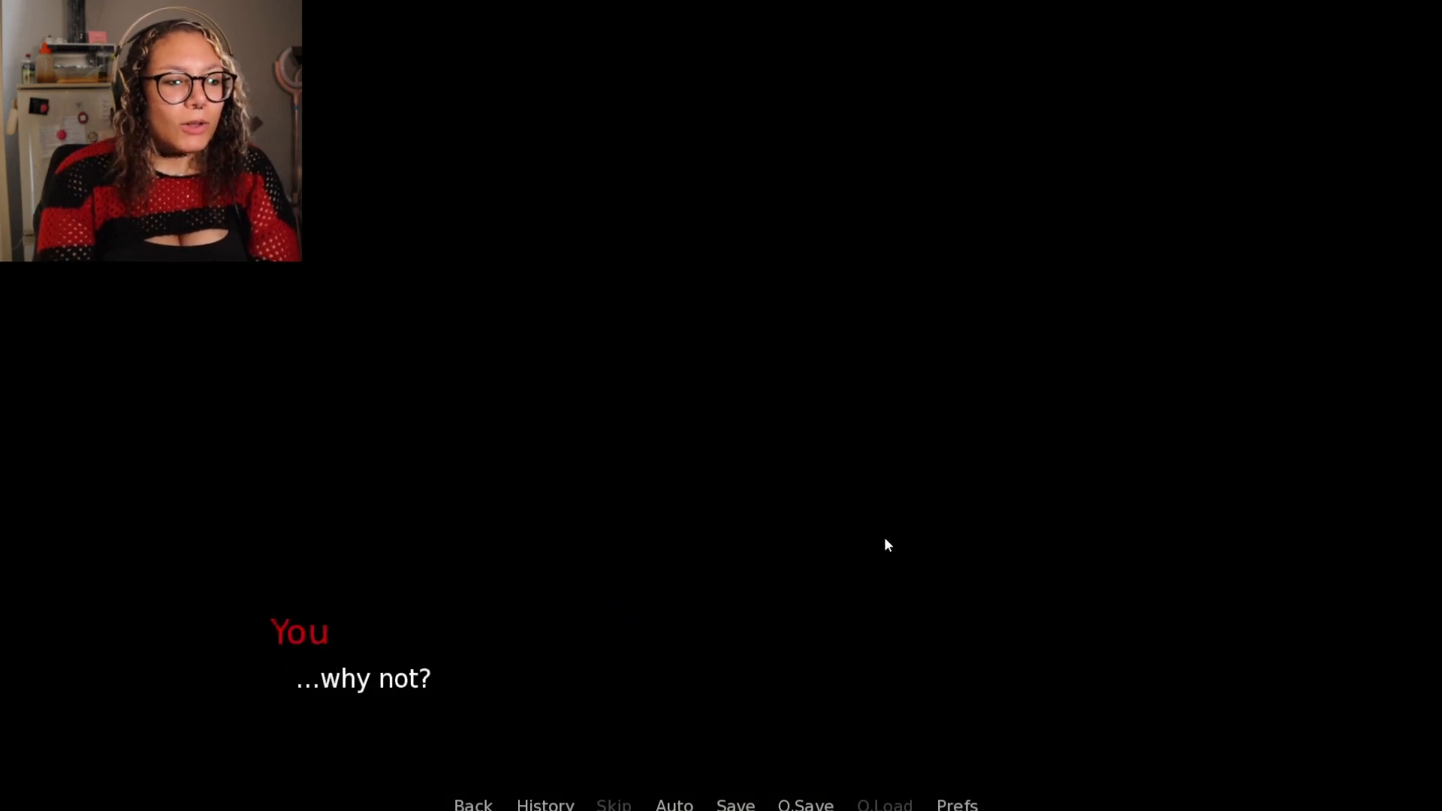
click(887, 544)
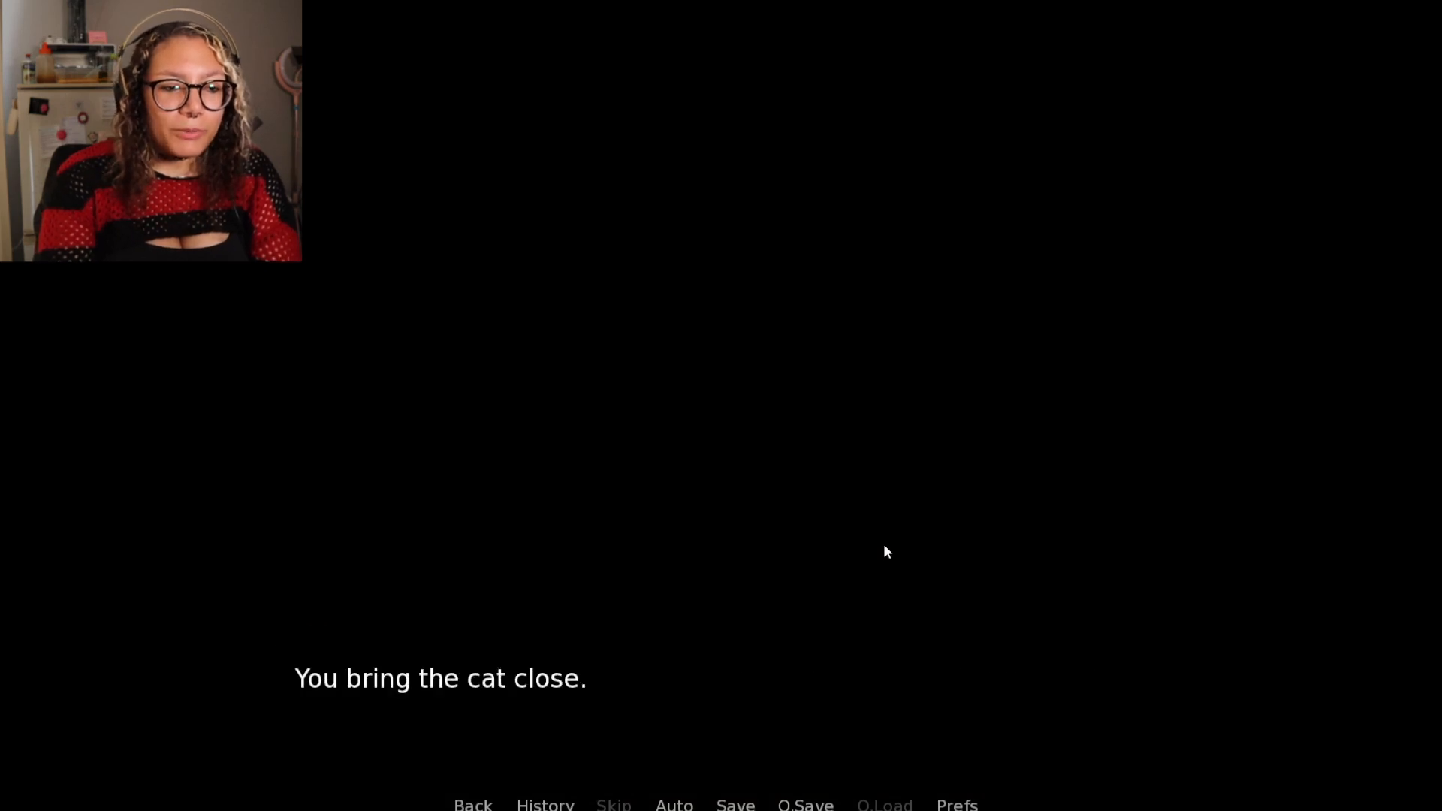
click(887, 551)
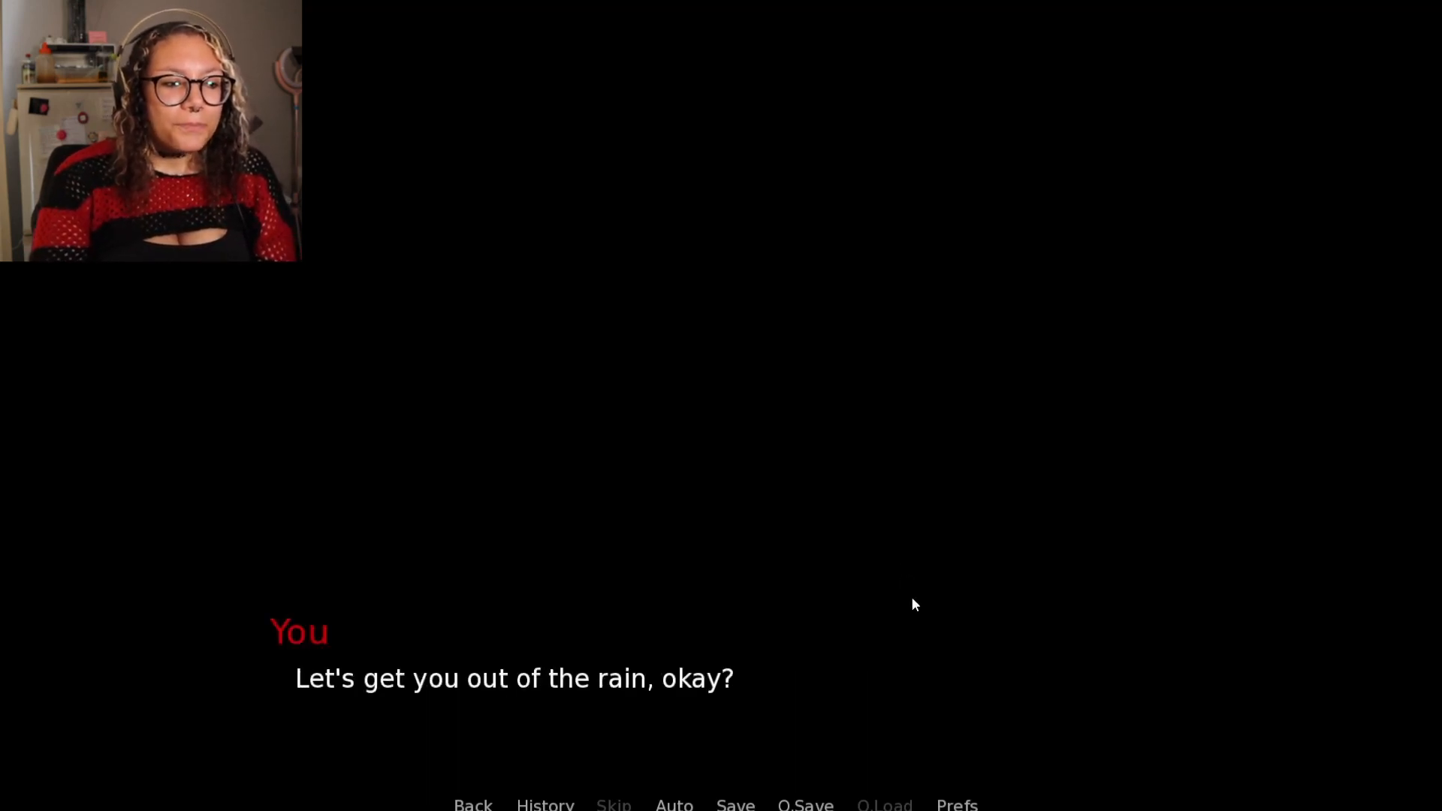
click(871, 627)
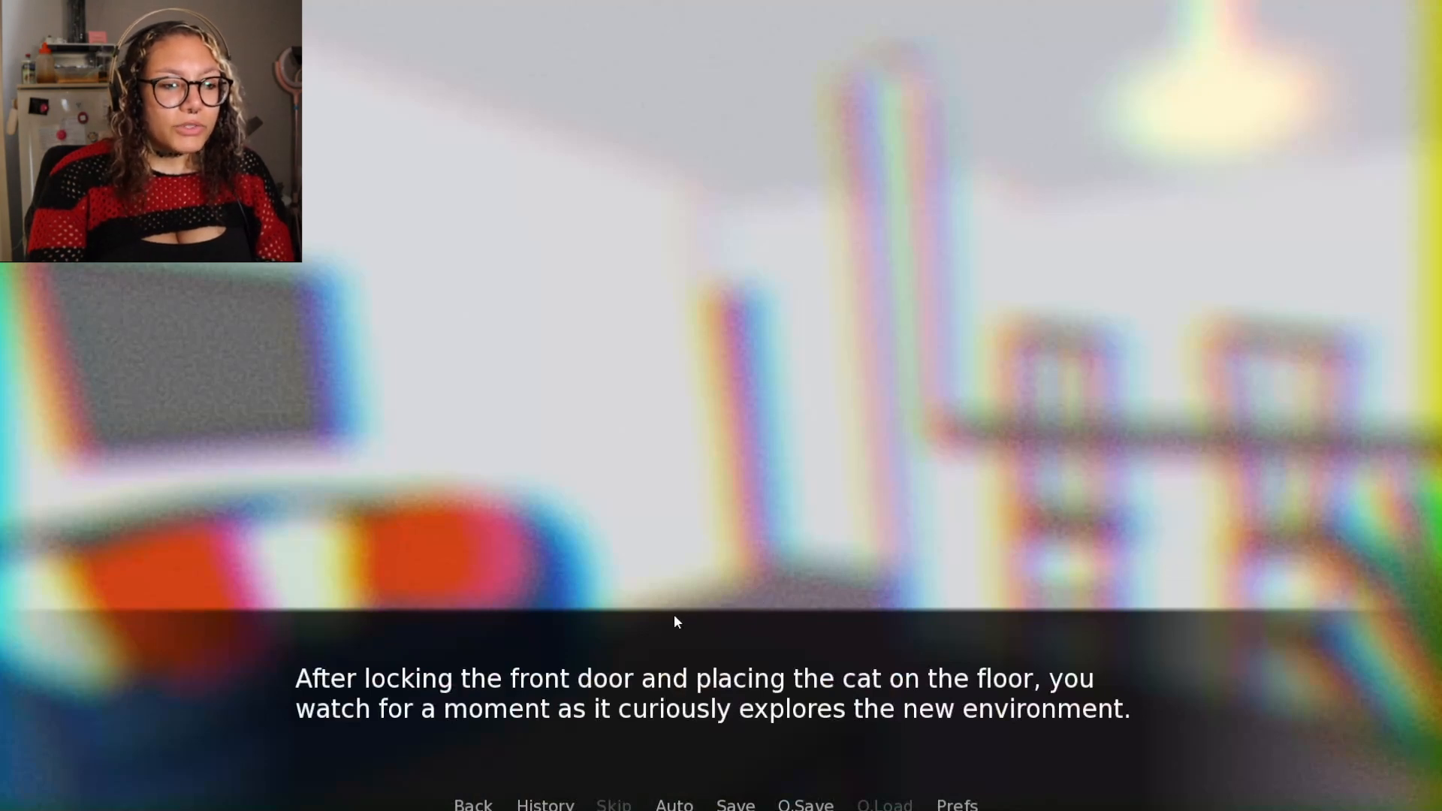
mouse_move(689, 622)
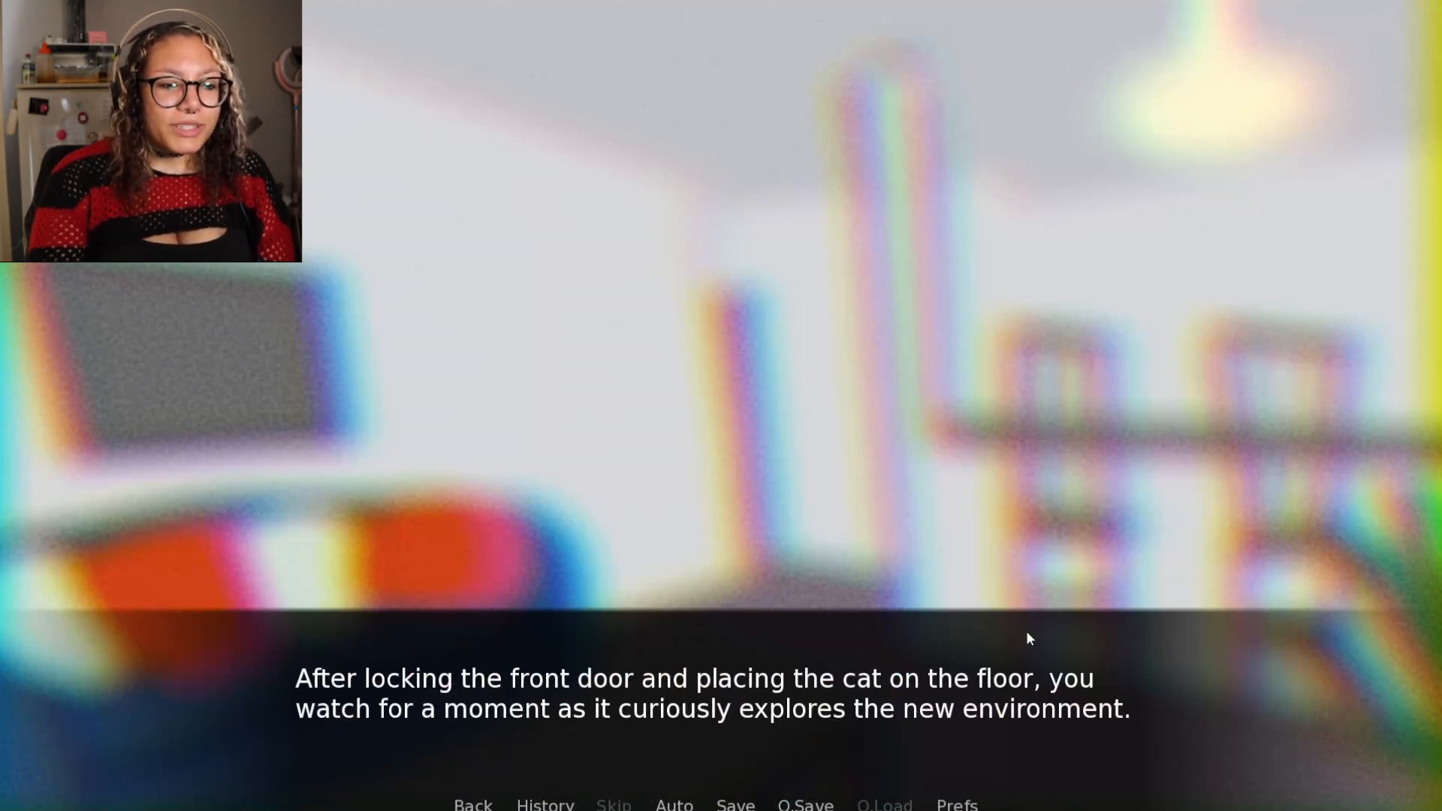
Continue the narration to making dinner for you and the cat
click(1029, 638)
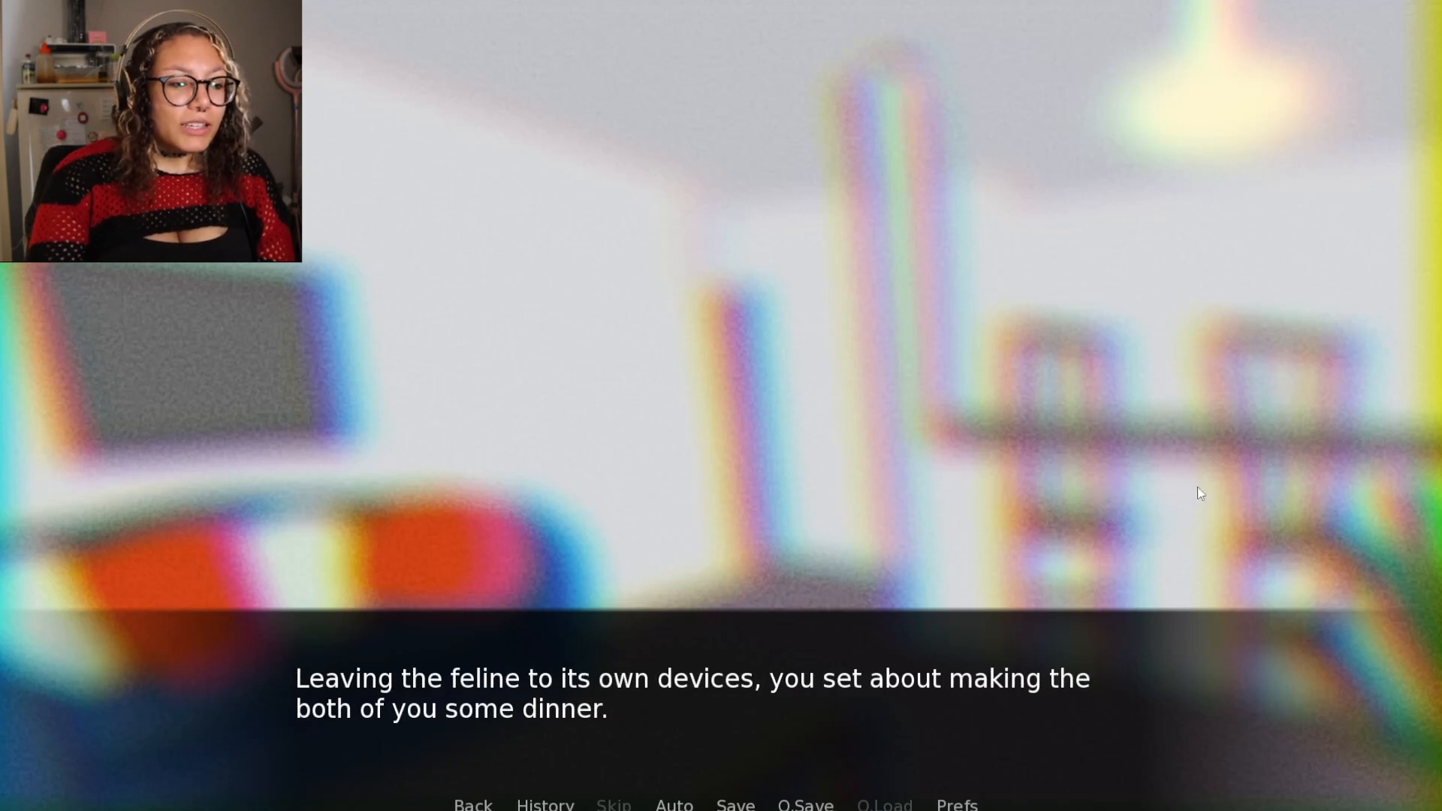
mouse_move(1264, 550)
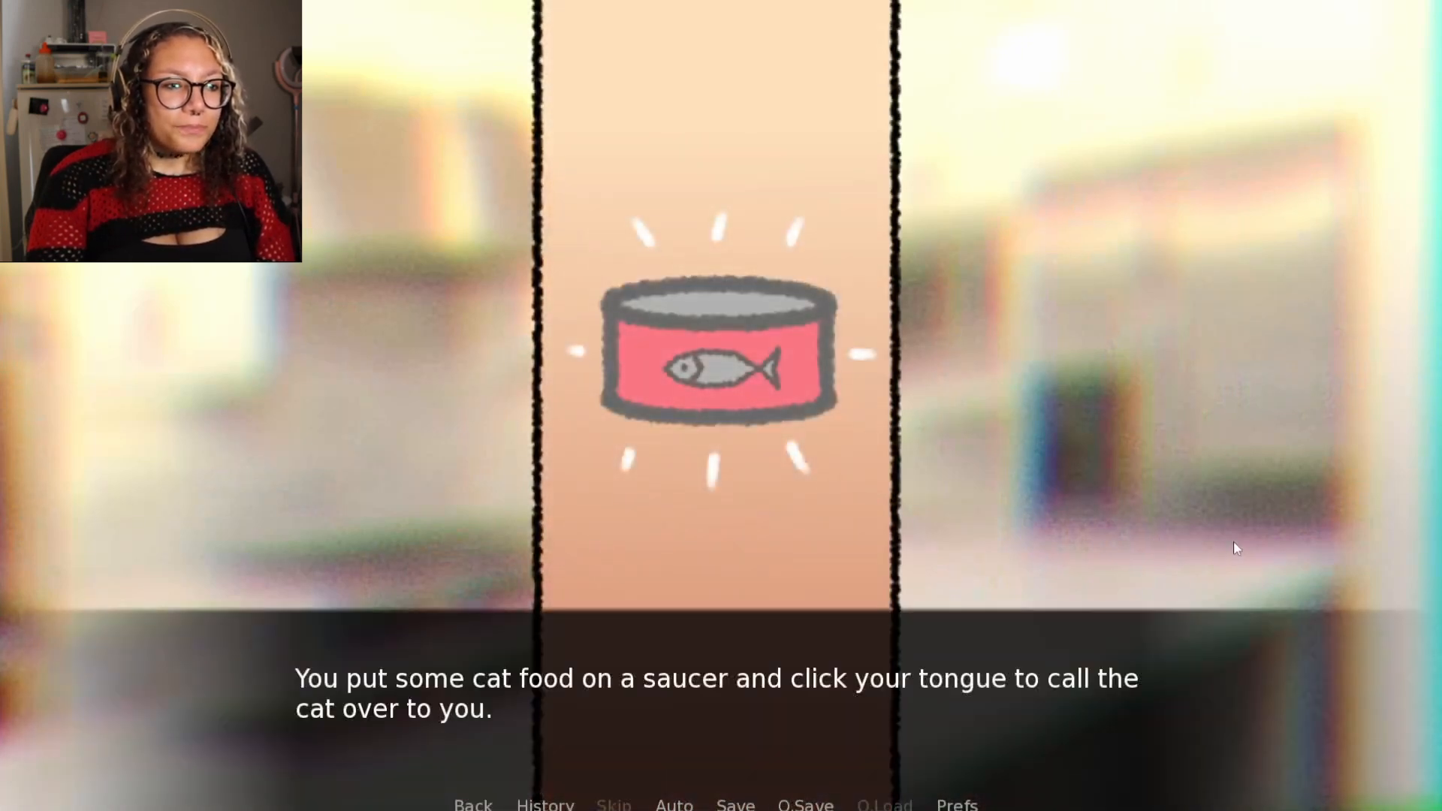
mouse_move(1178, 625)
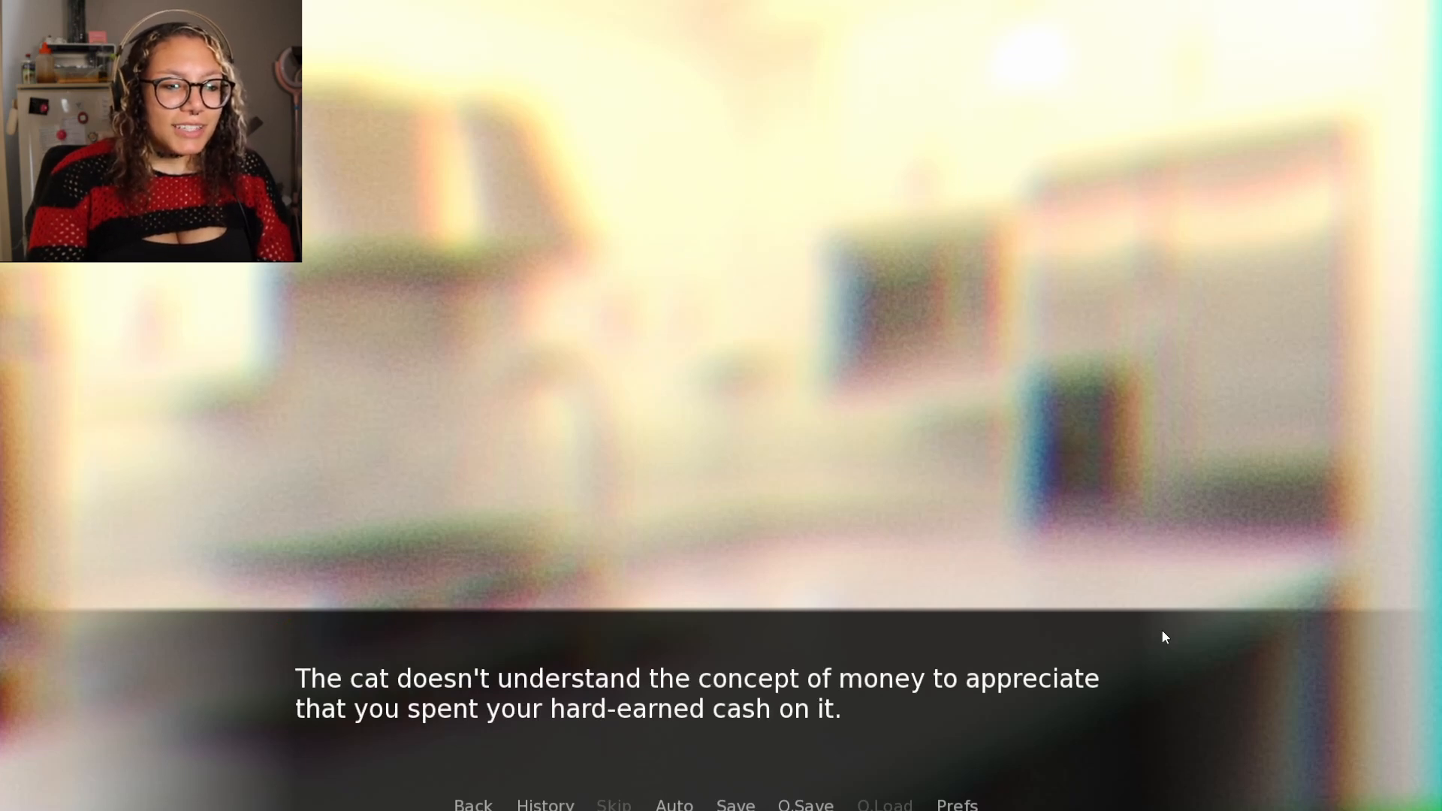
mouse_move(1182, 642)
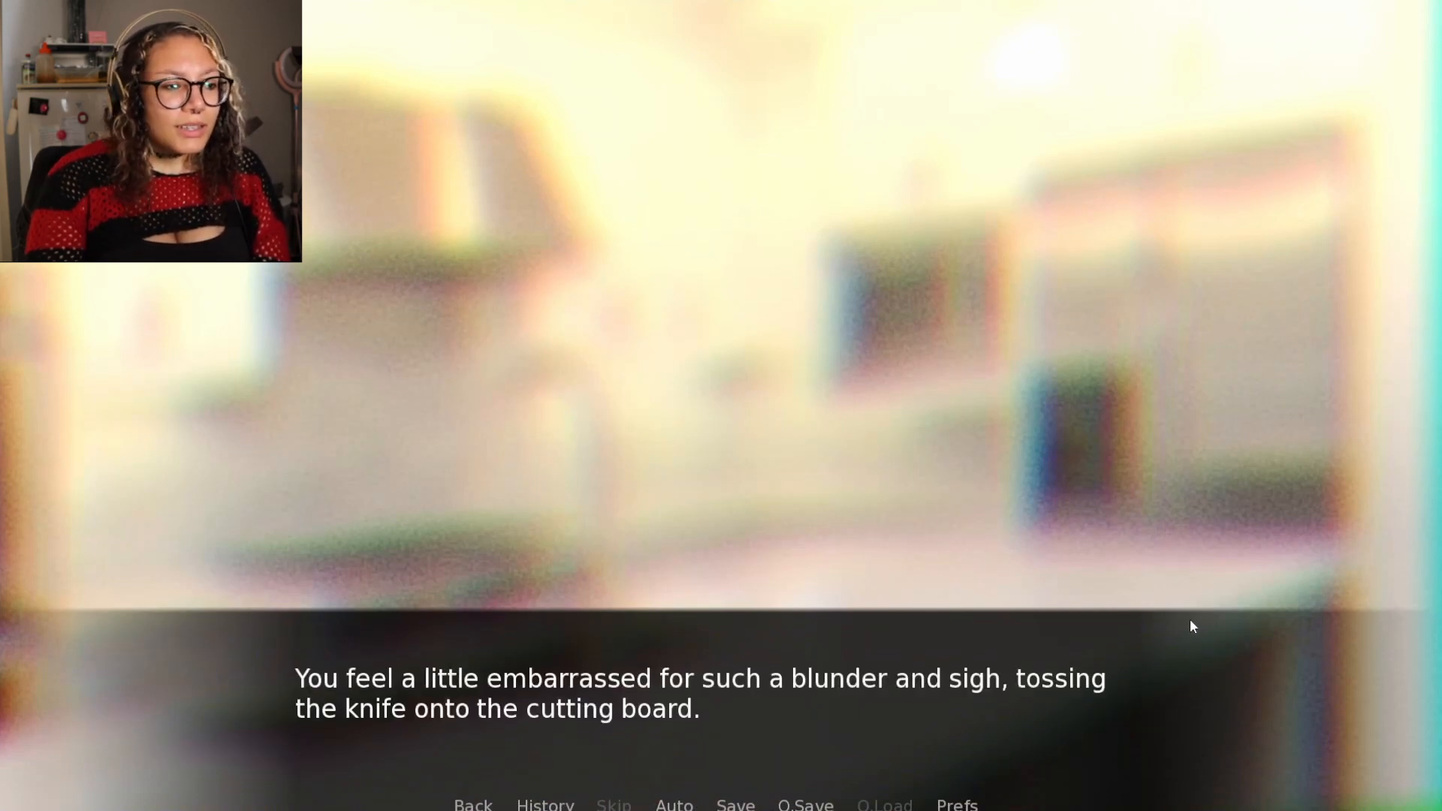
mouse_move(1211, 623)
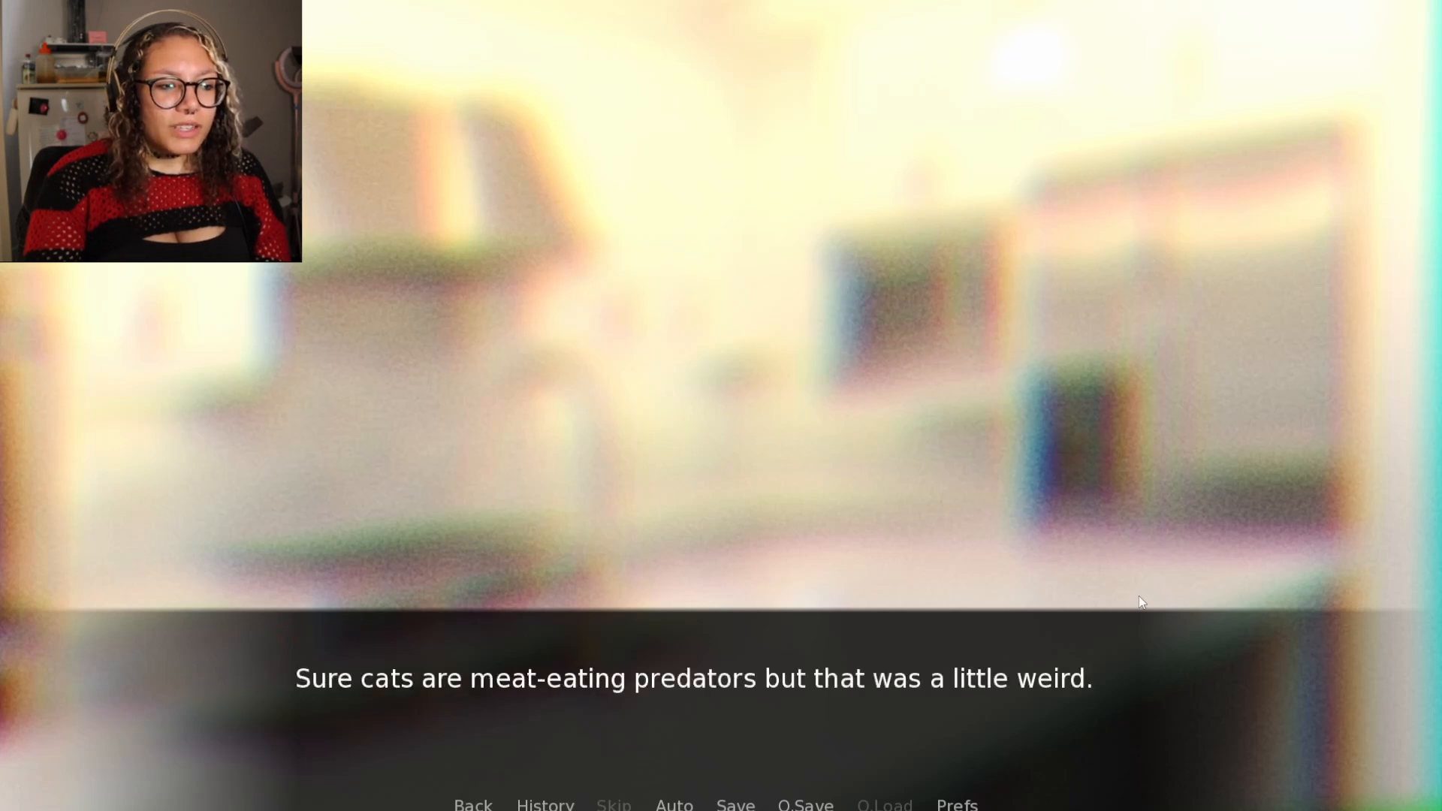
mouse_move(1201, 541)
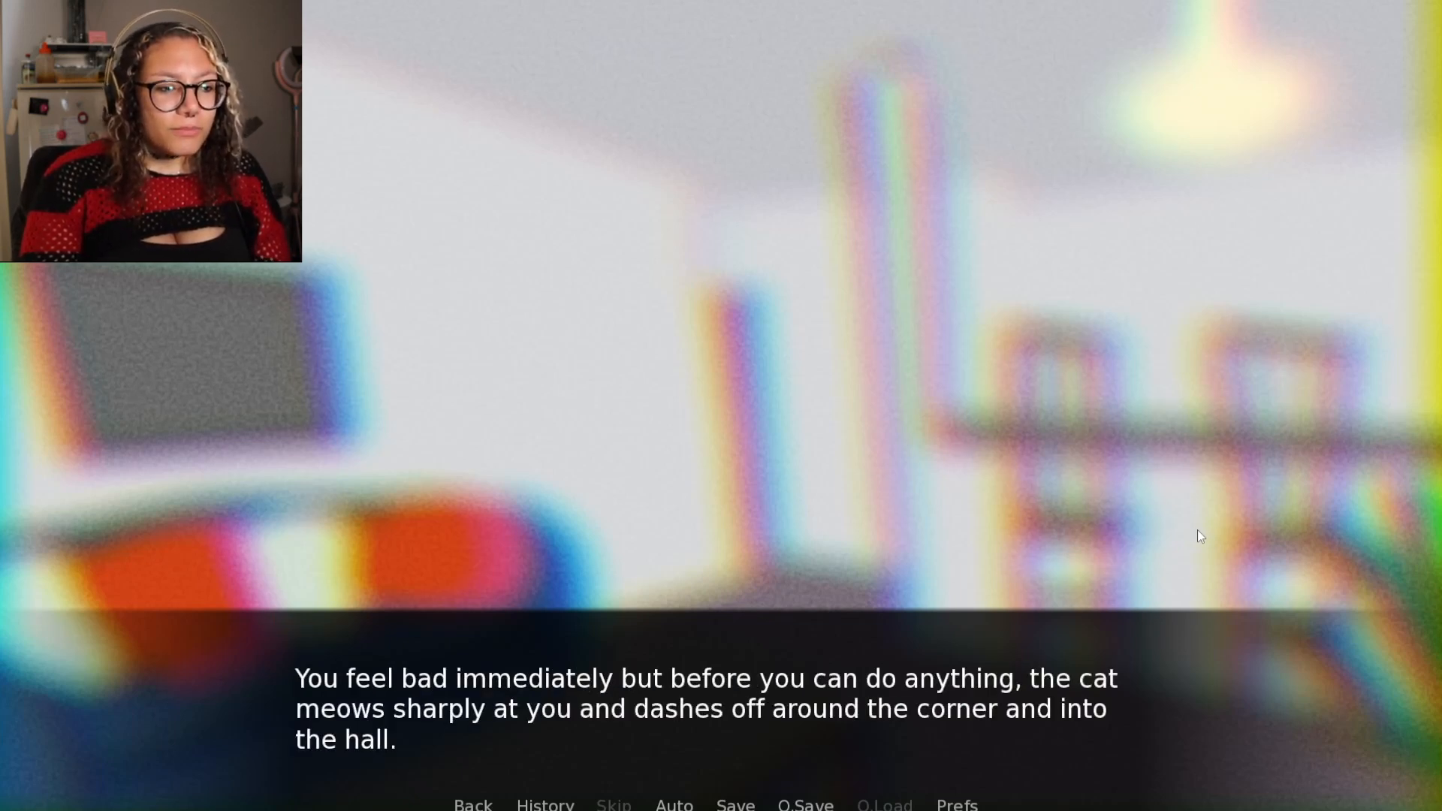
mouse_move(1201, 544)
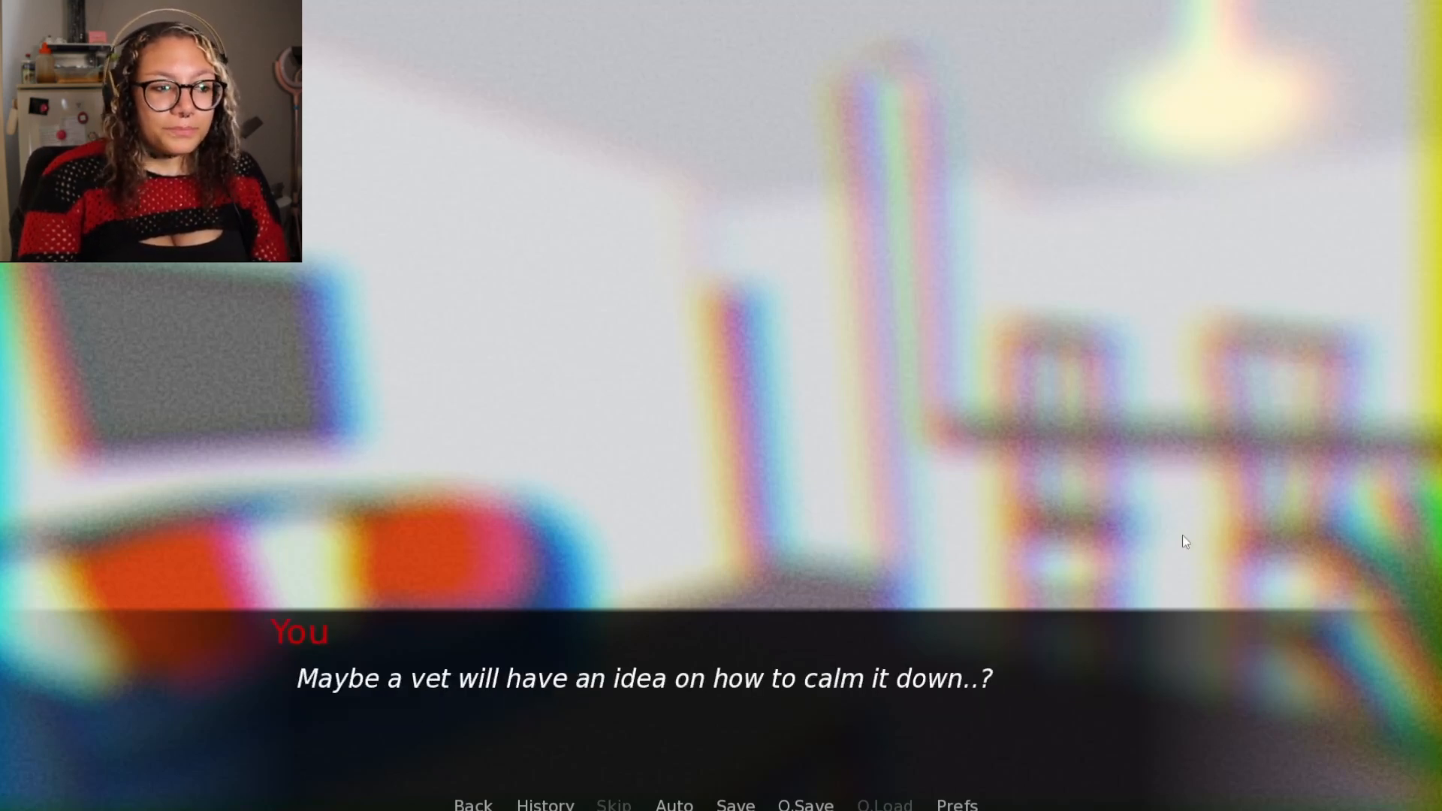
mouse_move(1223, 551)
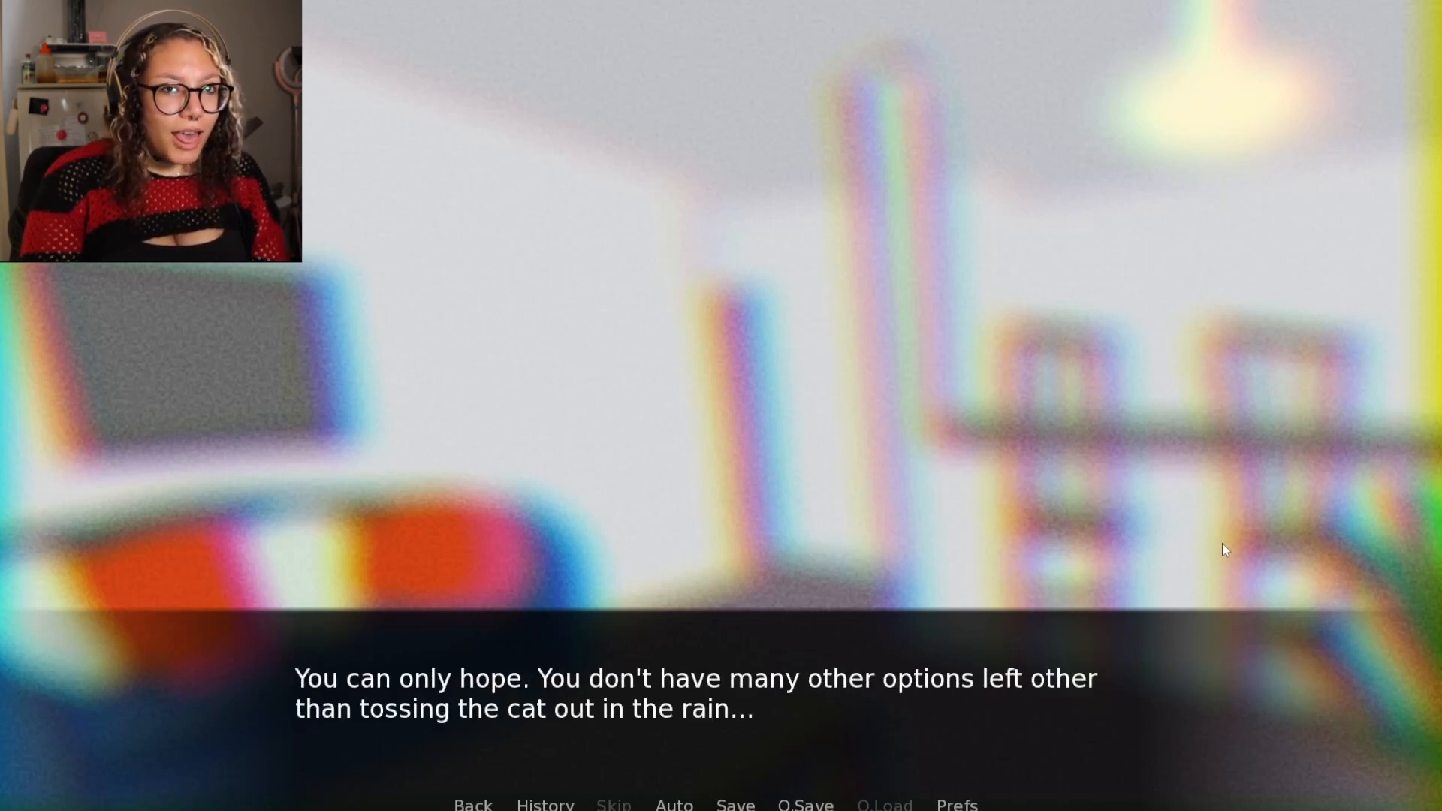
mouse_move(1213, 549)
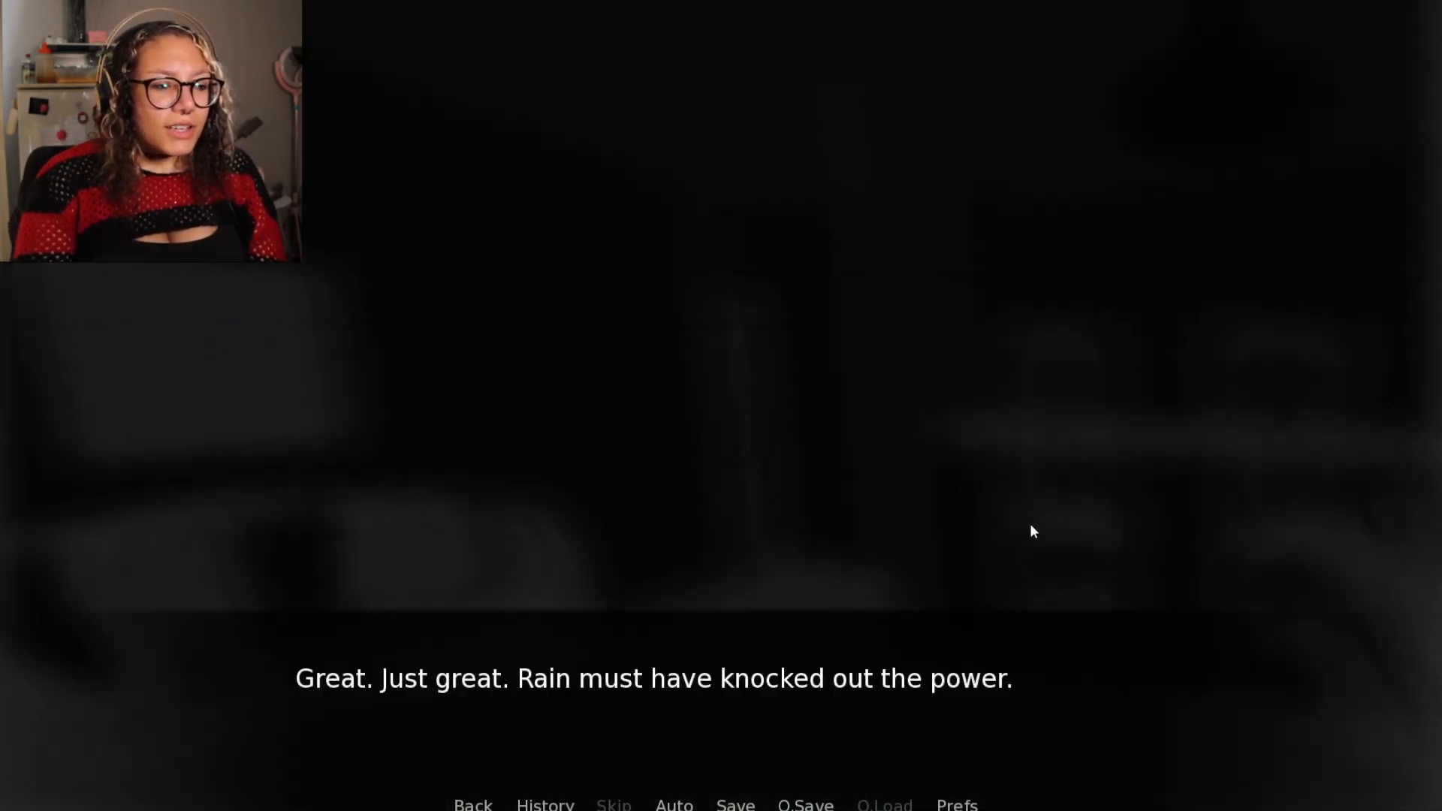
mouse_move(1138, 552)
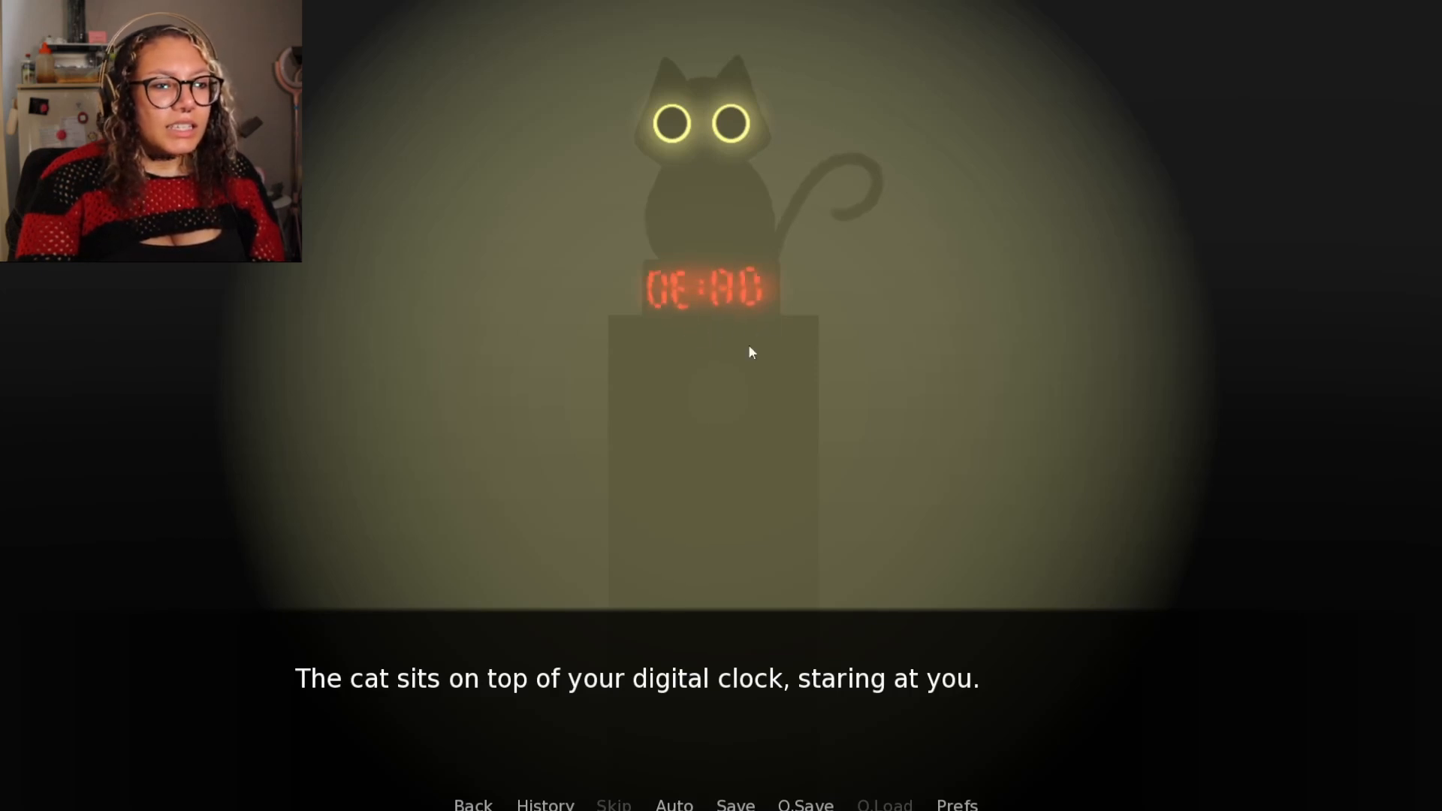
mouse_move(997, 589)
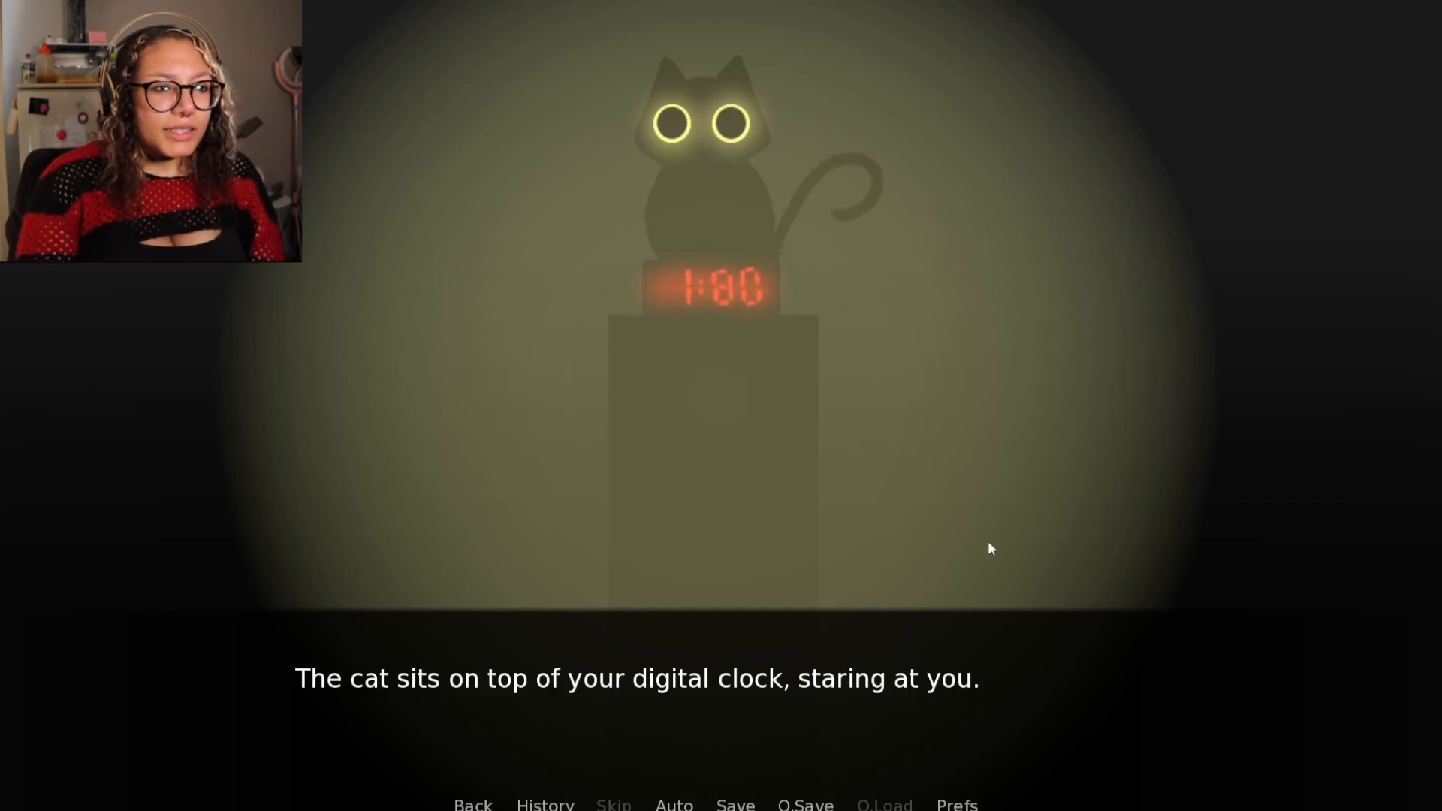
Advance the clock-scene lines about the cat staring motionless like a statue
click(989, 550)
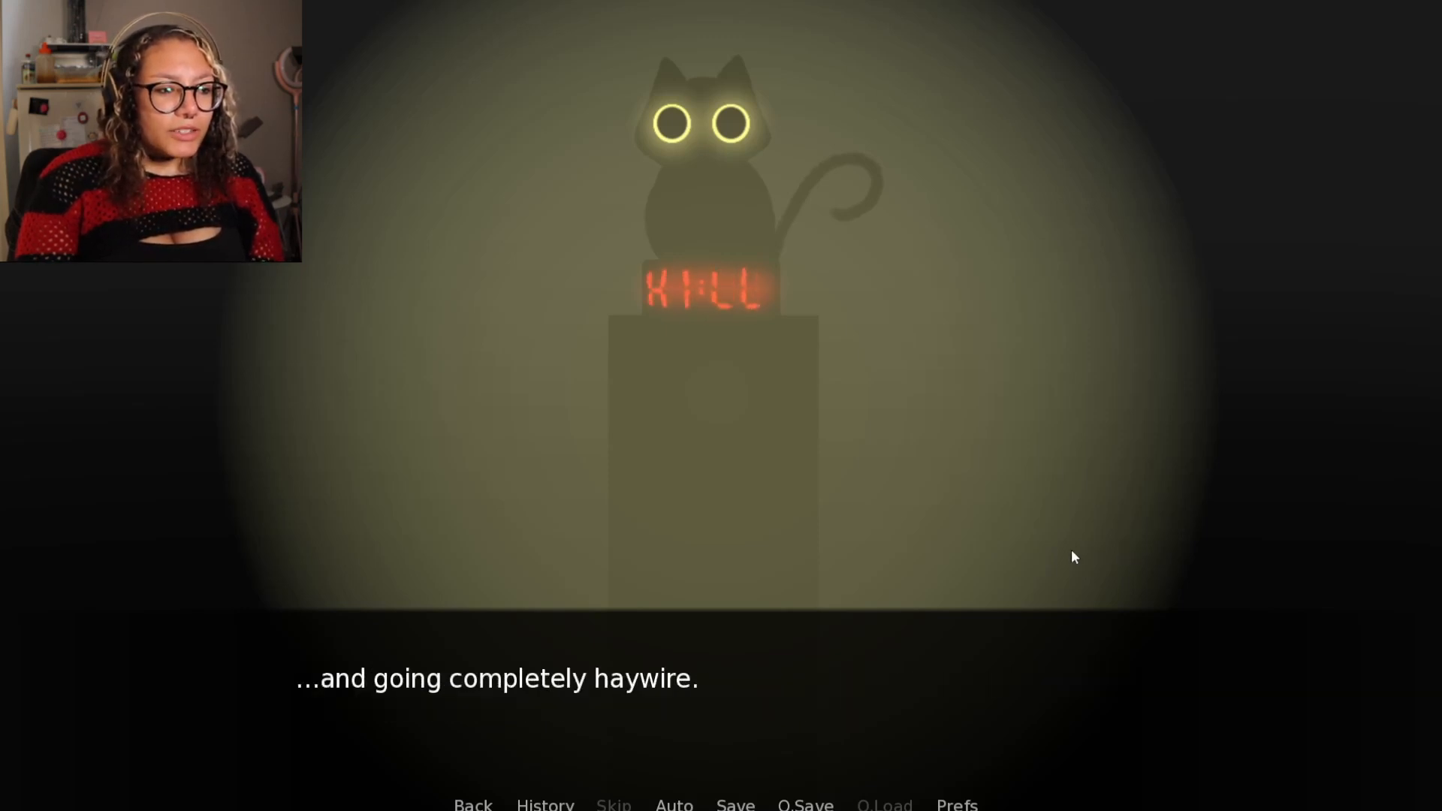
click(1057, 557)
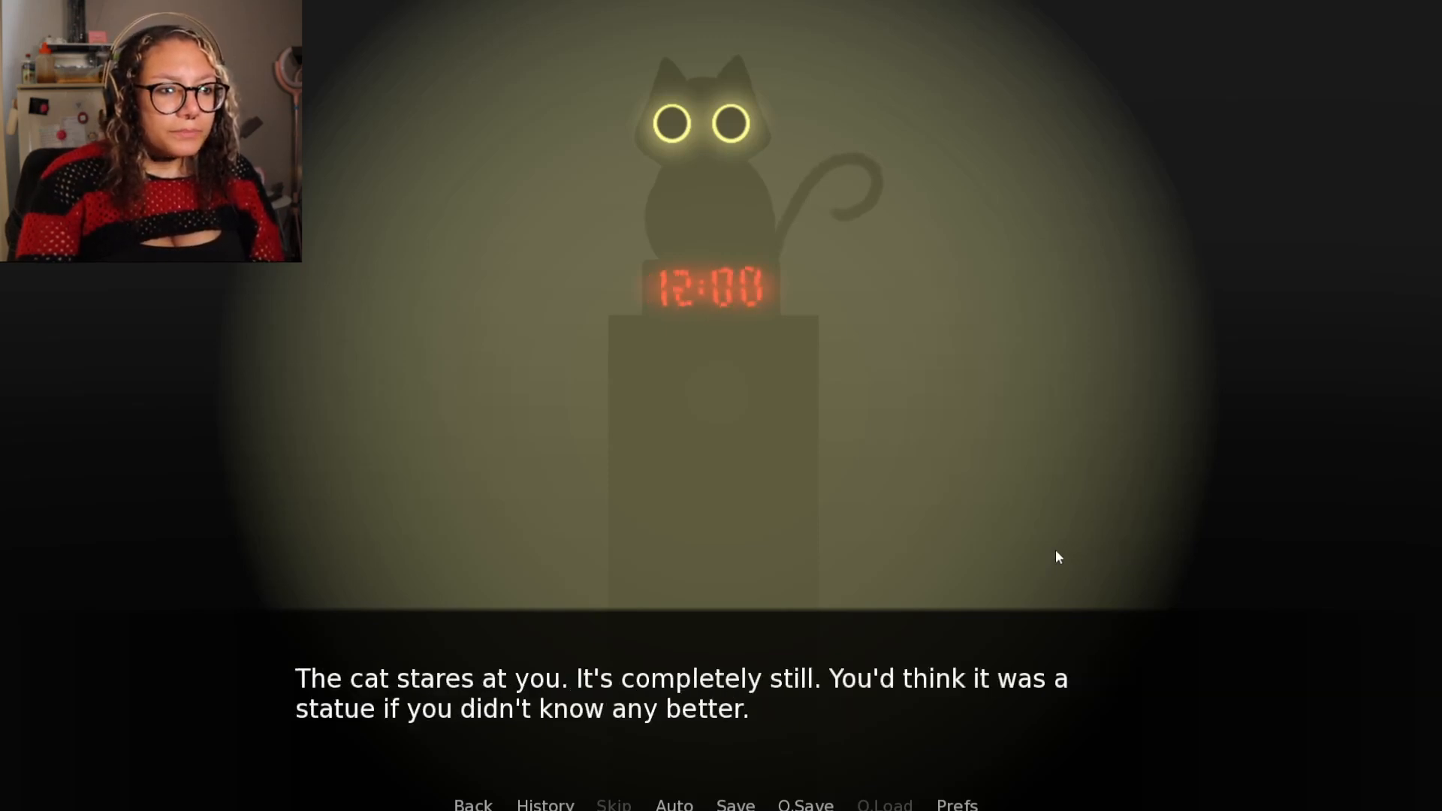
mouse_move(669, 365)
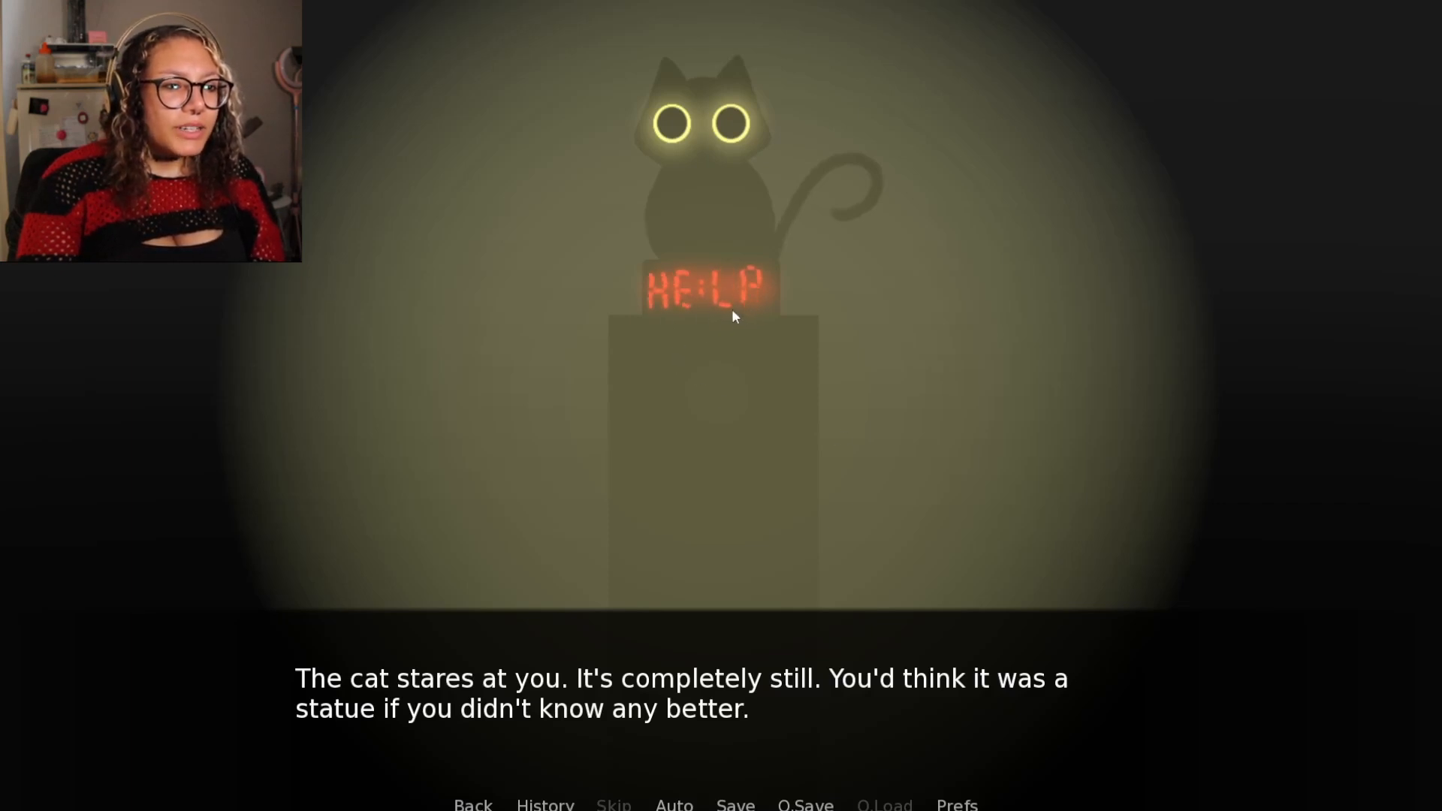
mouse_move(782, 389)
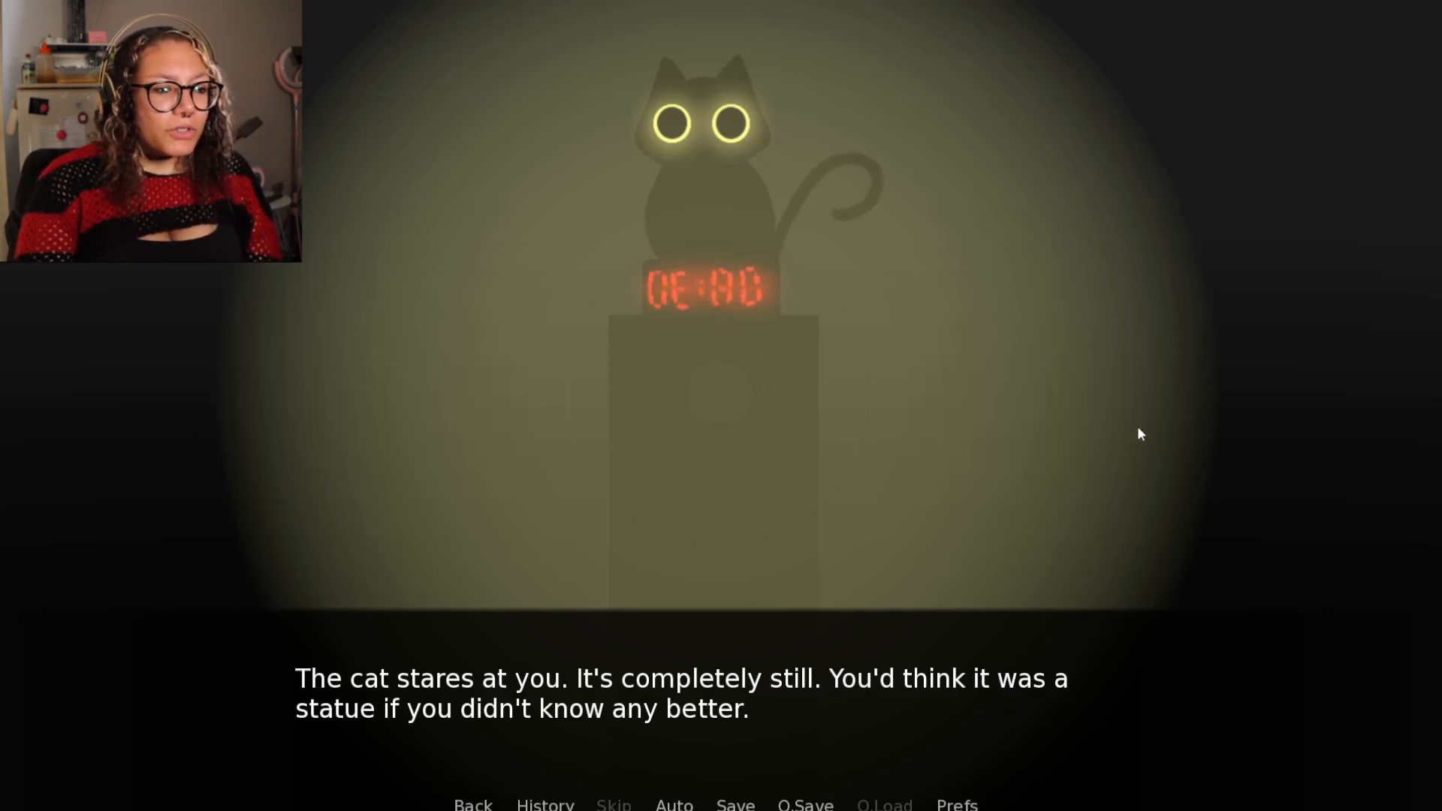
click(1138, 434)
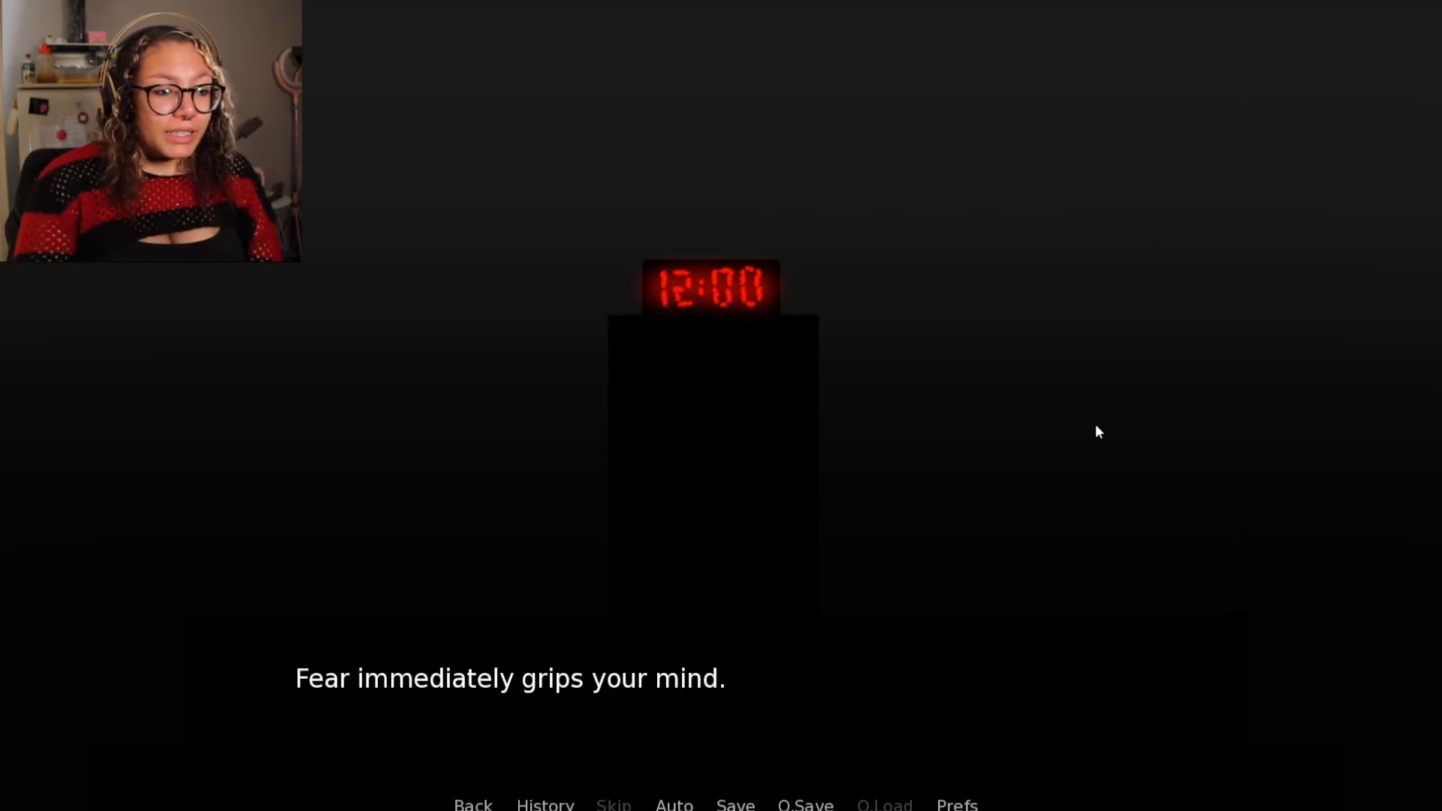
Continue to the line about hearing static around you
click(1078, 402)
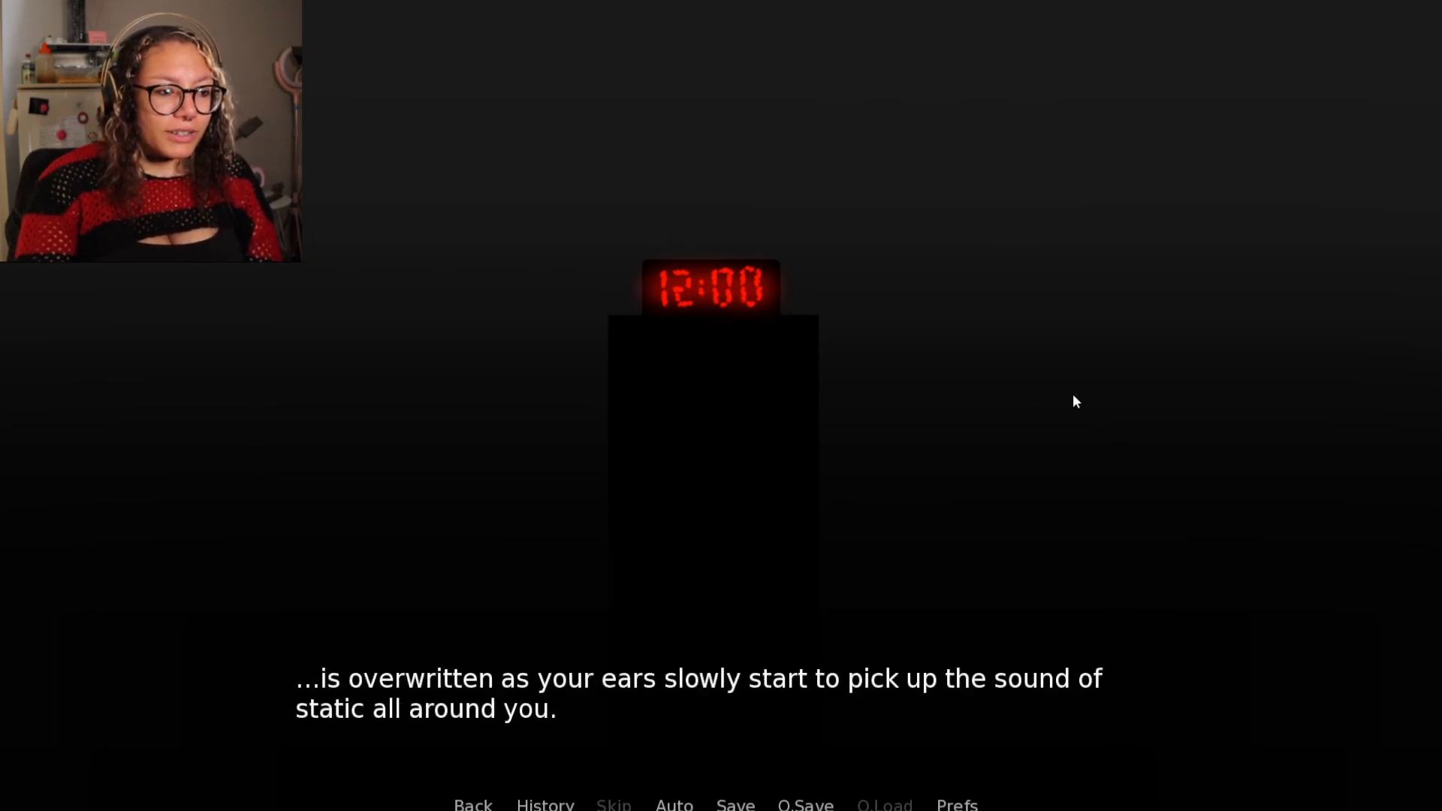
mouse_move(1072, 402)
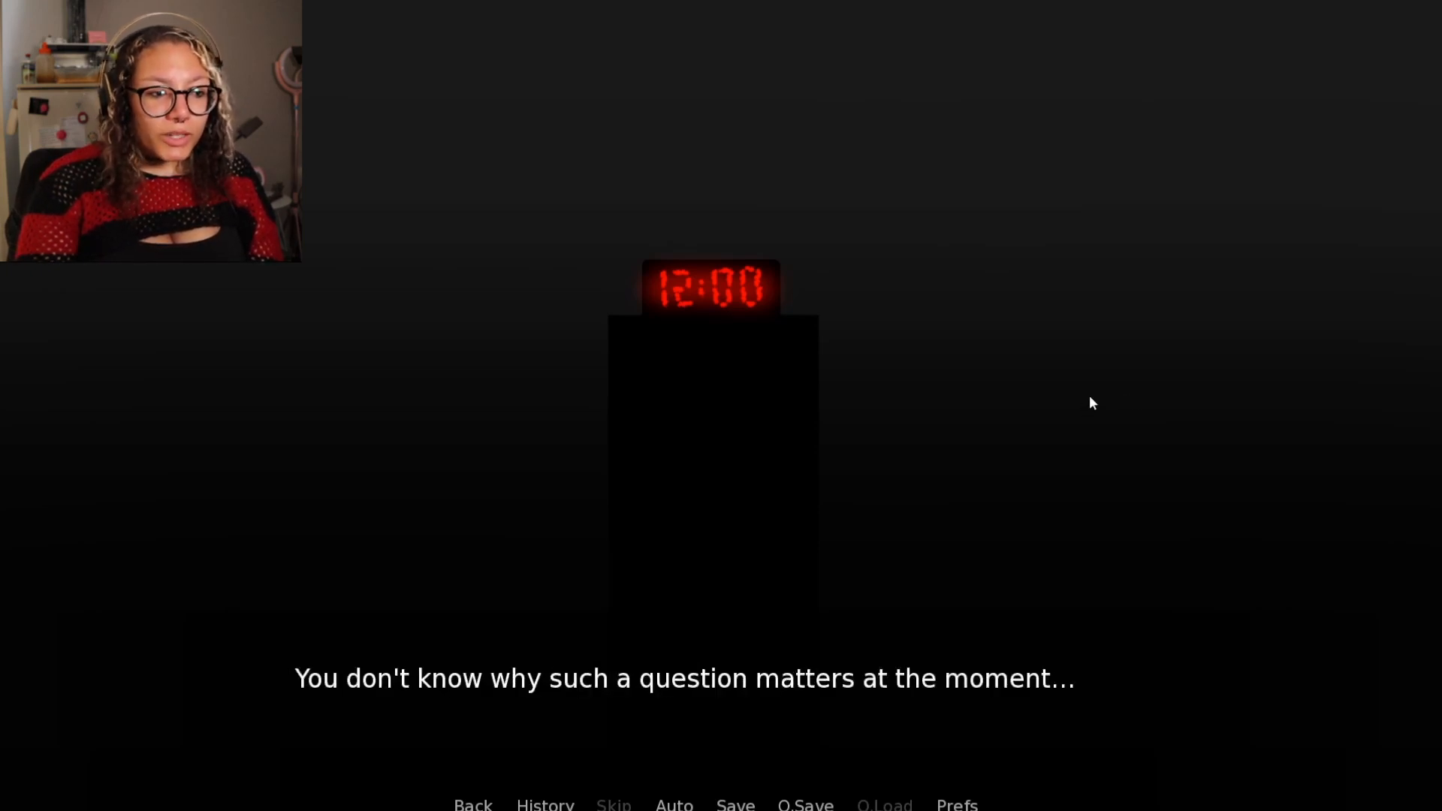
mouse_move(1141, 362)
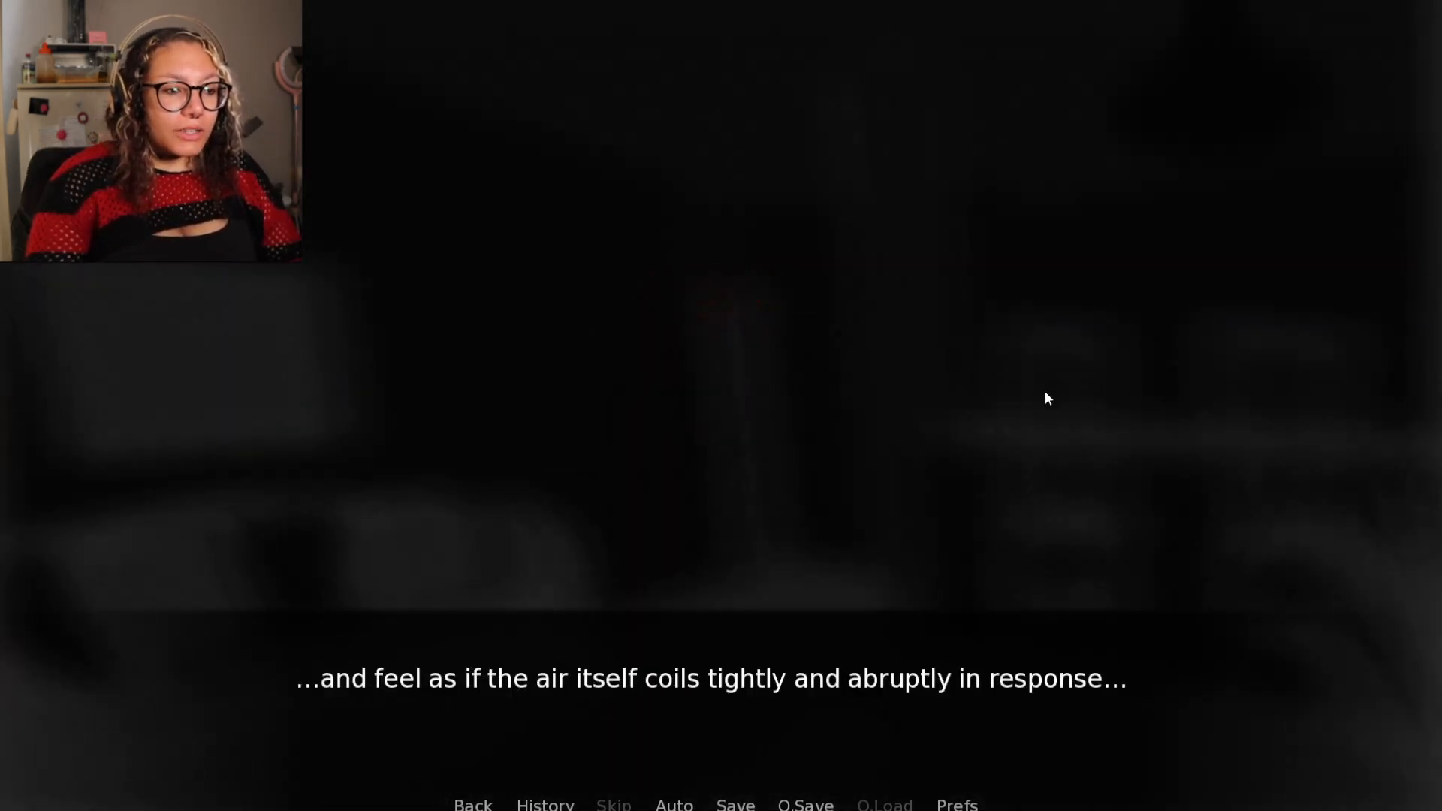
mouse_move(1304, 414)
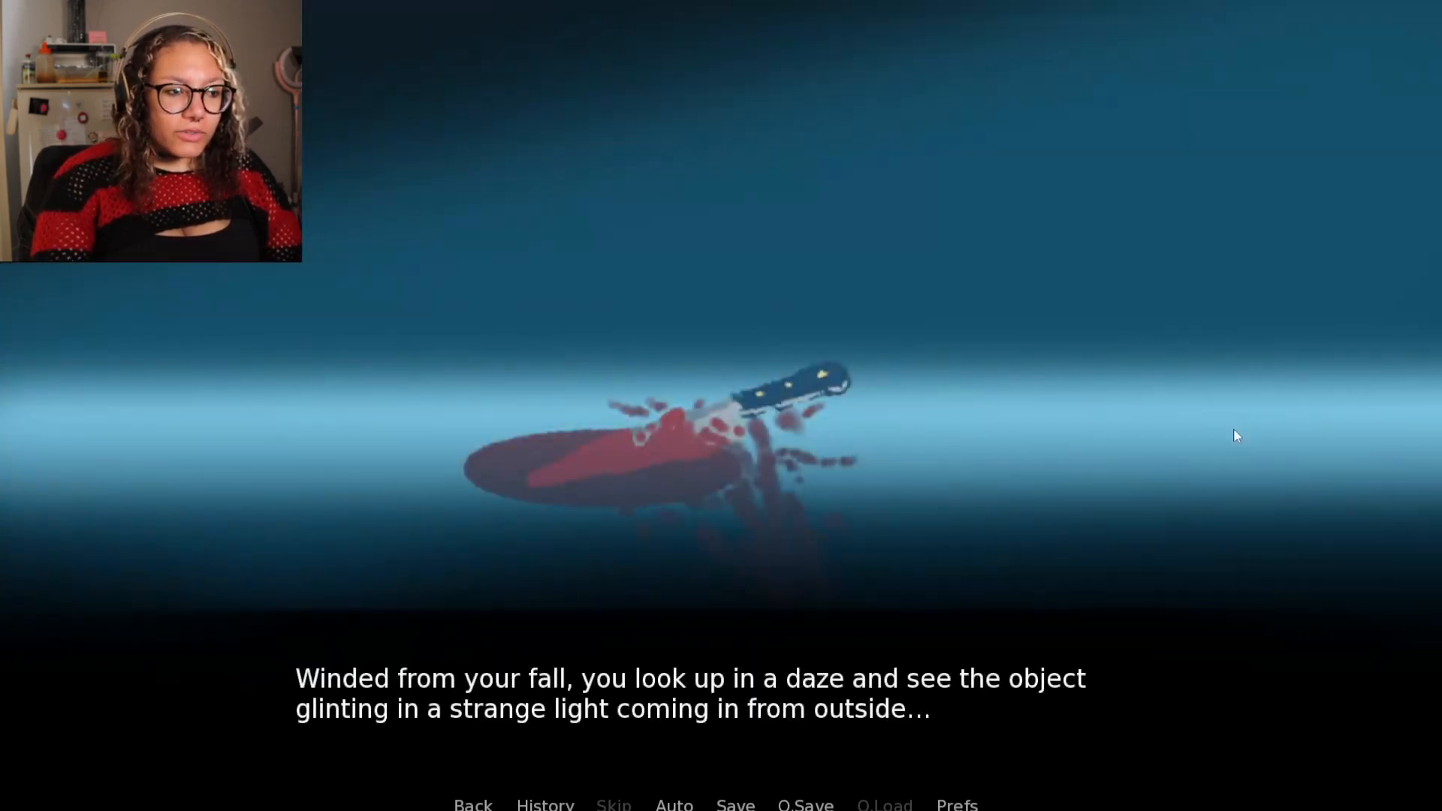
mouse_move(1150, 470)
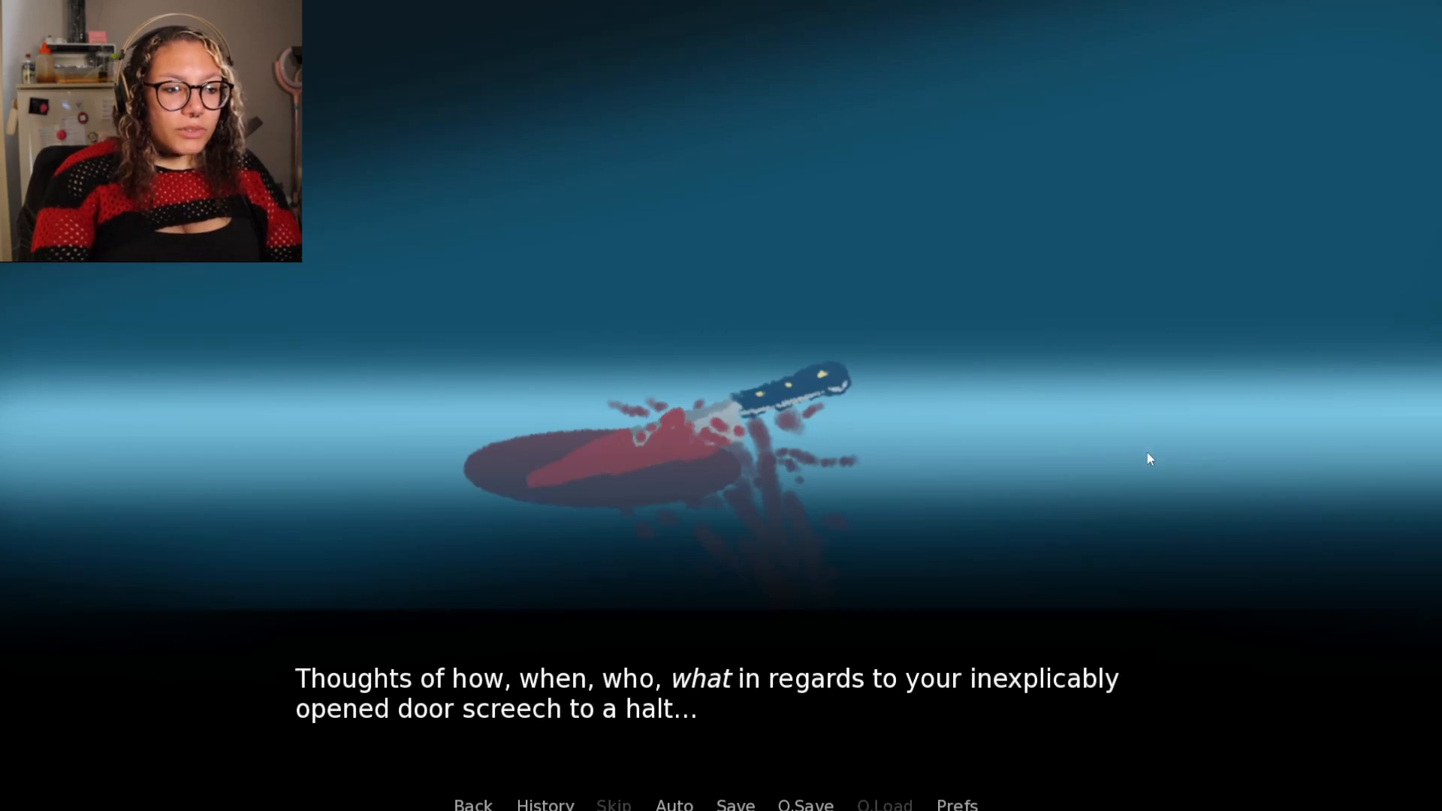
mouse_move(1154, 437)
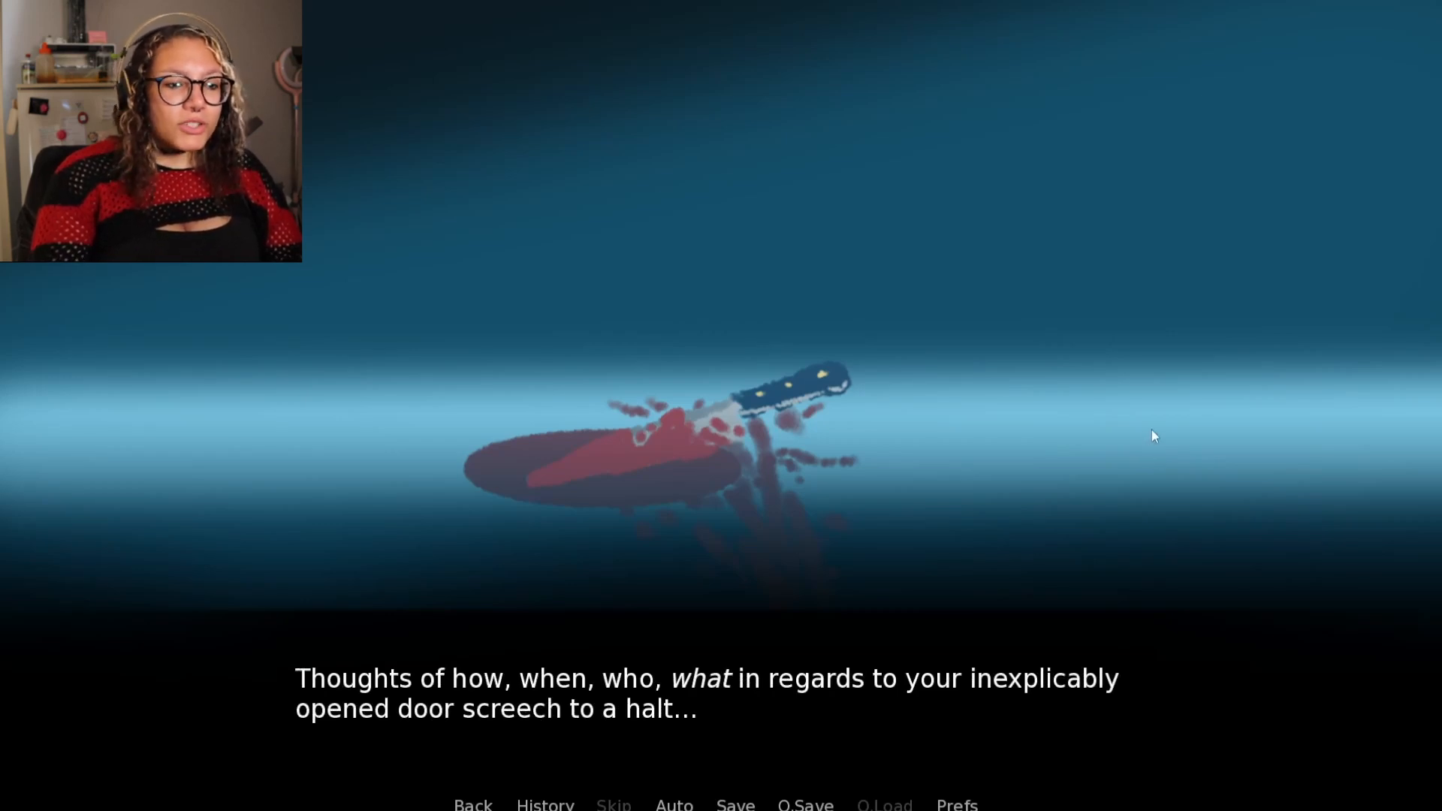
mouse_move(1211, 413)
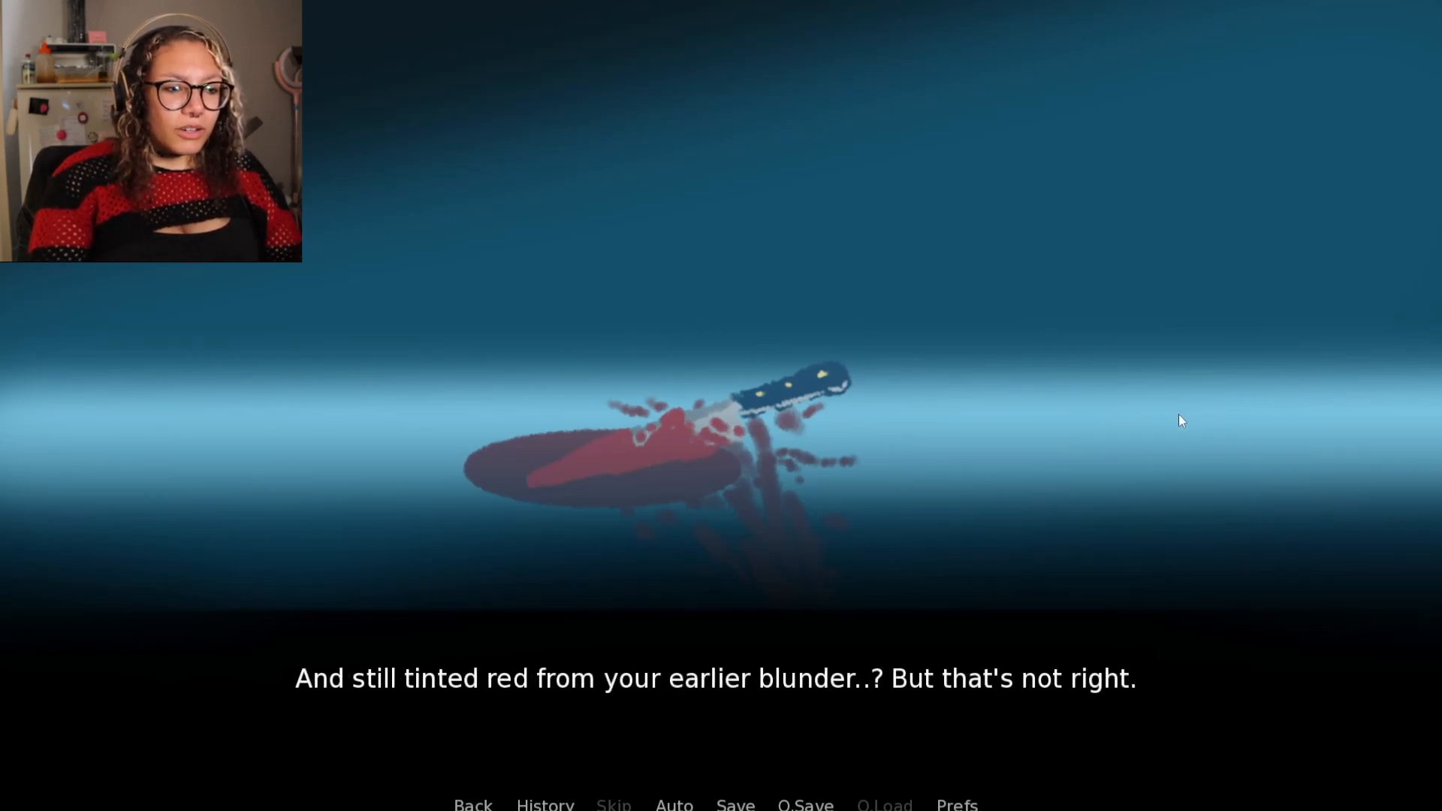
Move past the line about the knife still tinted red
click(1162, 431)
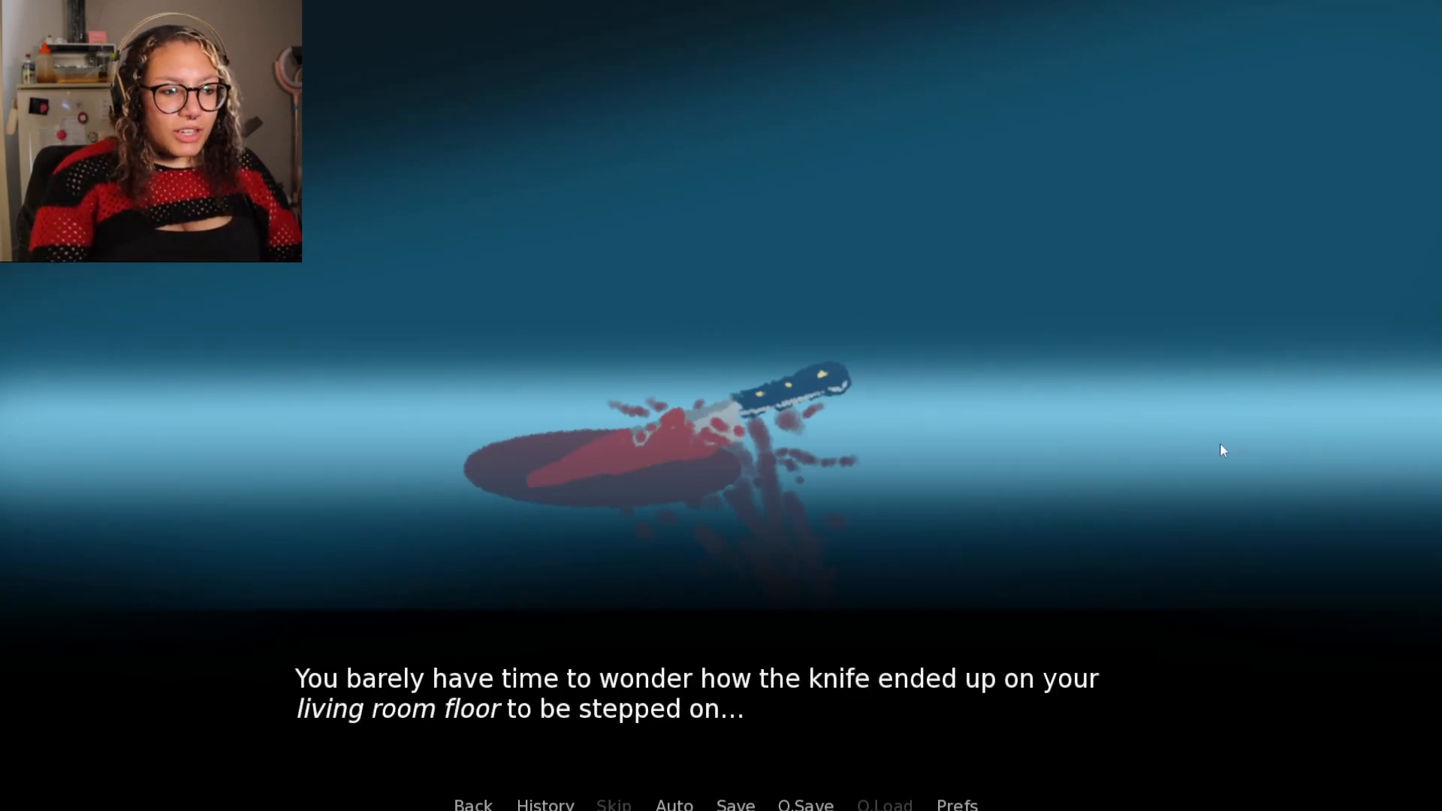
mouse_move(1243, 439)
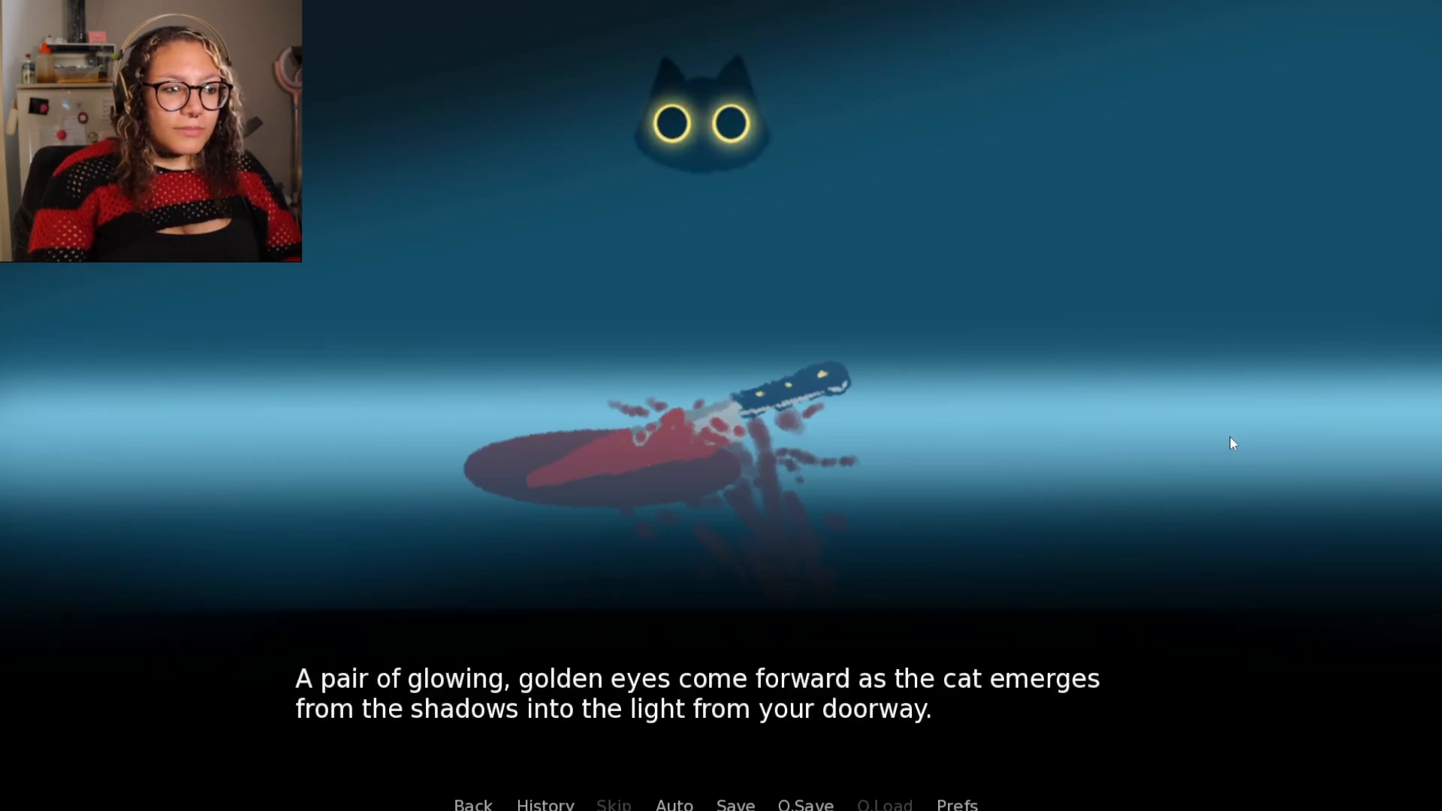
mouse_move(1195, 457)
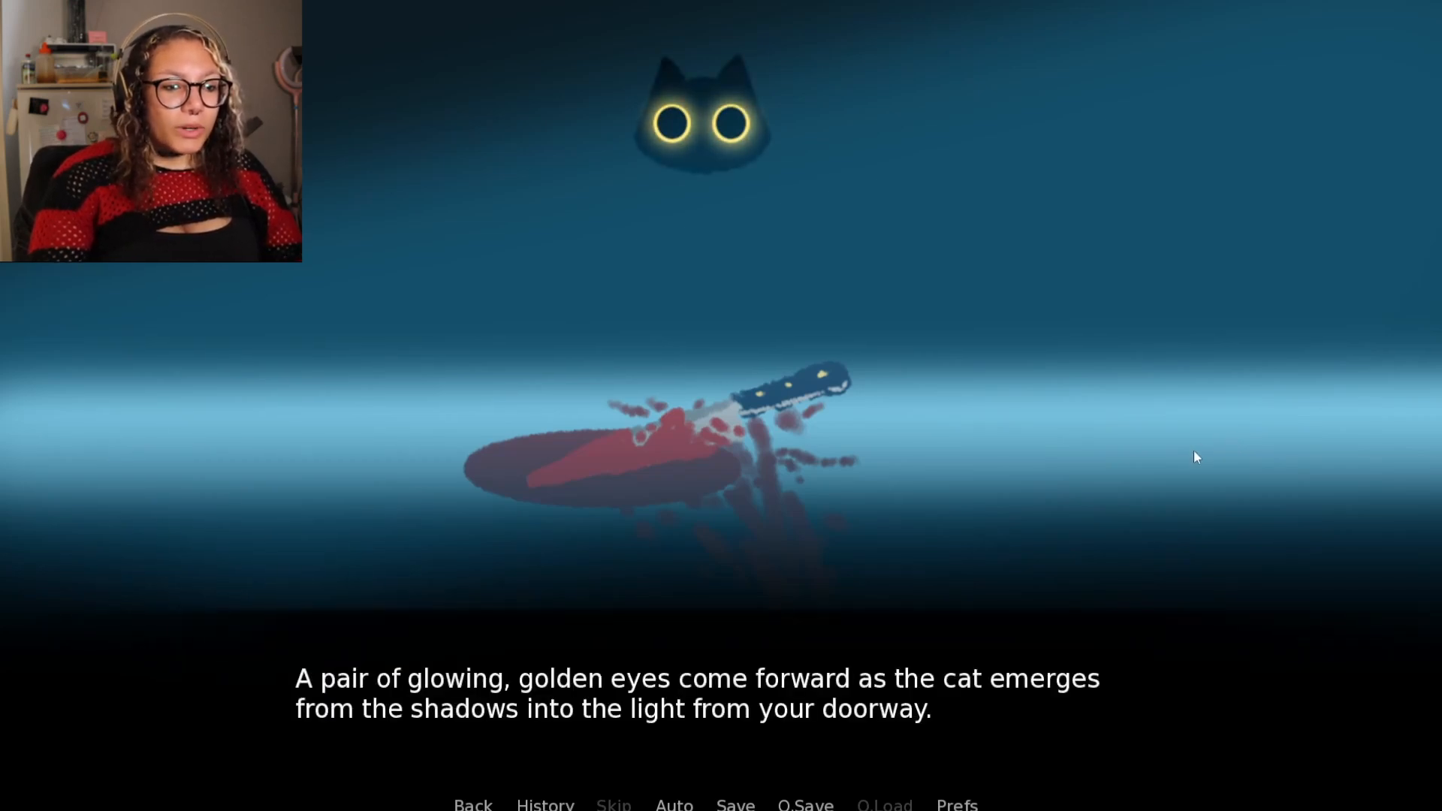
mouse_move(1192, 462)
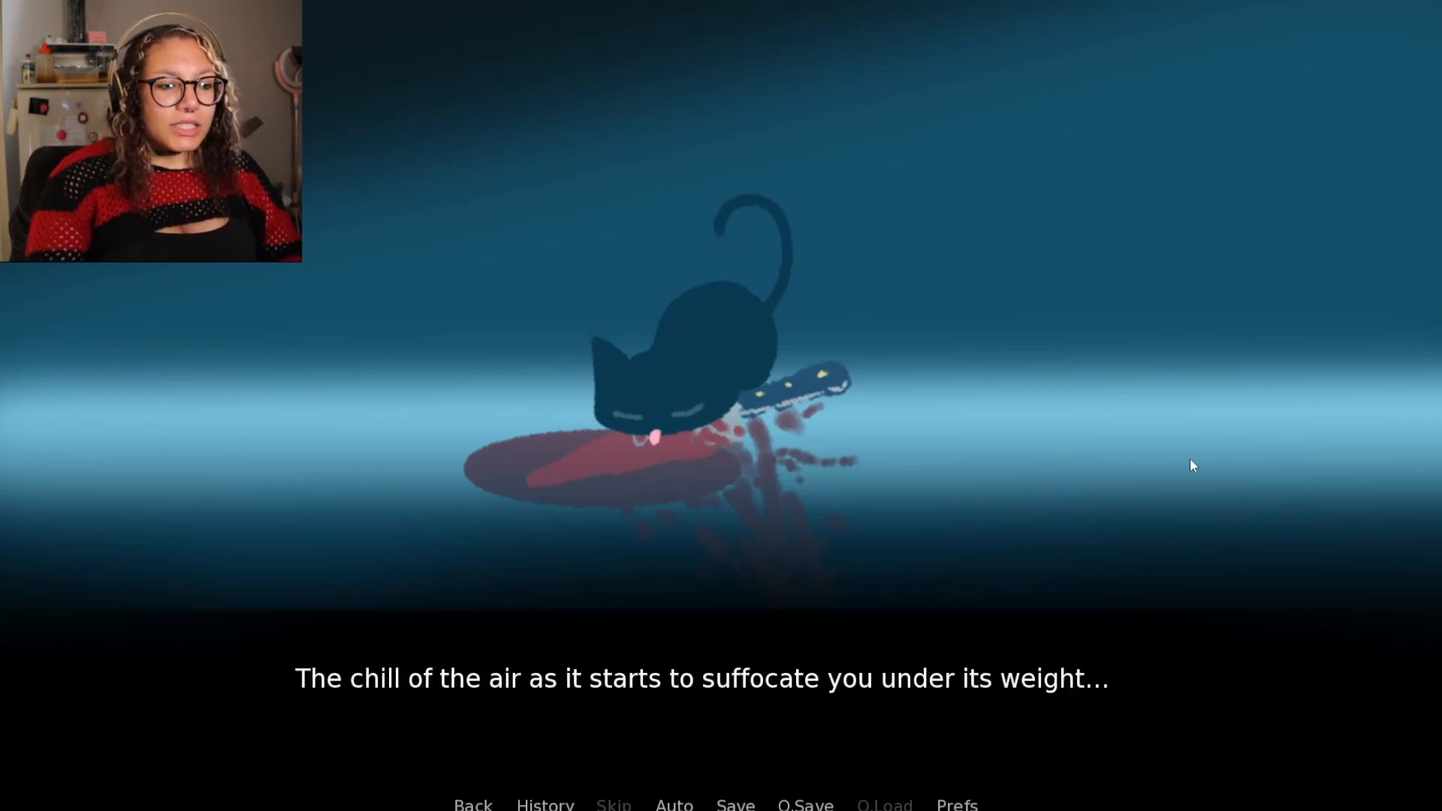
Advance the narration toward the glowing-eyed cat and the 'You're bleeding.' line
click(1165, 465)
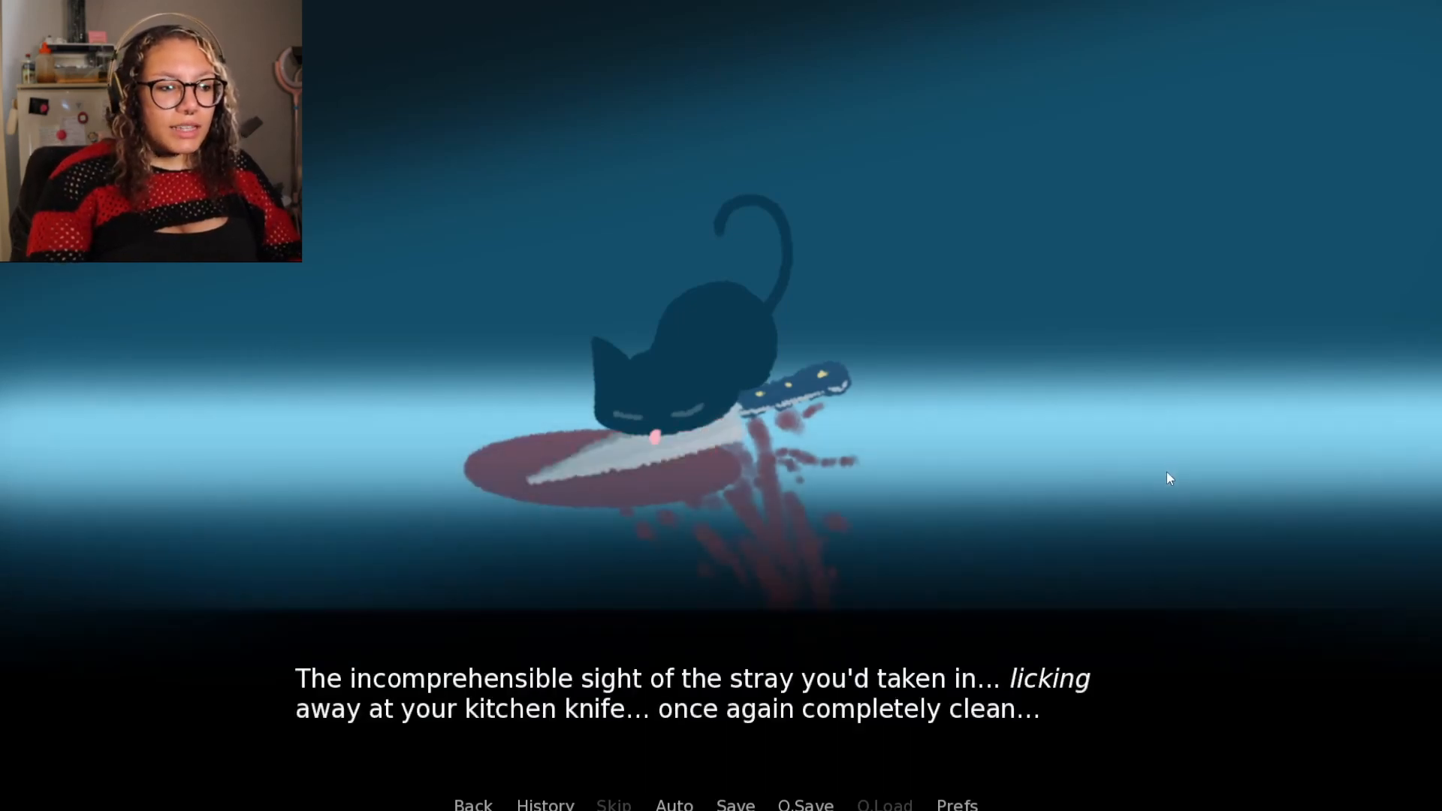
mouse_move(1180, 500)
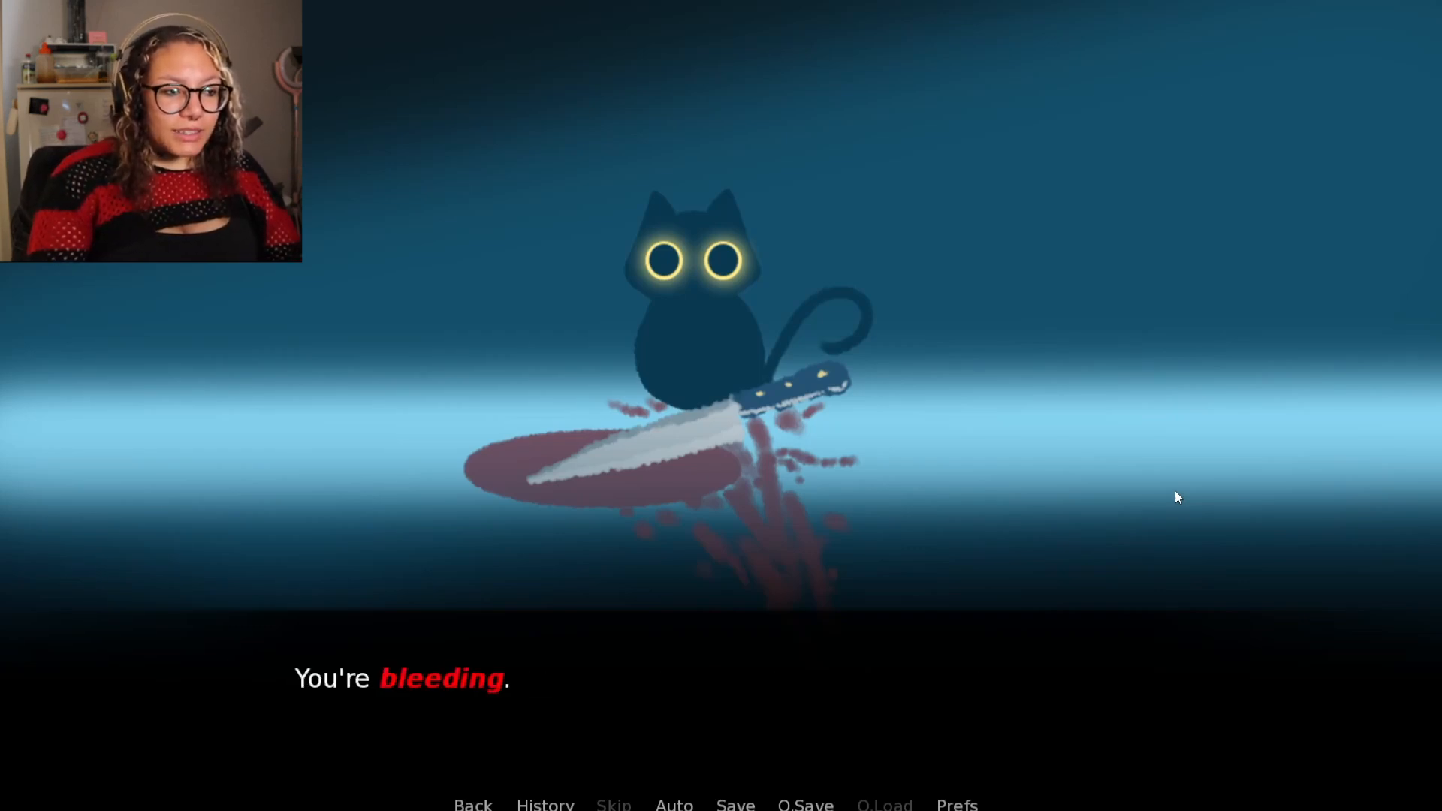
Continue past the bleeding line to the blurred empty street scene
click(1178, 496)
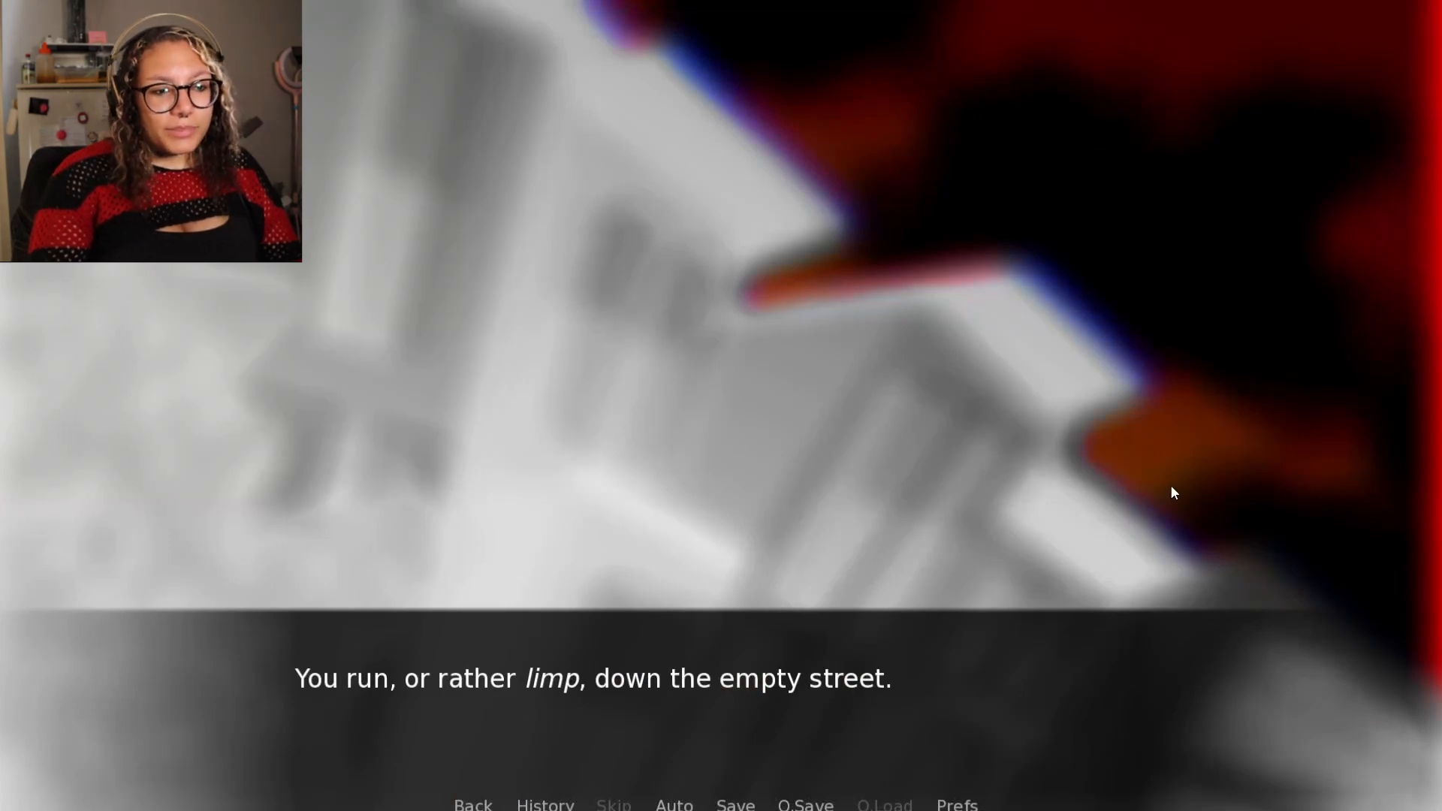
click(1163, 495)
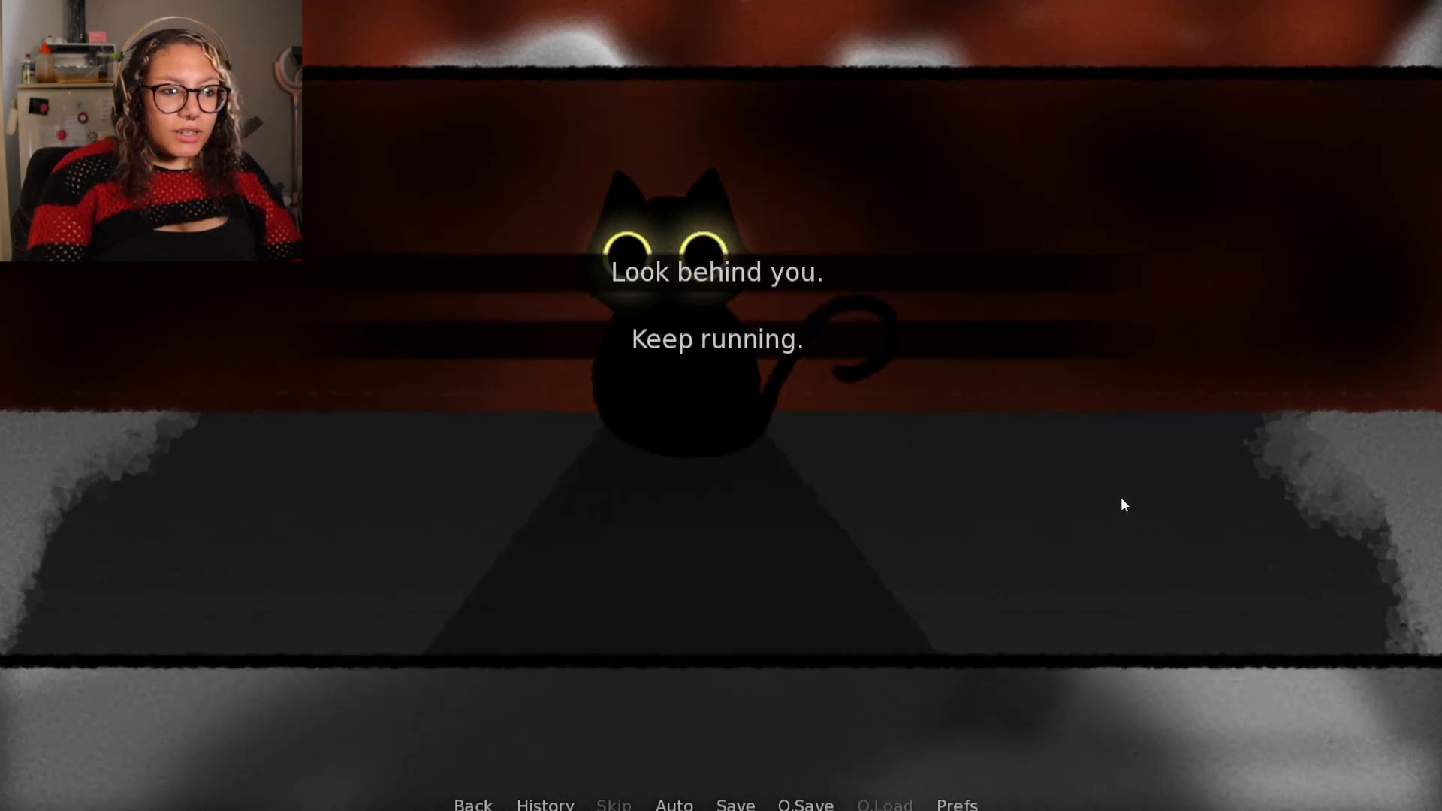
mouse_move(820, 442)
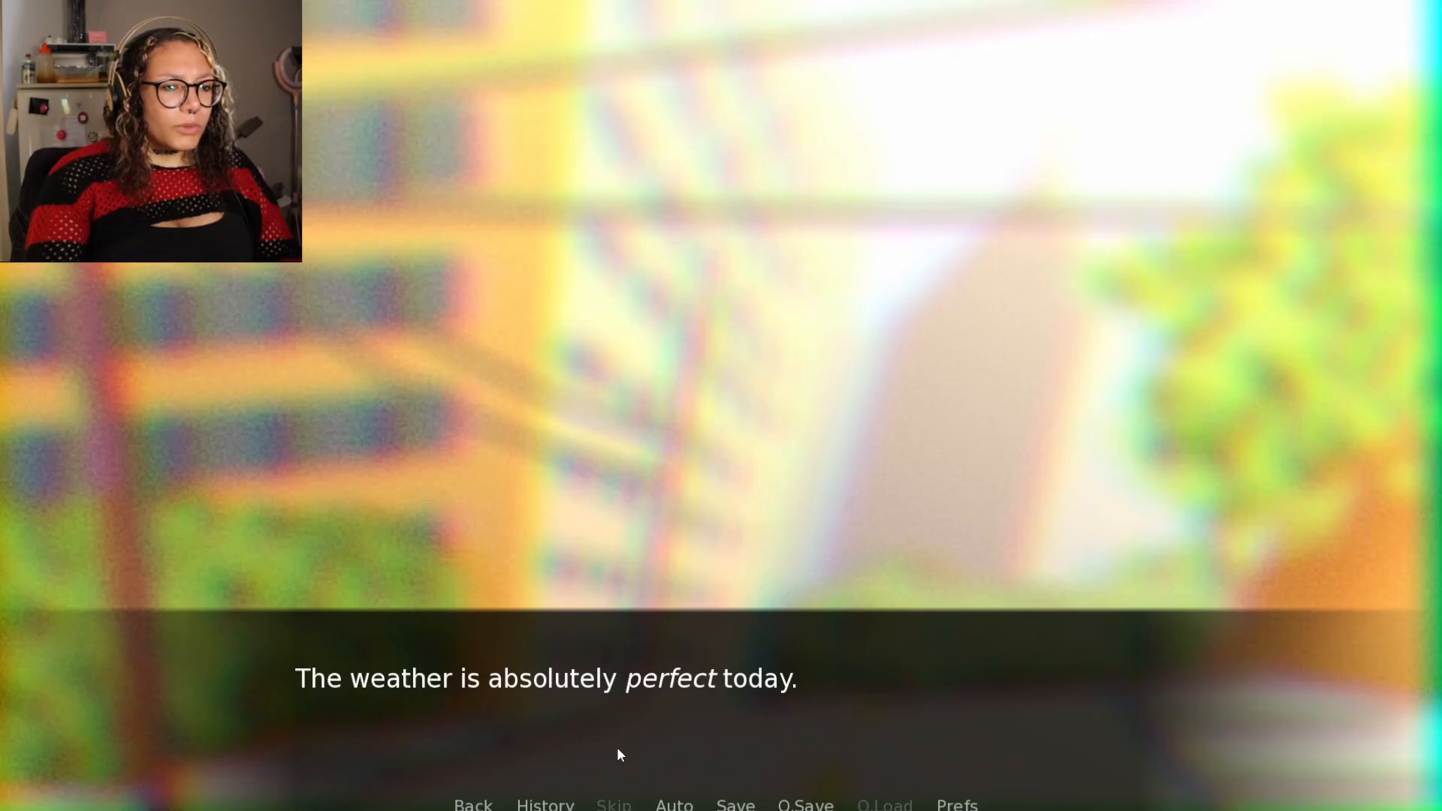
Advance the narration from the perfect-weather line into the alley until the boxed black cat appears
click(620, 754)
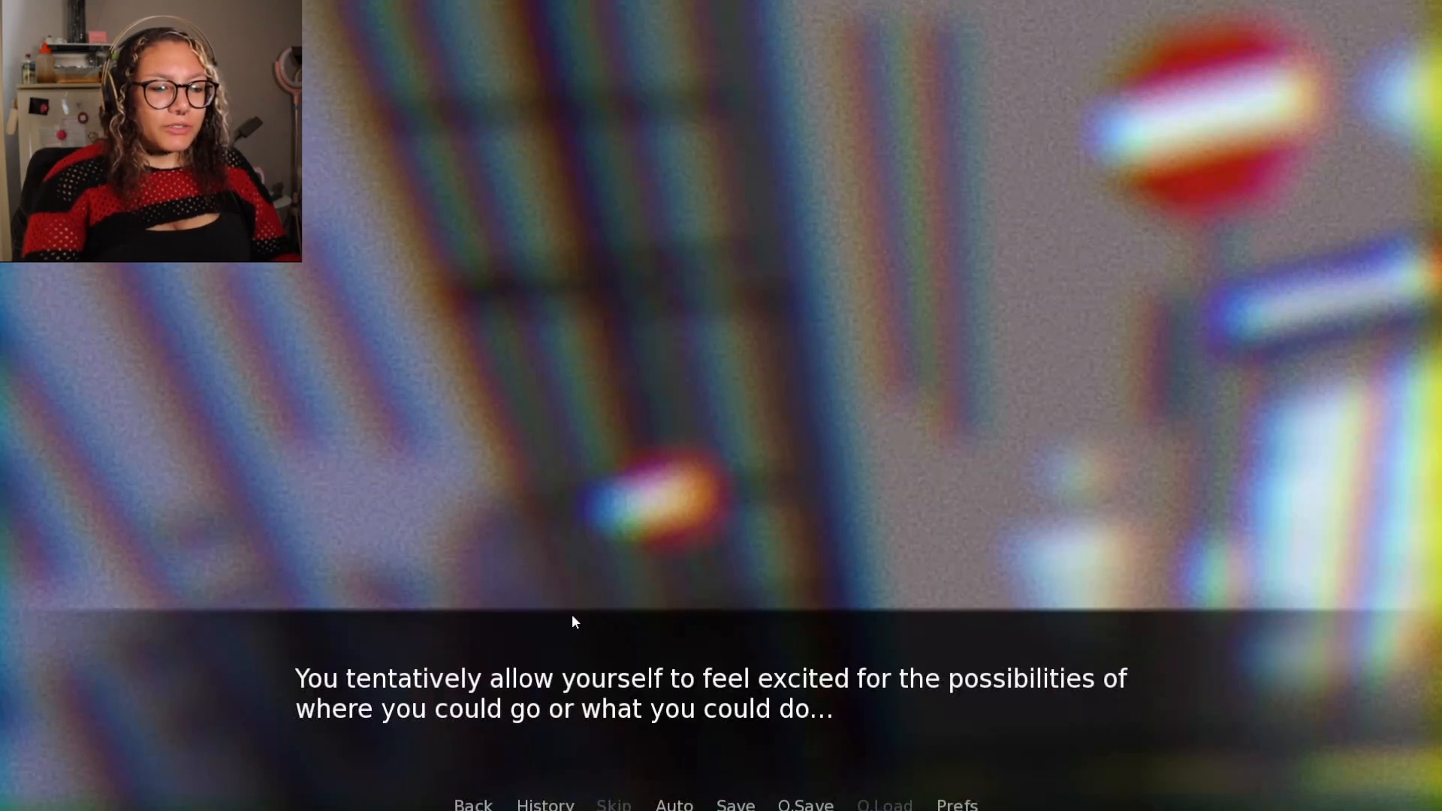
mouse_move(928, 730)
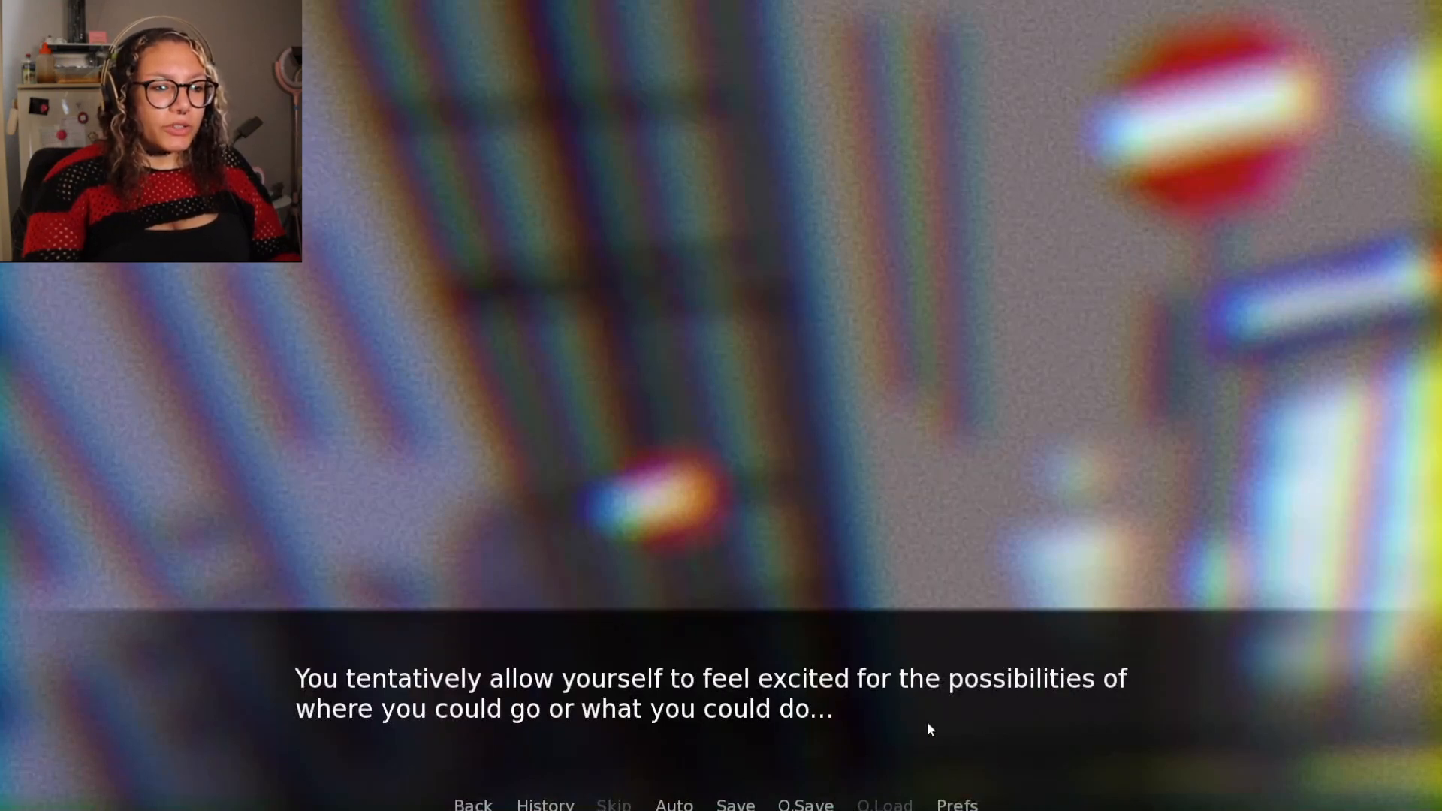
click(927, 729)
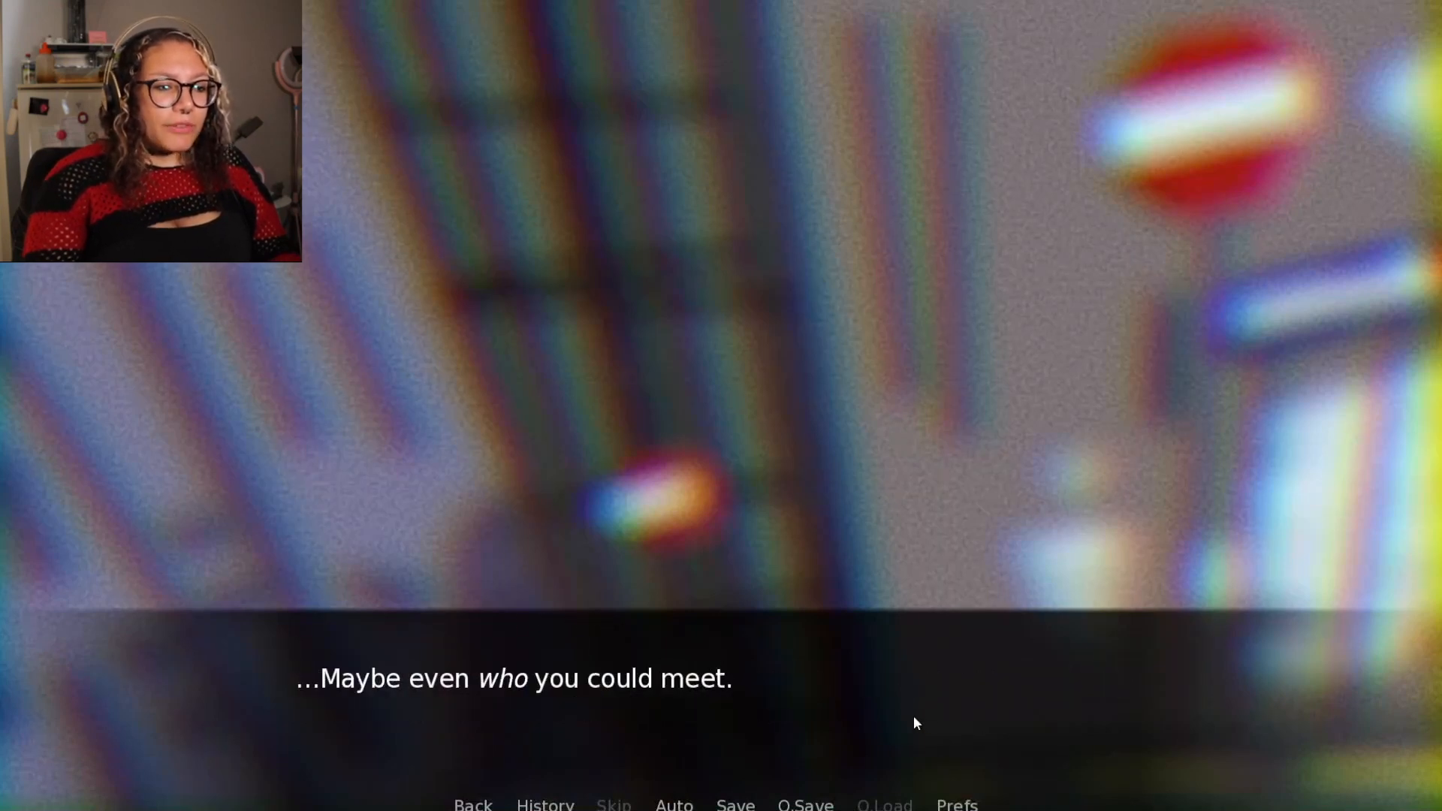
click(915, 722)
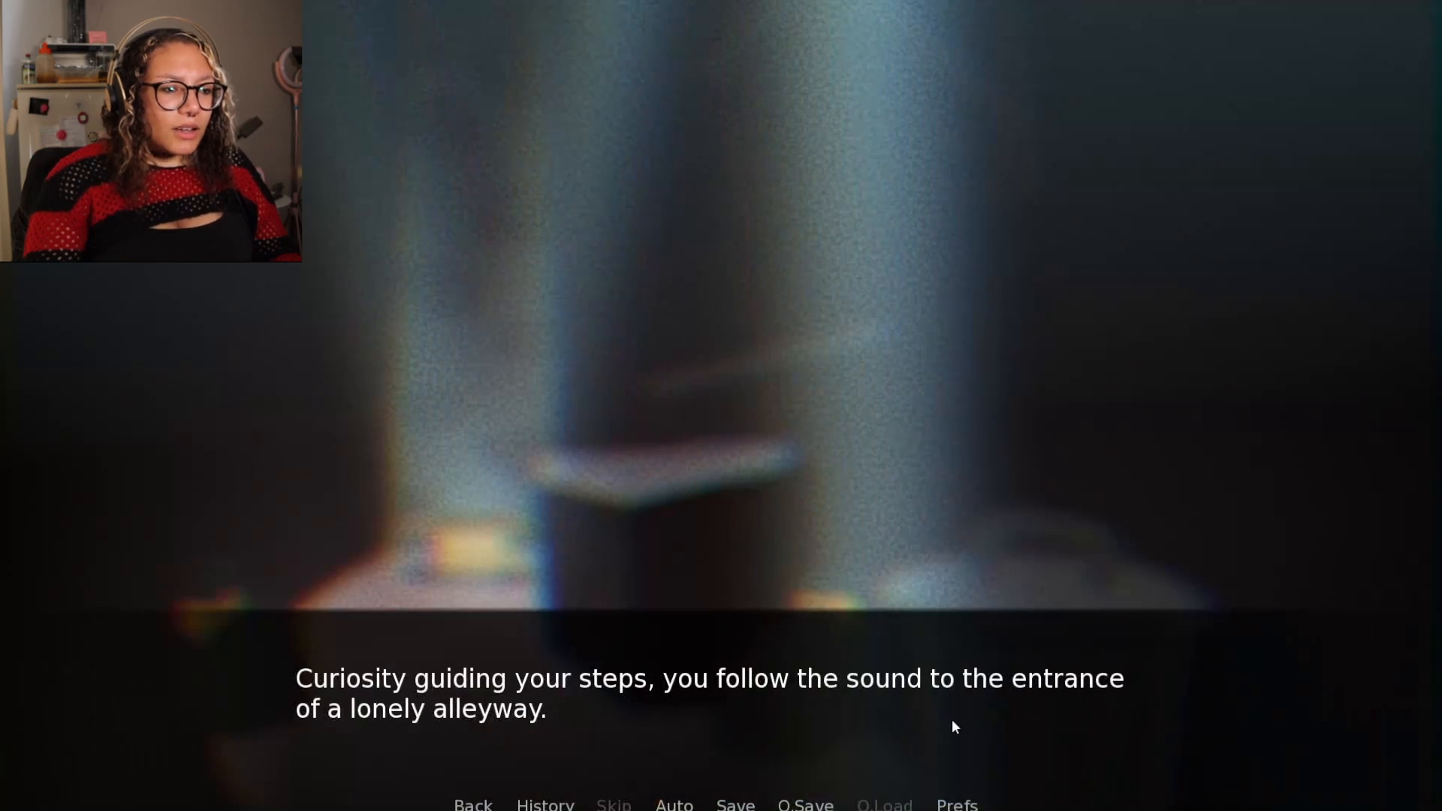
click(953, 727)
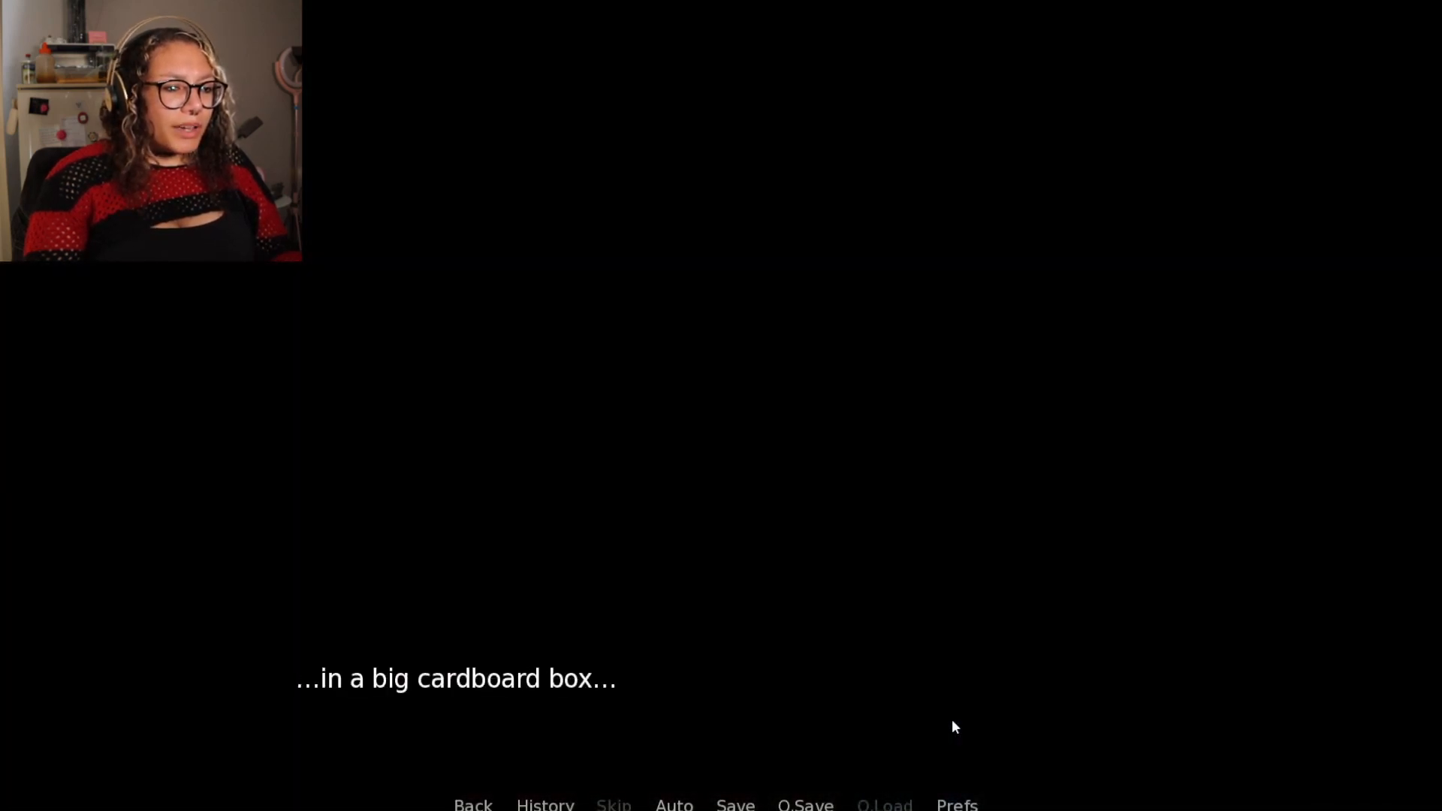
click(955, 727)
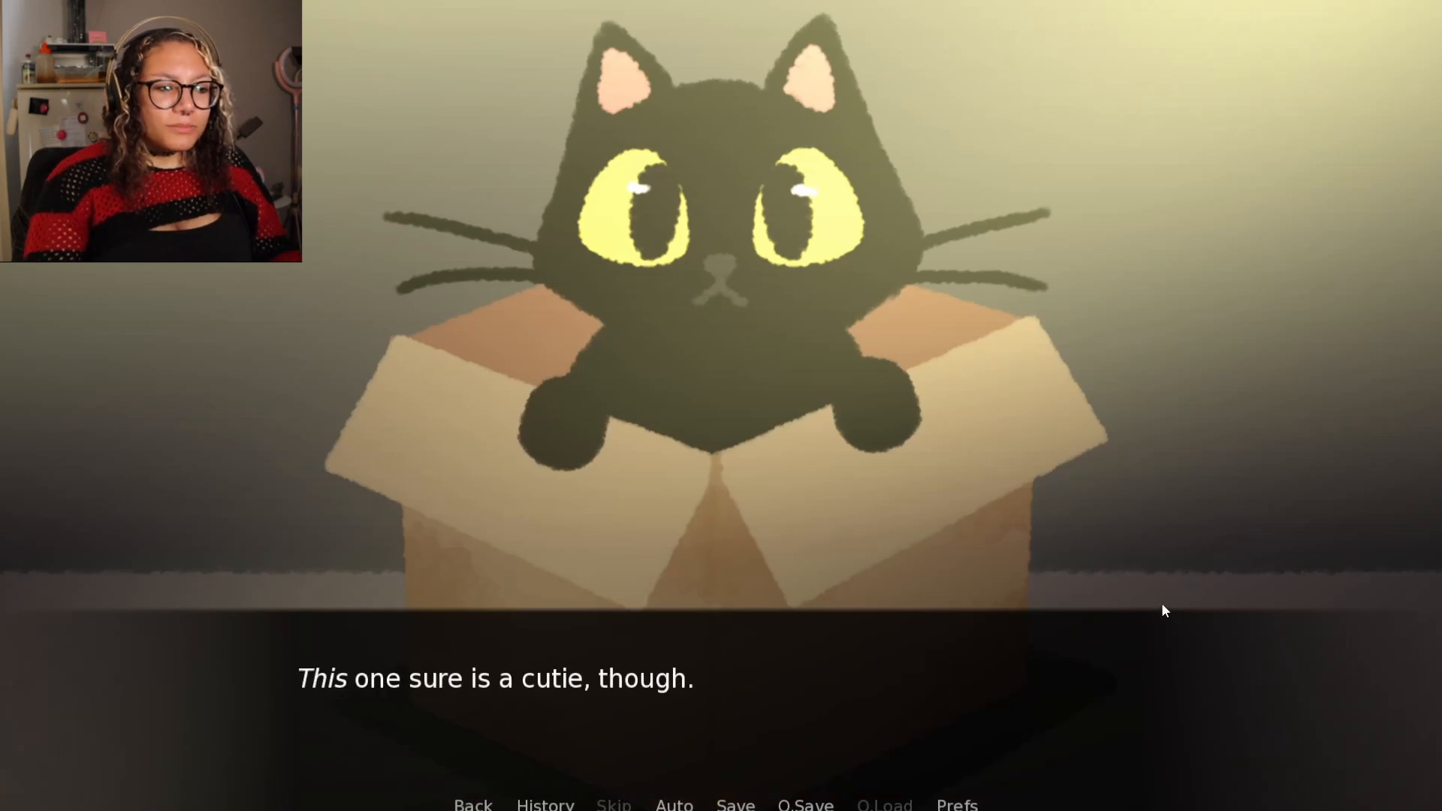
Choose 'Take cat home!' and continue past the cat's meow to the home activity choice
click(717, 699)
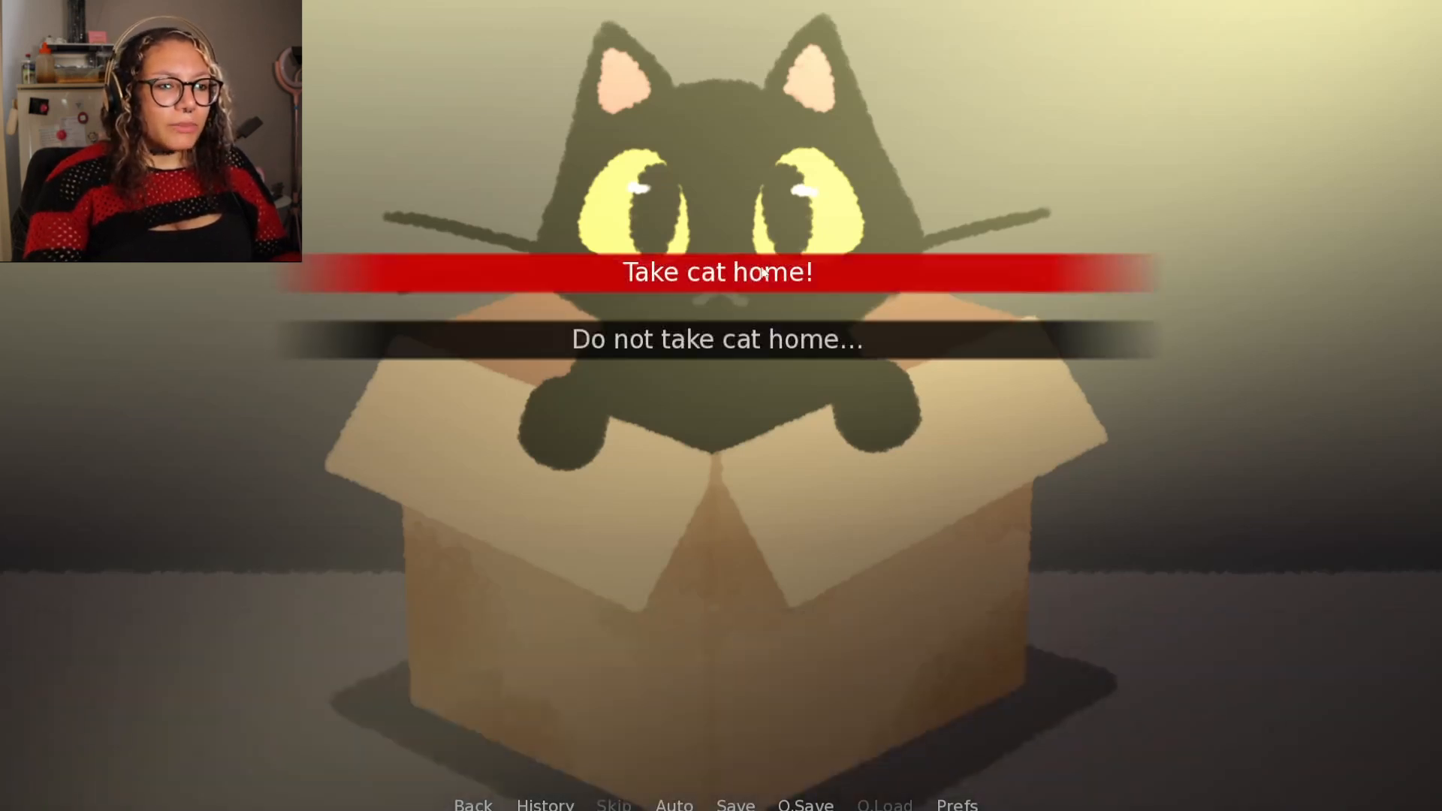
click(721, 270)
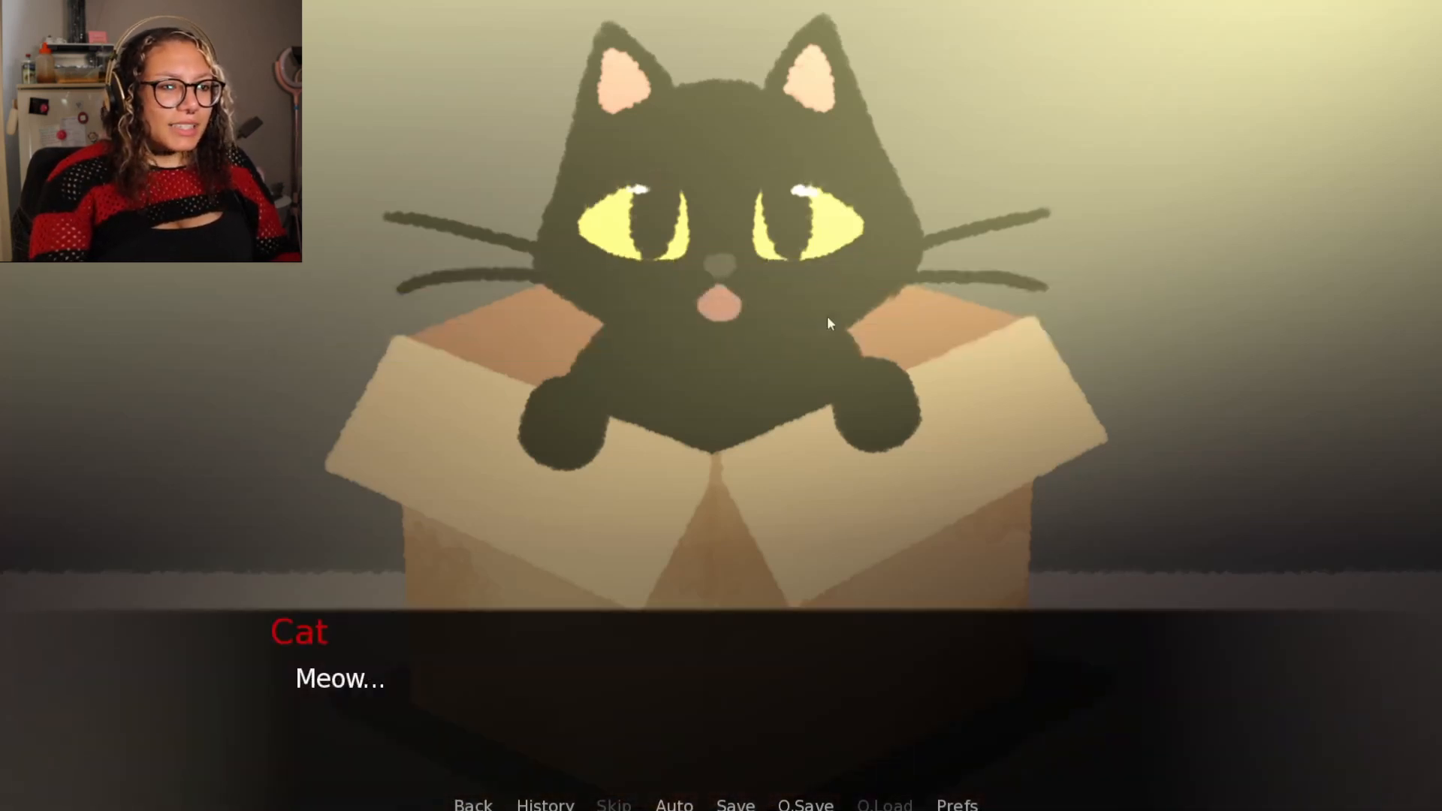
click(829, 324)
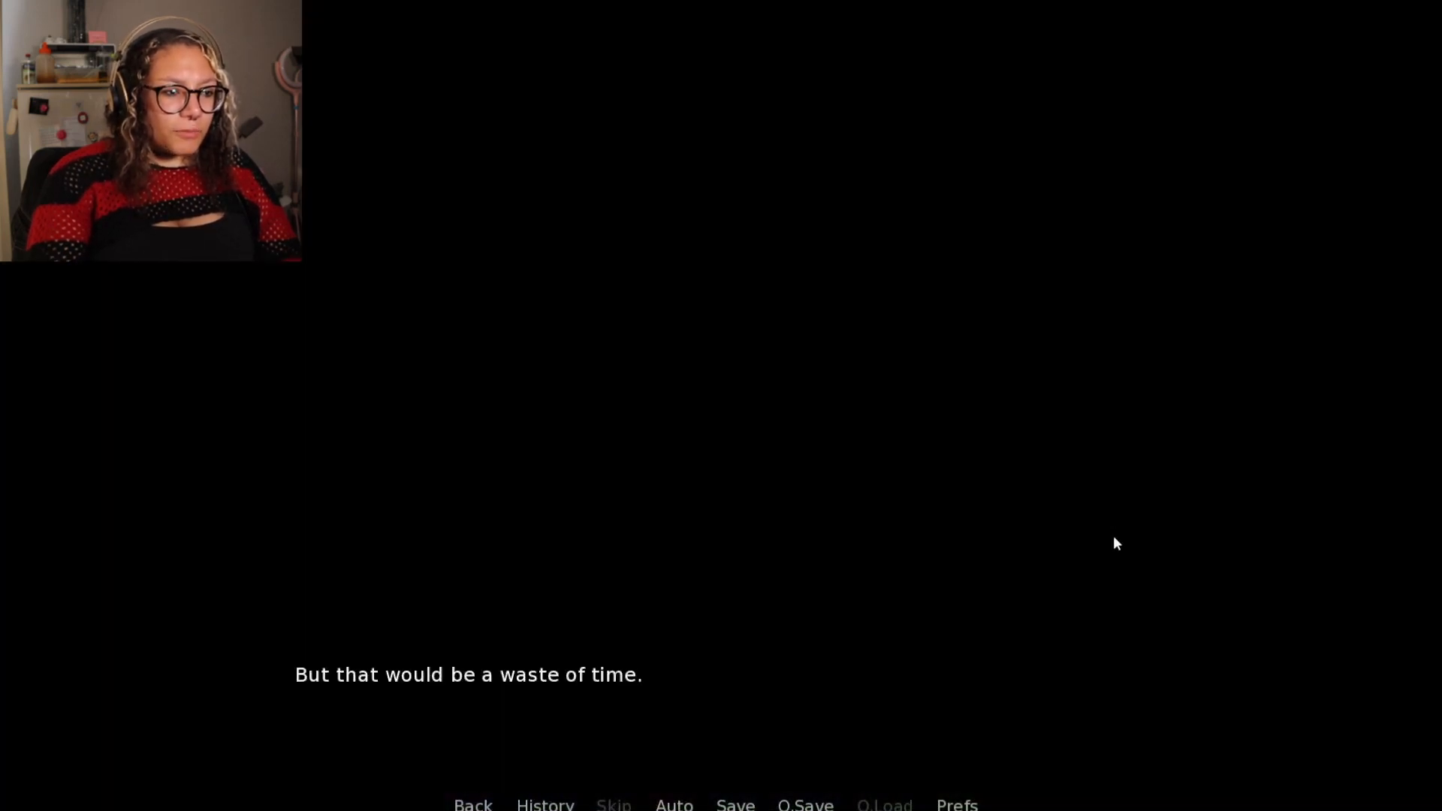
click(1117, 543)
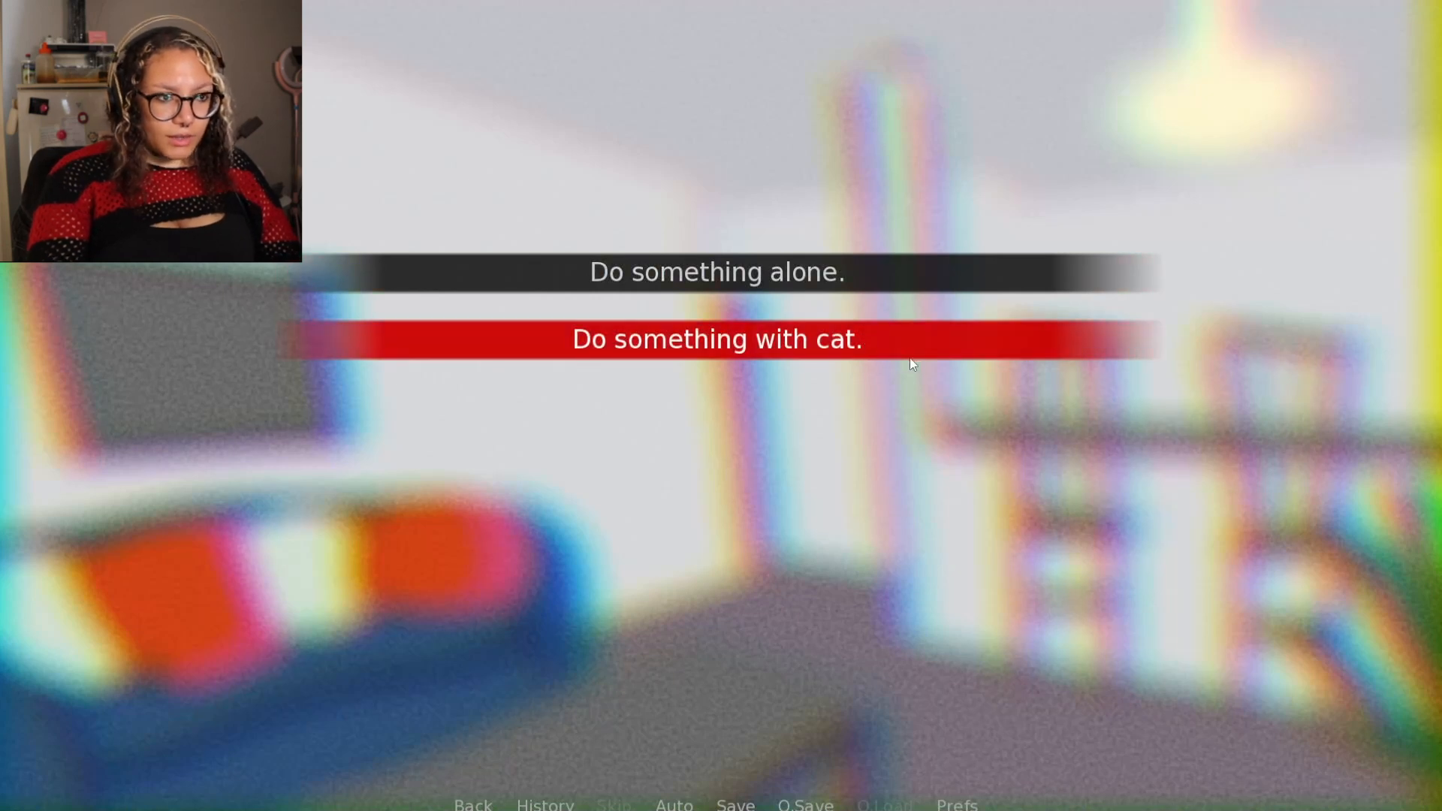
Choose 'Do something with cat.', pet the cat, and continue to the play options menu
click(718, 339)
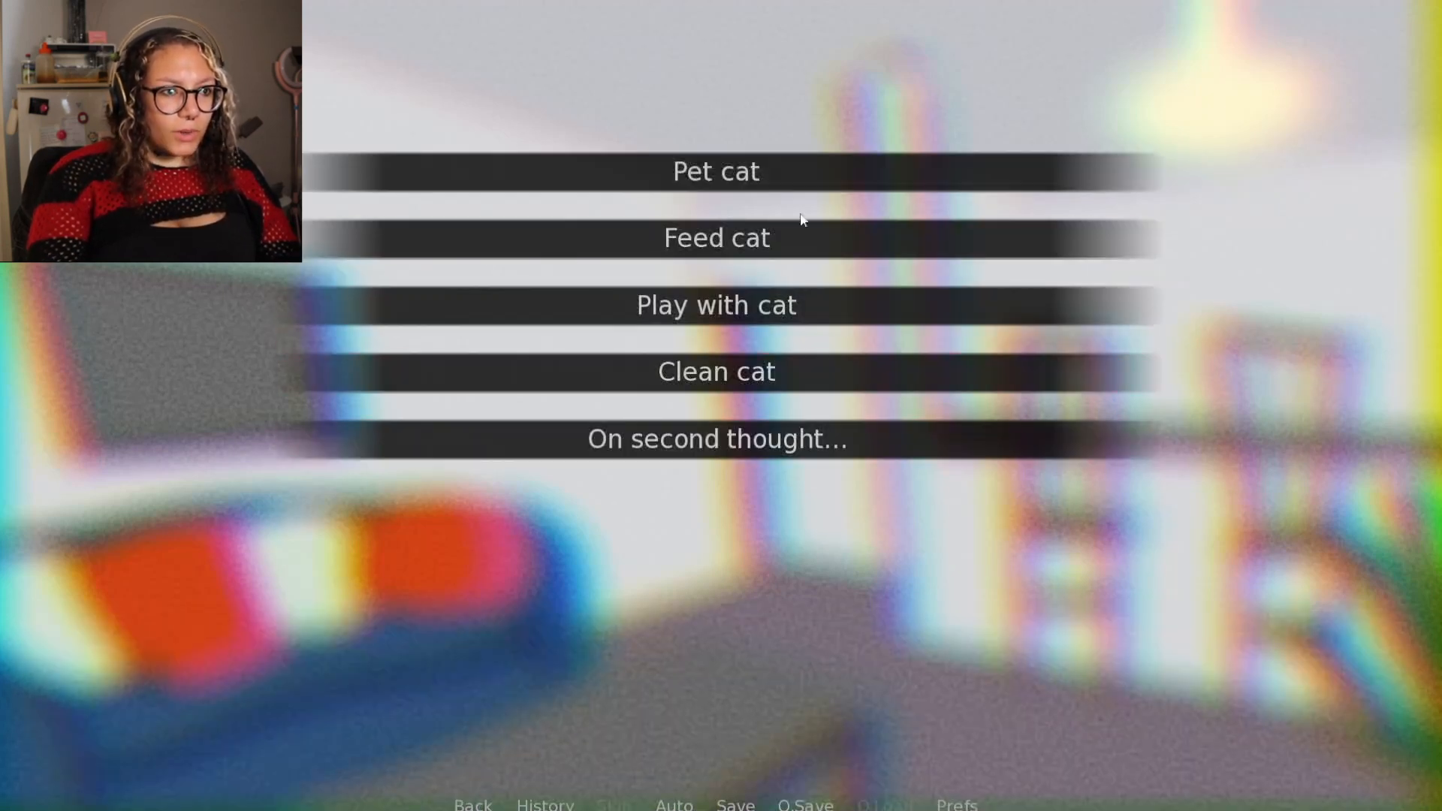
mouse_move(793, 431)
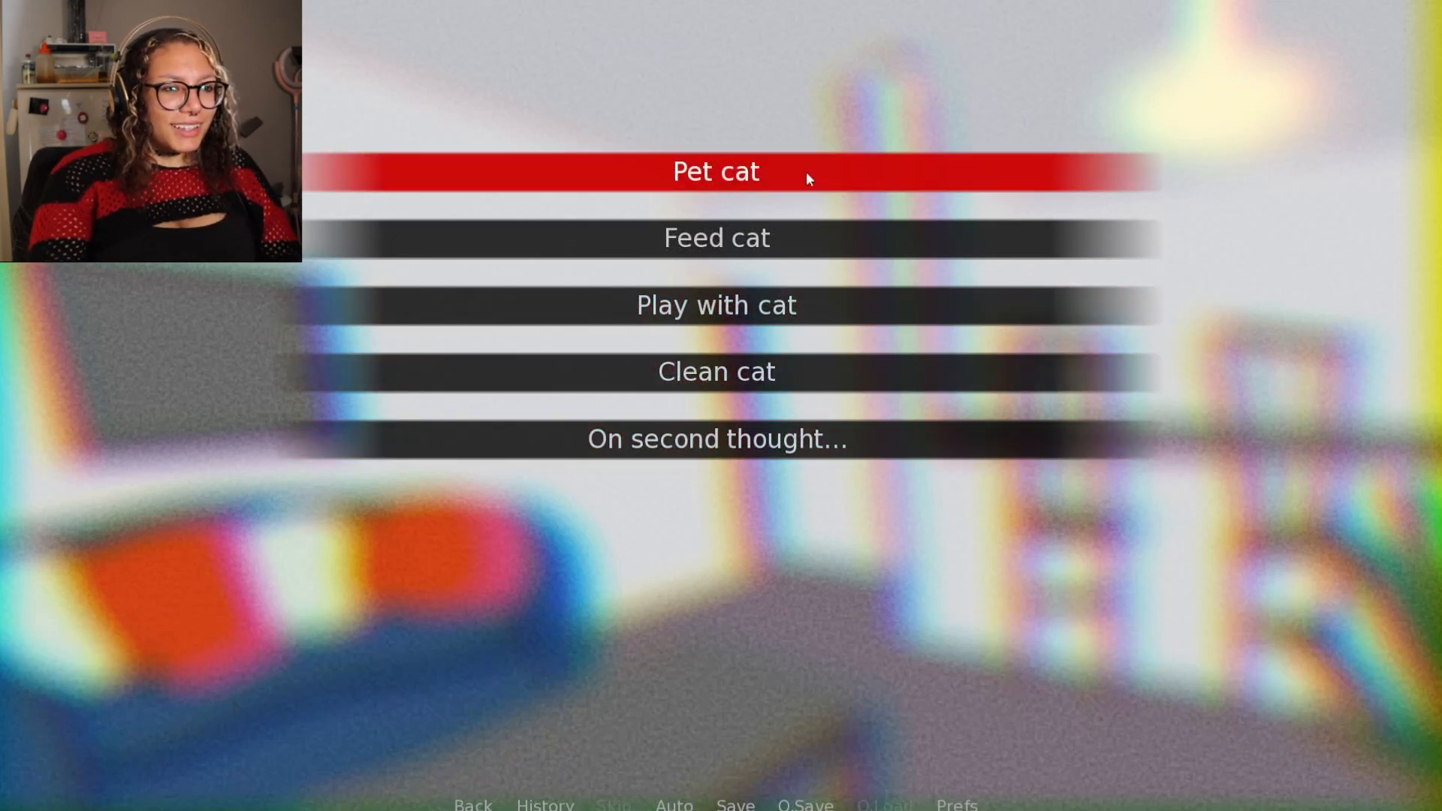
click(715, 171)
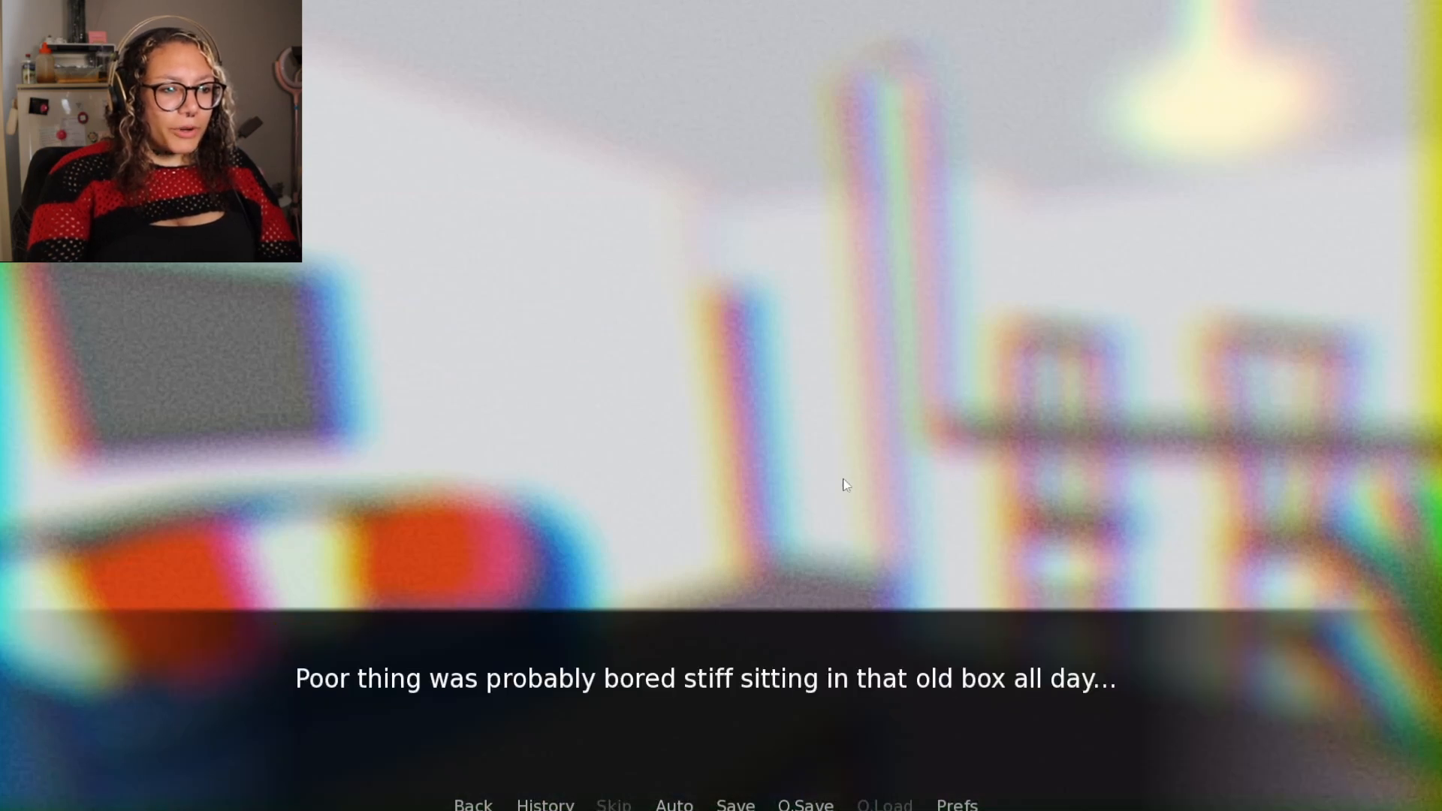
click(846, 485)
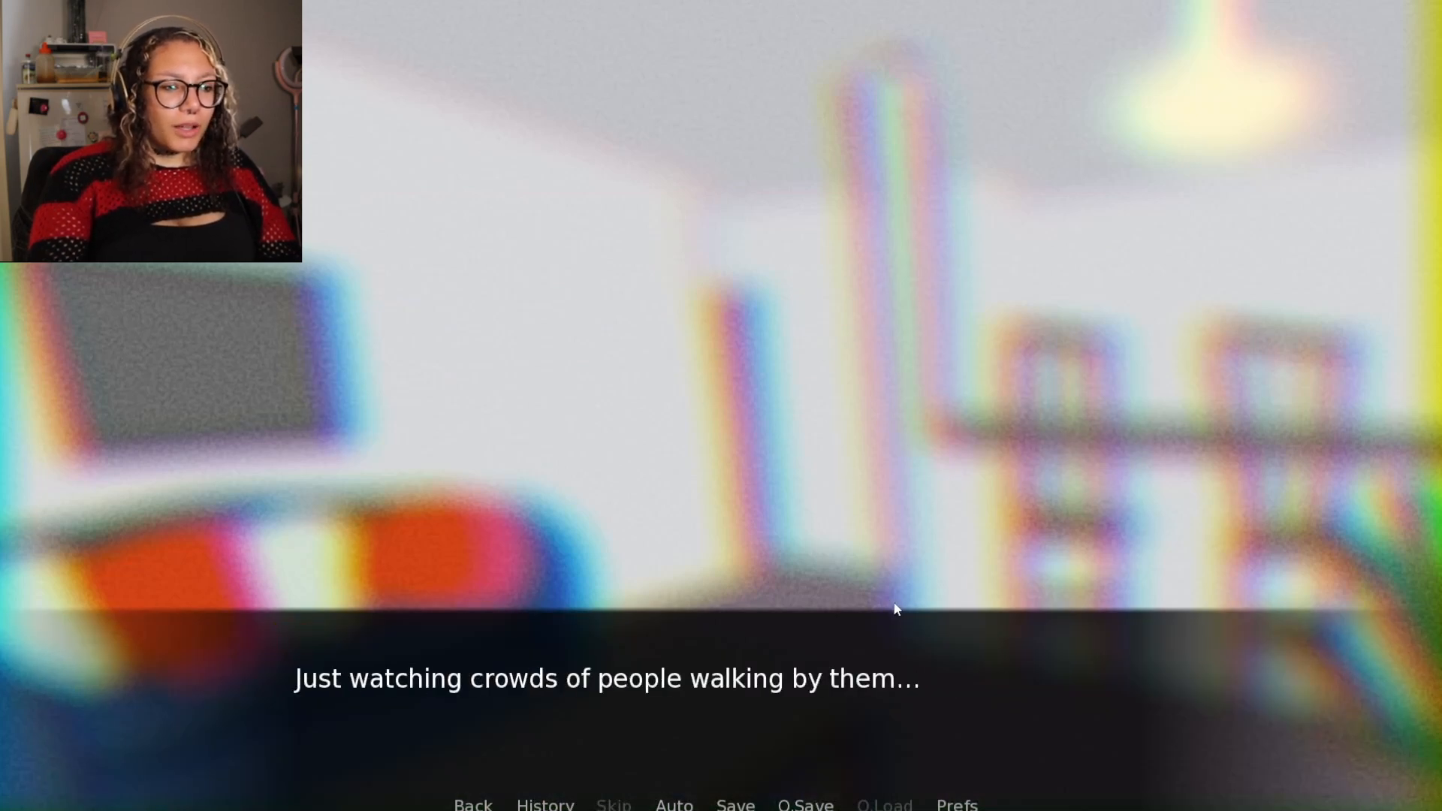
click(896, 517)
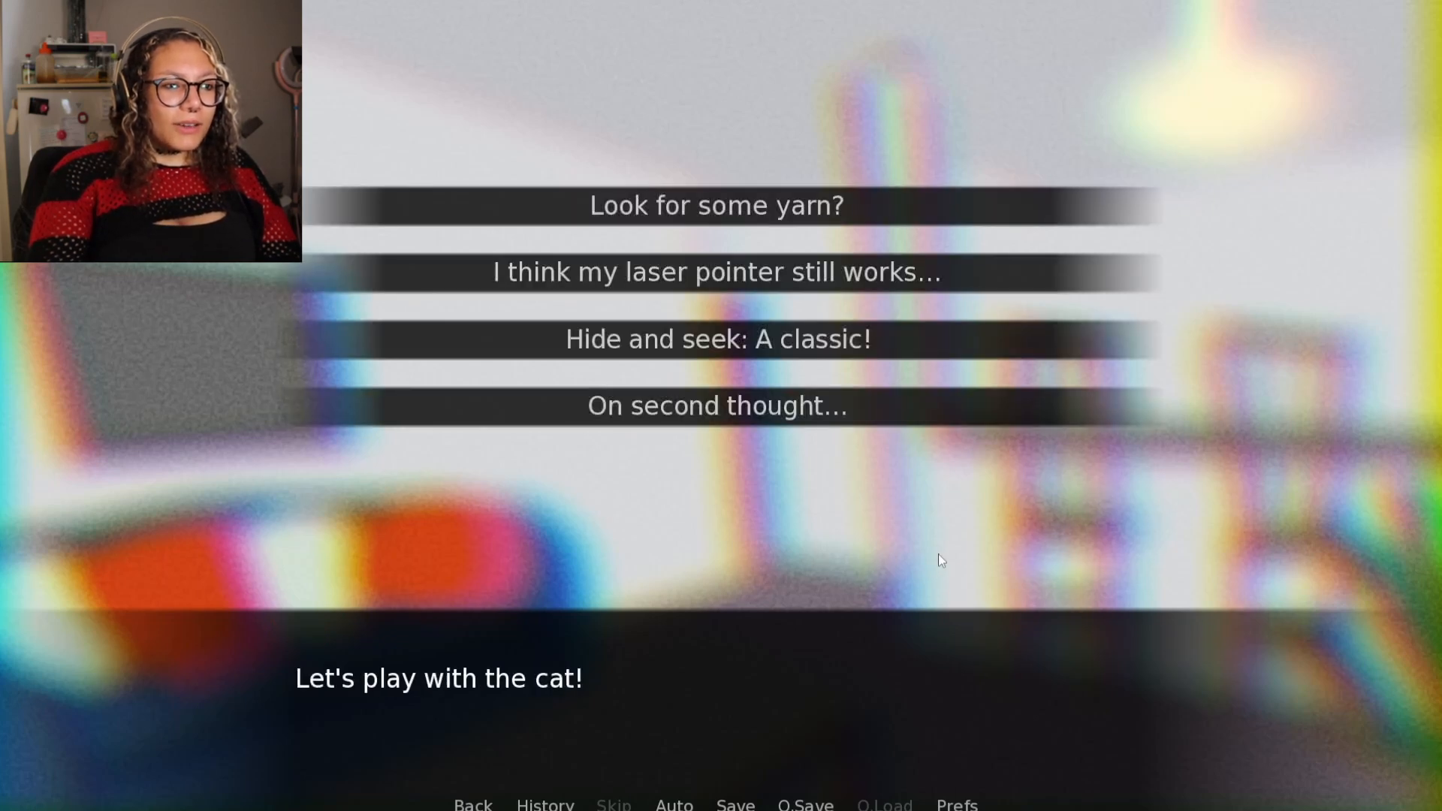
mouse_move(820, 209)
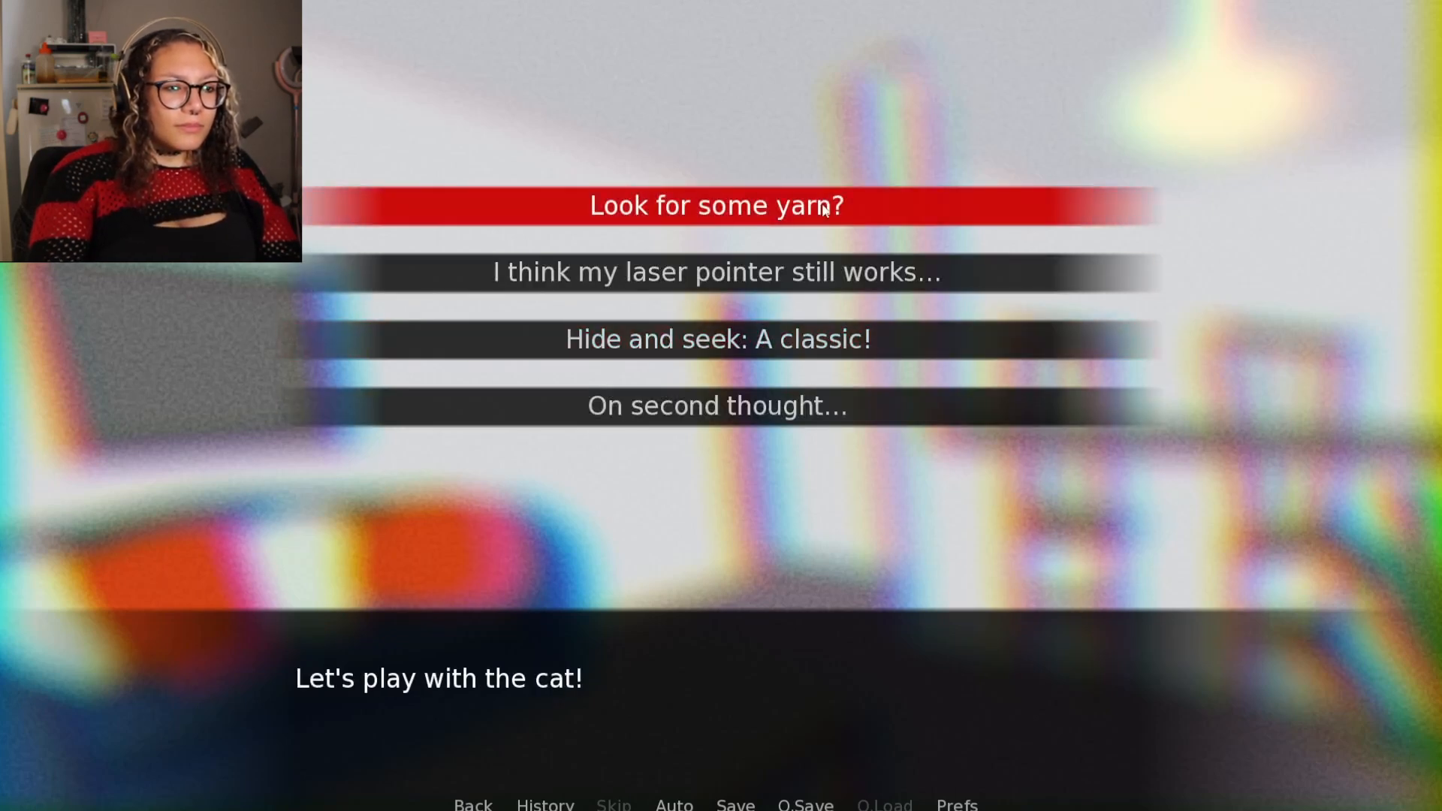
Pick the laser pointer game and advance past digging it out and the red light dot
click(715, 206)
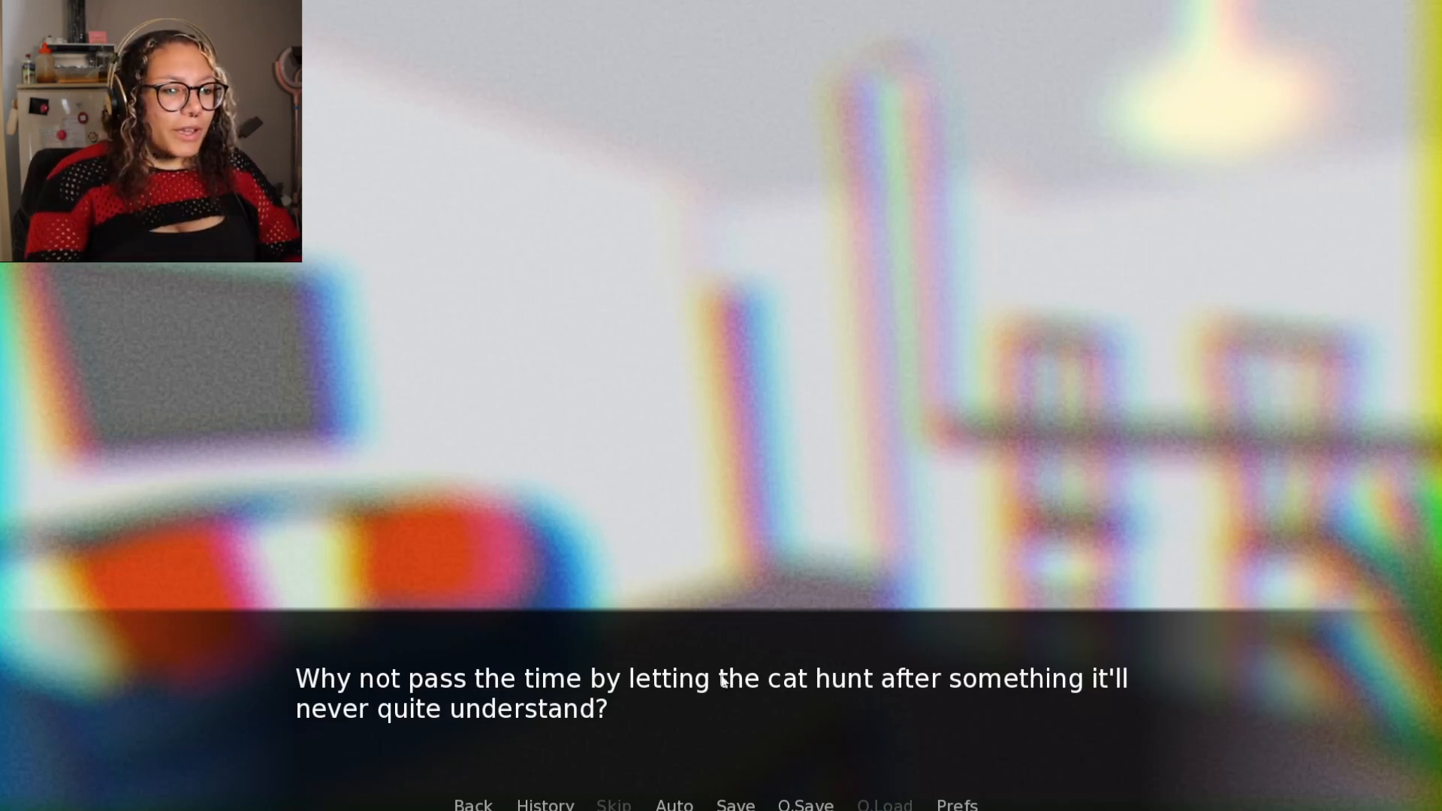
mouse_move(1073, 636)
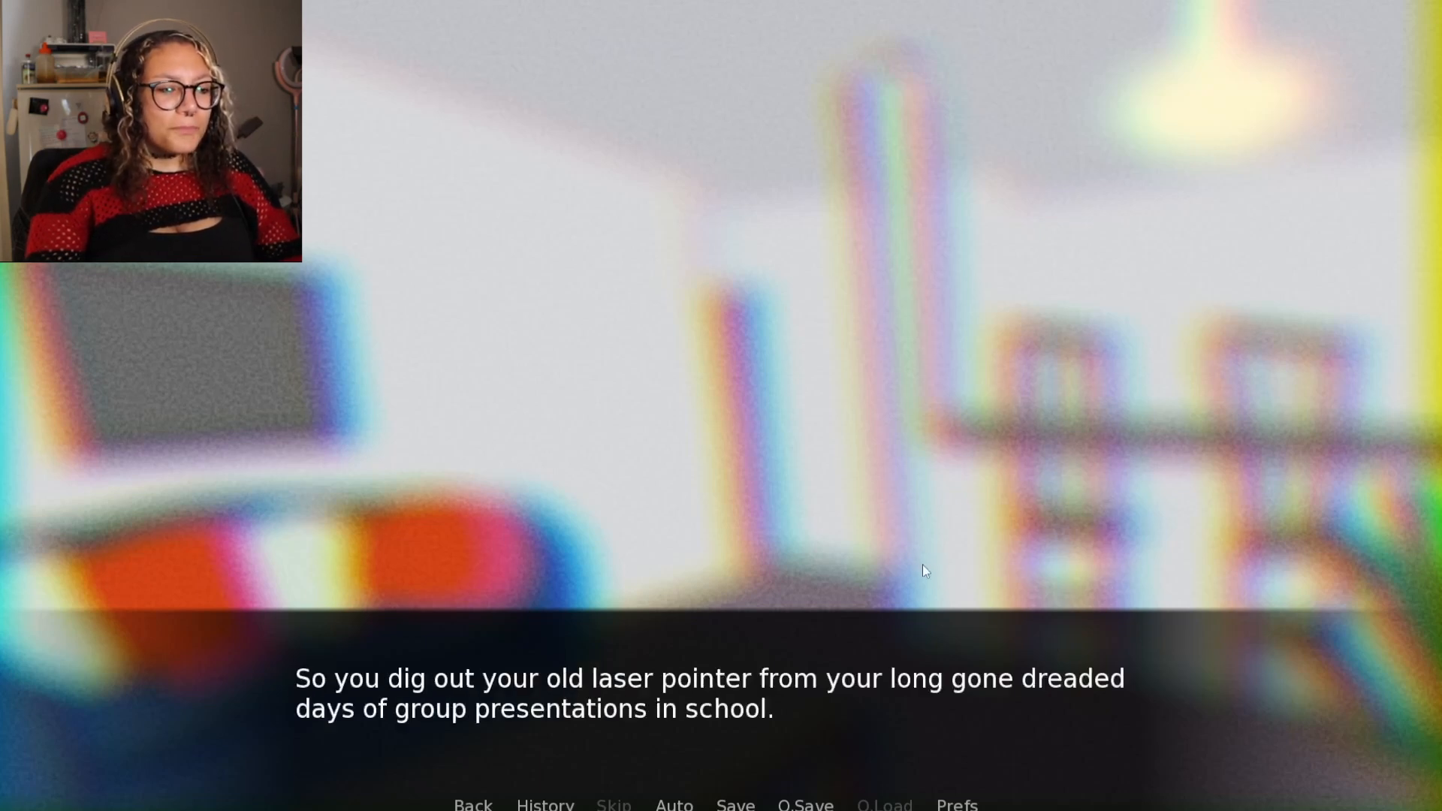
mouse_move(1003, 584)
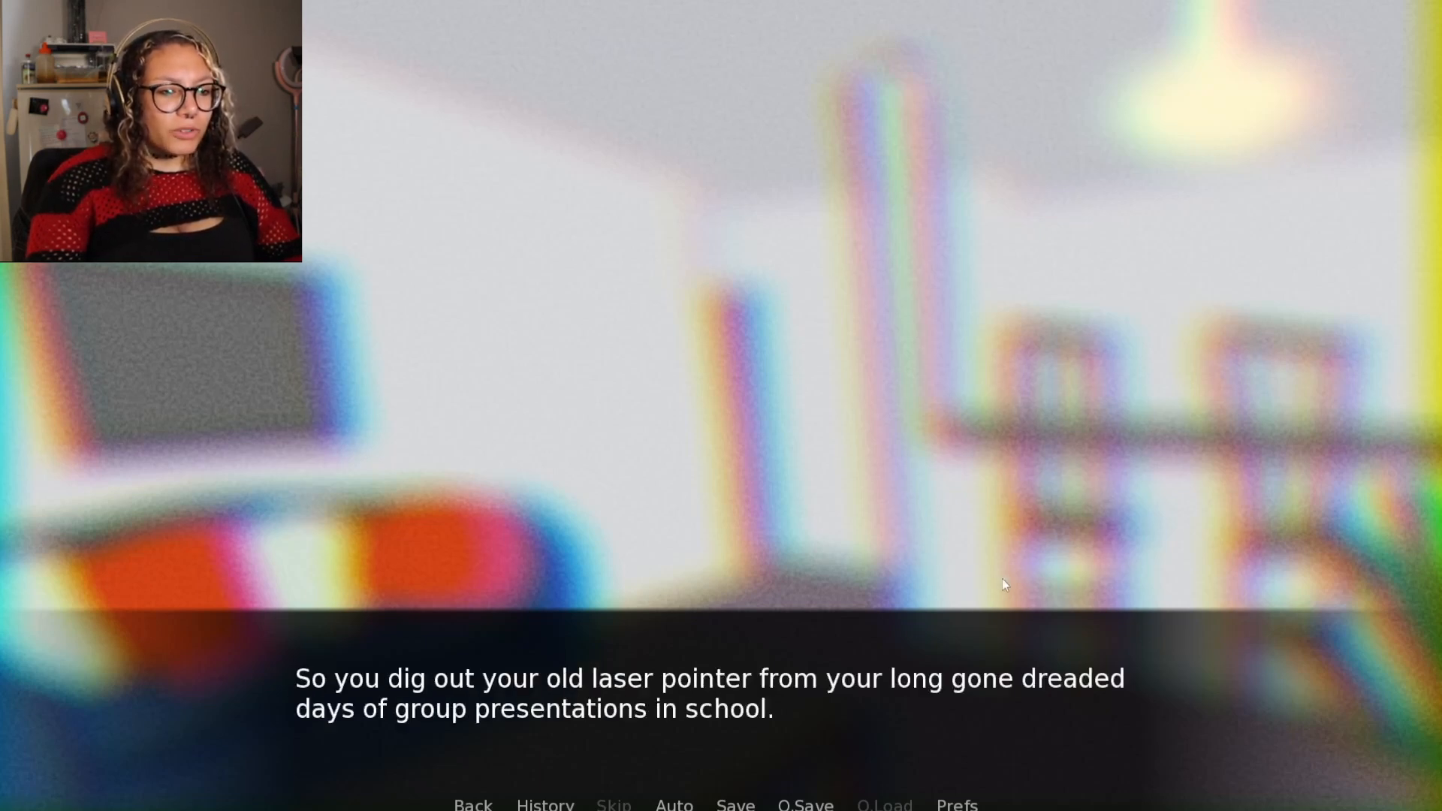
click(1003, 582)
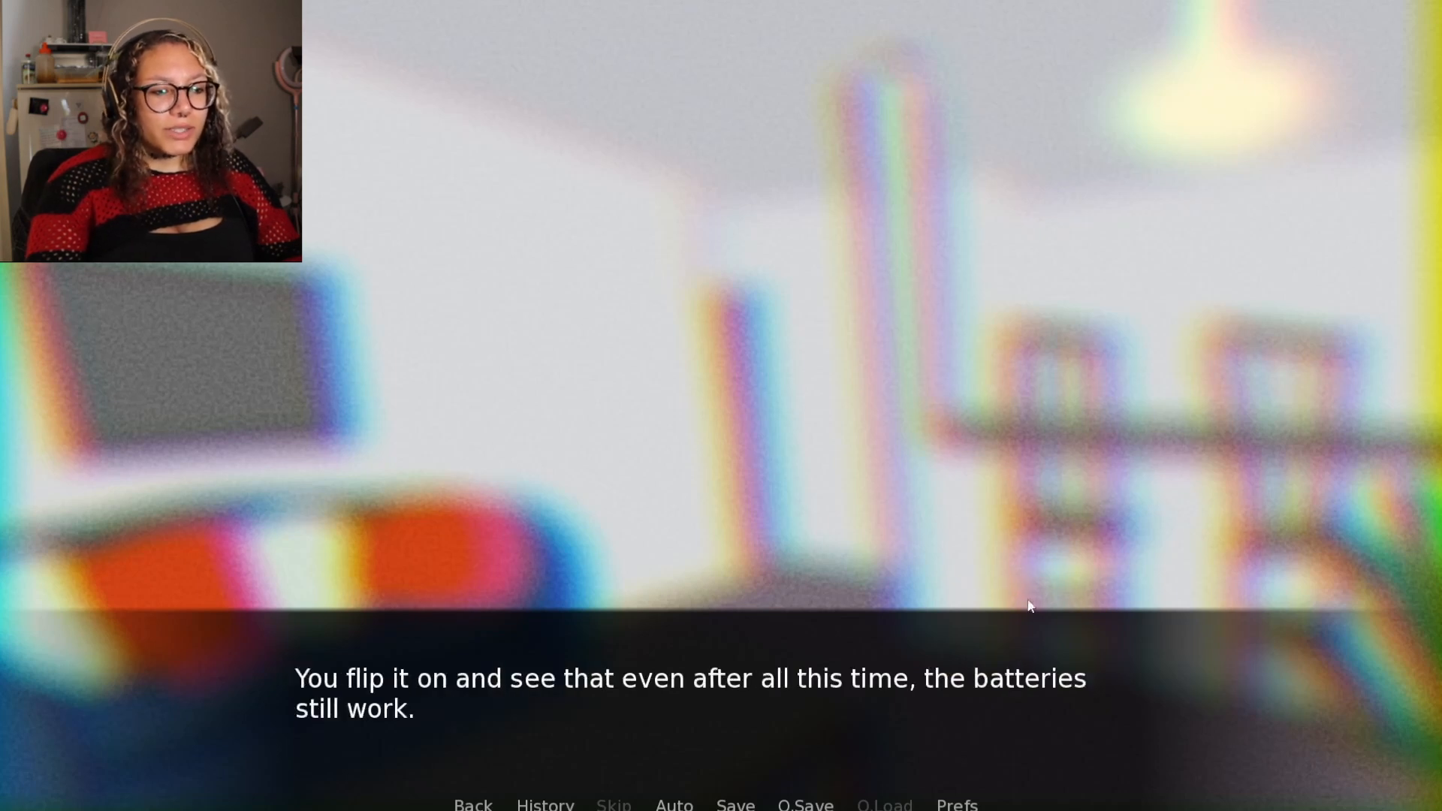
mouse_move(1045, 612)
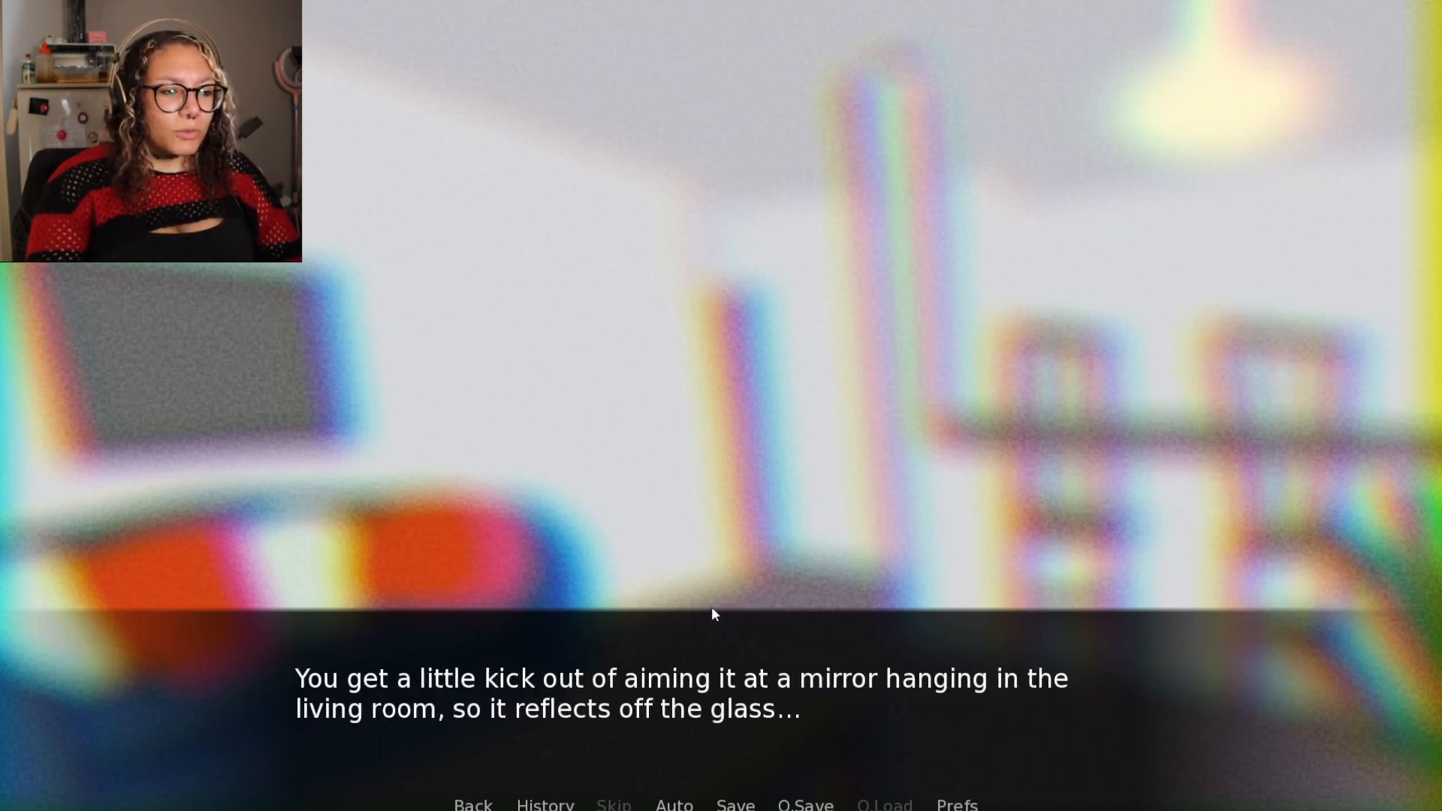
mouse_move(1018, 613)
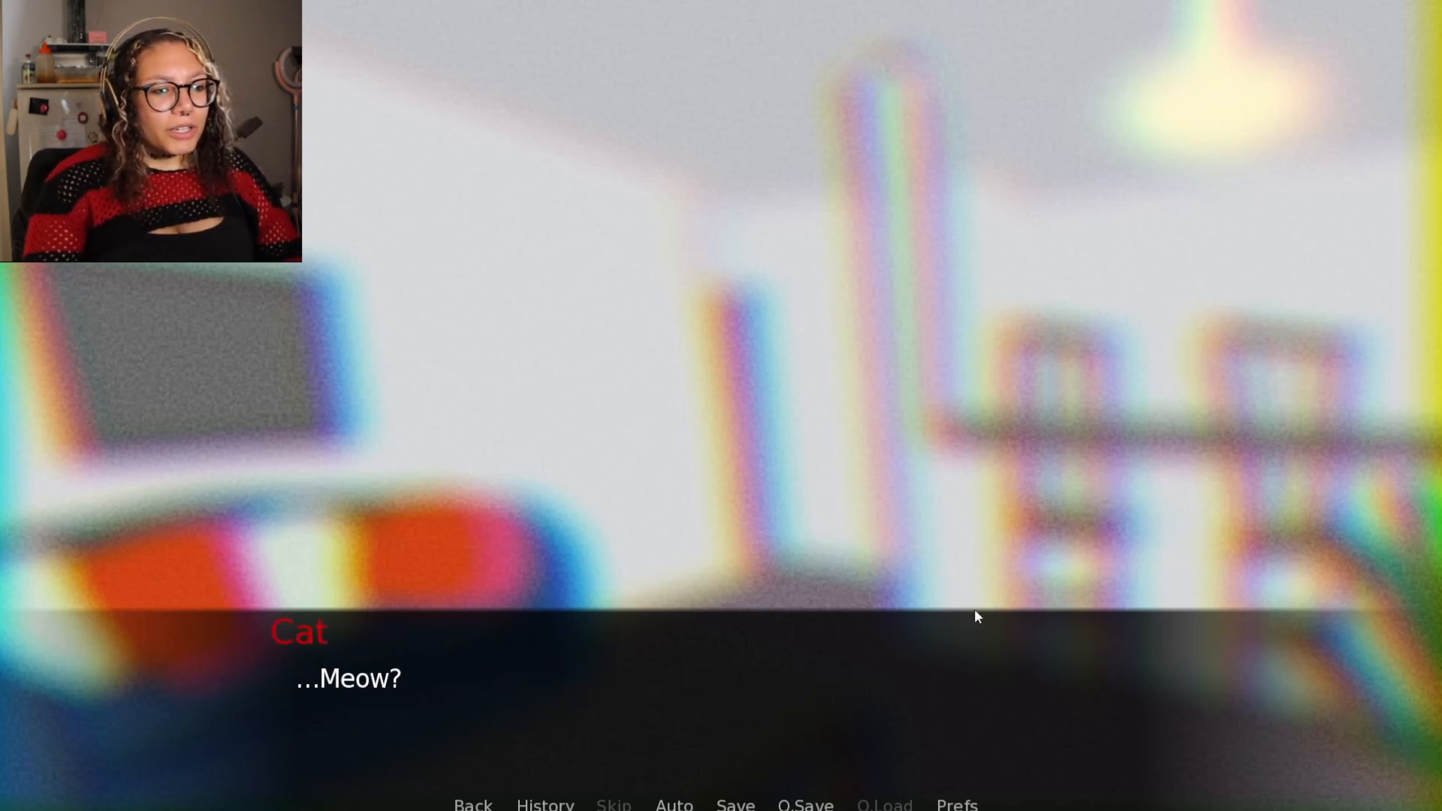
click(973, 616)
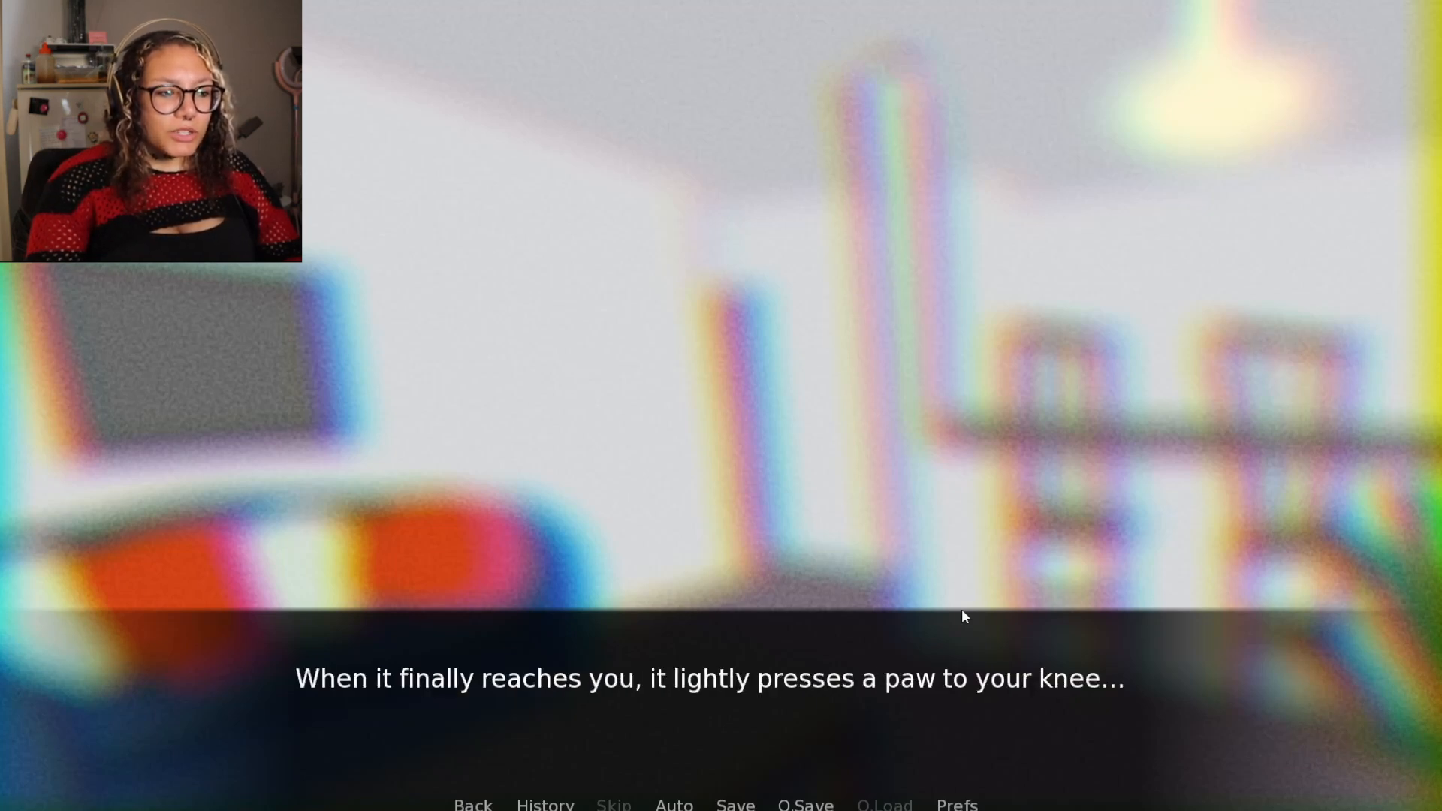
mouse_move(967, 629)
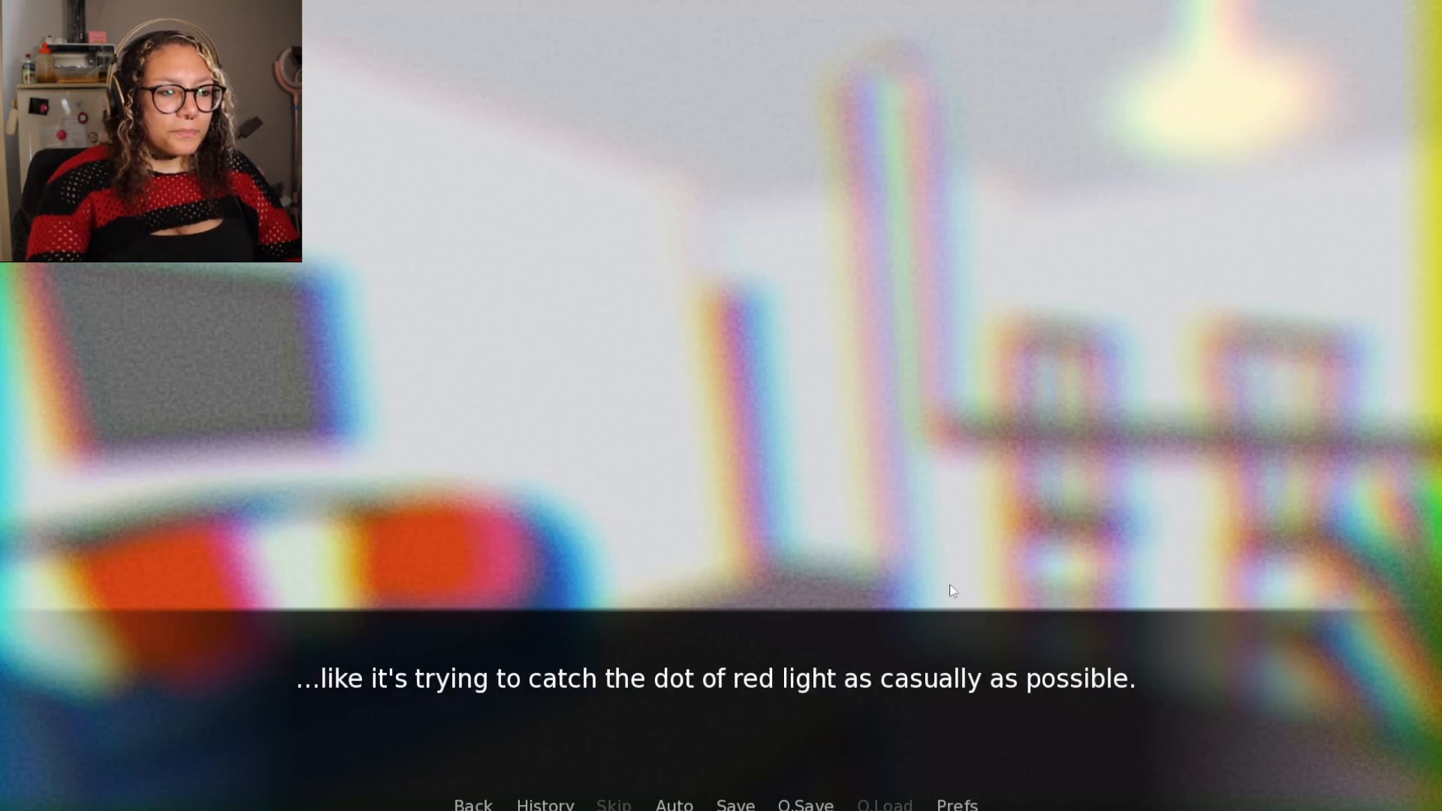
mouse_move(1010, 574)
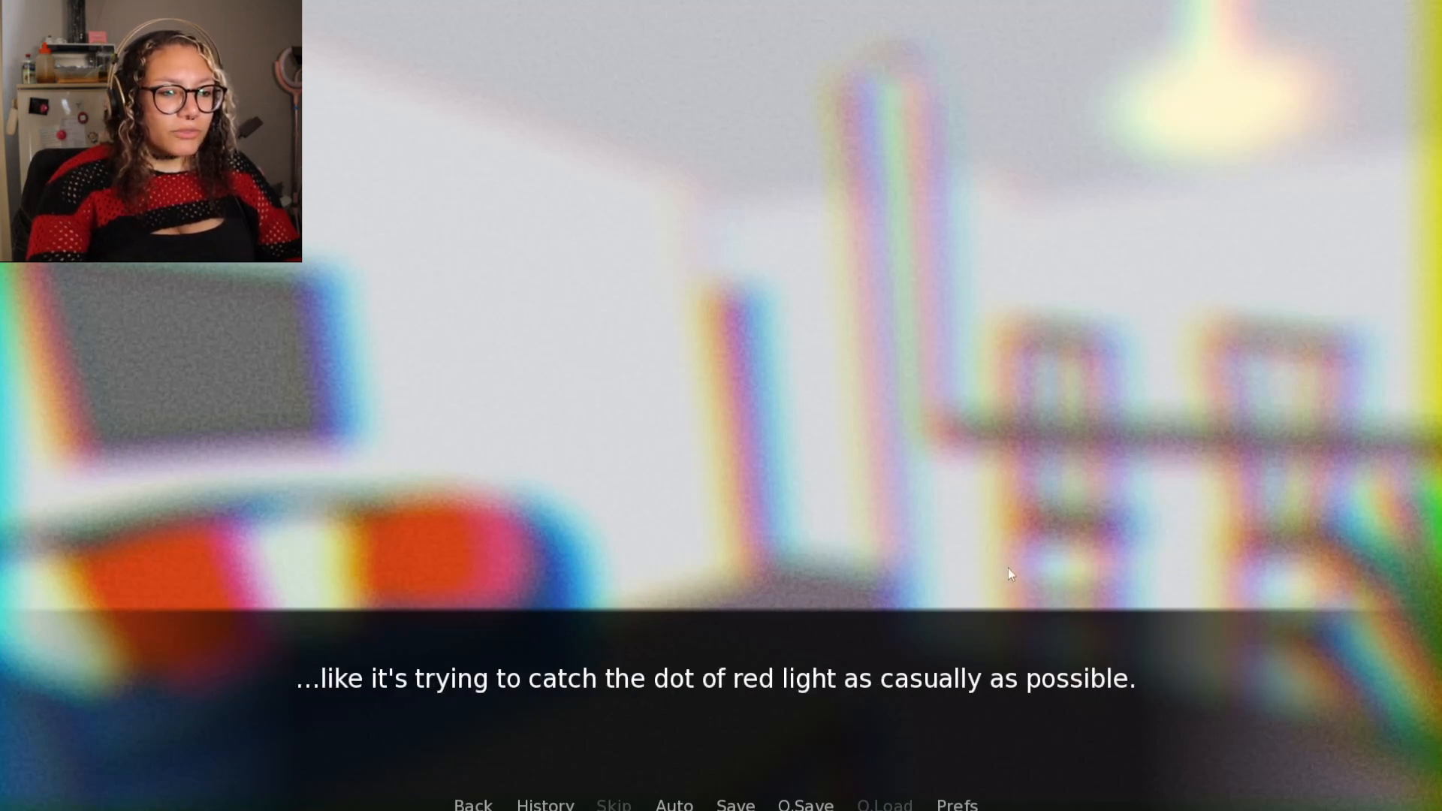
click(1009, 573)
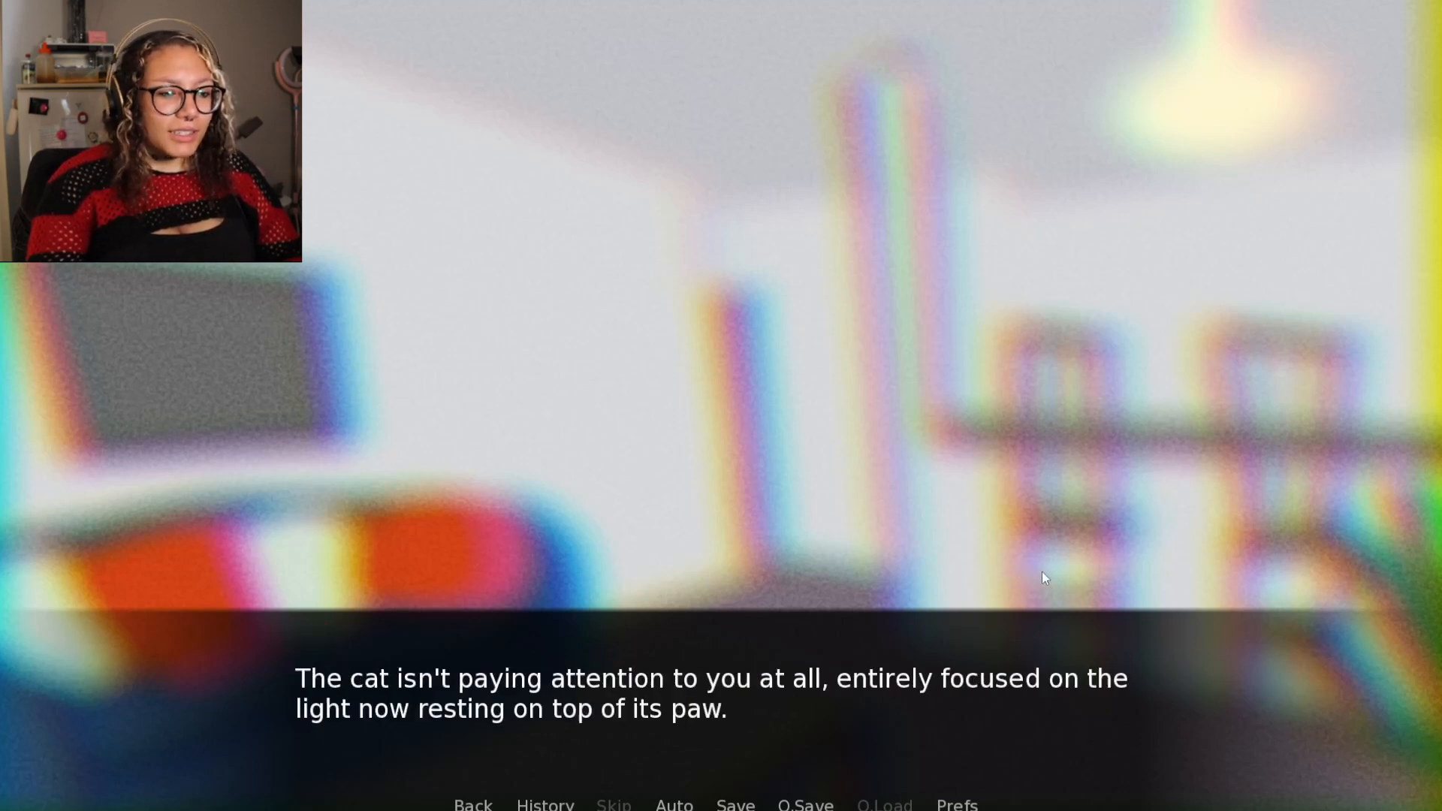
mouse_move(990, 585)
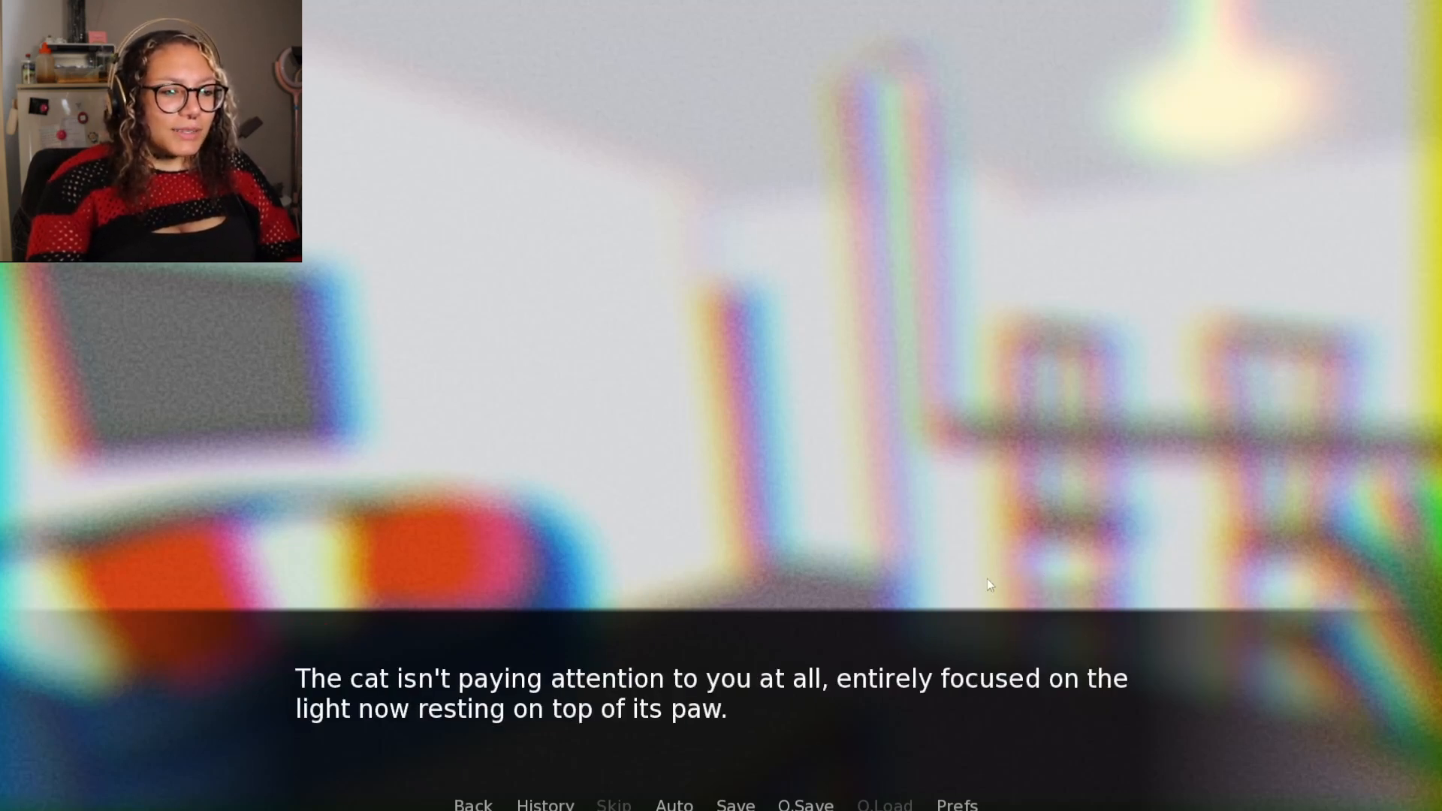
mouse_move(1091, 587)
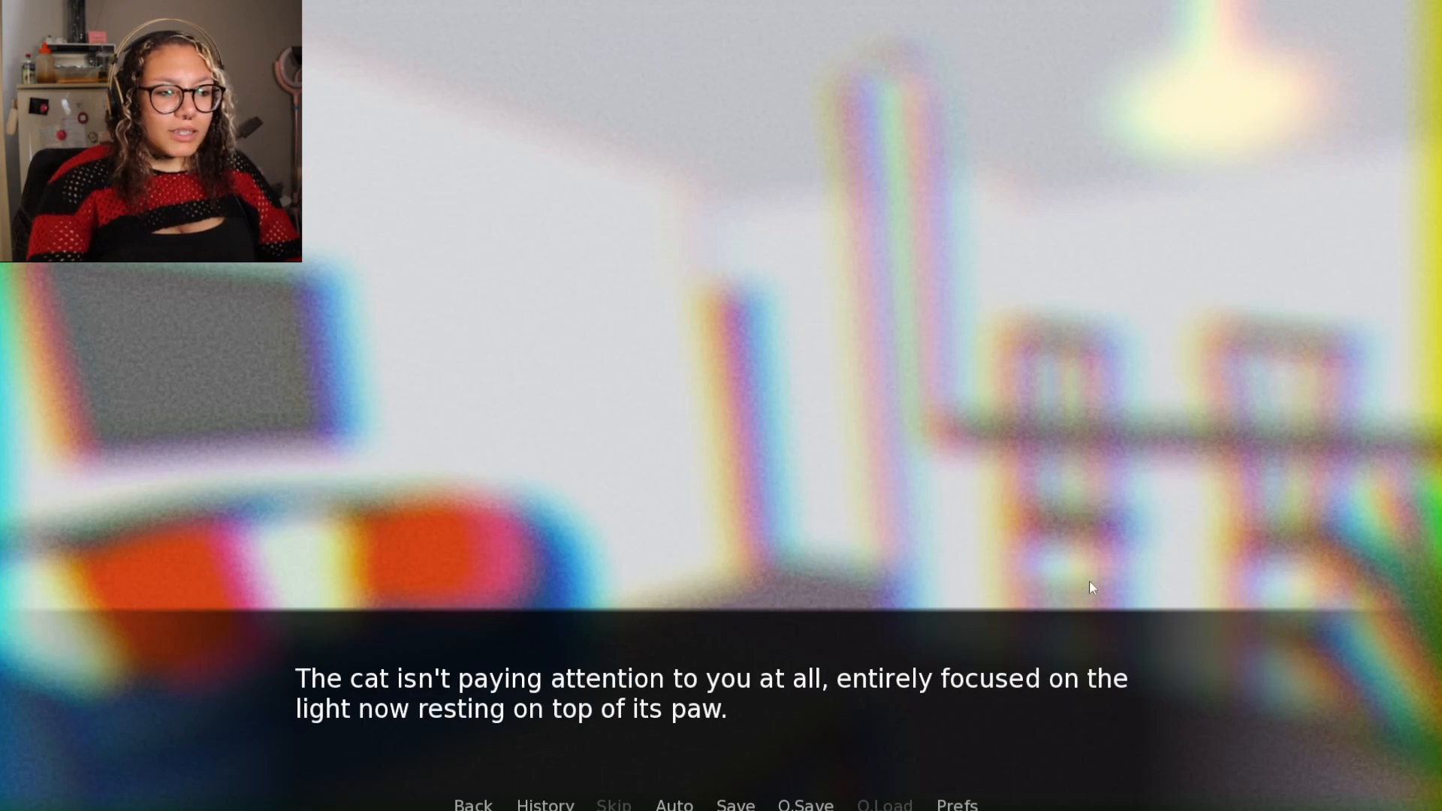
Continue moving the dot from knee to floor until it hits the lamp
click(1084, 586)
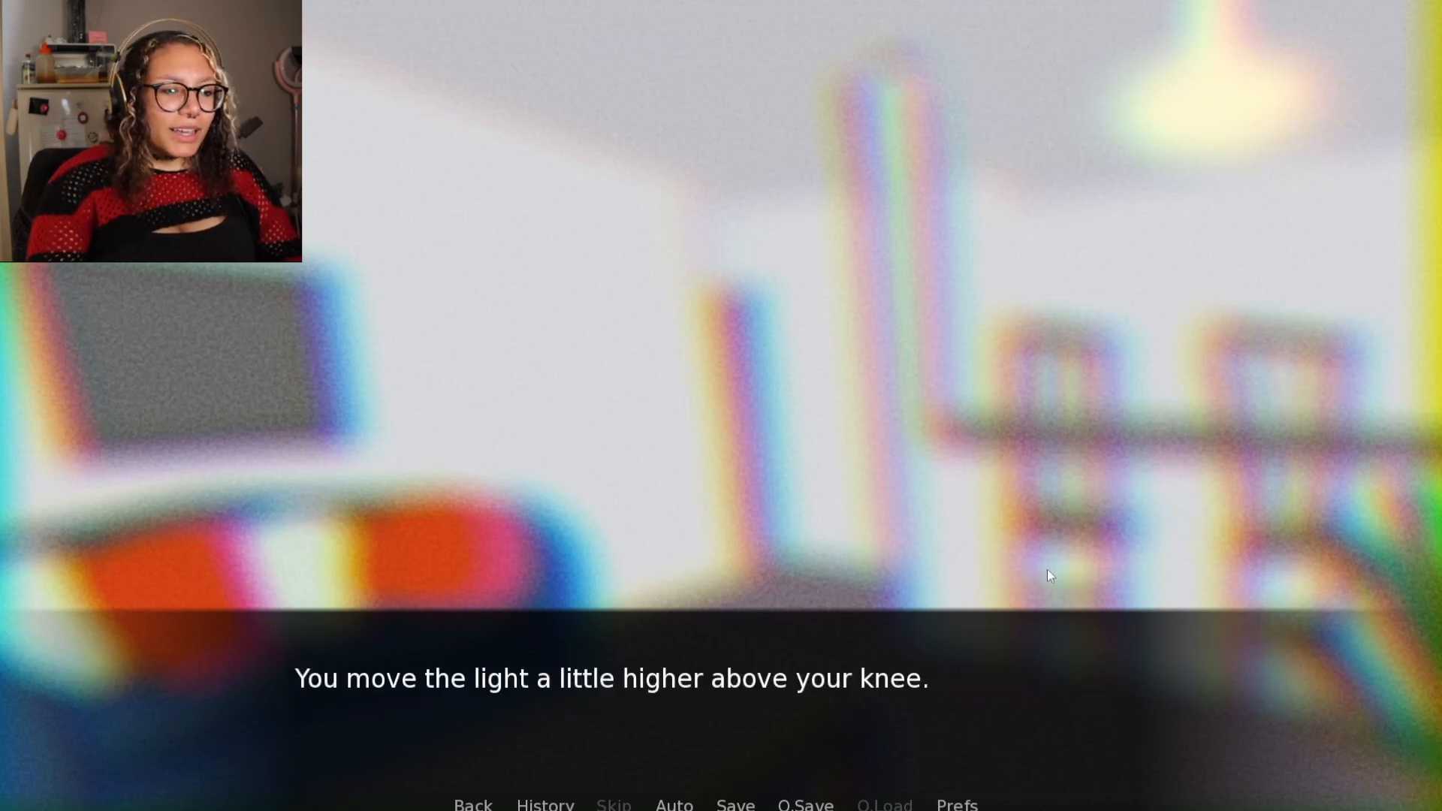
click(1048, 574)
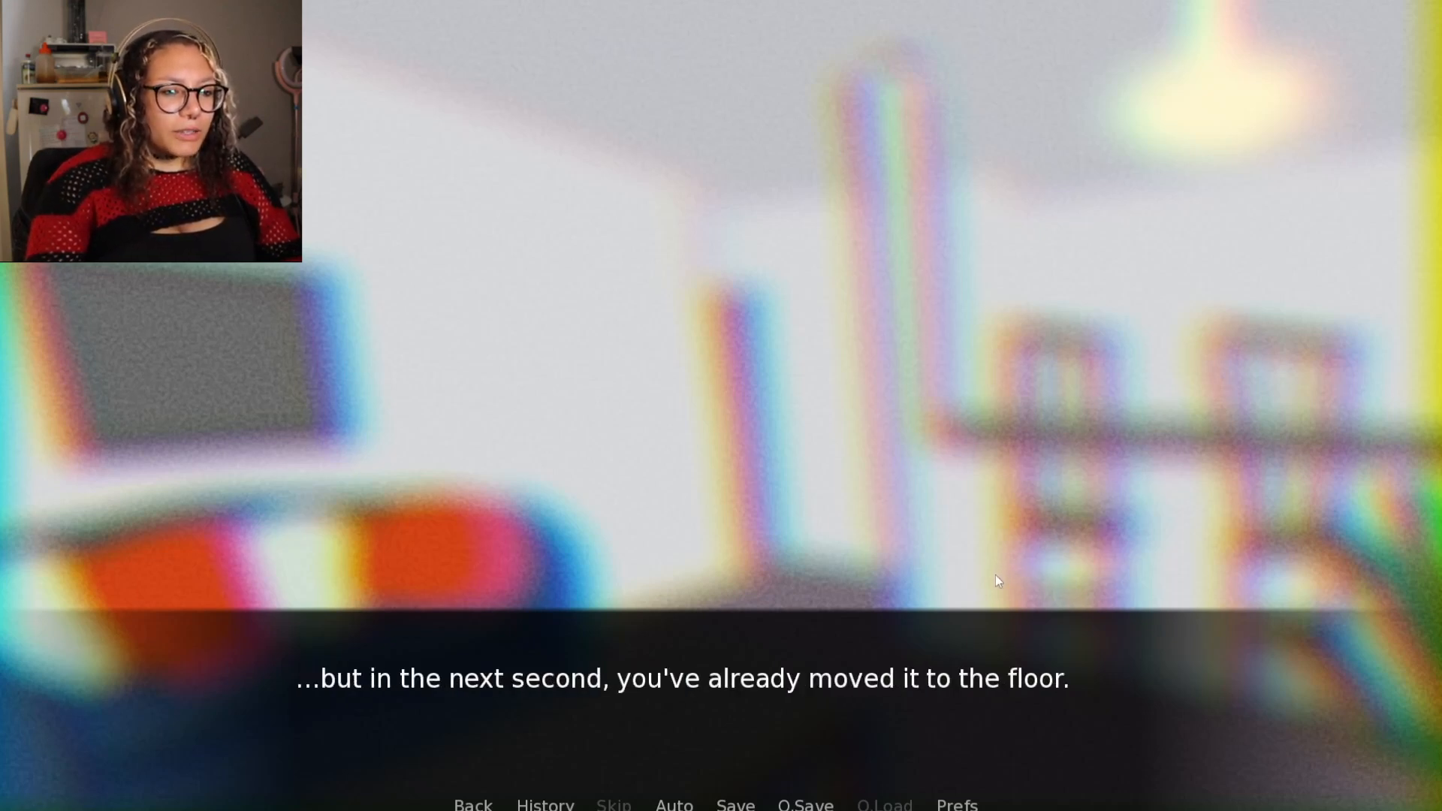
click(718, 697)
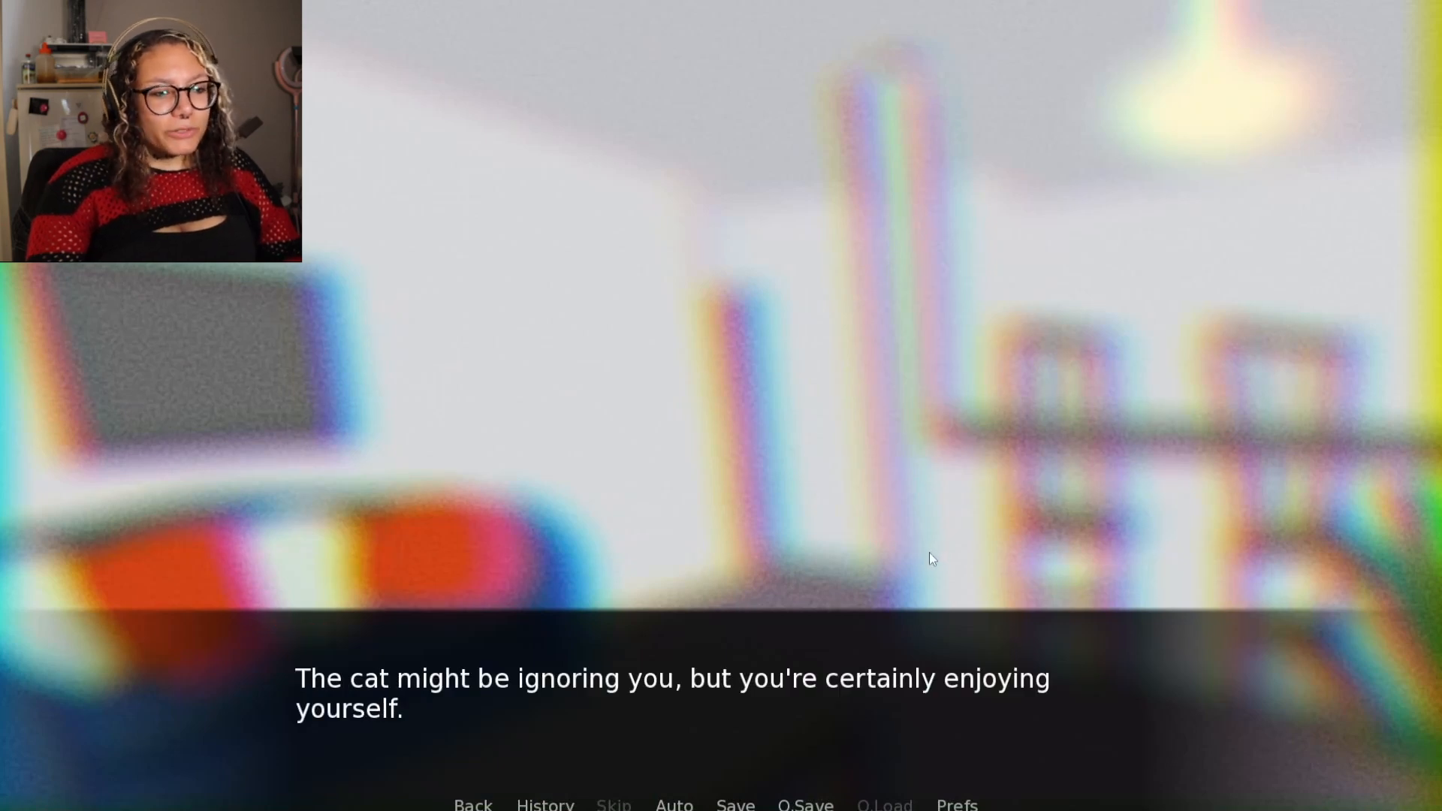
click(928, 562)
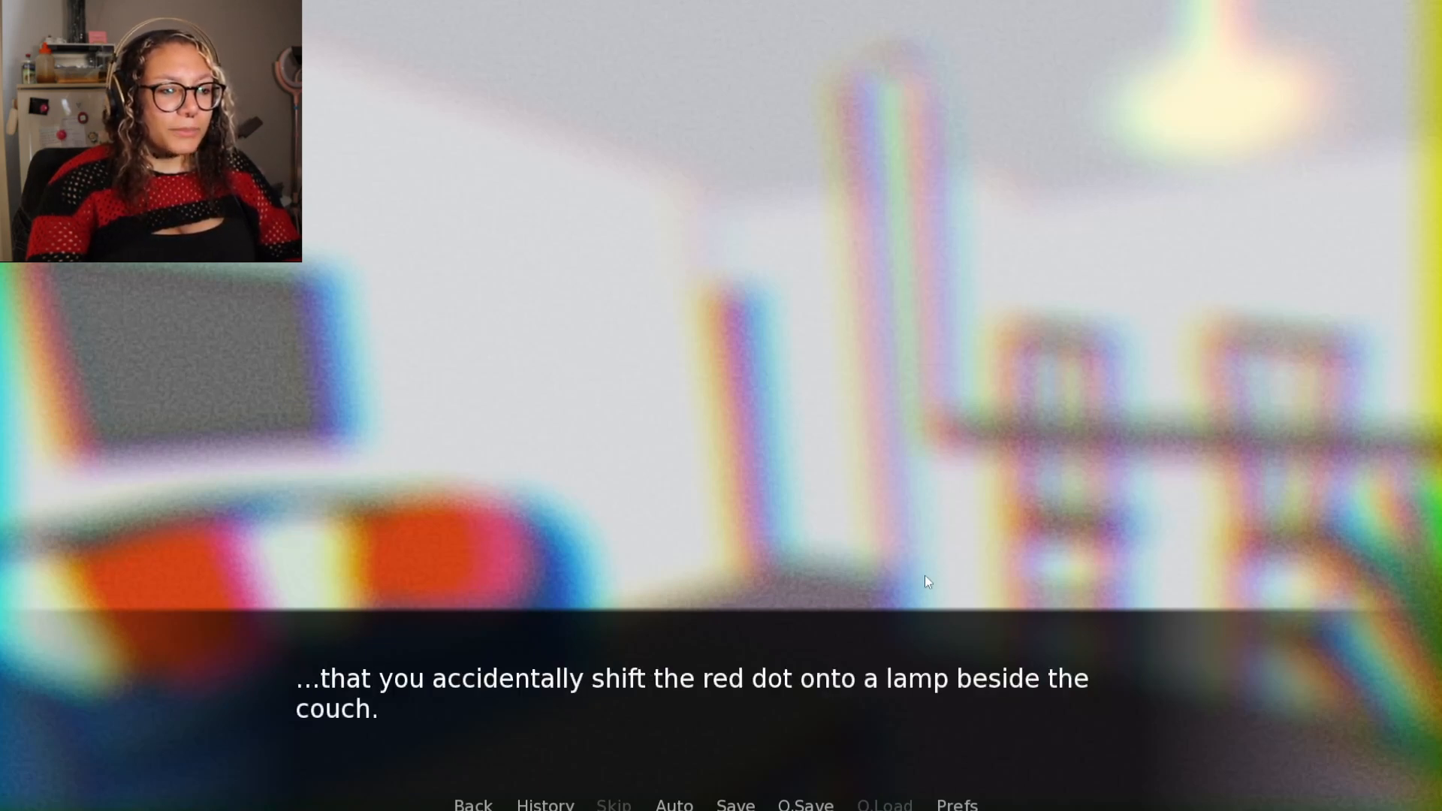
click(926, 583)
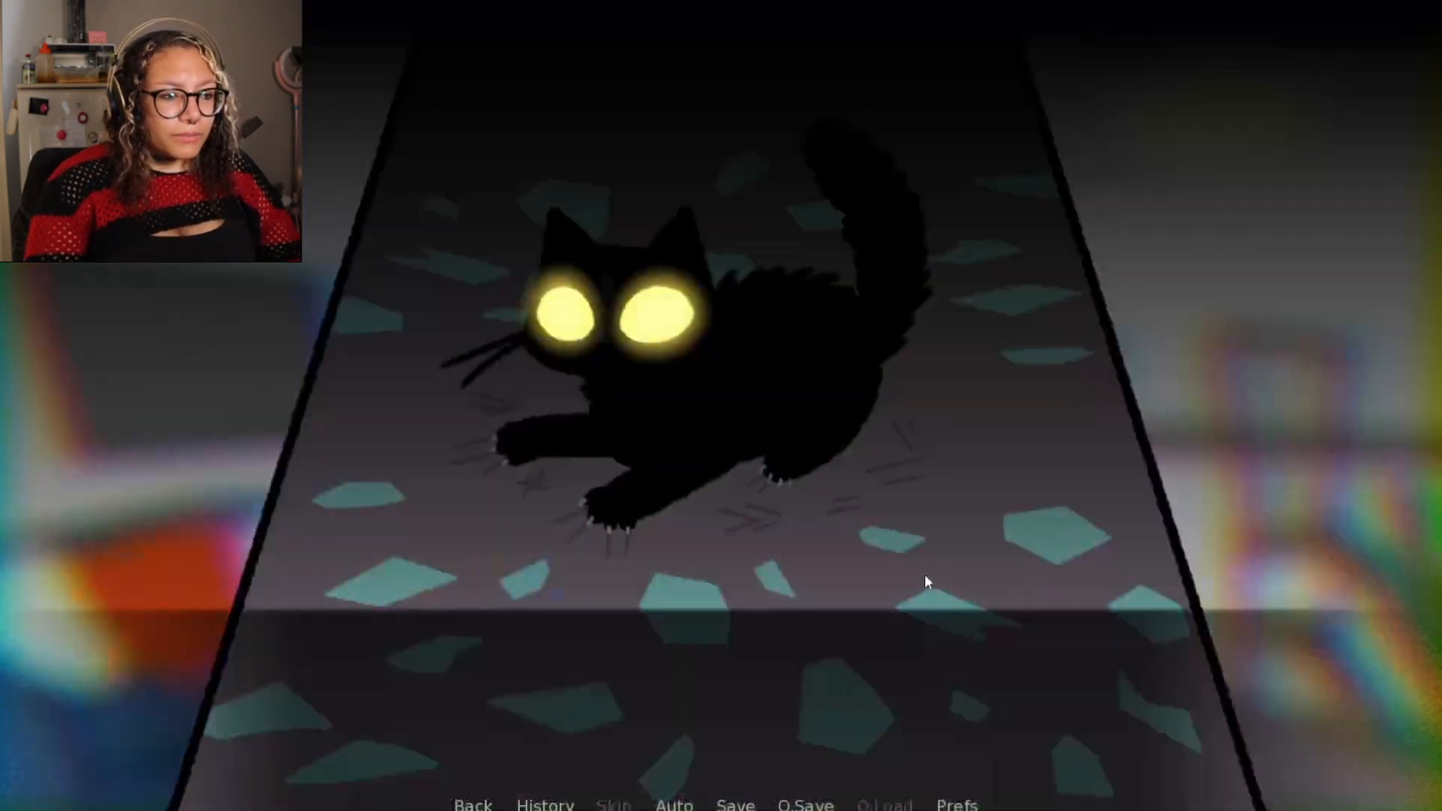
Advance past the broken shards, turning off the laser pointer and apologizing to the cat
click(928, 581)
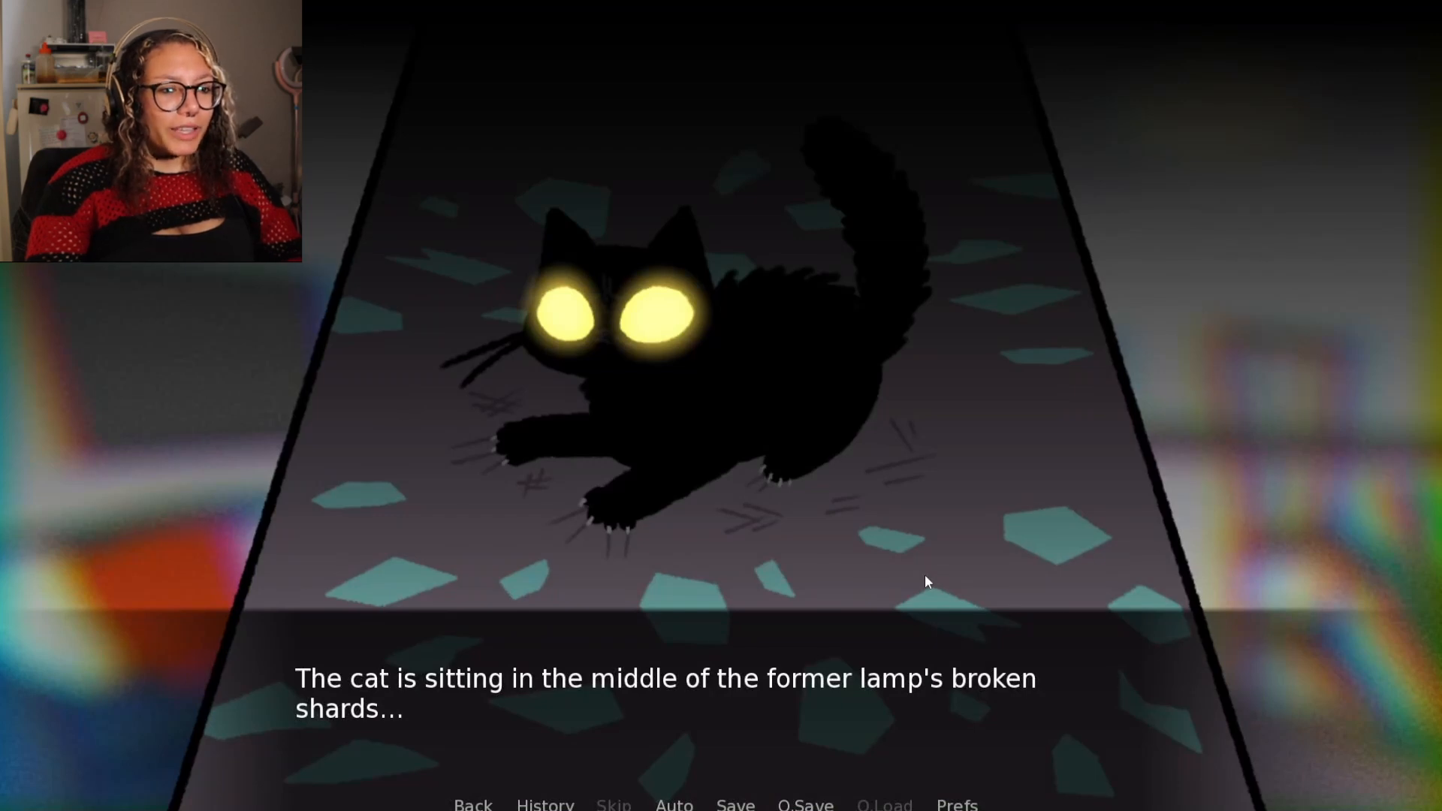
click(925, 582)
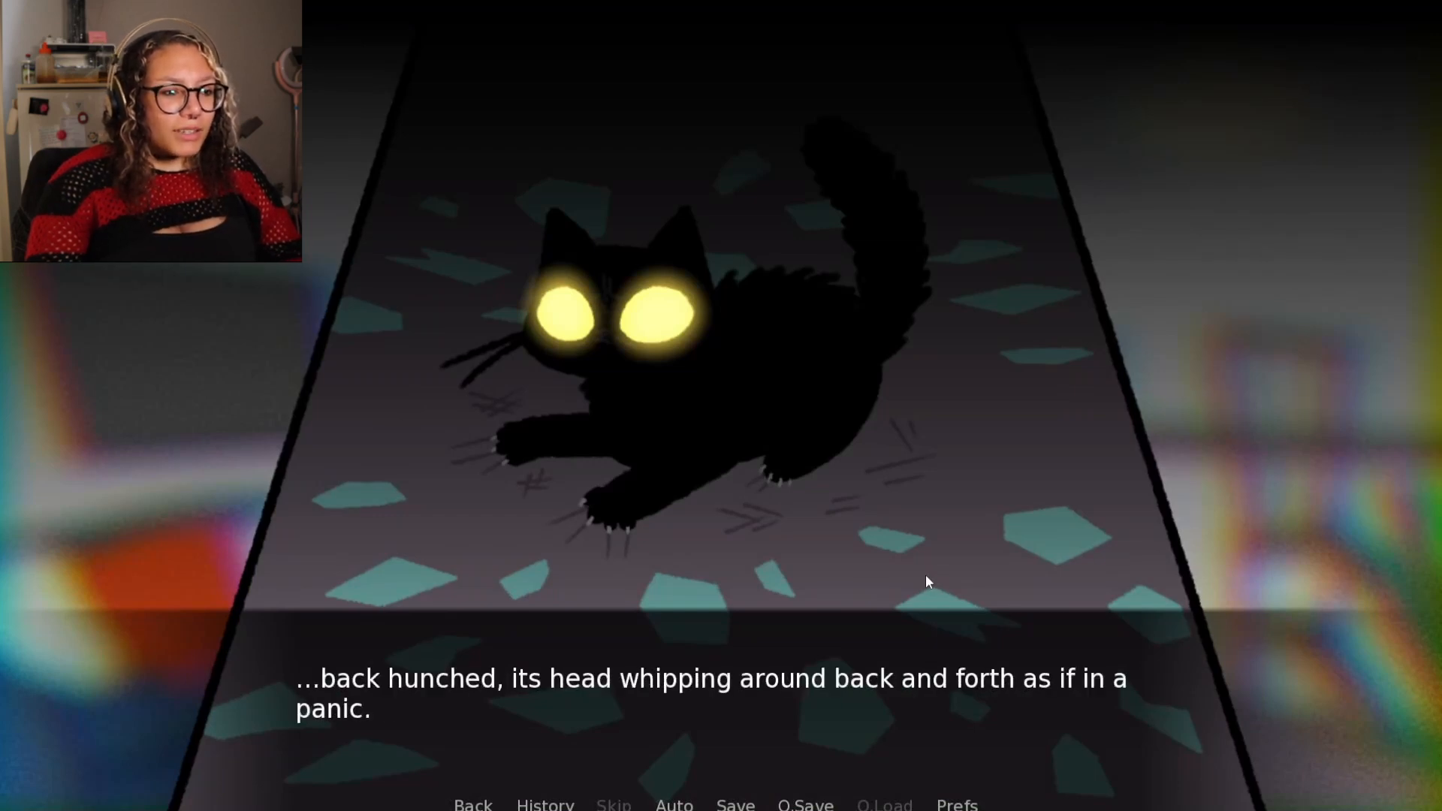
mouse_move(910, 576)
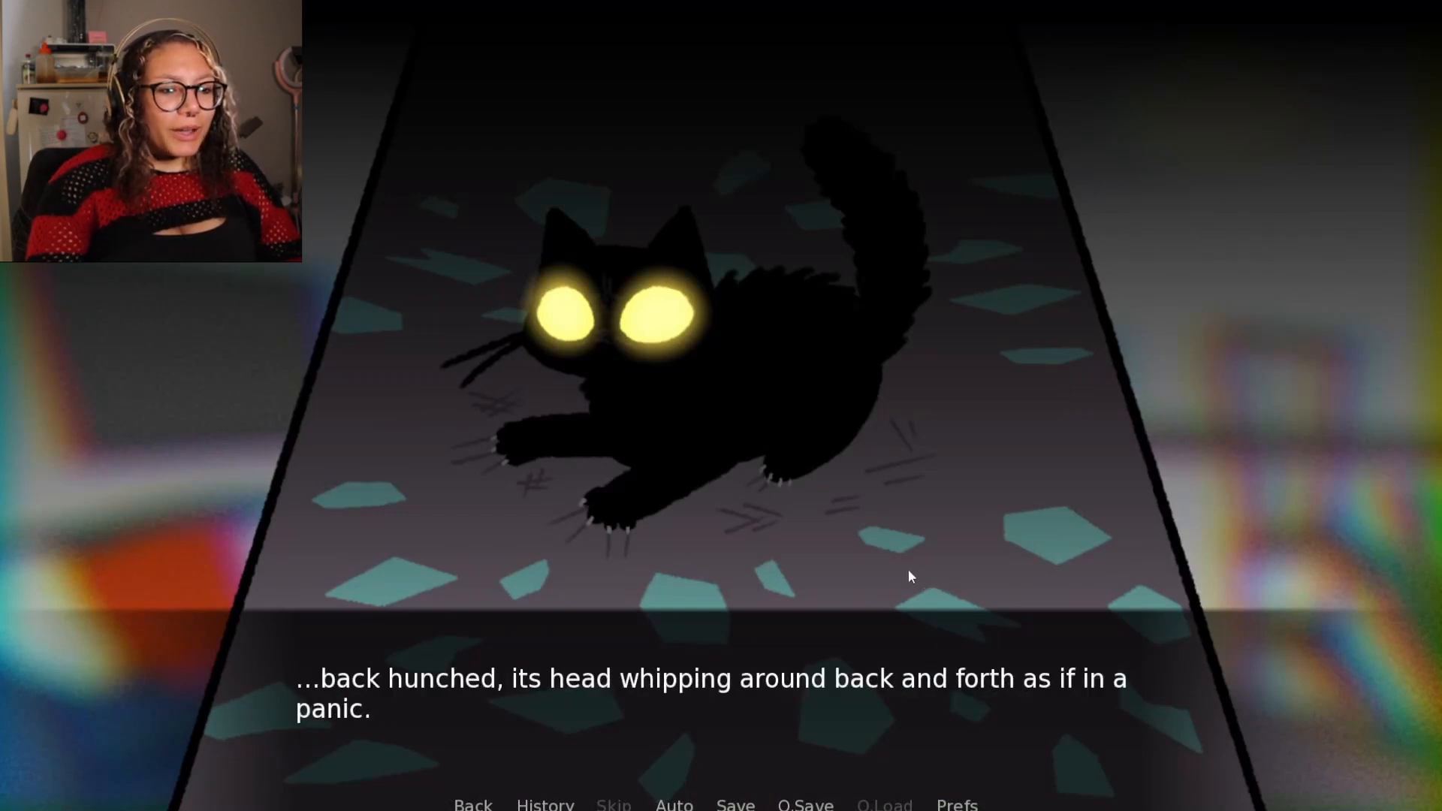
click(897, 563)
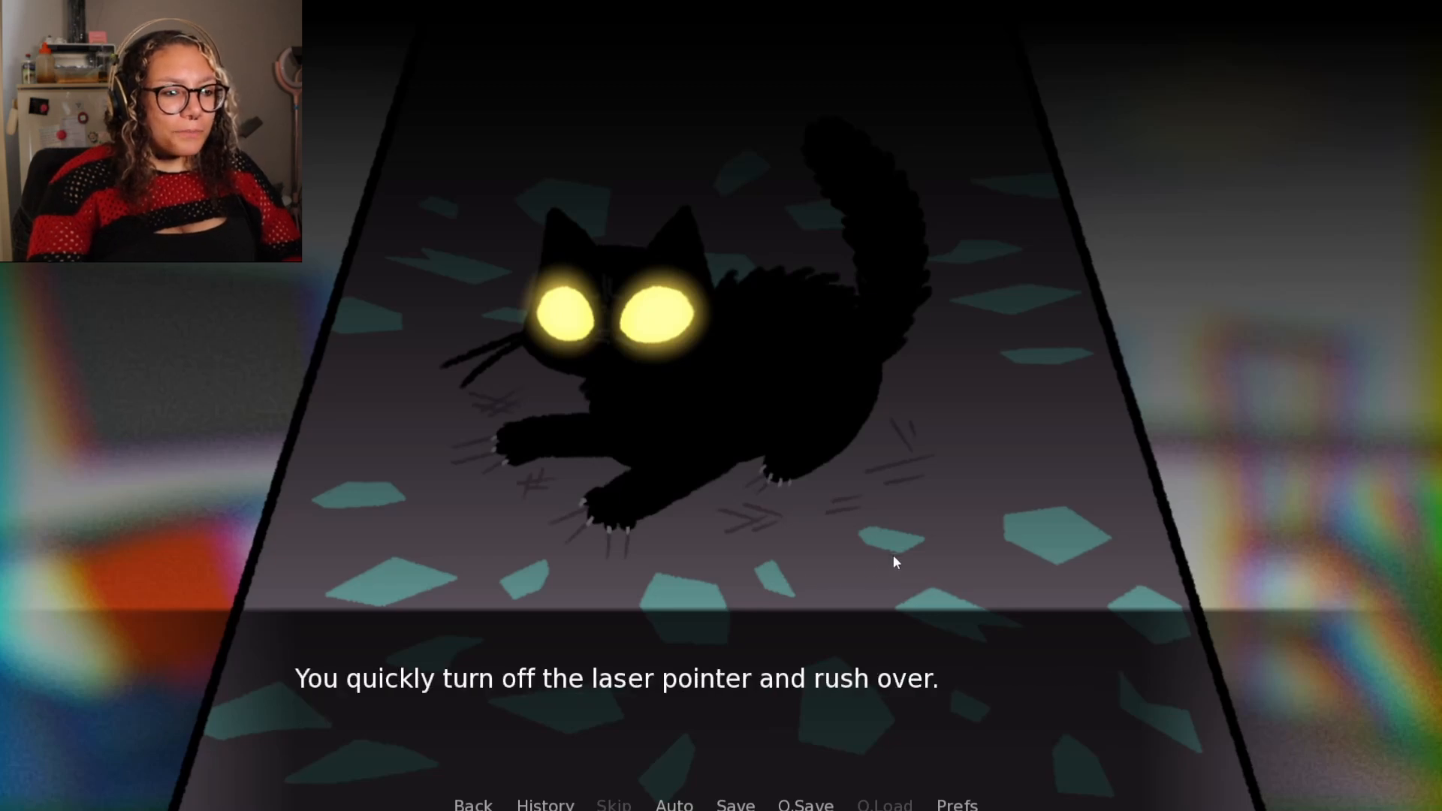
click(896, 560)
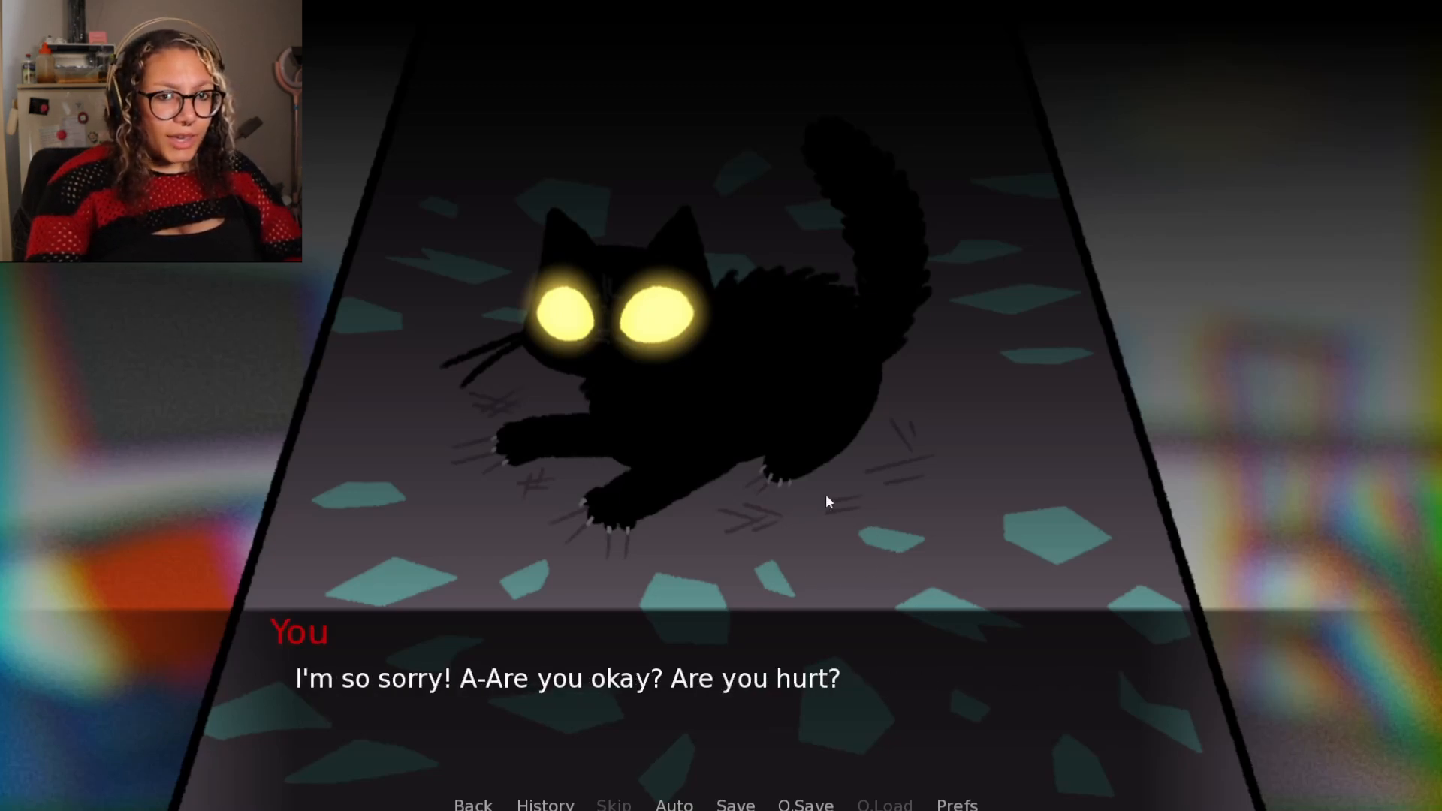
click(829, 501)
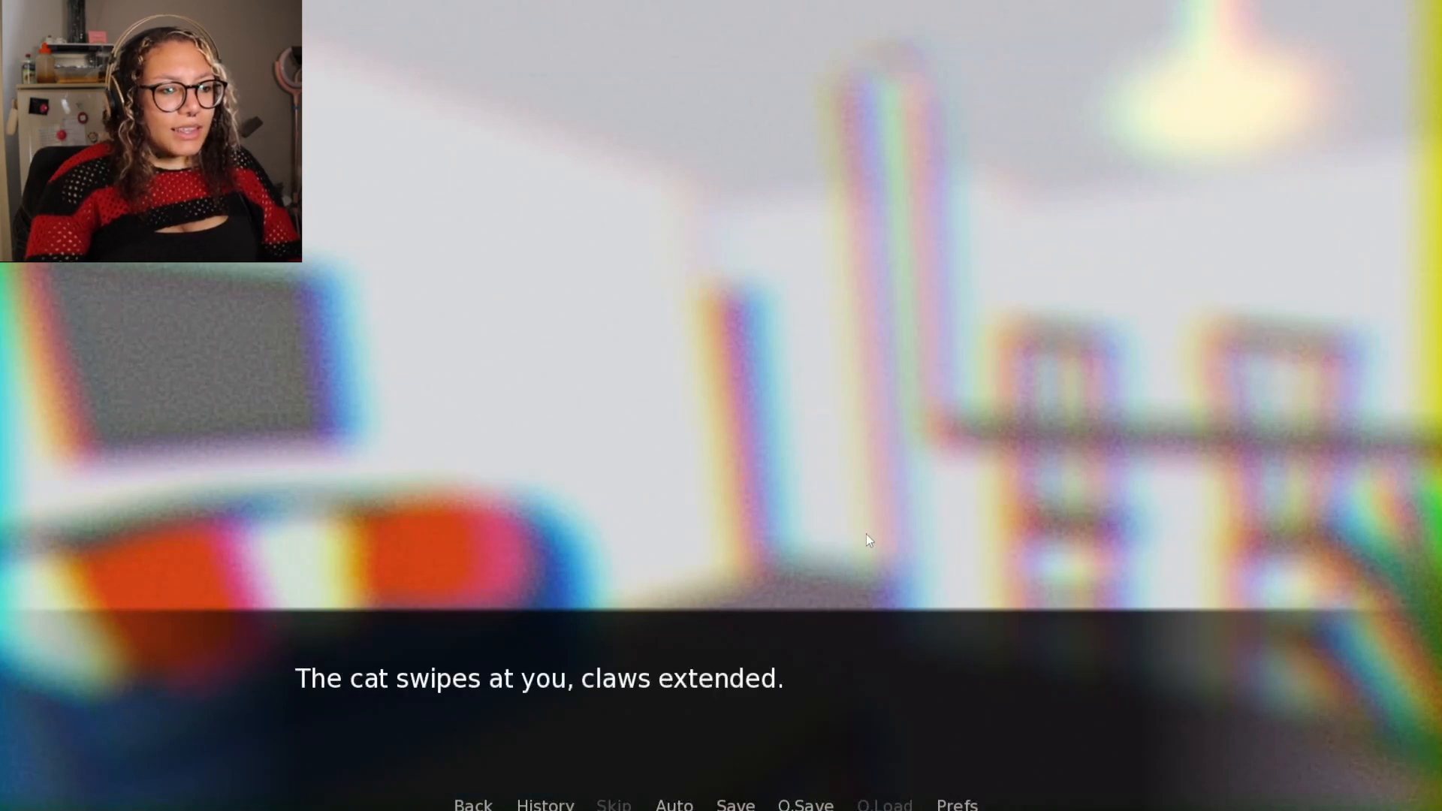
Continue past the cat's swipe, the scratched hand and its rampage through the room
click(877, 536)
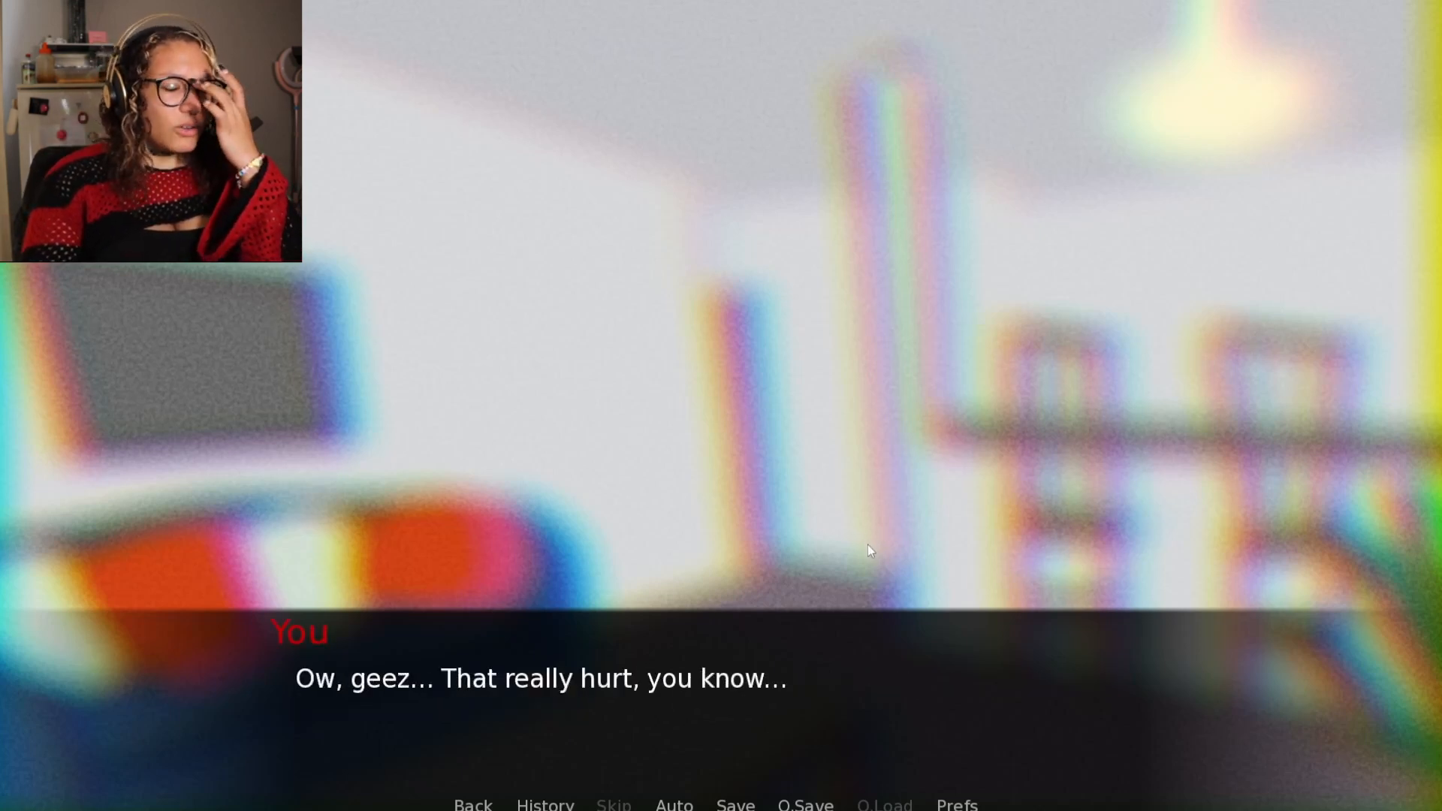
click(869, 550)
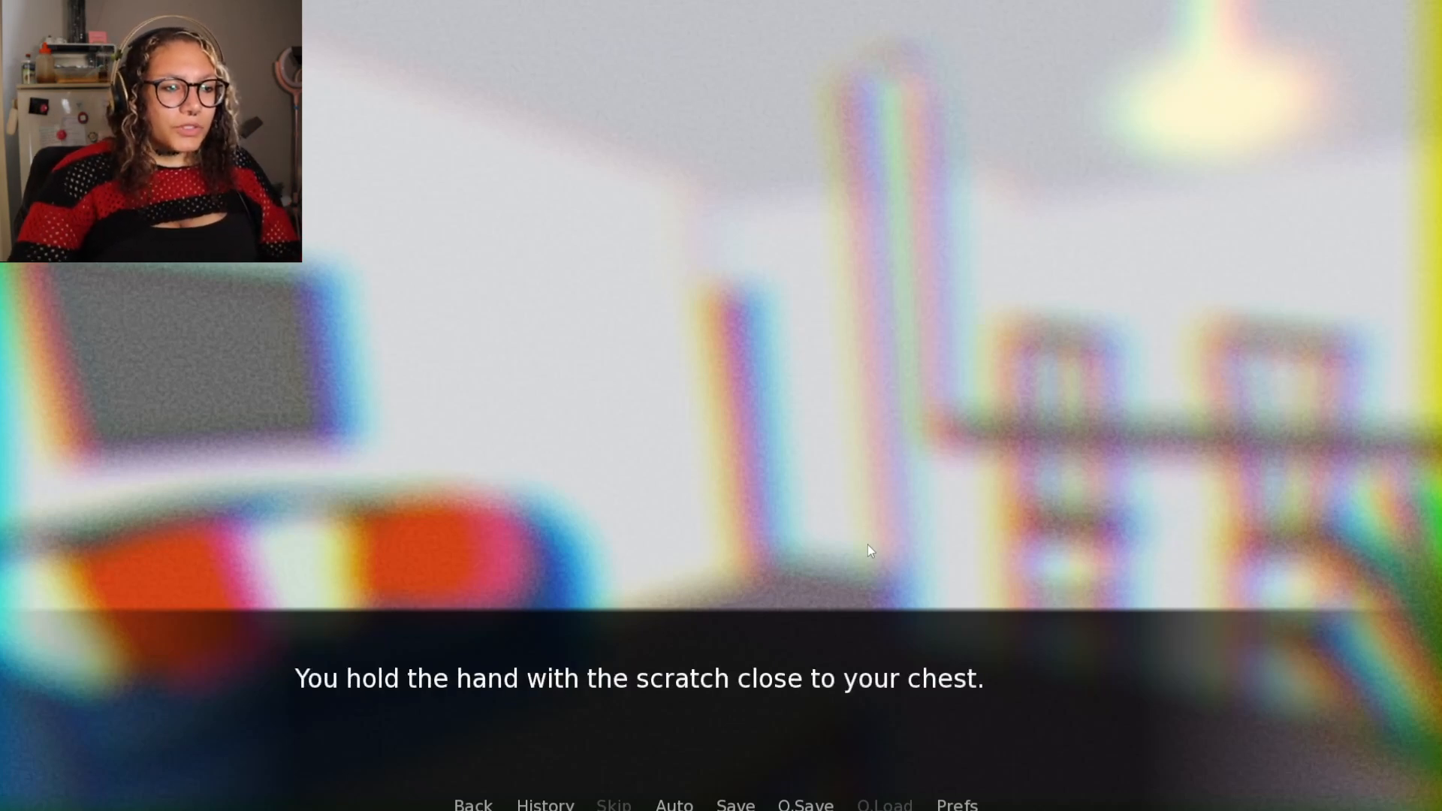
click(865, 542)
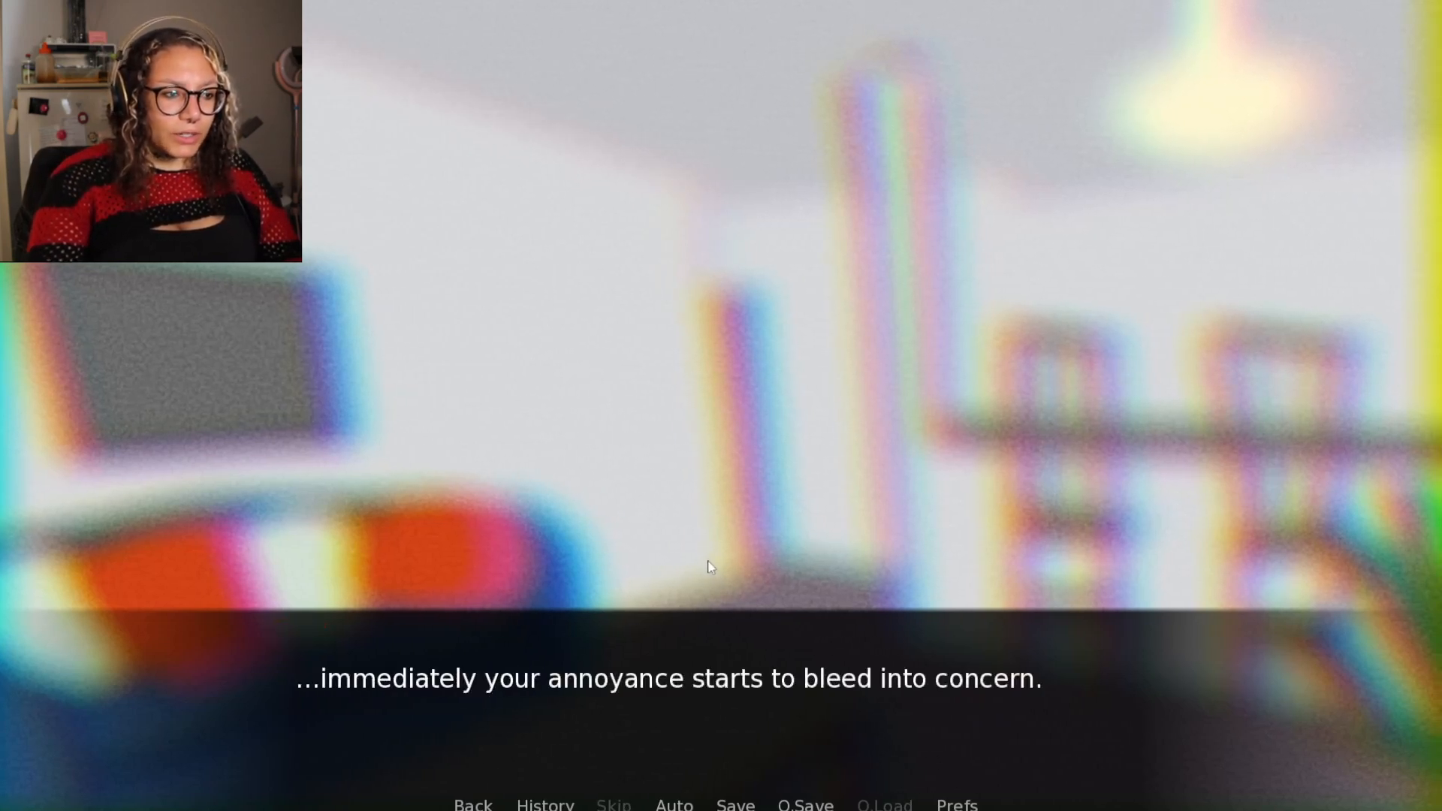
click(709, 568)
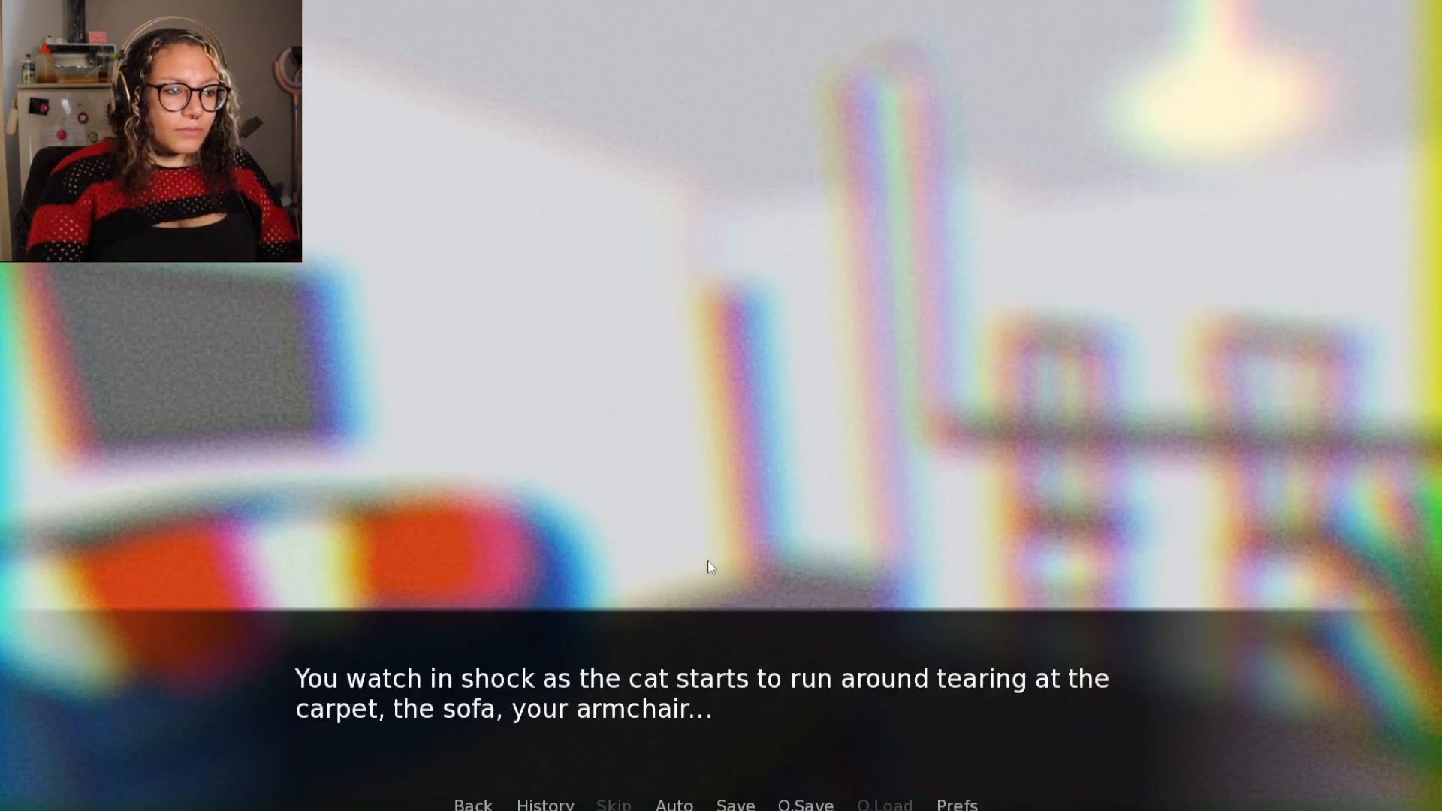
mouse_move(736, 564)
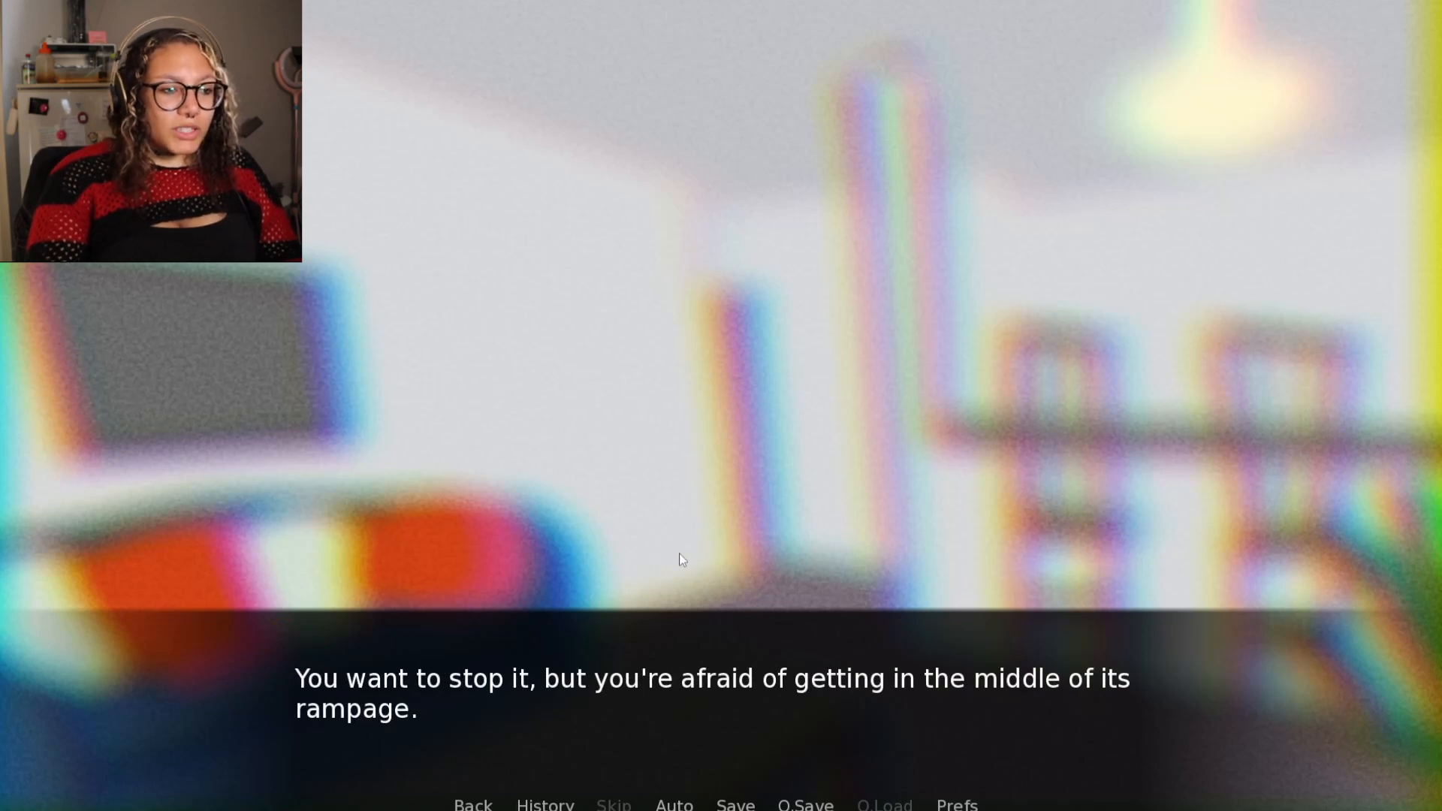
click(723, 545)
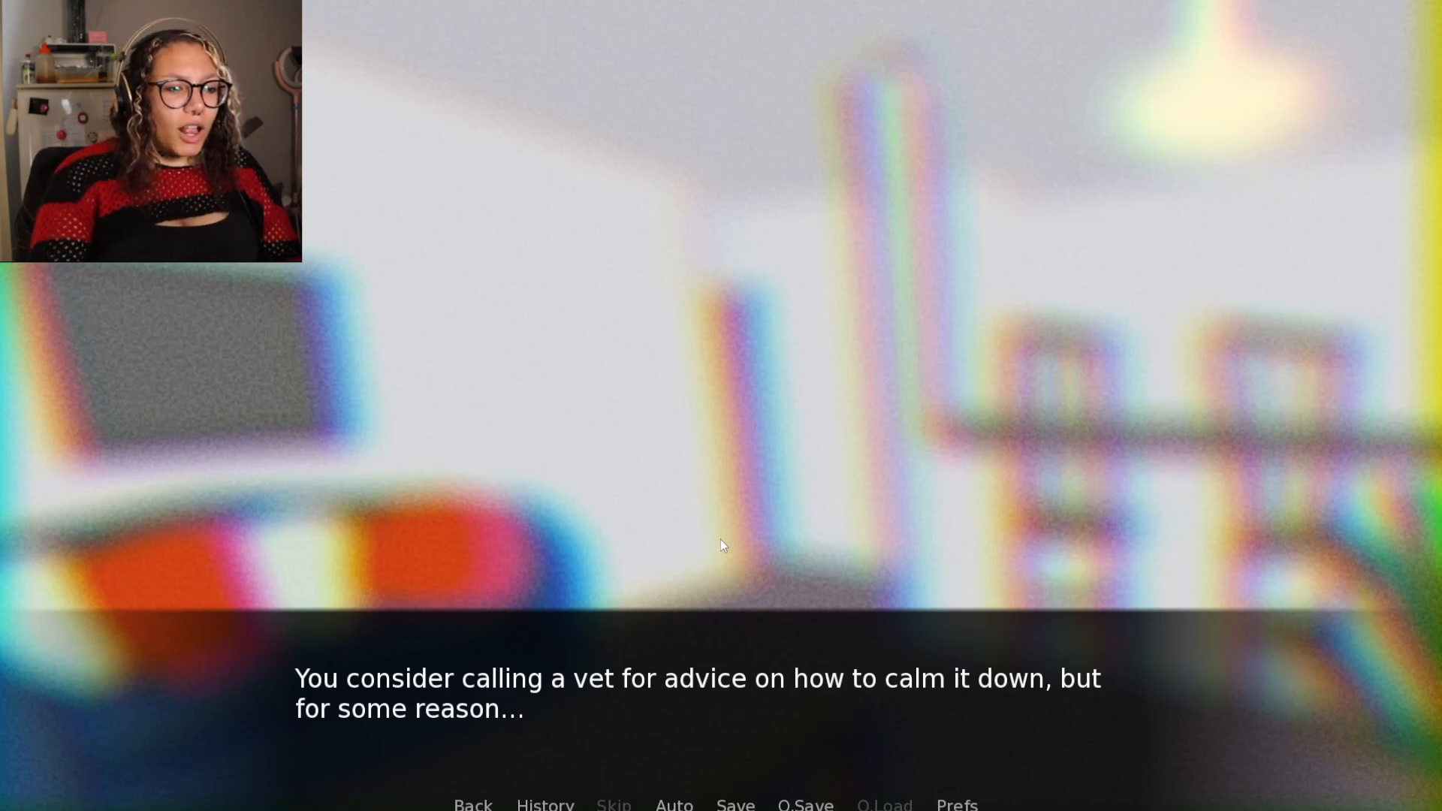
Advance past considering a vet to grasping and switching the laser pointer back on
click(721, 546)
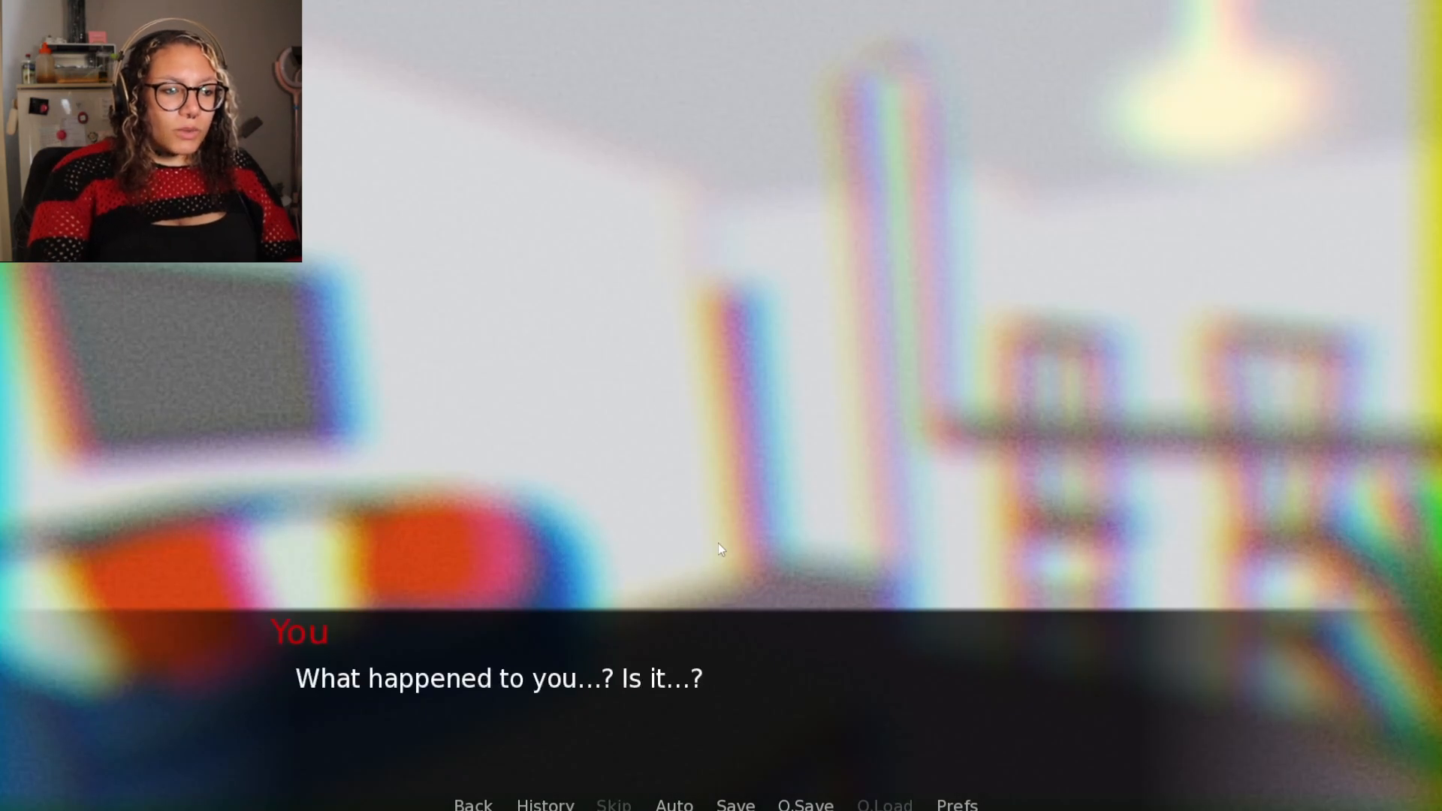
click(719, 549)
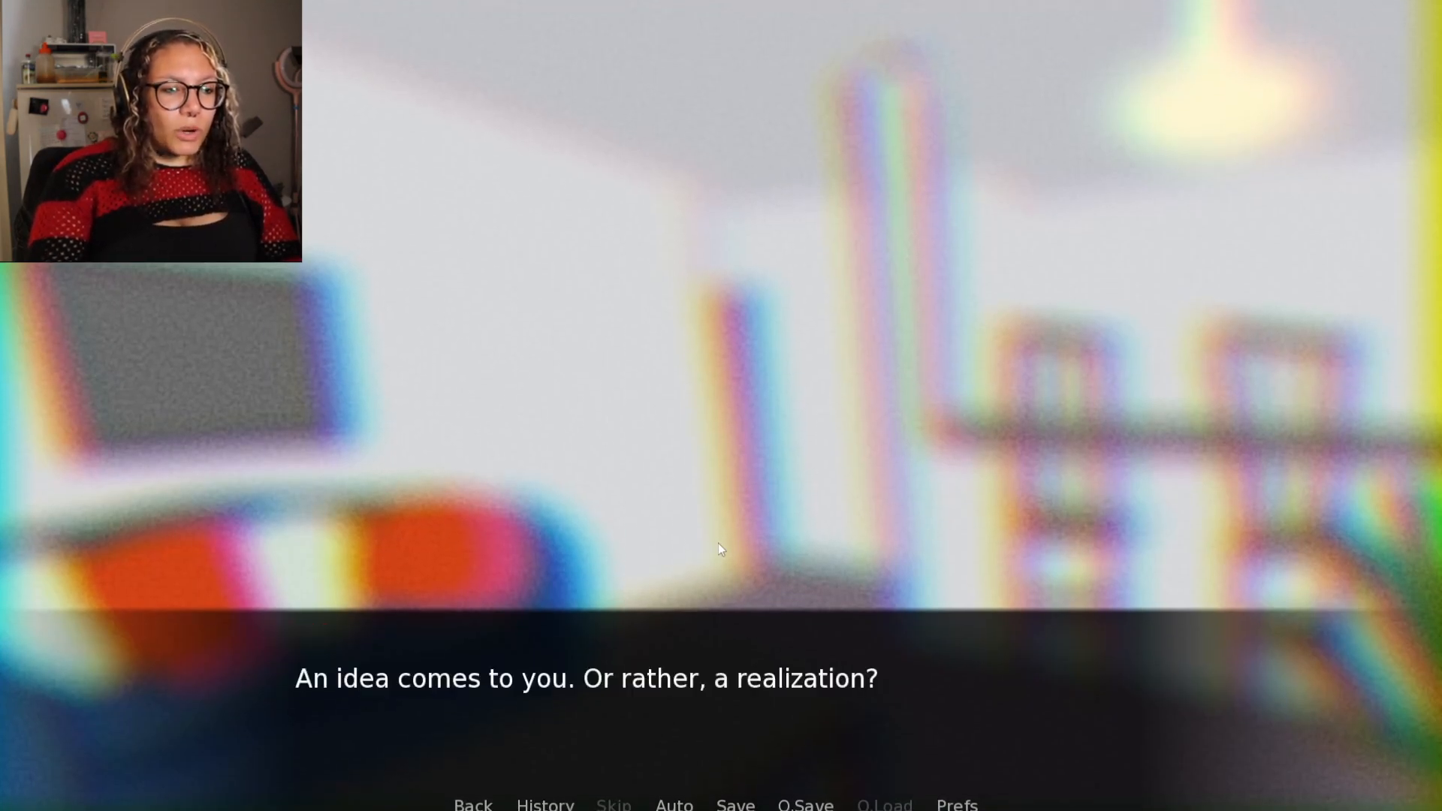
click(718, 549)
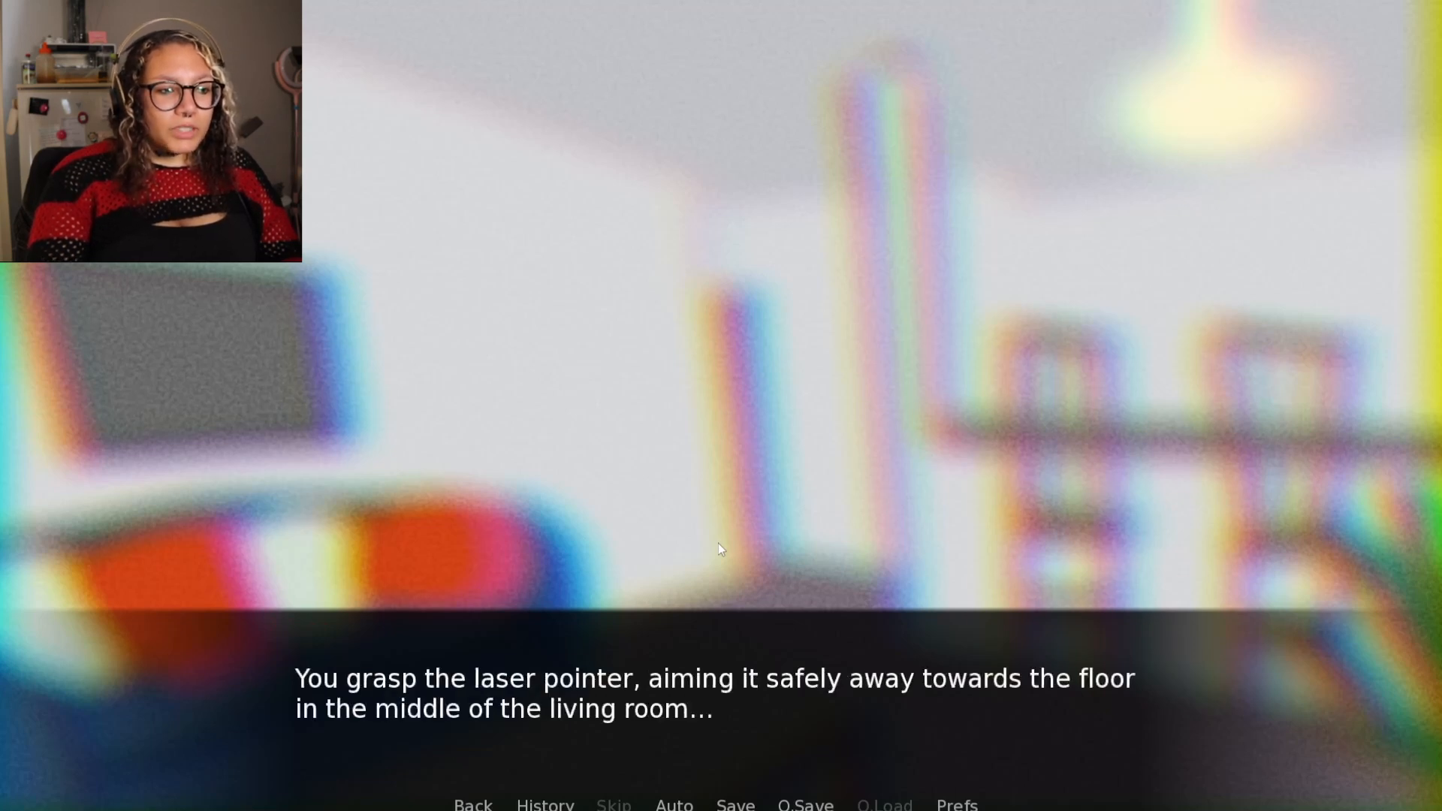
mouse_move(739, 562)
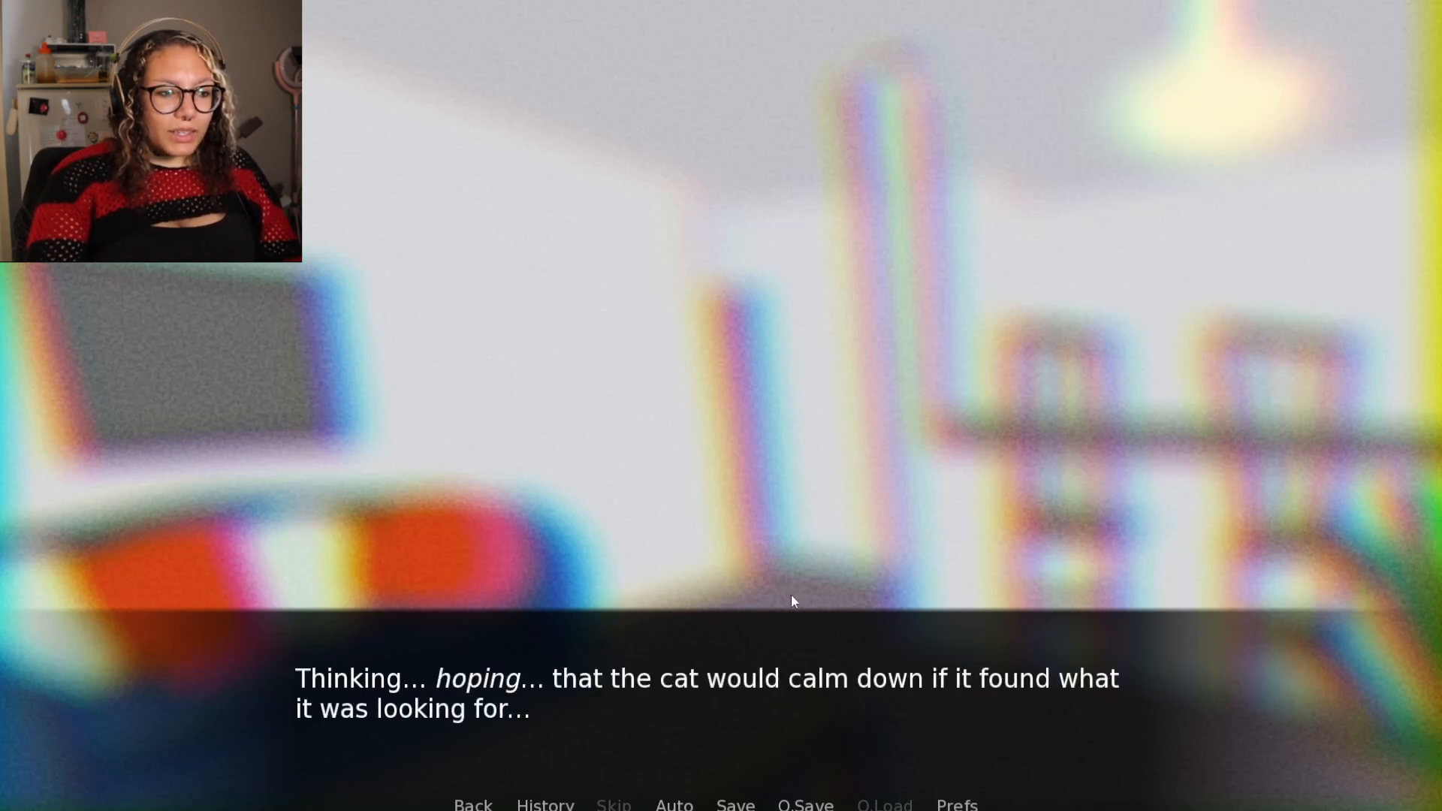
click(811, 601)
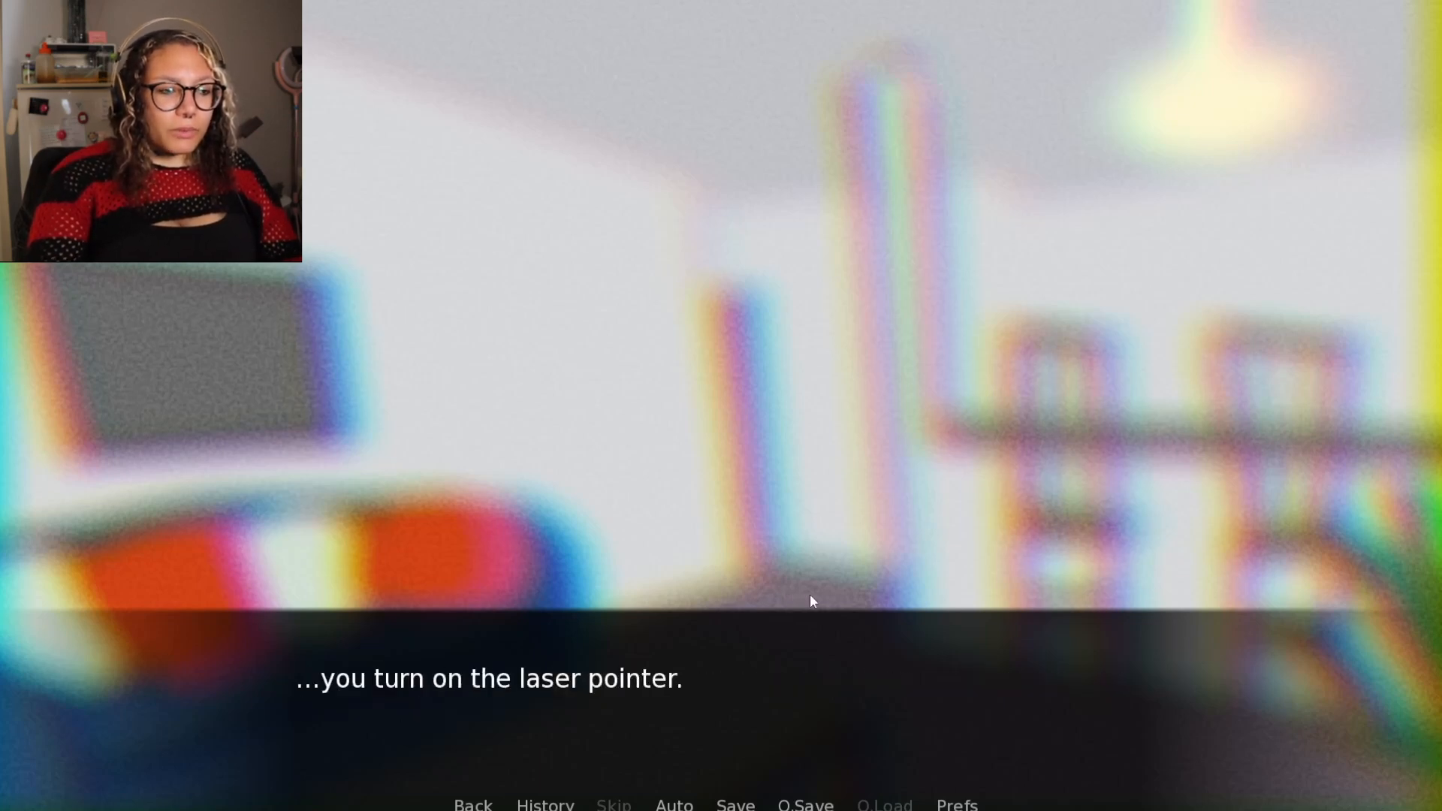
click(810, 600)
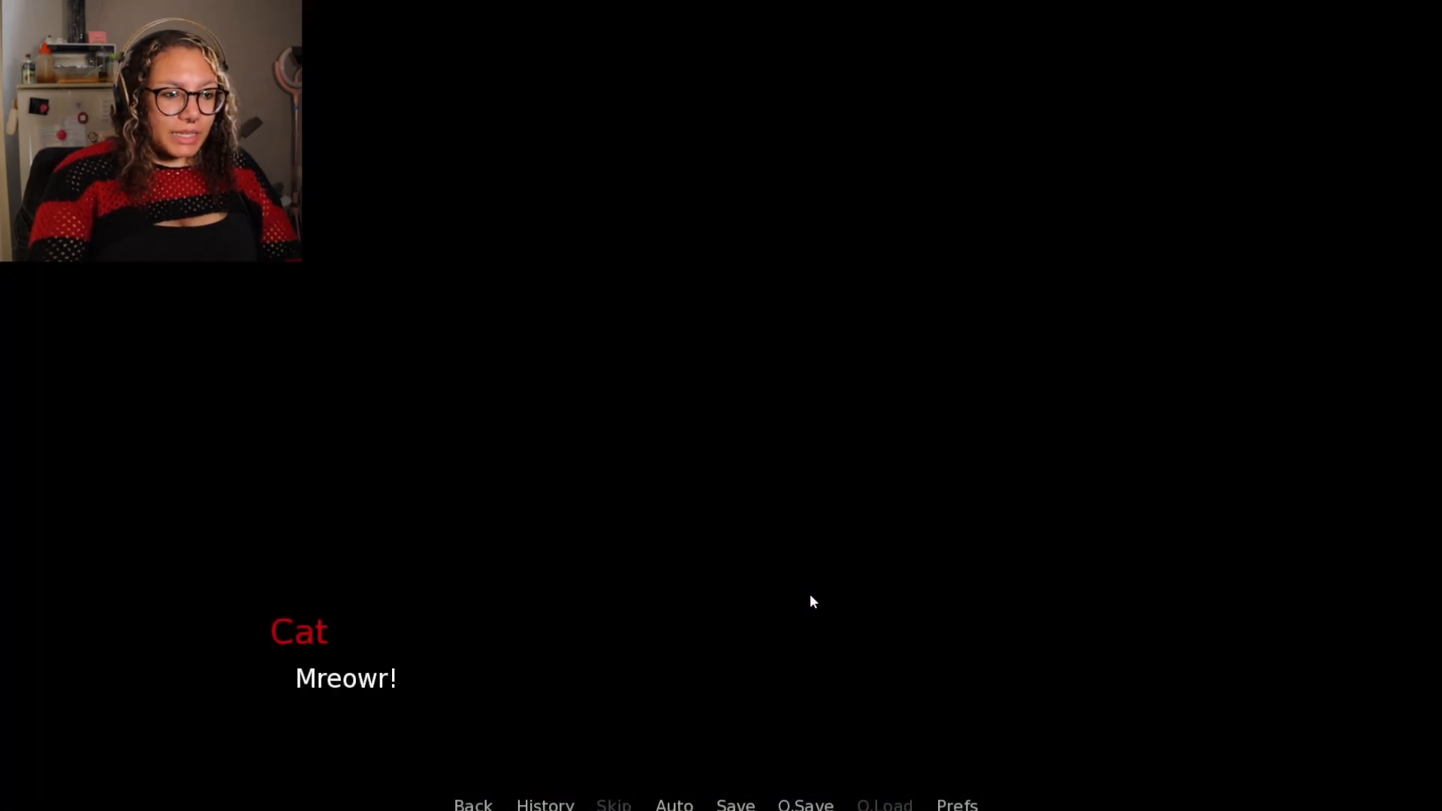
Continue past the cat's roar, spying the red dot and the line about the other tenants
click(811, 602)
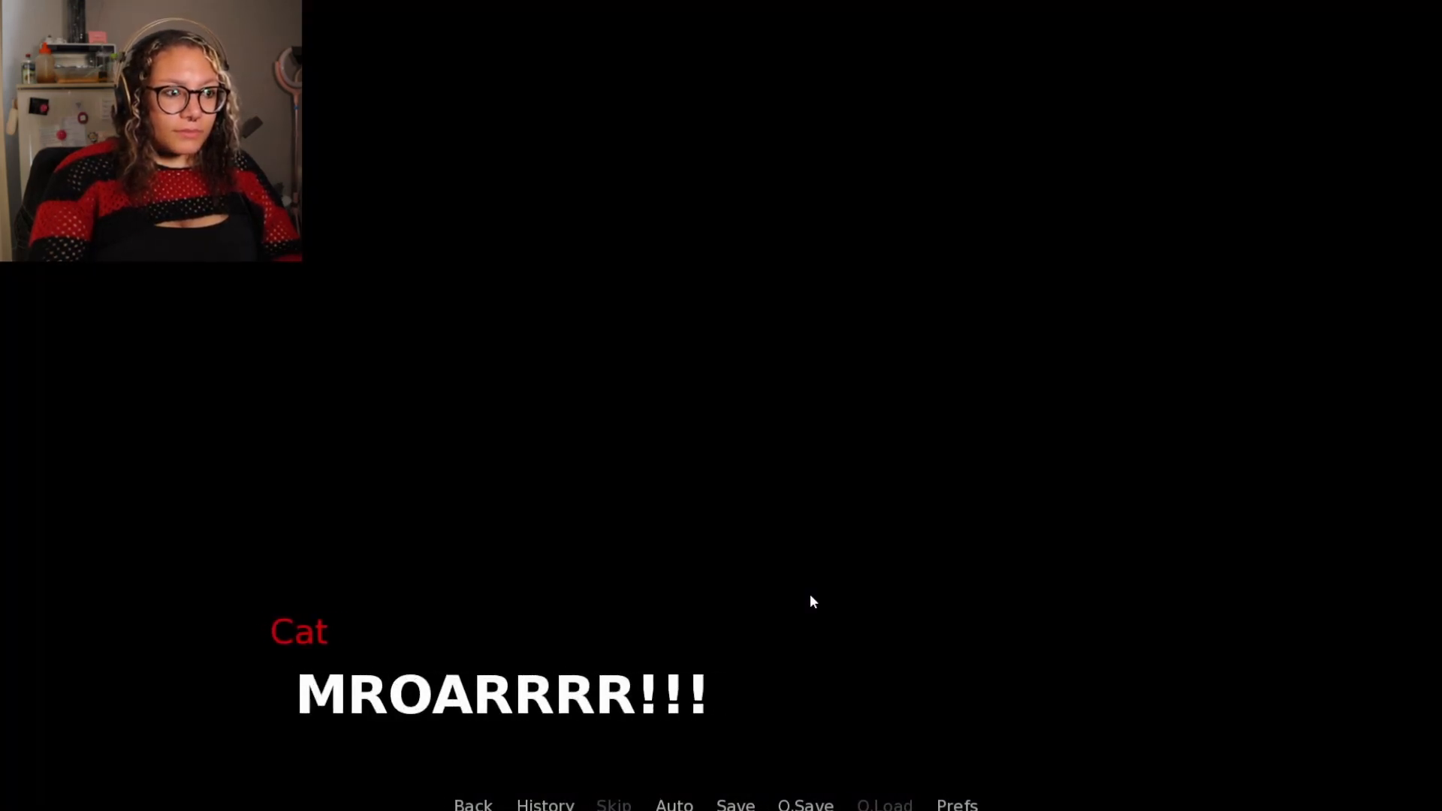
click(813, 601)
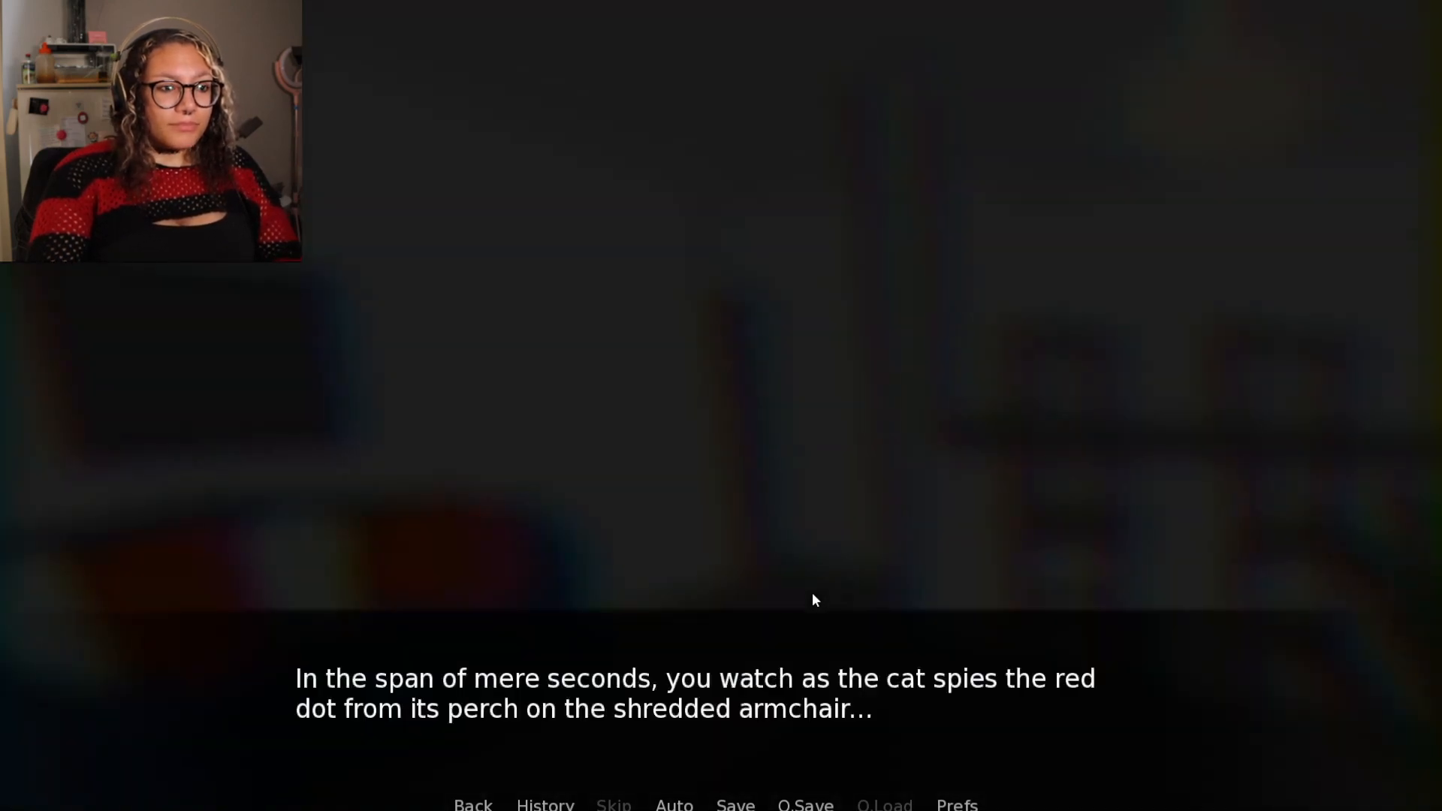
mouse_move(808, 589)
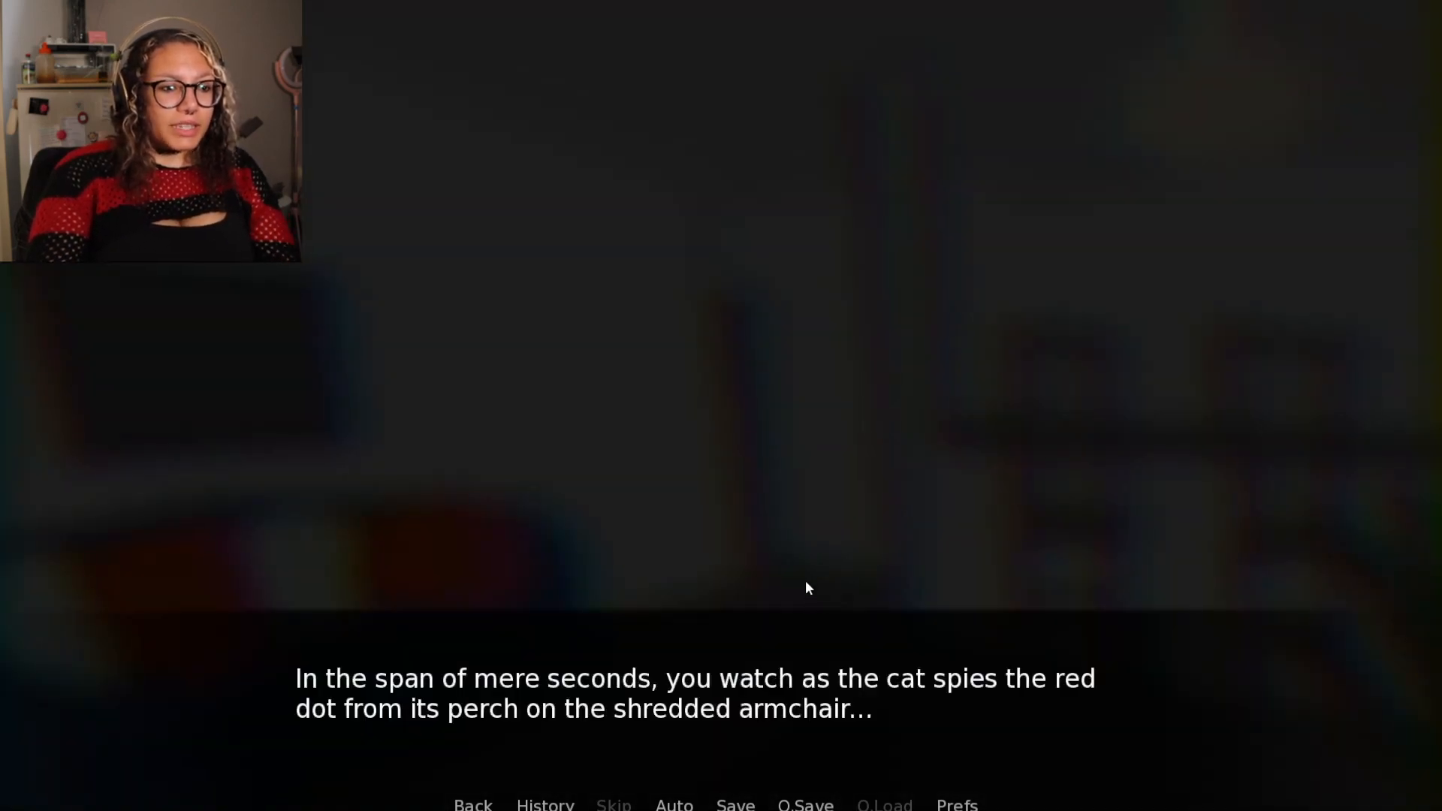
mouse_move(562, 600)
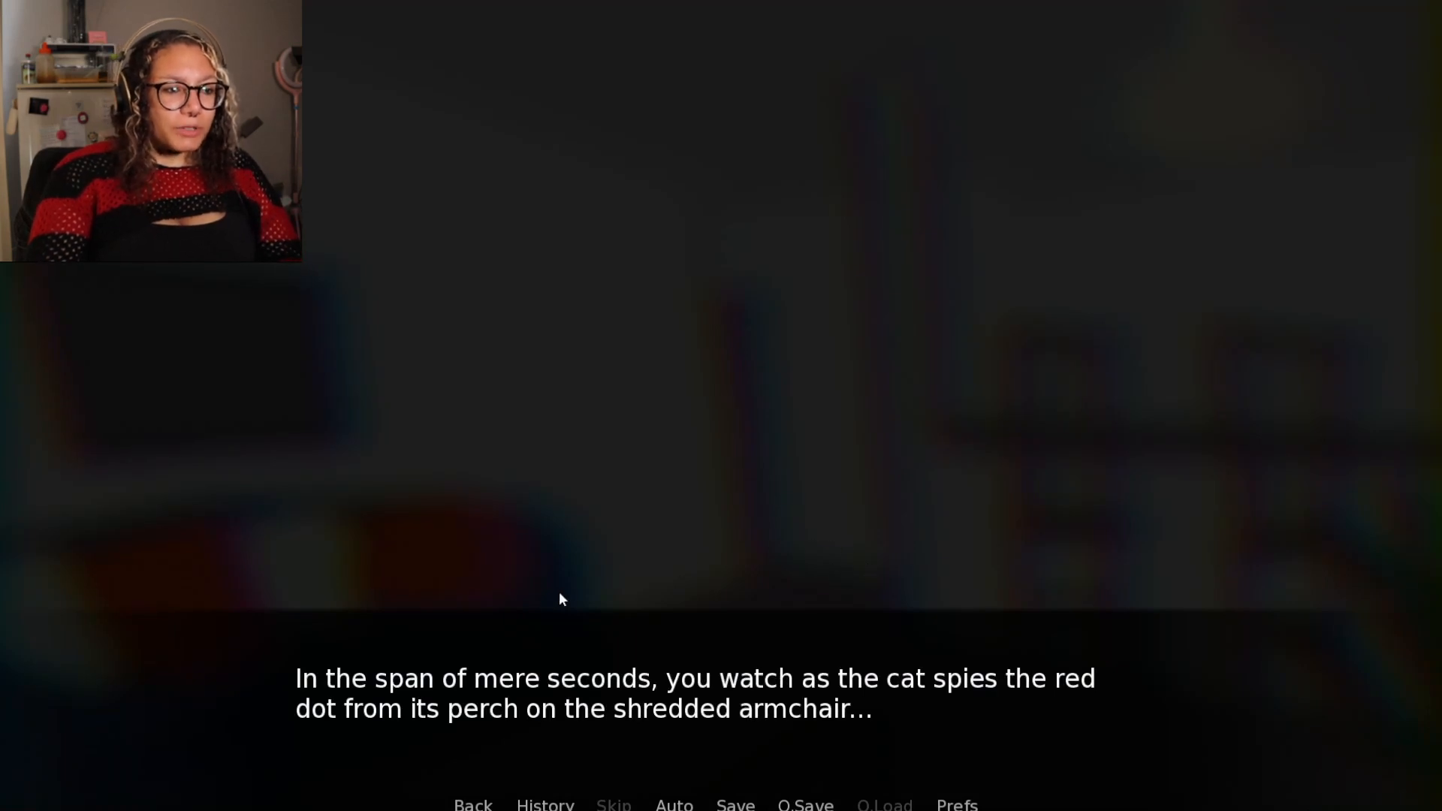
mouse_move(862, 582)
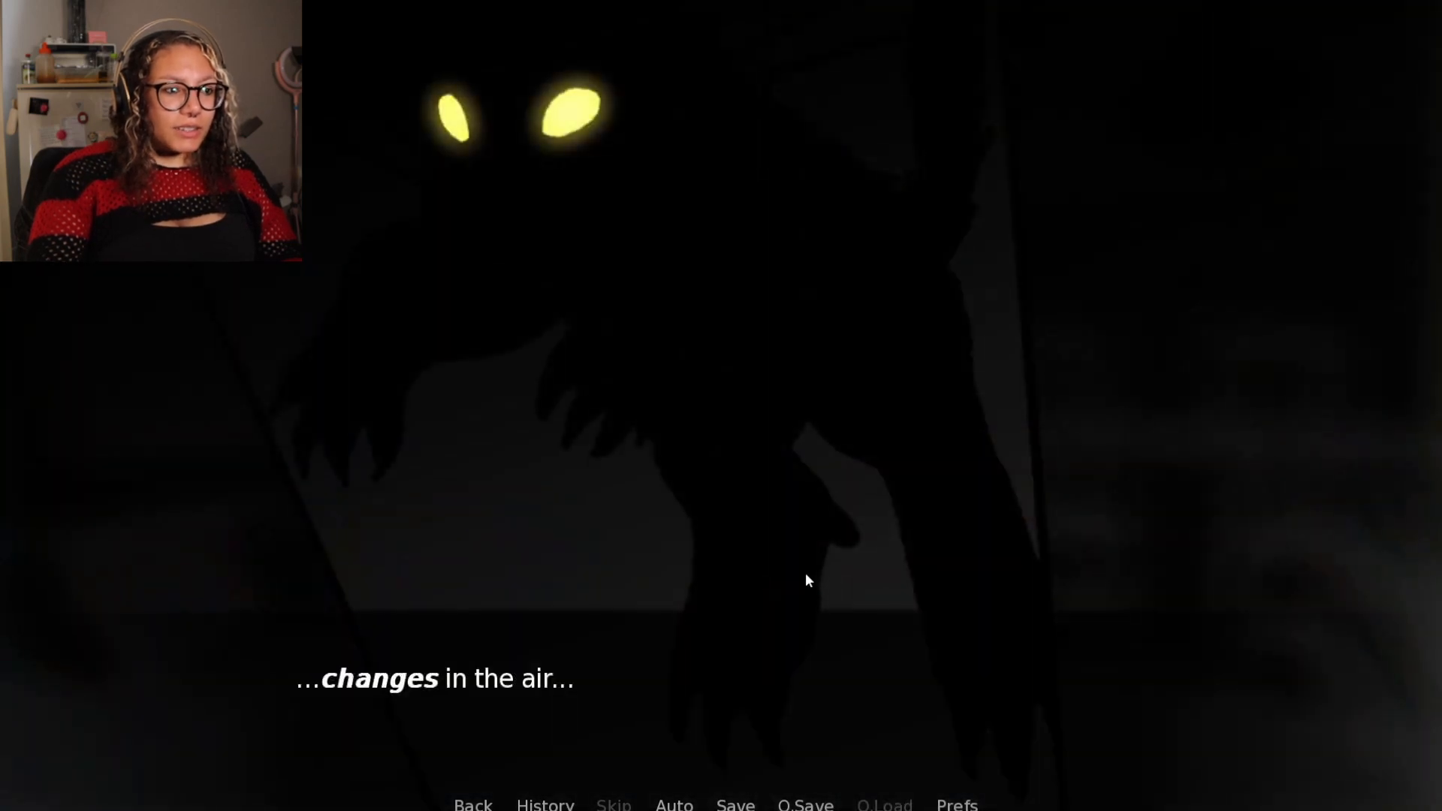
click(808, 583)
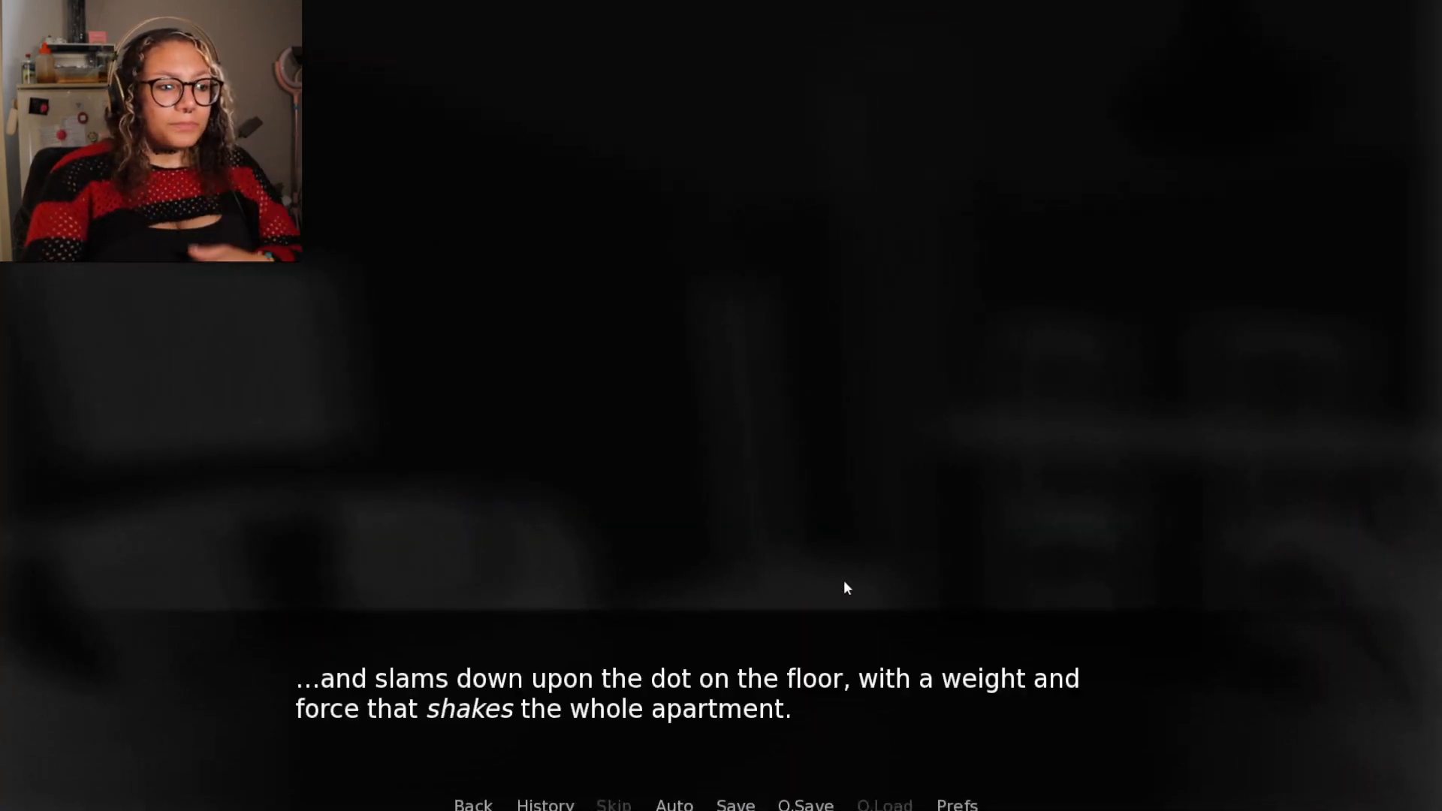
mouse_move(1083, 547)
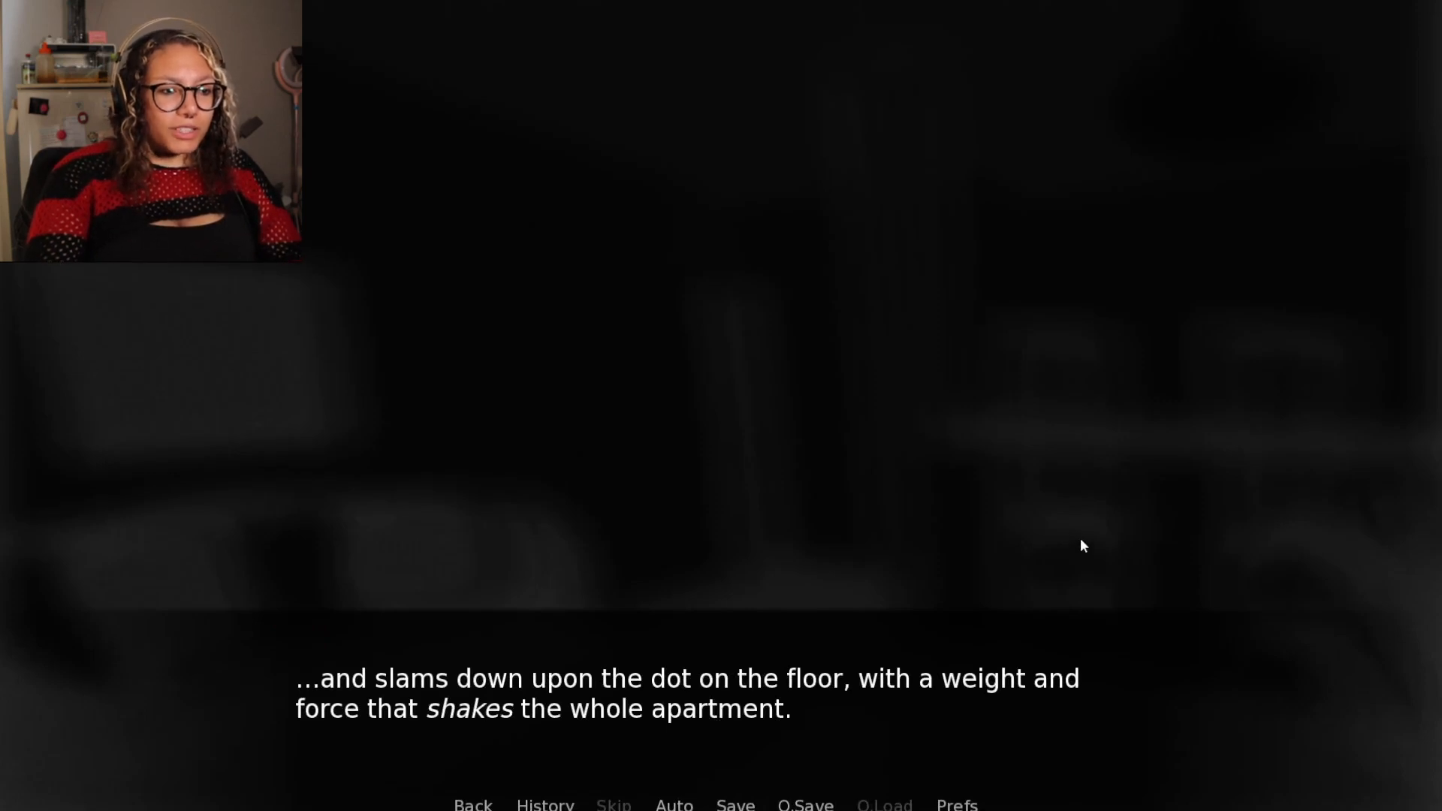
mouse_move(1121, 601)
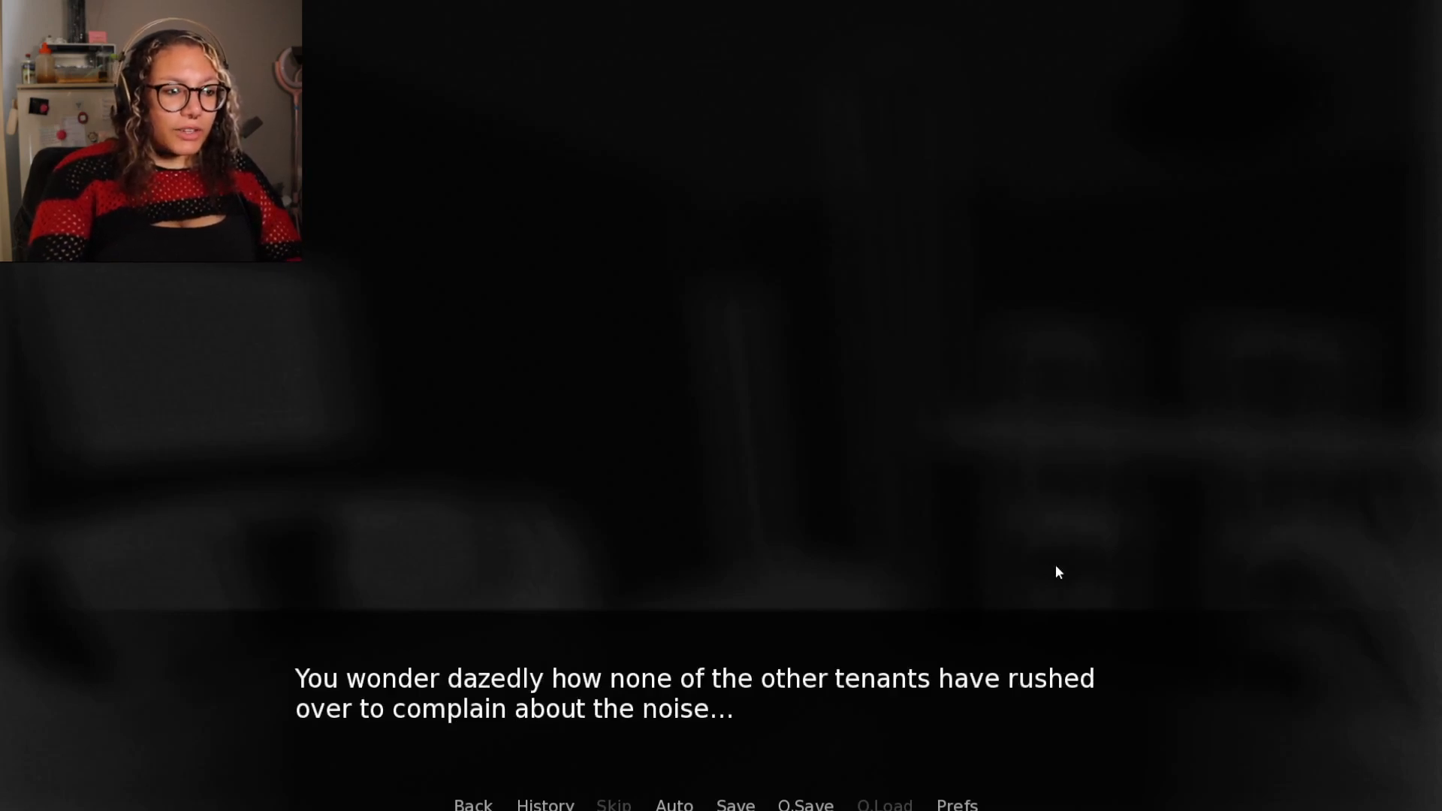
click(1020, 579)
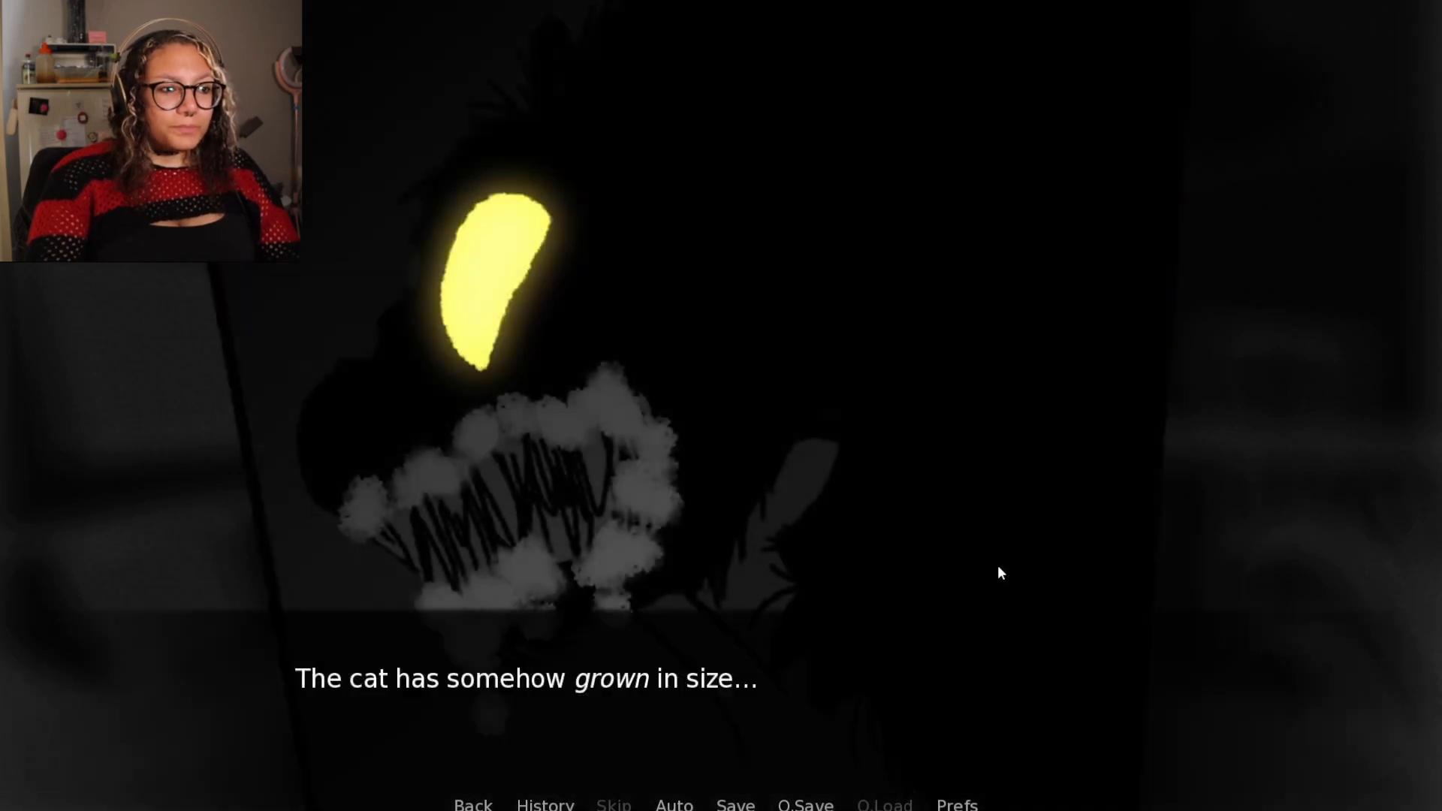
Reveal the full description of the enlarged, thrashing cat with frothing teeth
click(988, 563)
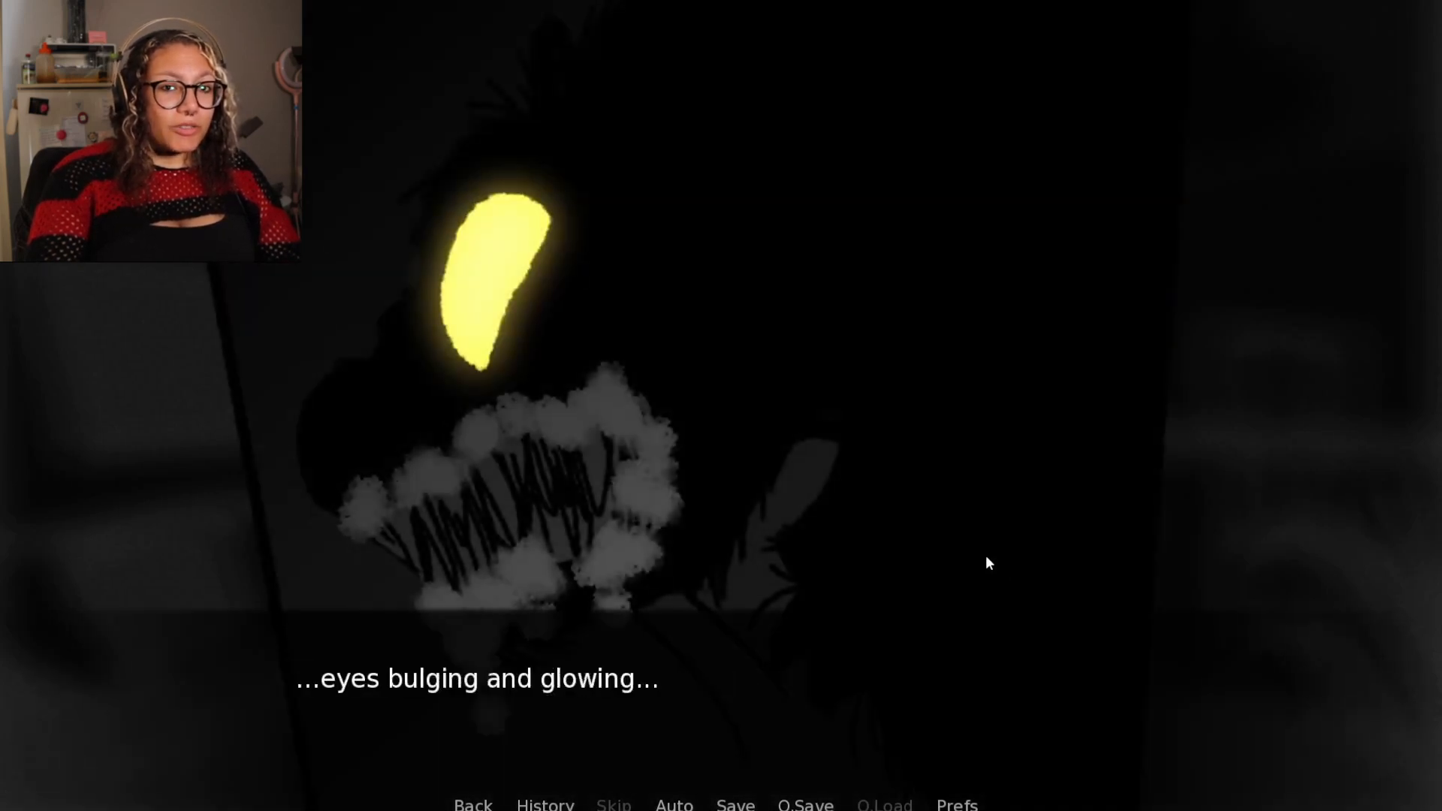
mouse_move(968, 563)
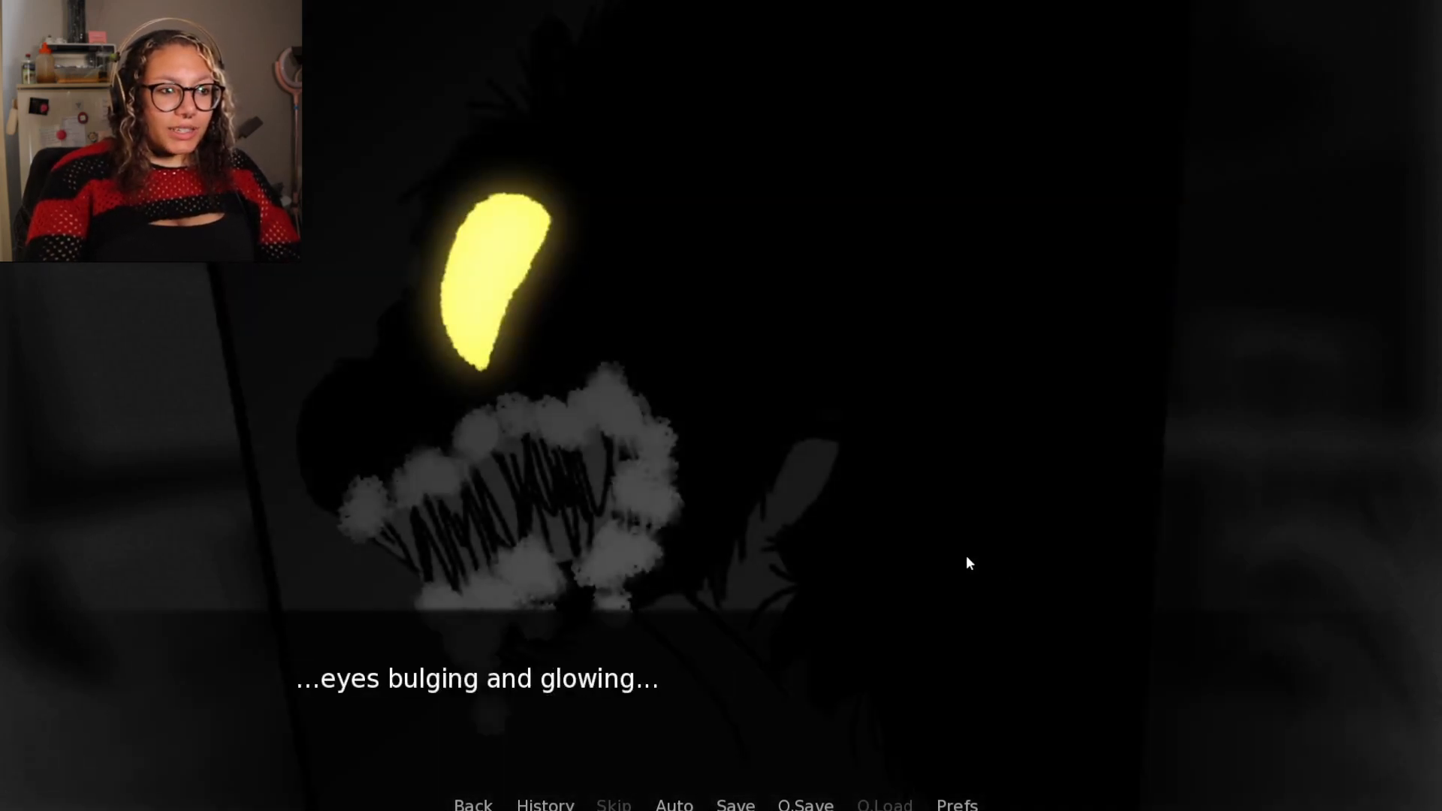
click(969, 561)
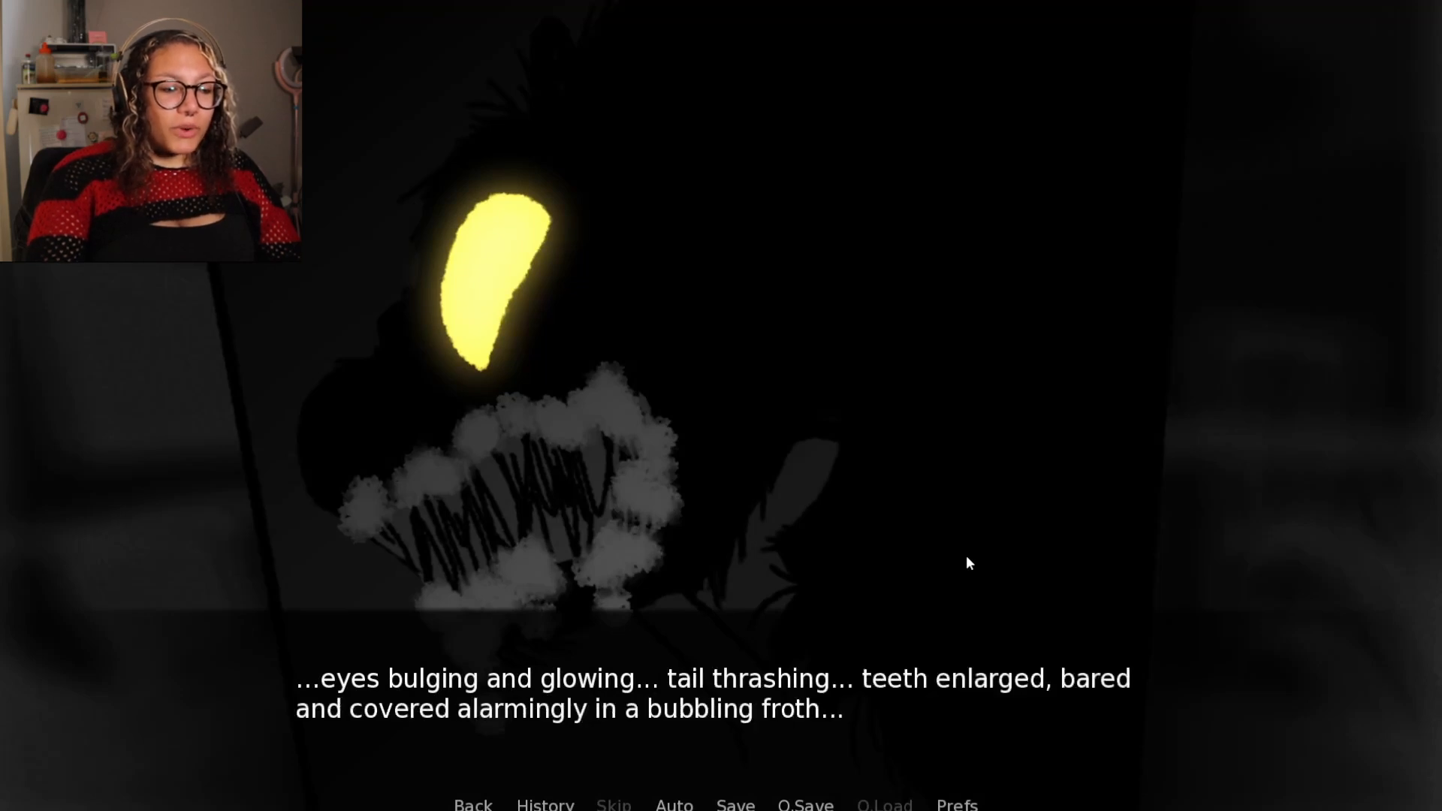
mouse_move(1029, 573)
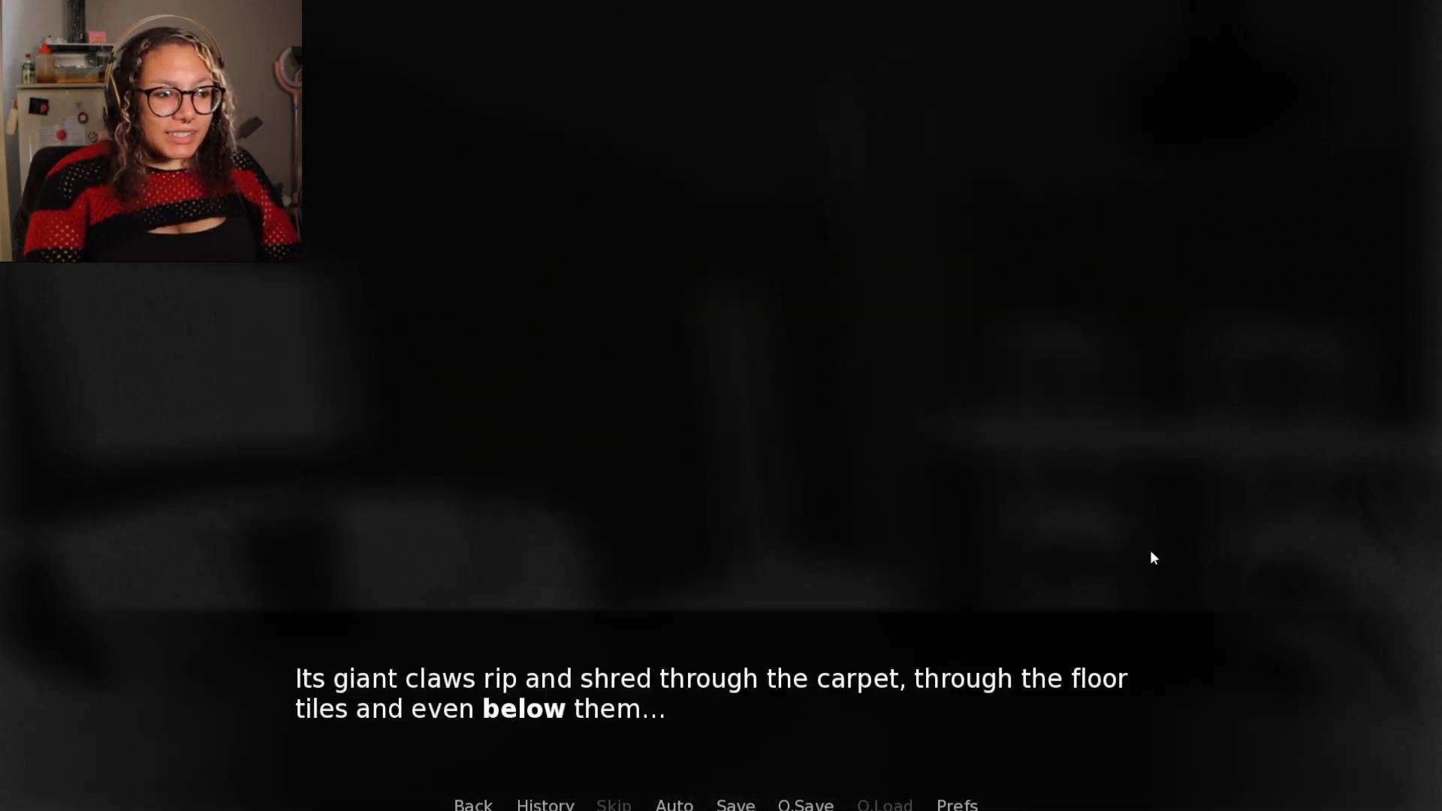
mouse_move(1125, 491)
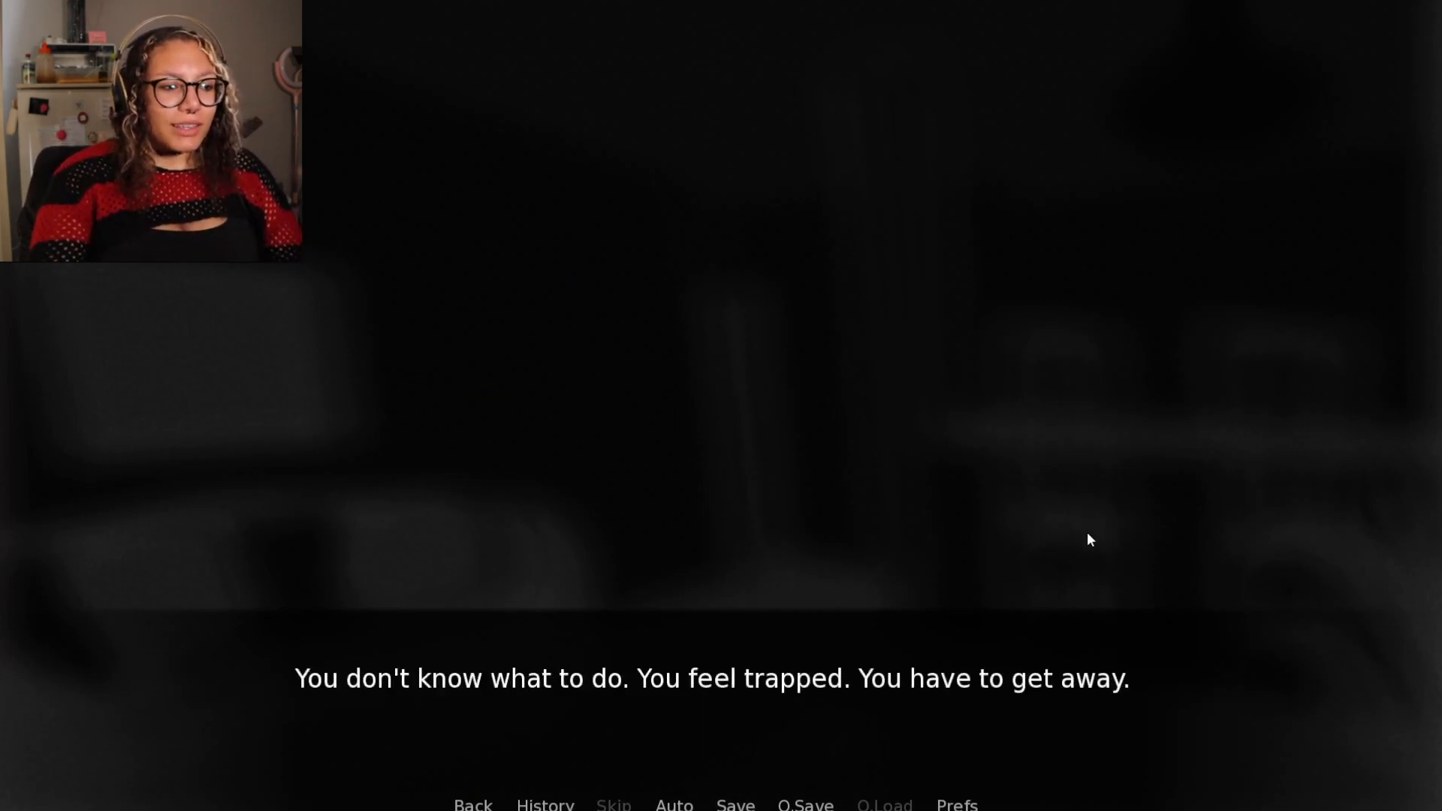
Advance past feeling trapped, flicking the light away and the cat breaking into the hallway
click(1090, 539)
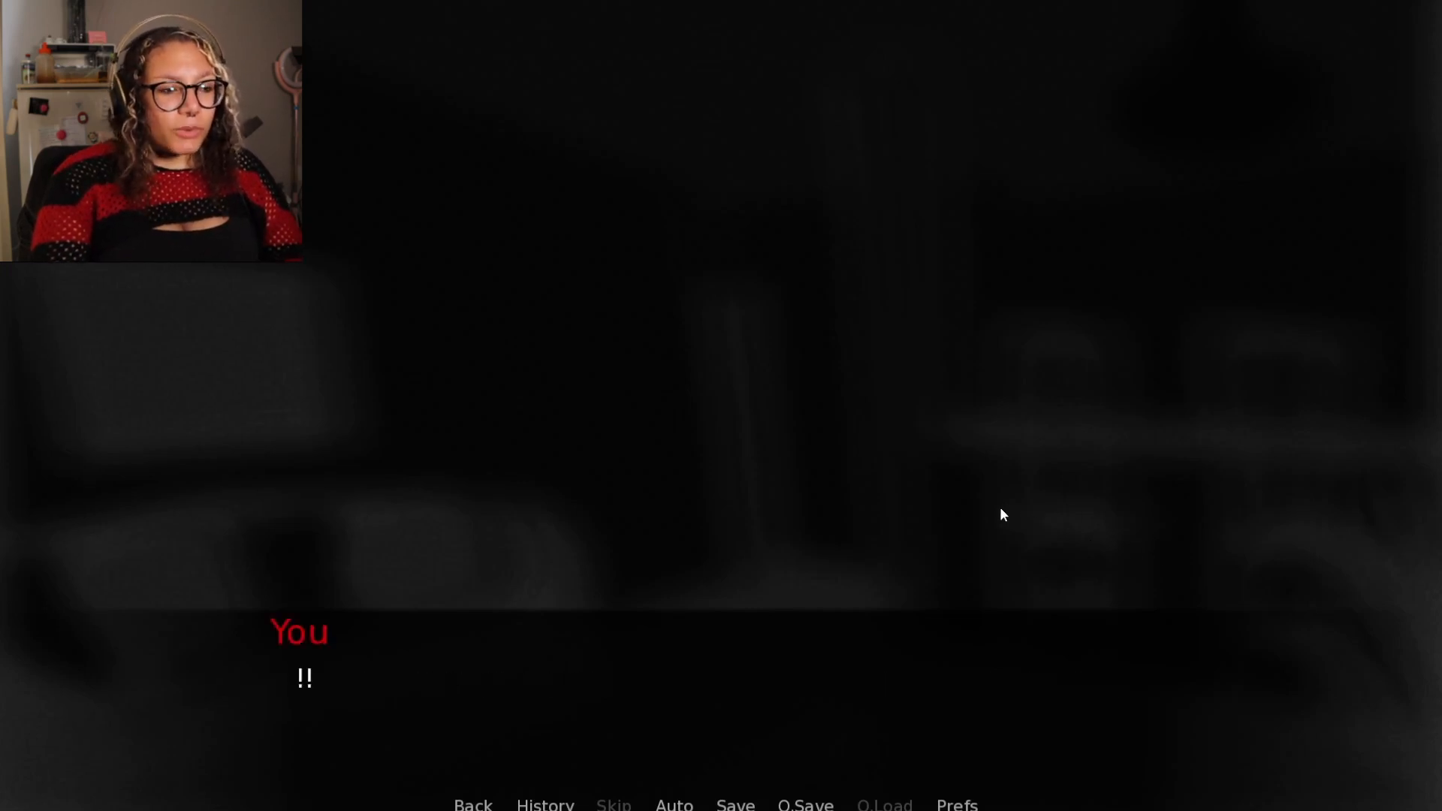
click(964, 522)
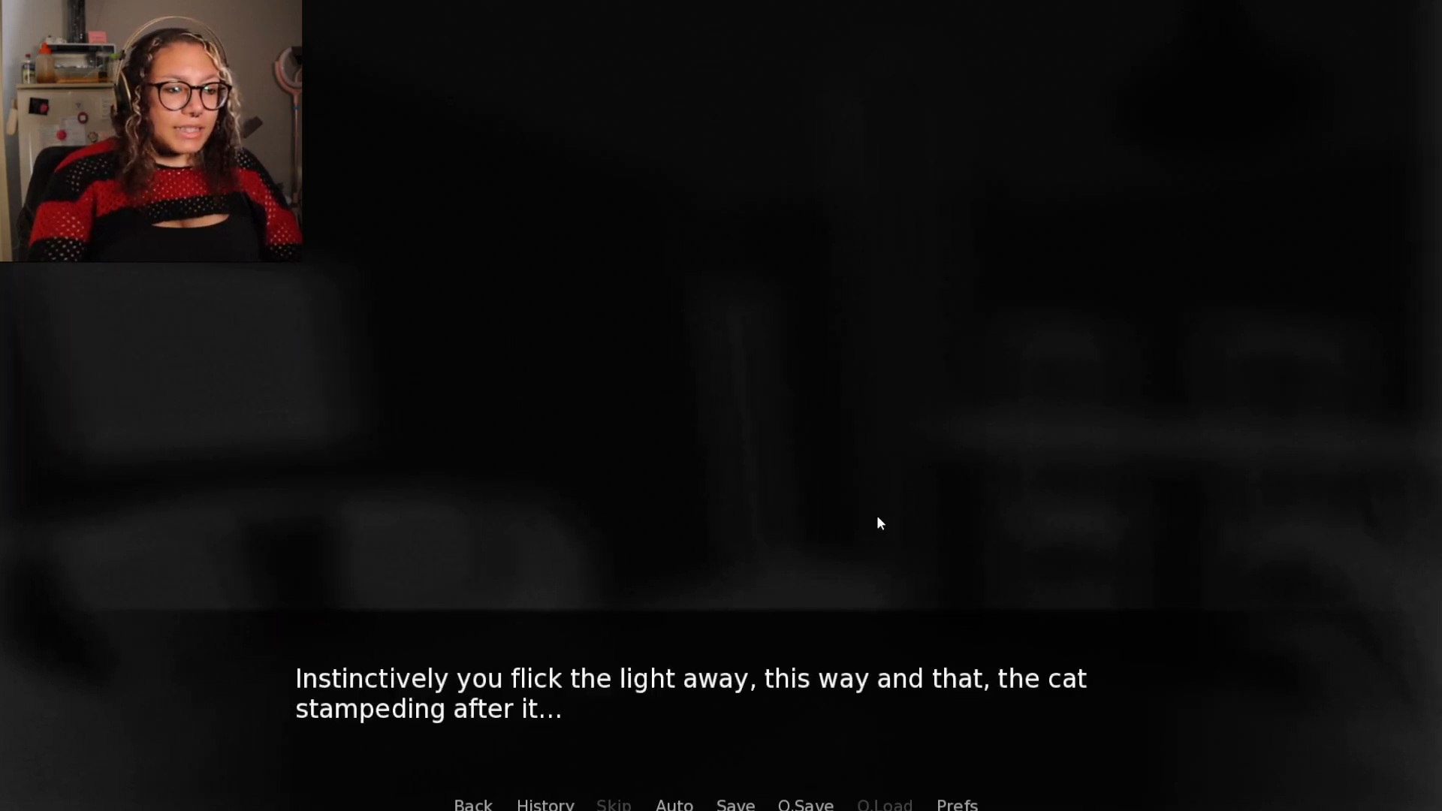
mouse_move(955, 580)
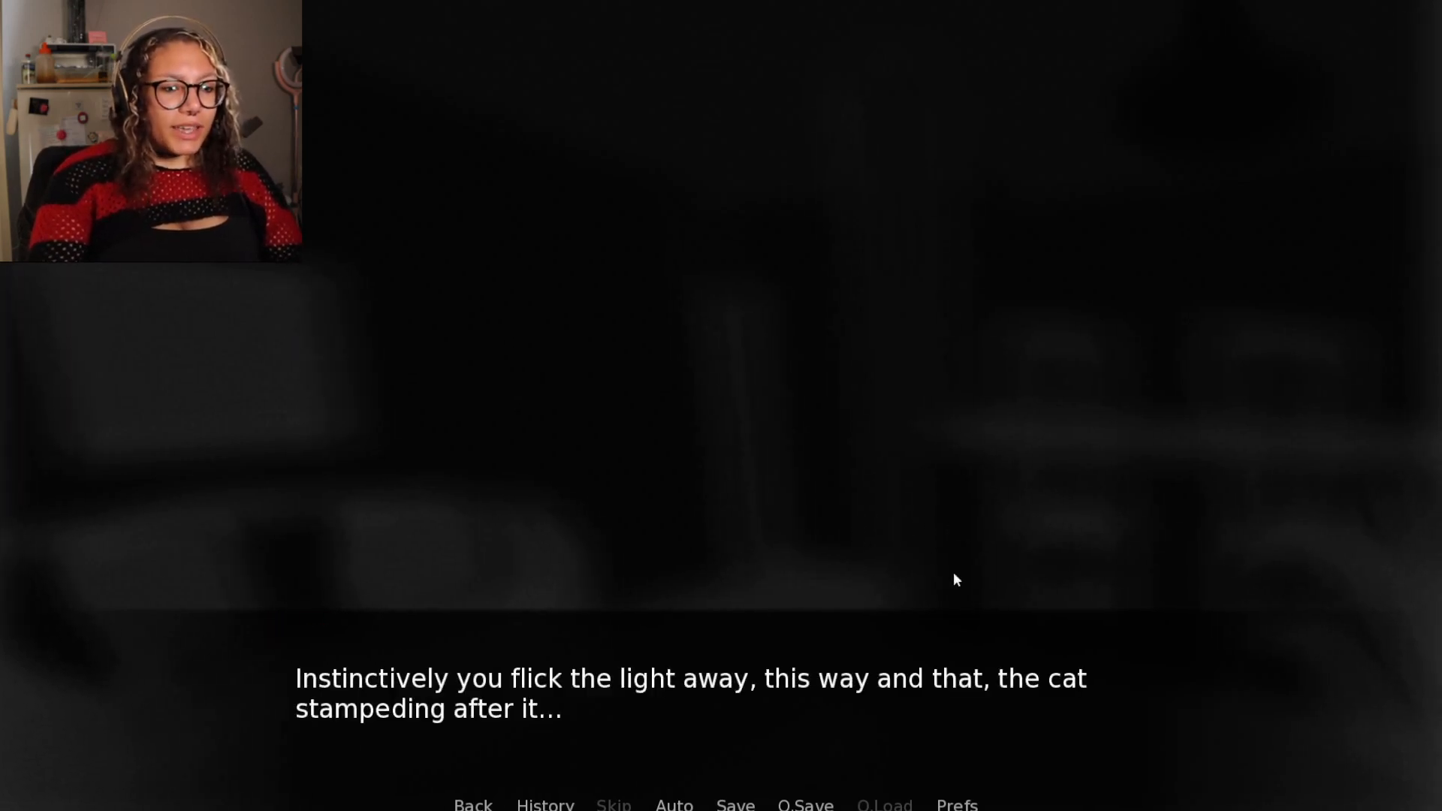
click(954, 580)
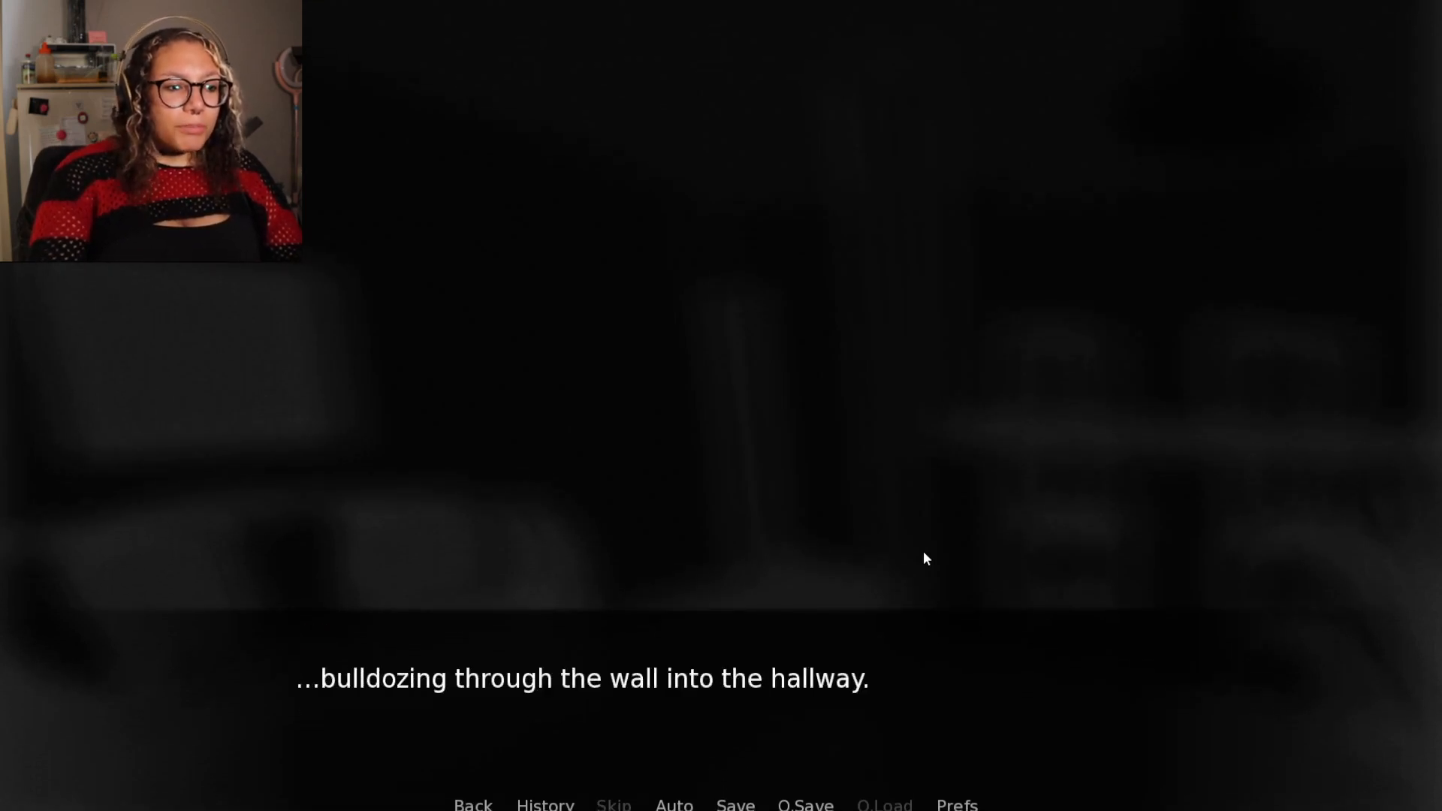
click(925, 560)
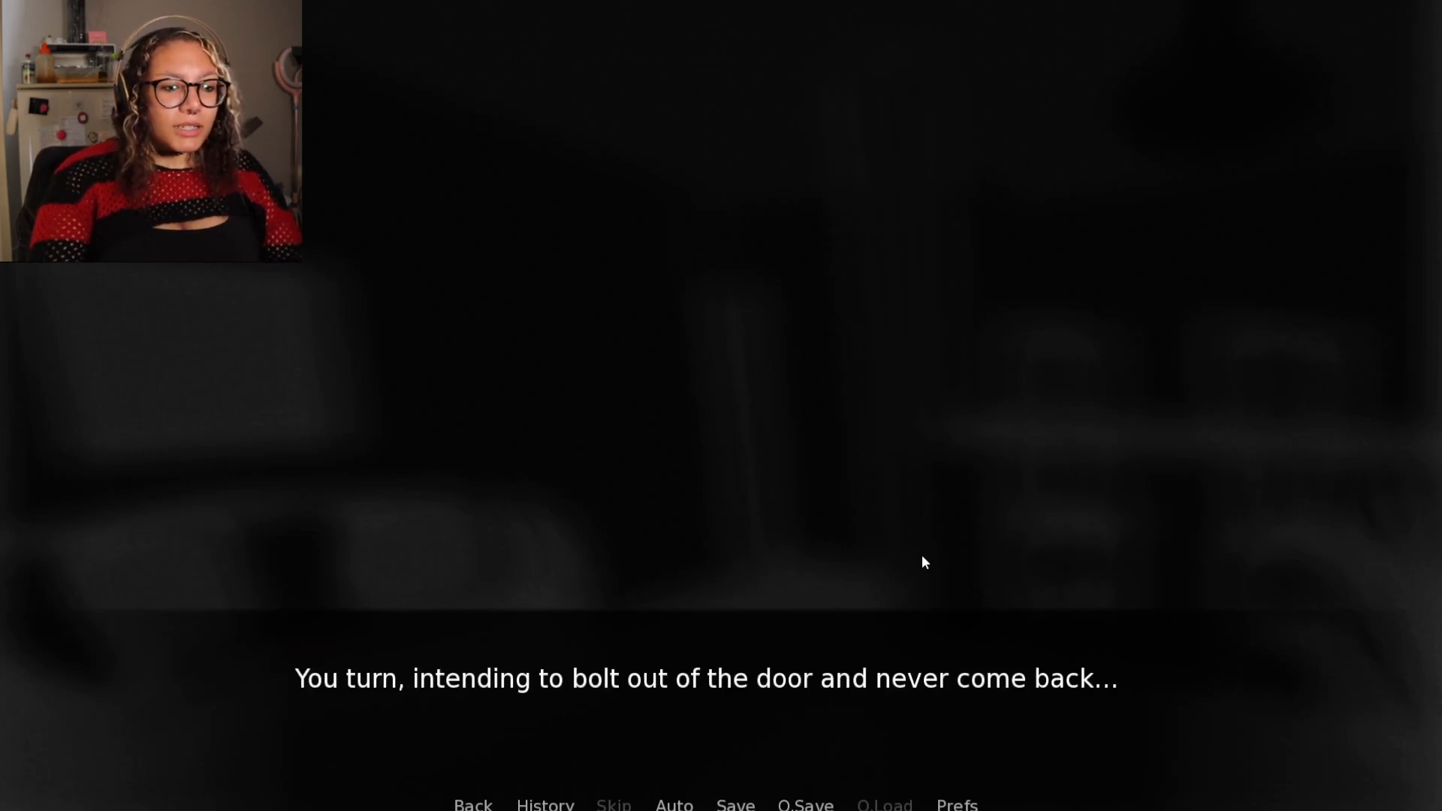
Continue past turning to run out and forgetting several things
click(946, 563)
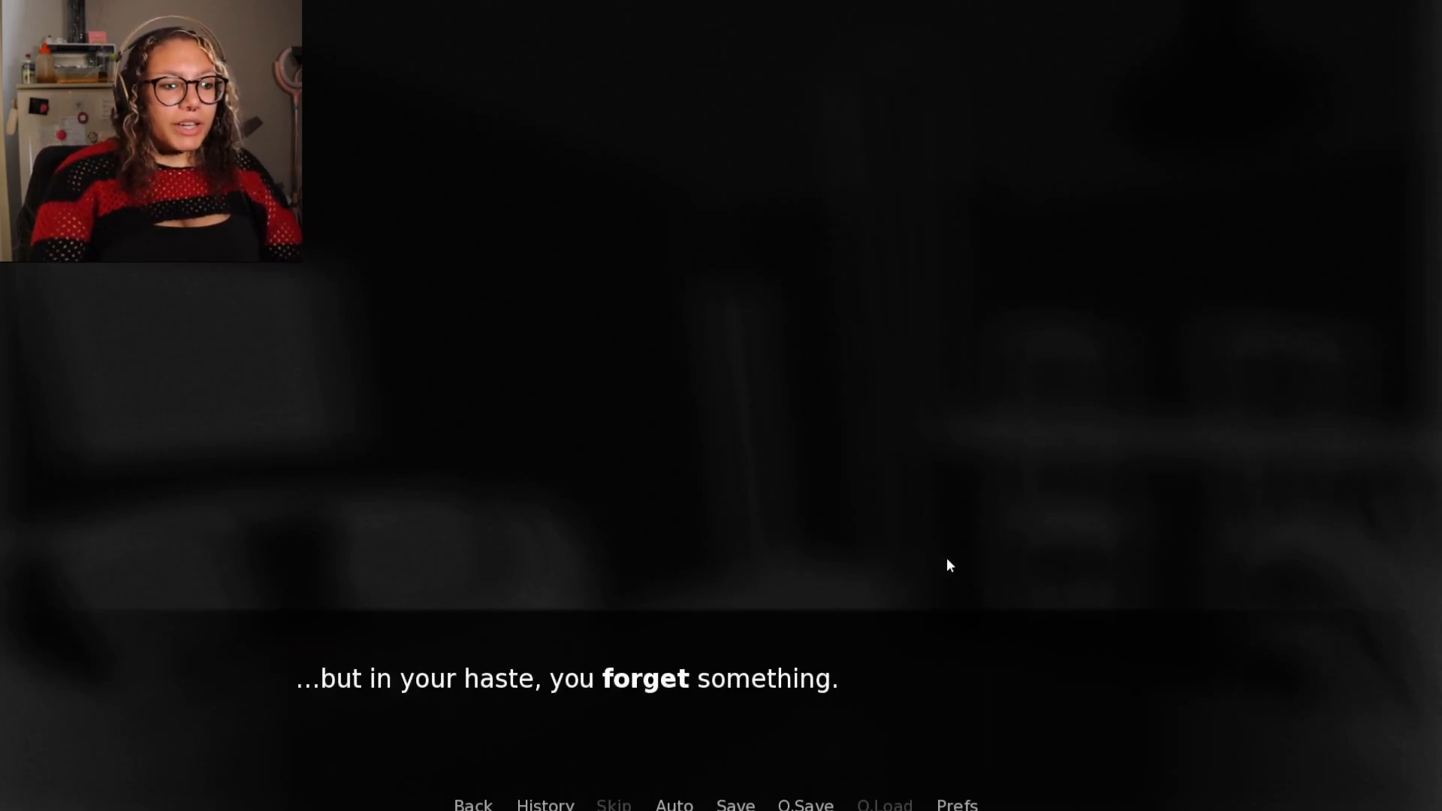
click(949, 565)
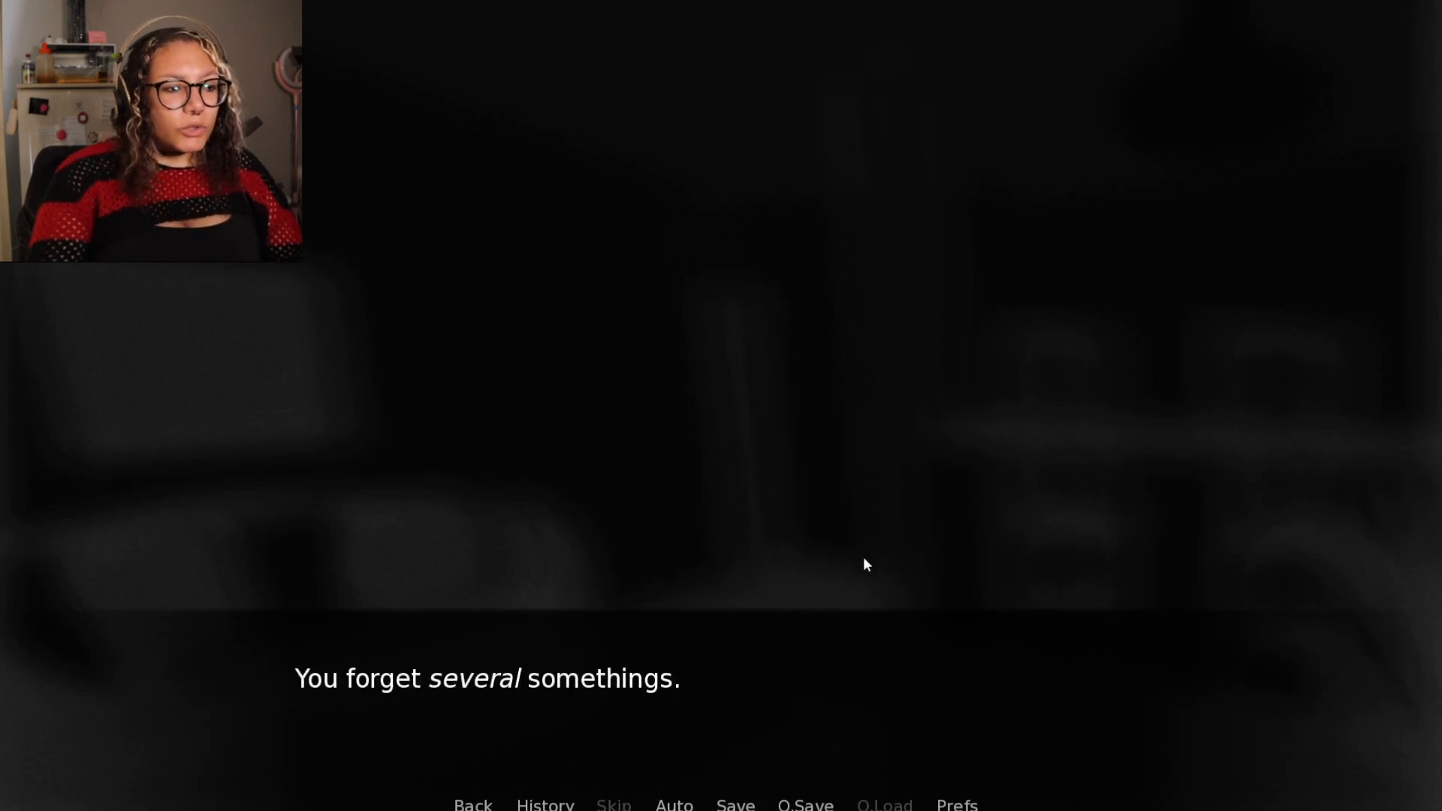
click(856, 561)
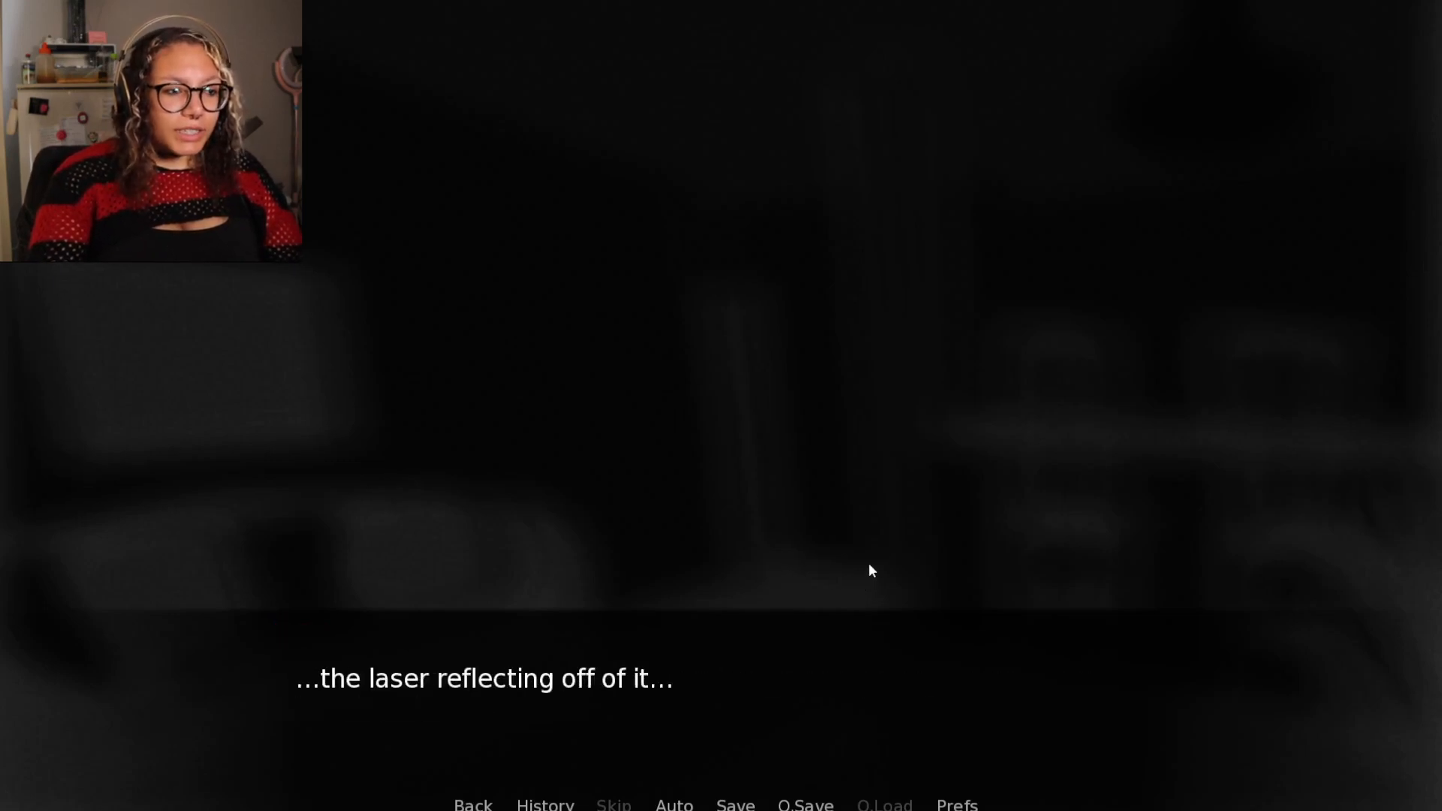
mouse_move(859, 560)
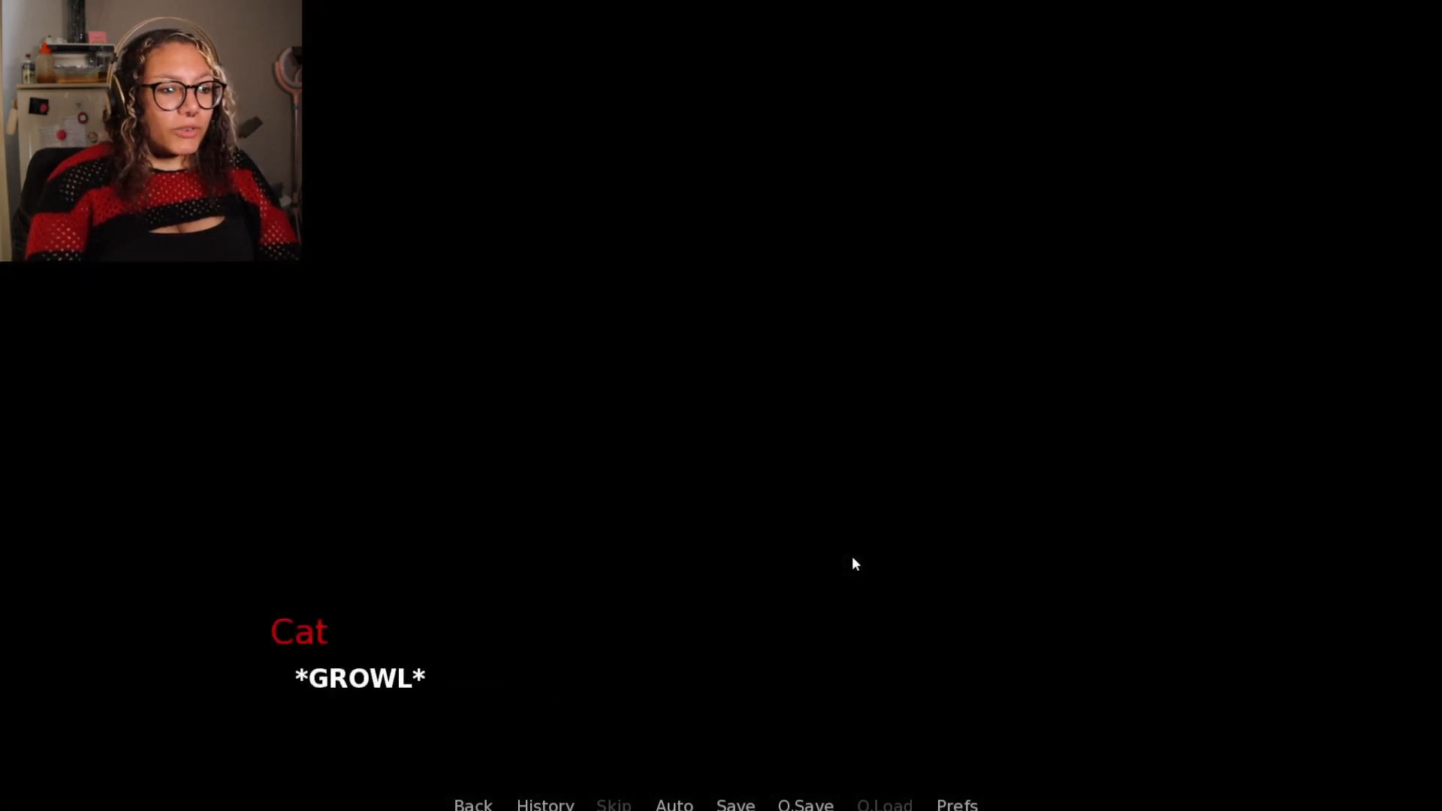
Advance past the cat's growl toward the ending and the title screen
click(855, 563)
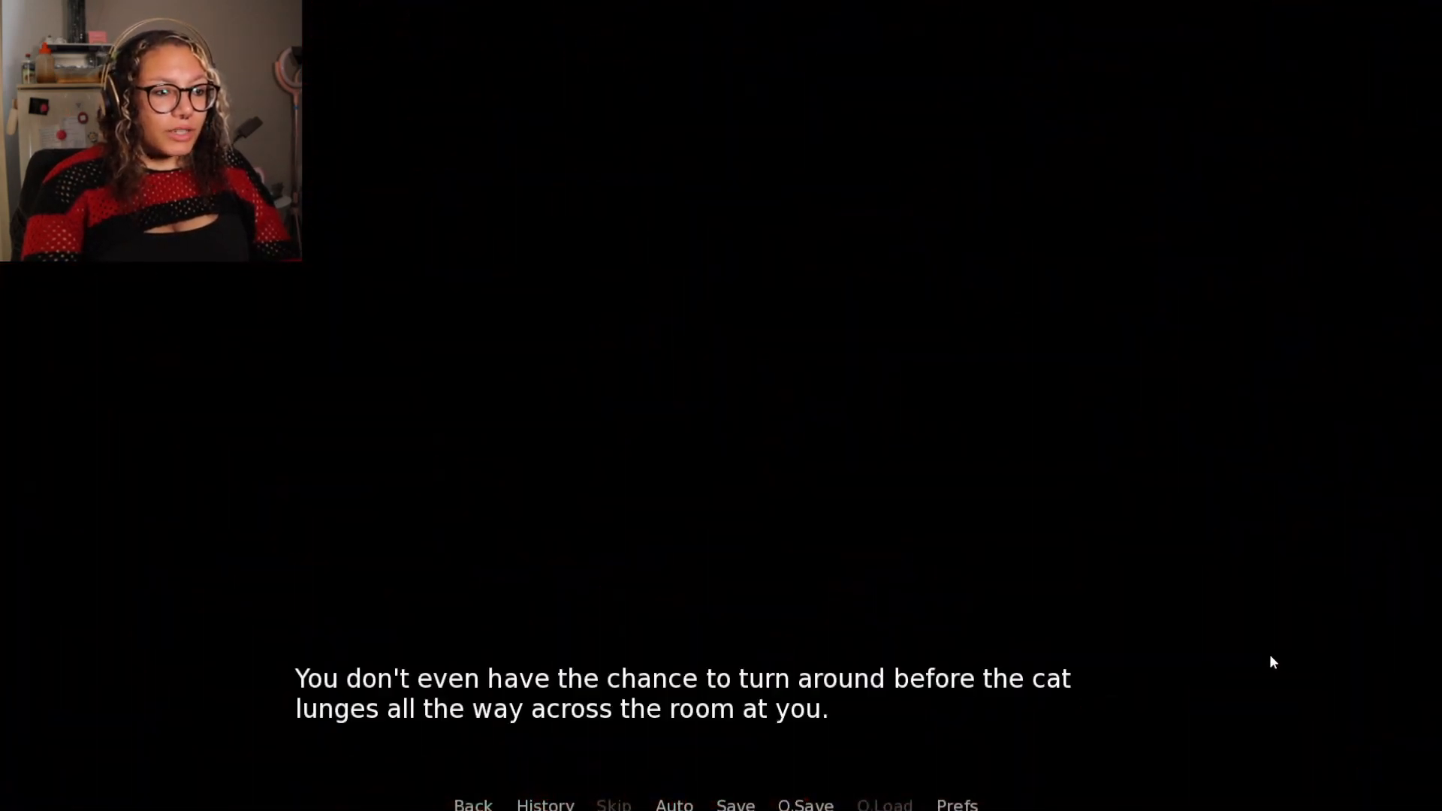
mouse_move(1255, 660)
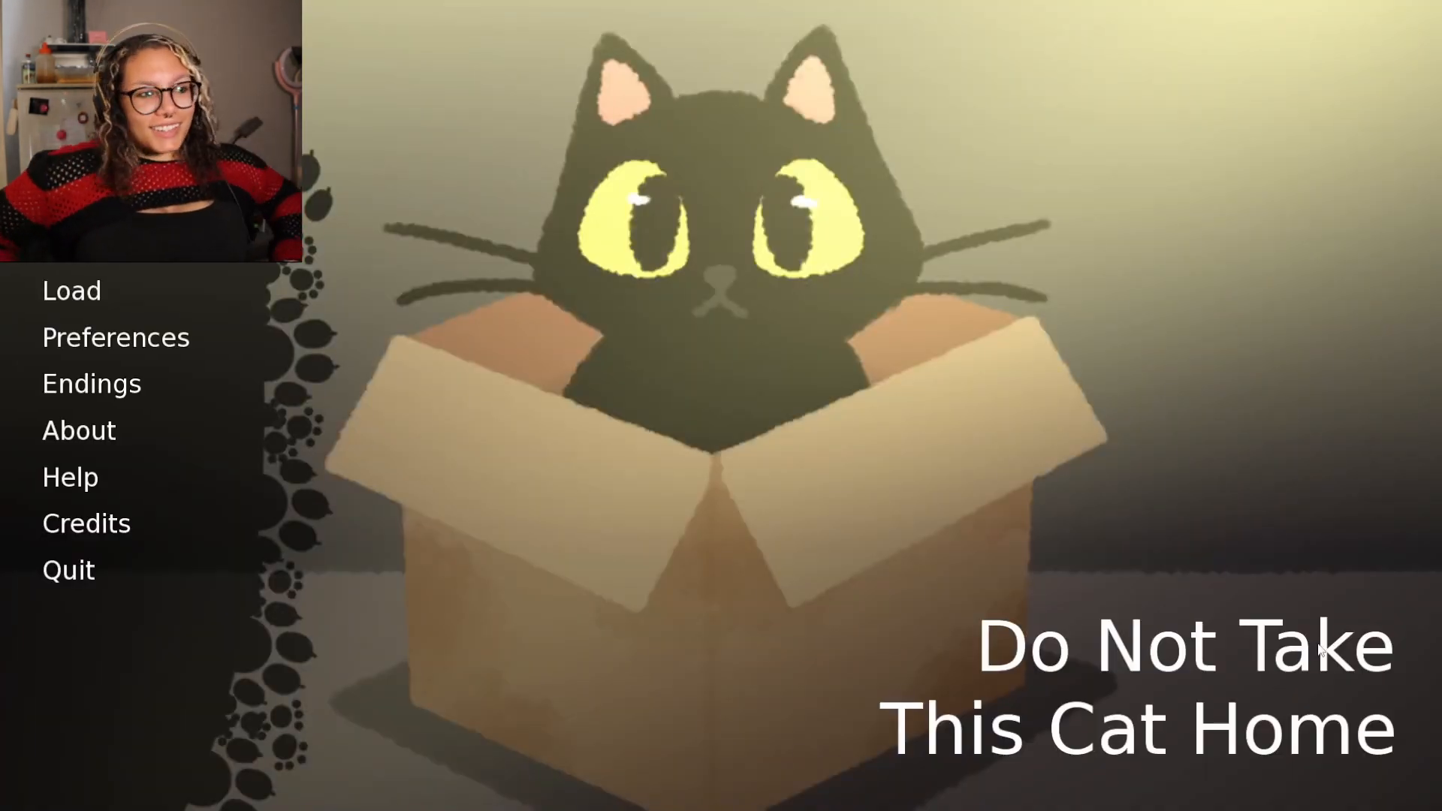
View the Endings gallery showing 2/40 found with Ending 12: Targeted marked Complete
click(90, 384)
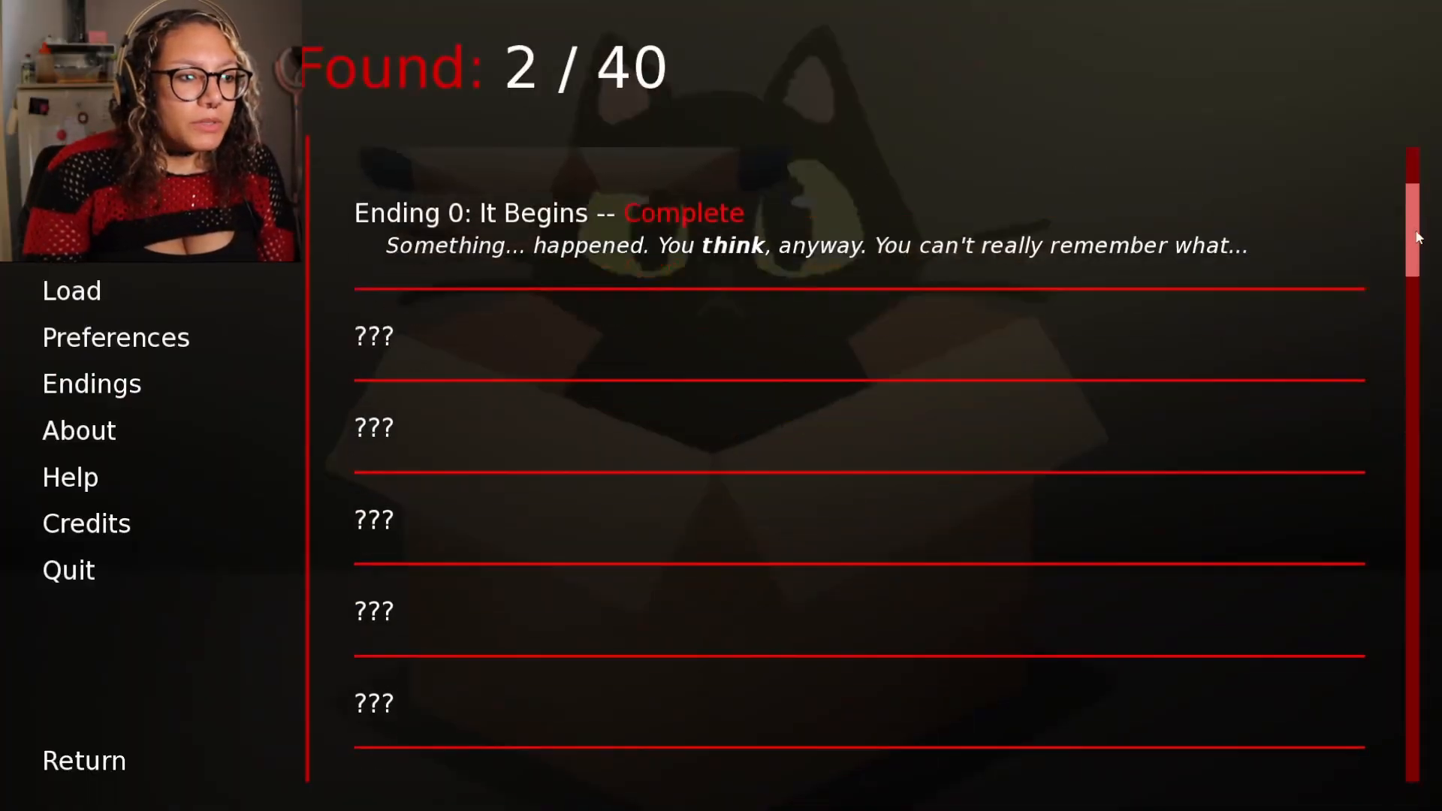
scroll(down, 3)
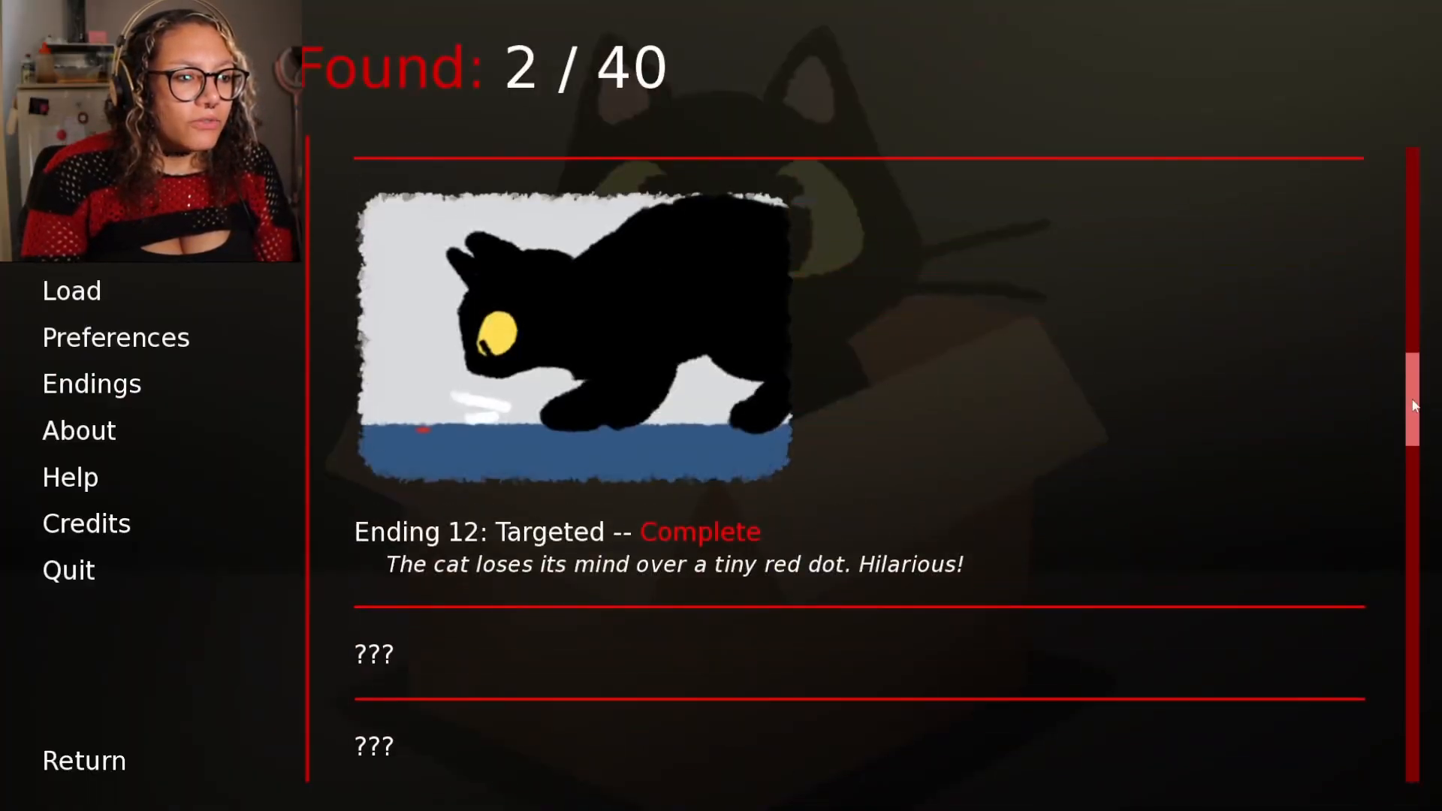
scroll(up, 3)
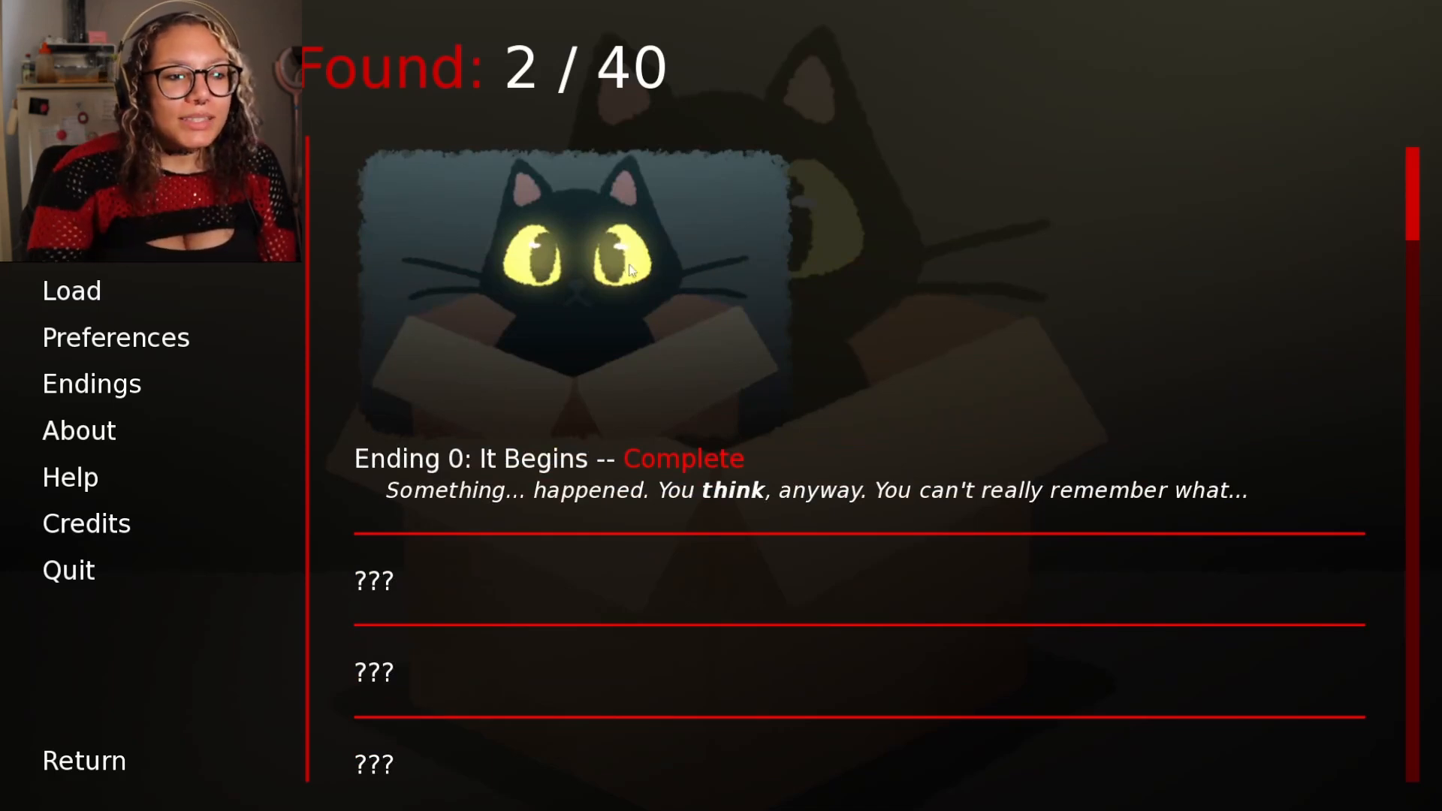
scroll(down, 3)
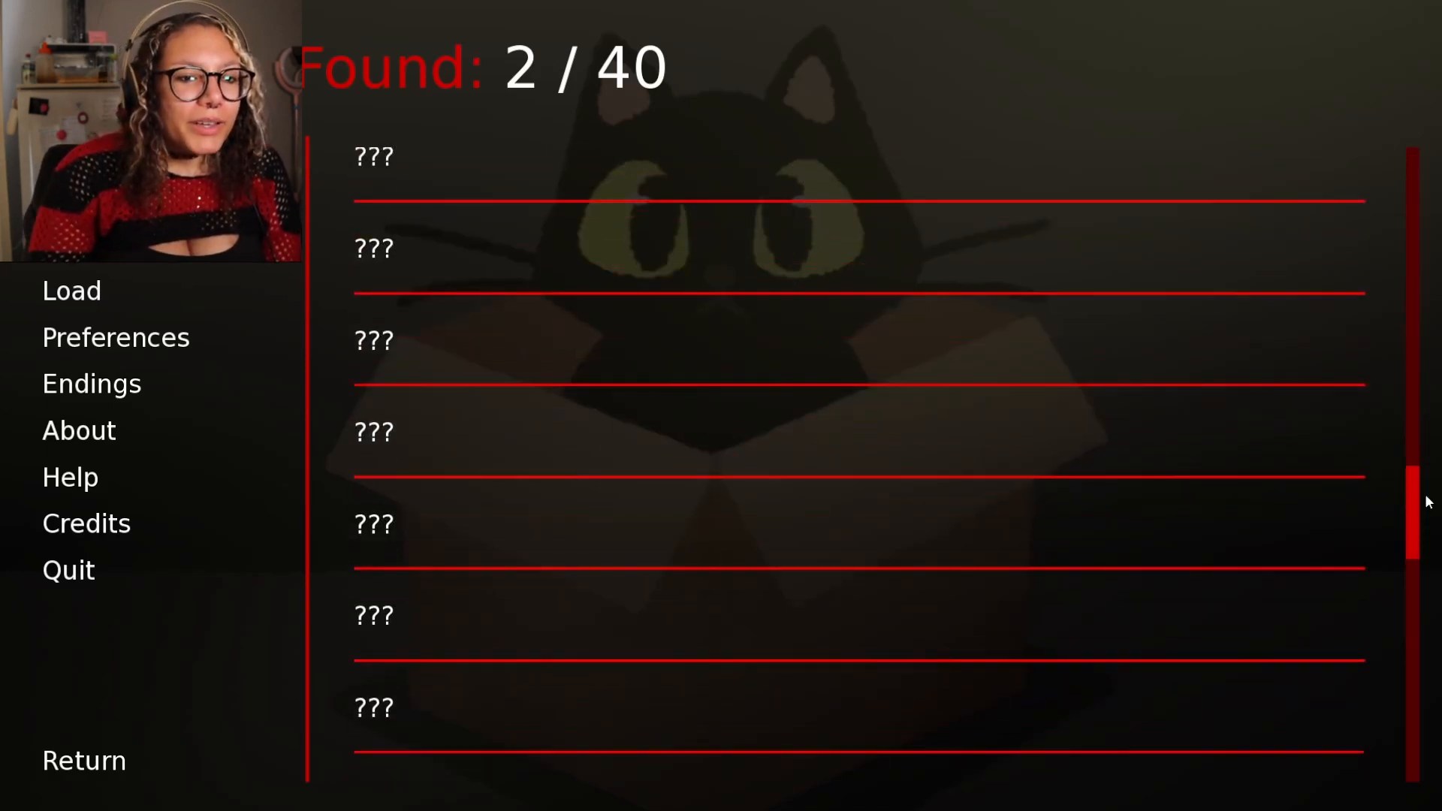